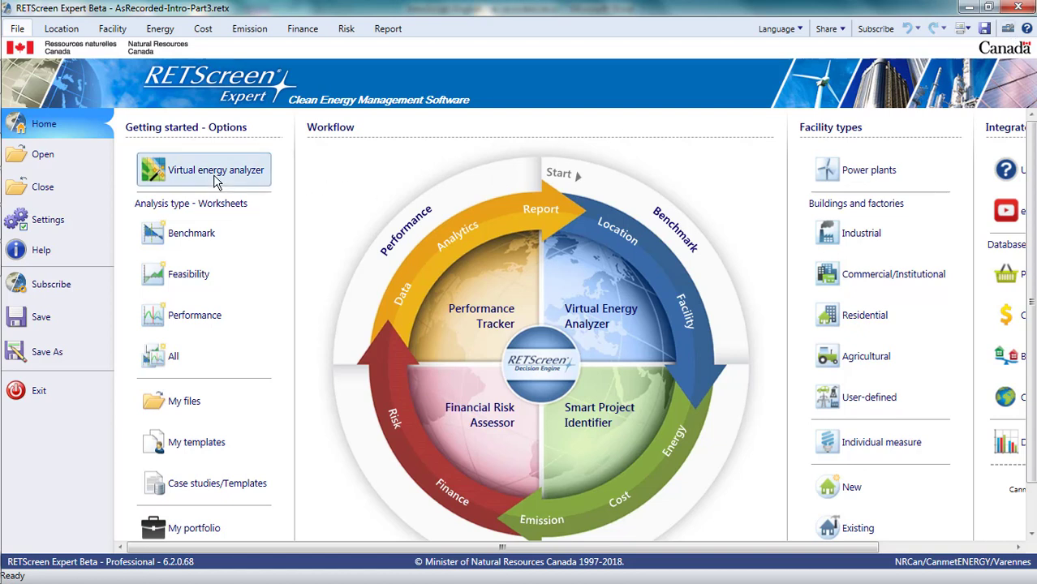
mouse_move(164, 185)
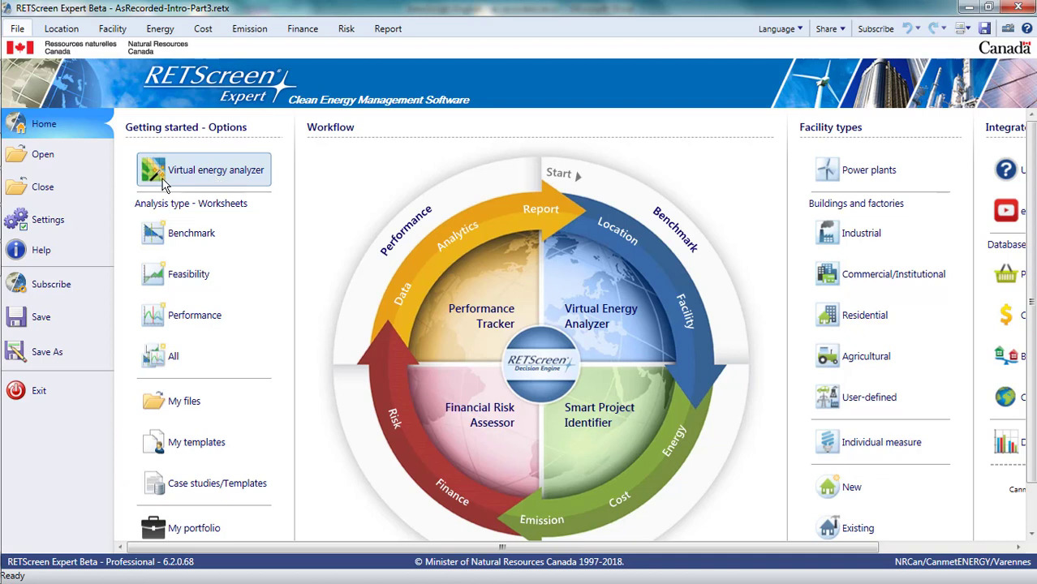
mouse_move(48, 219)
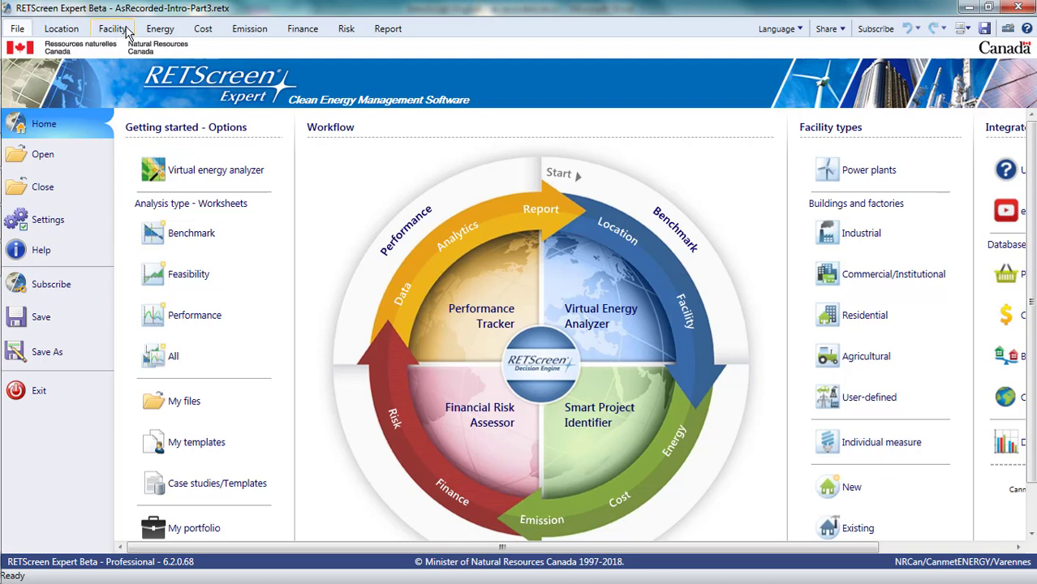
mouse_move(160, 28)
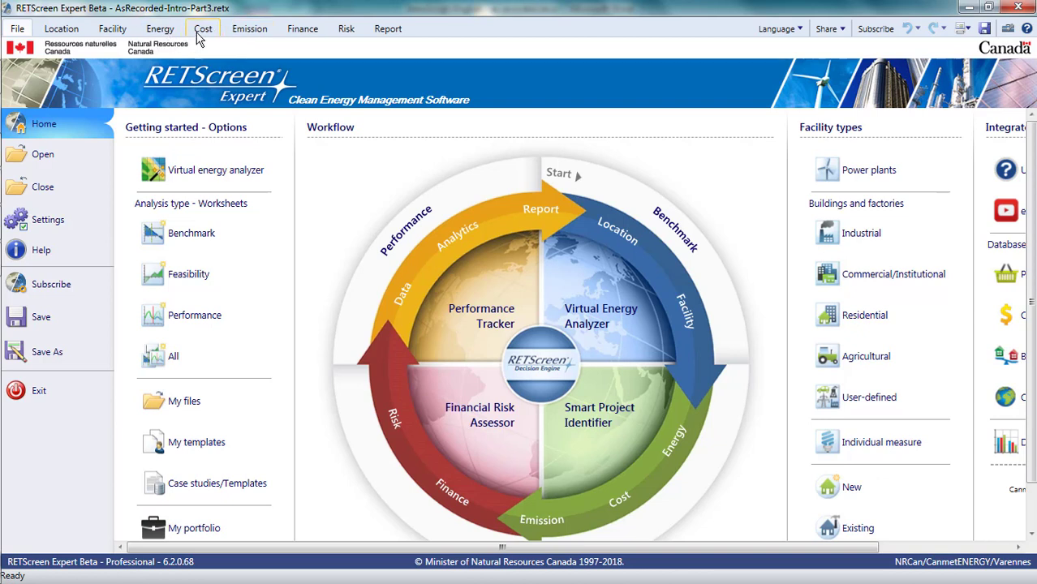
mouse_move(303, 28)
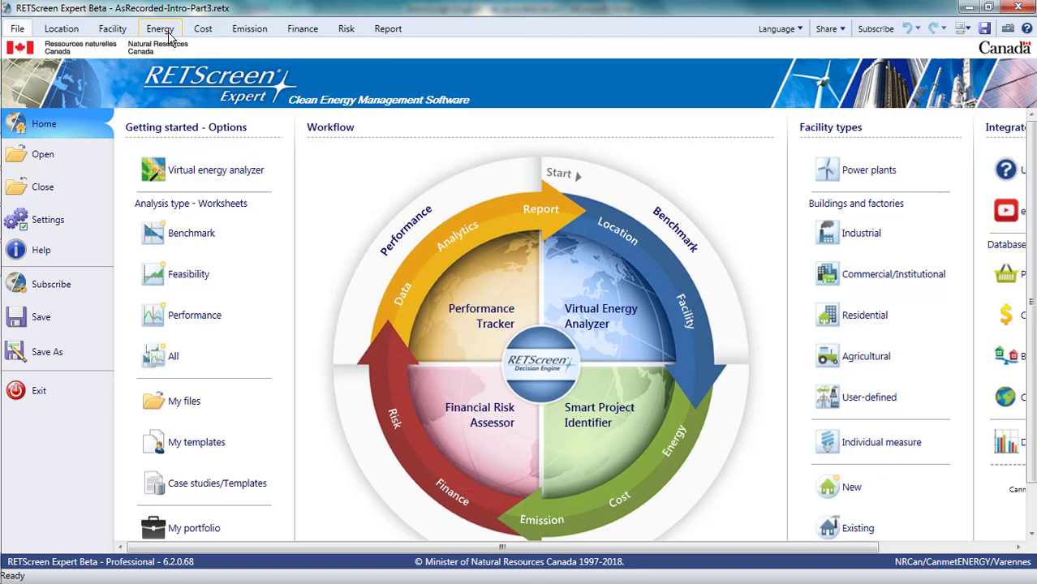
- Show the Energy Model summary: €14.5 million initial costs and a 16.2-year payback
click(160, 28)
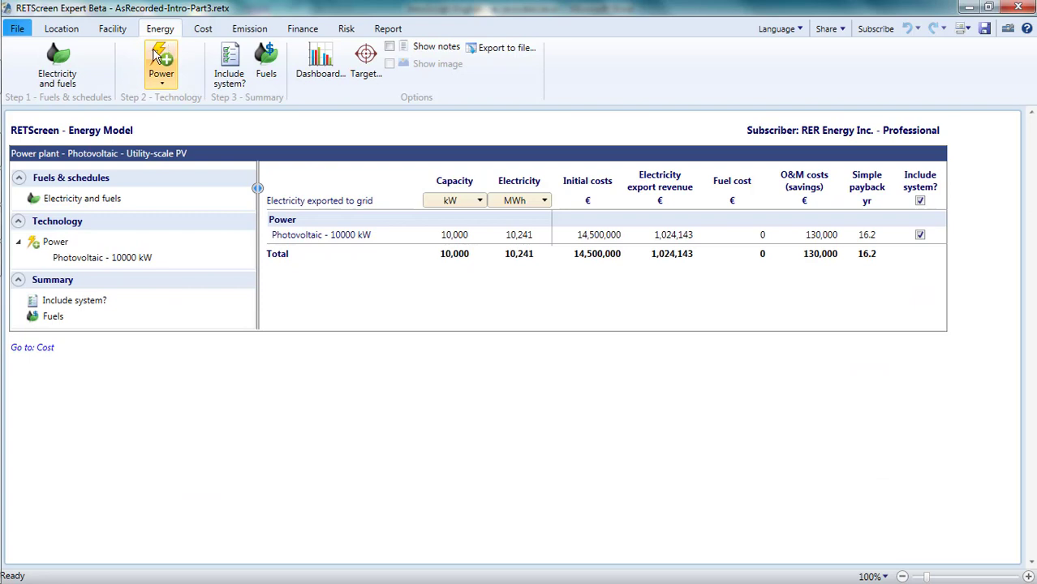
mouse_move(57, 64)
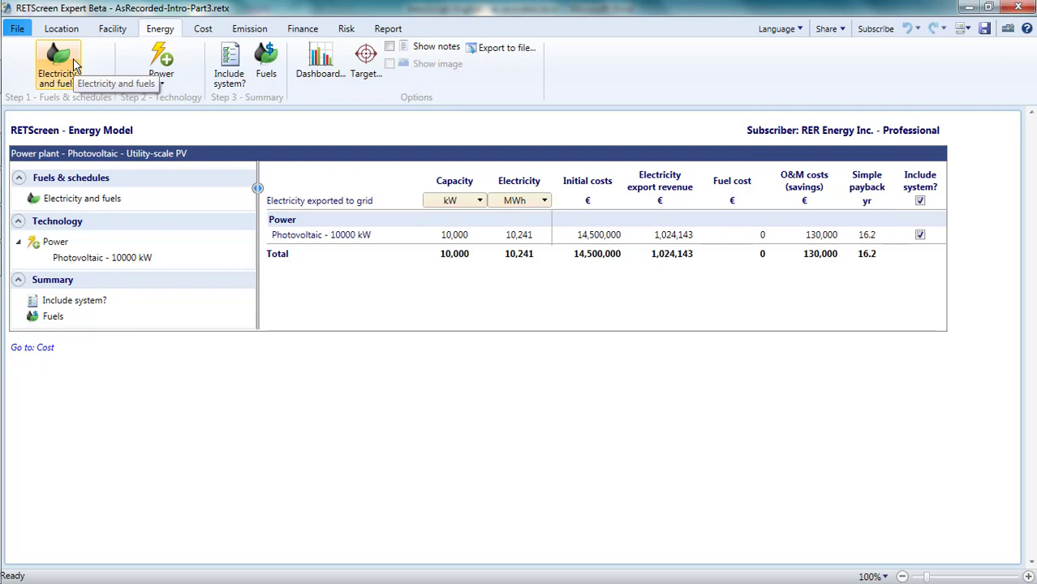
mouse_move(59, 65)
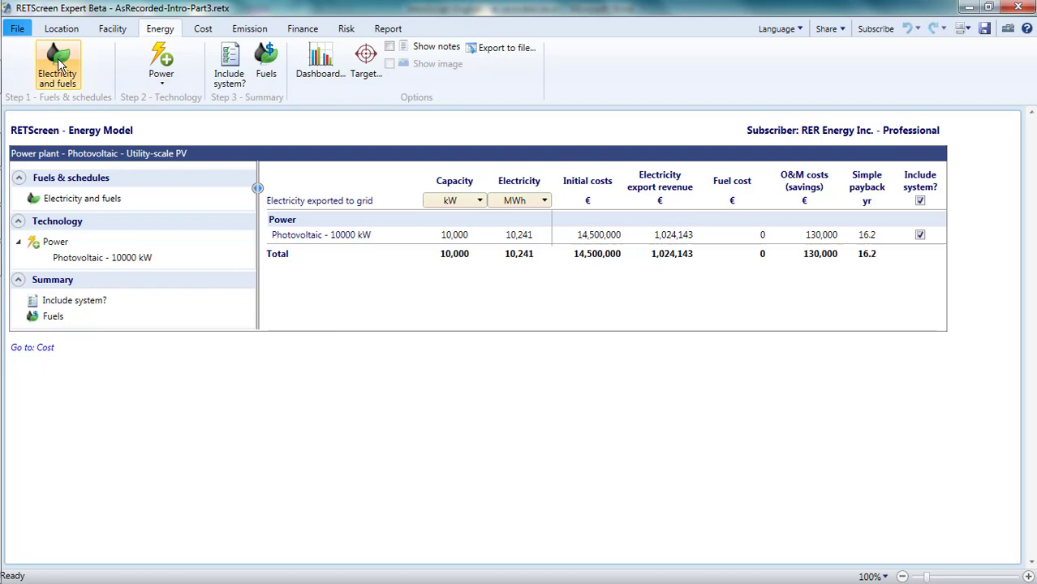
mouse_move(51, 192)
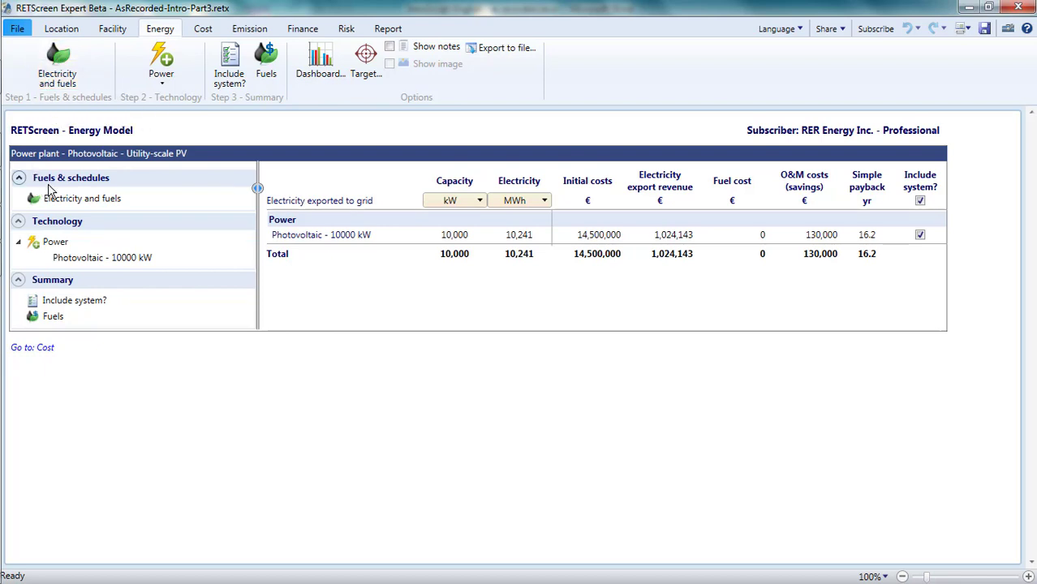
mouse_move(42, 180)
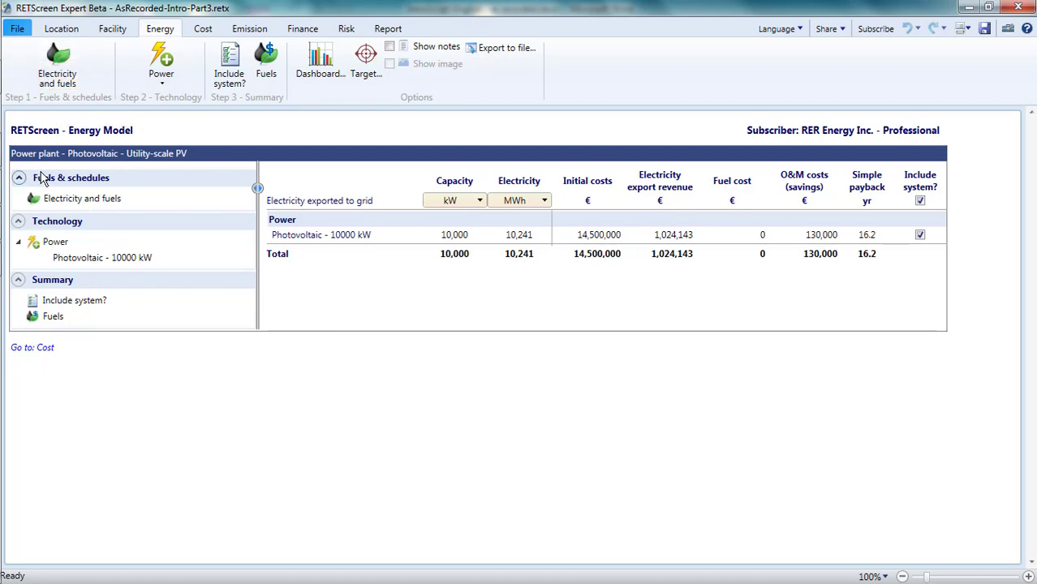
mouse_move(85, 279)
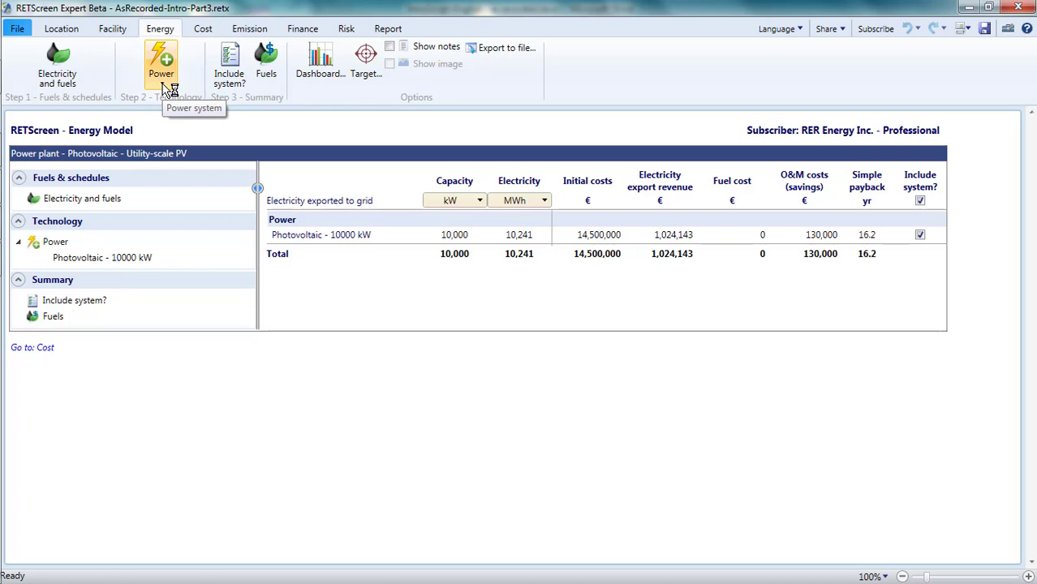
mouse_move(142, 89)
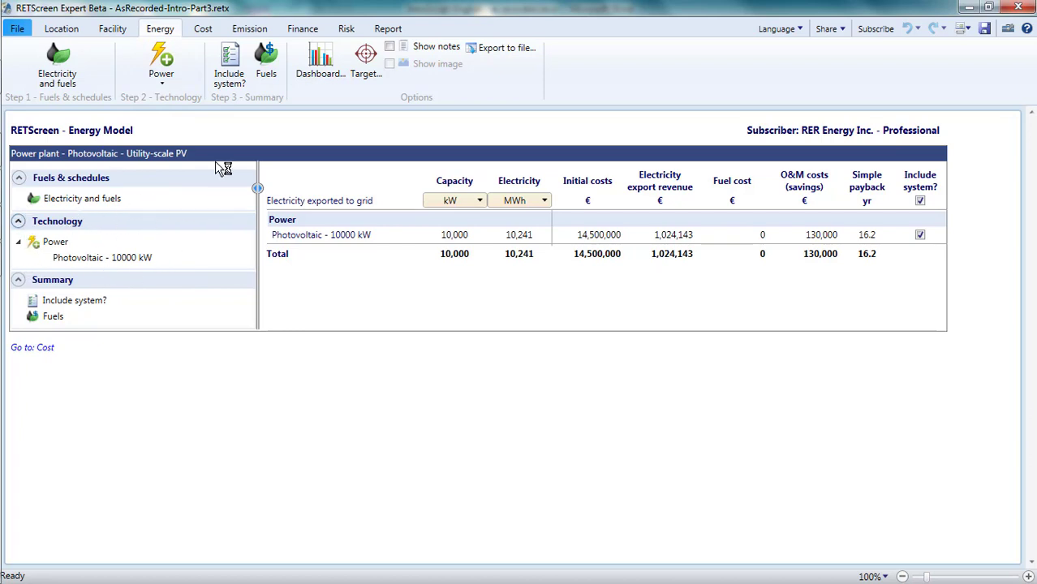
mouse_move(266, 63)
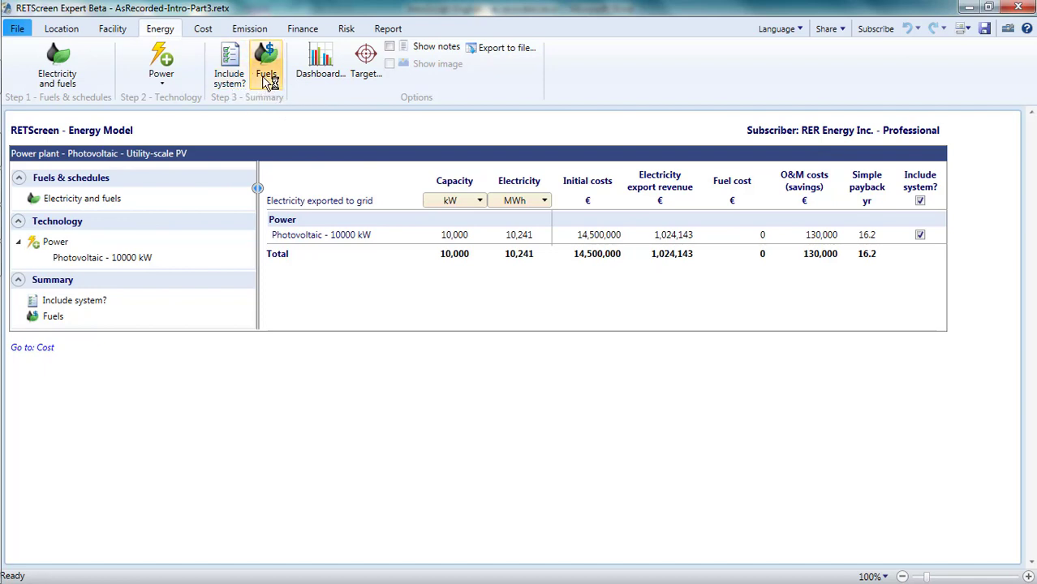
mouse_move(179, 95)
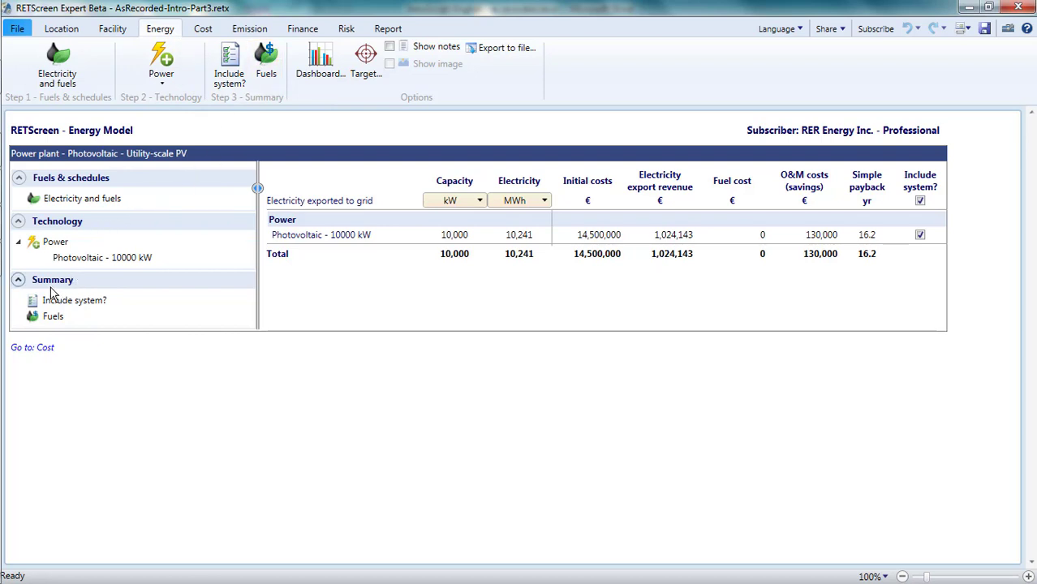
mouse_move(112, 292)
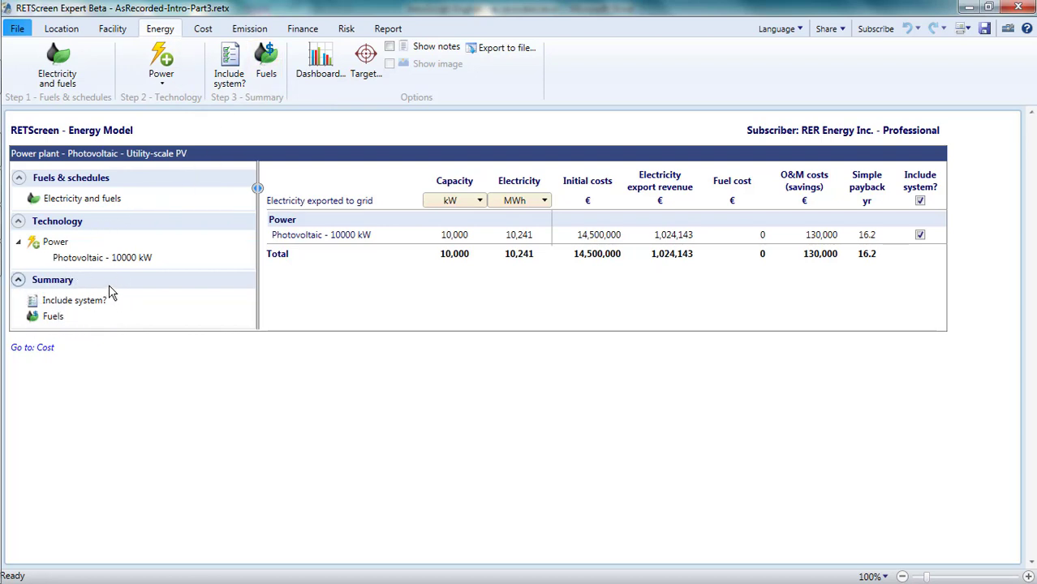
mouse_move(119, 291)
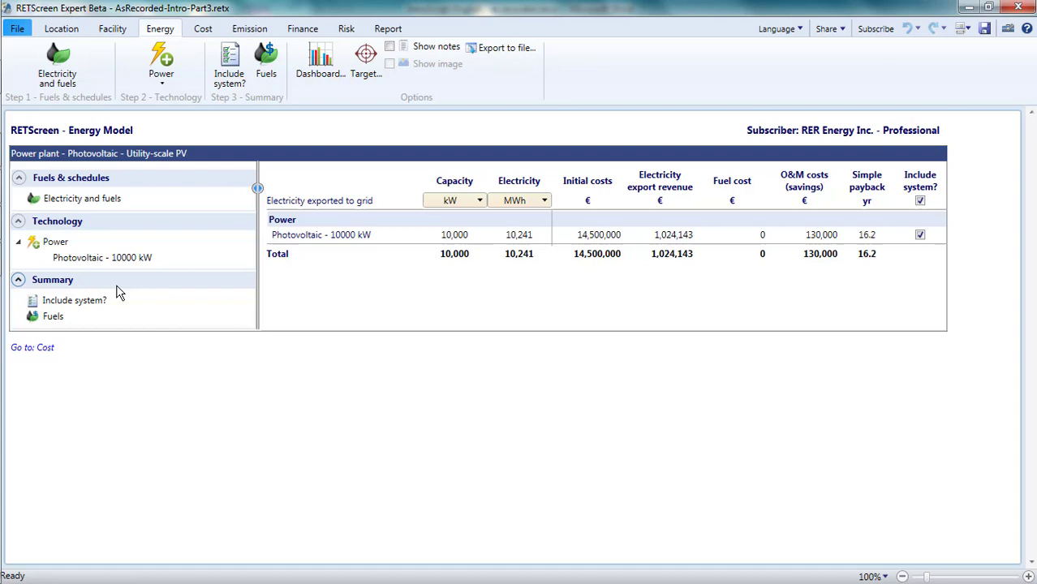
mouse_move(22, 84)
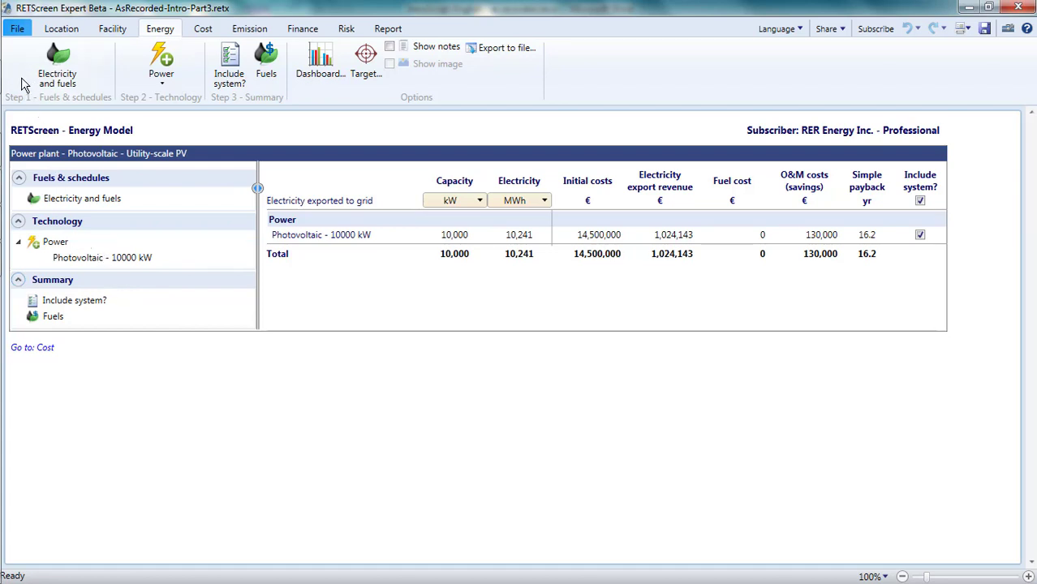
mouse_move(267, 61)
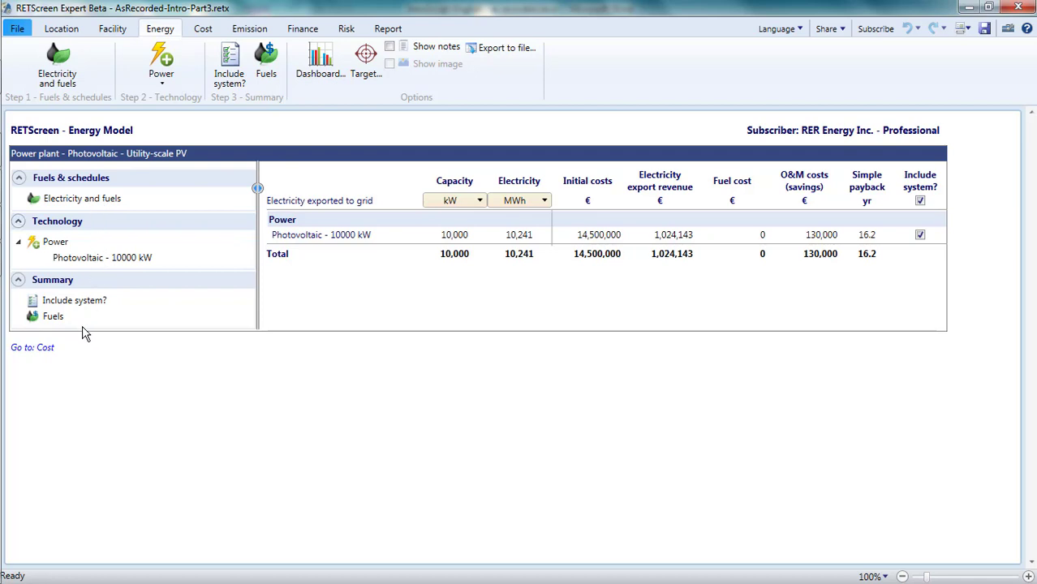
mouse_move(66, 198)
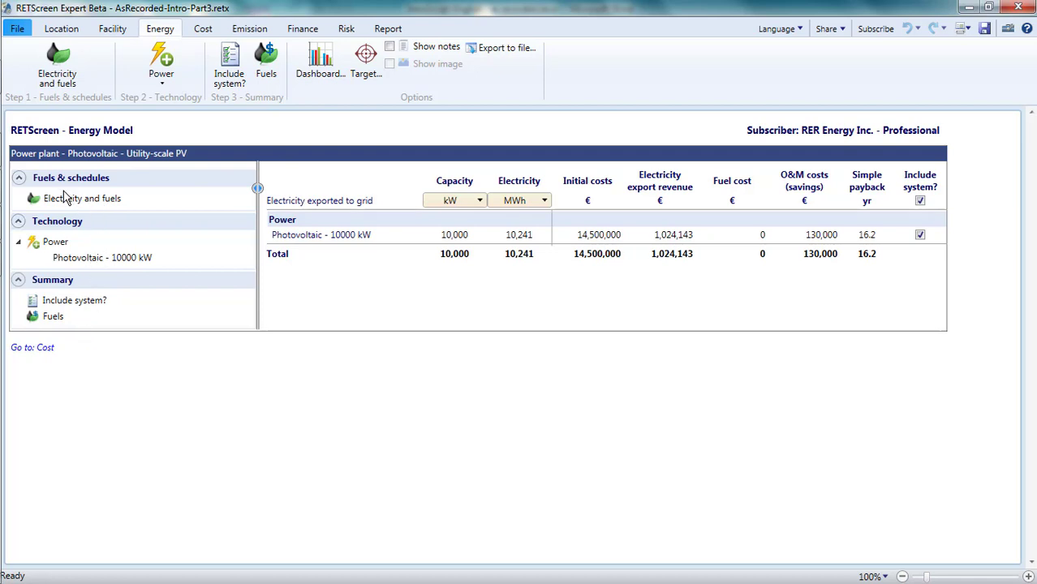
- Show the Electricity and fuels inputs with natural gas and the €0.10/kWh export rate
click(82, 198)
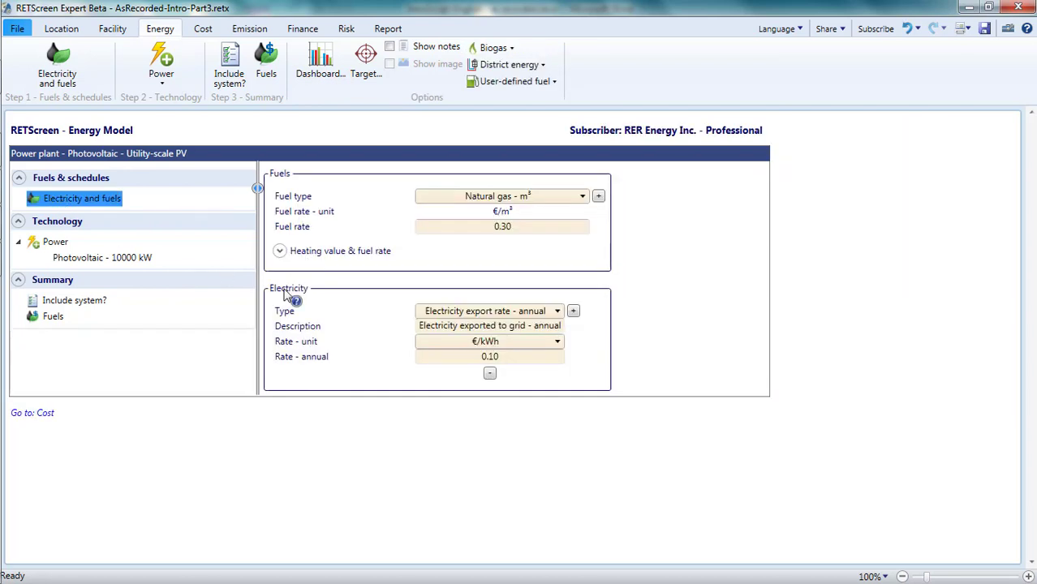
mouse_move(596, 380)
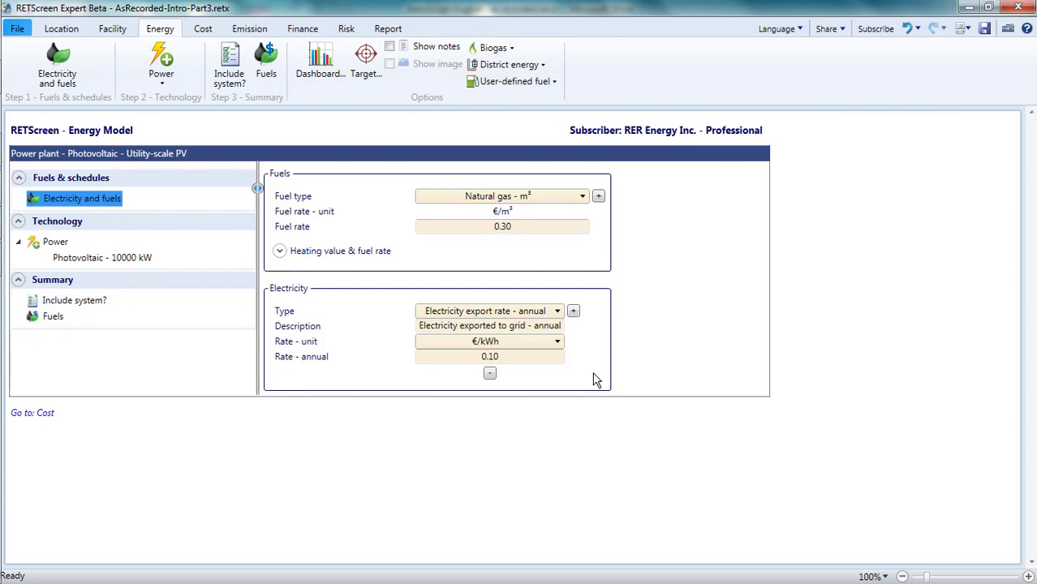
mouse_move(599, 334)
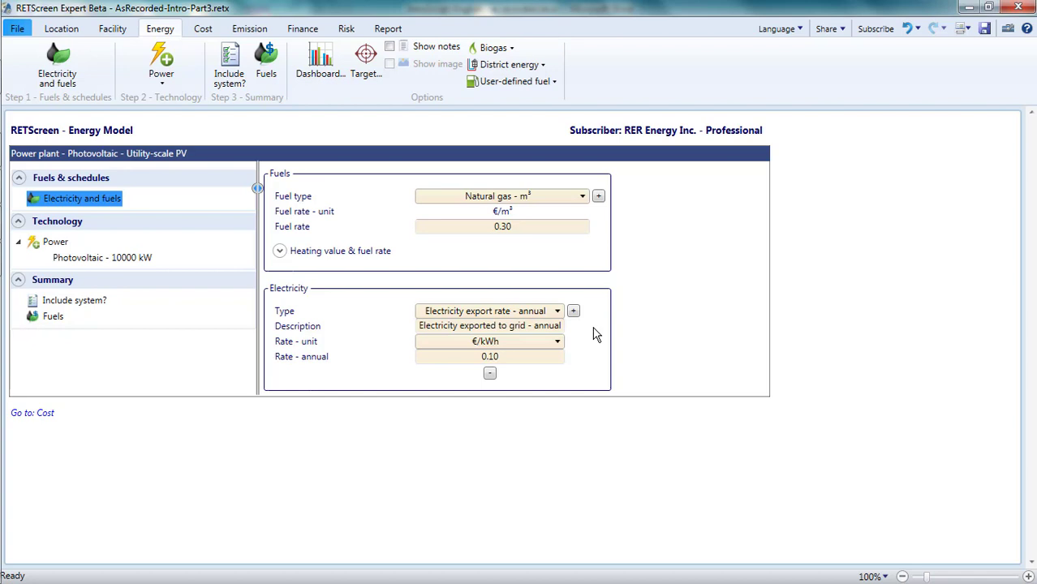
- Add export rates Low, Mid and High at 0.04, 0.05 and 0.06 €/kWh
click(572, 310)
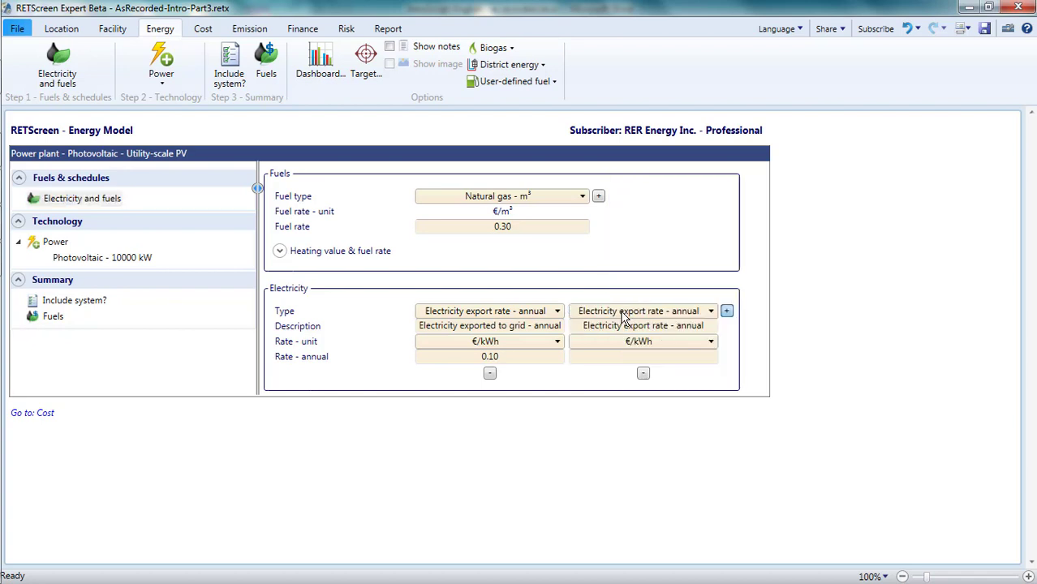
click(726, 311)
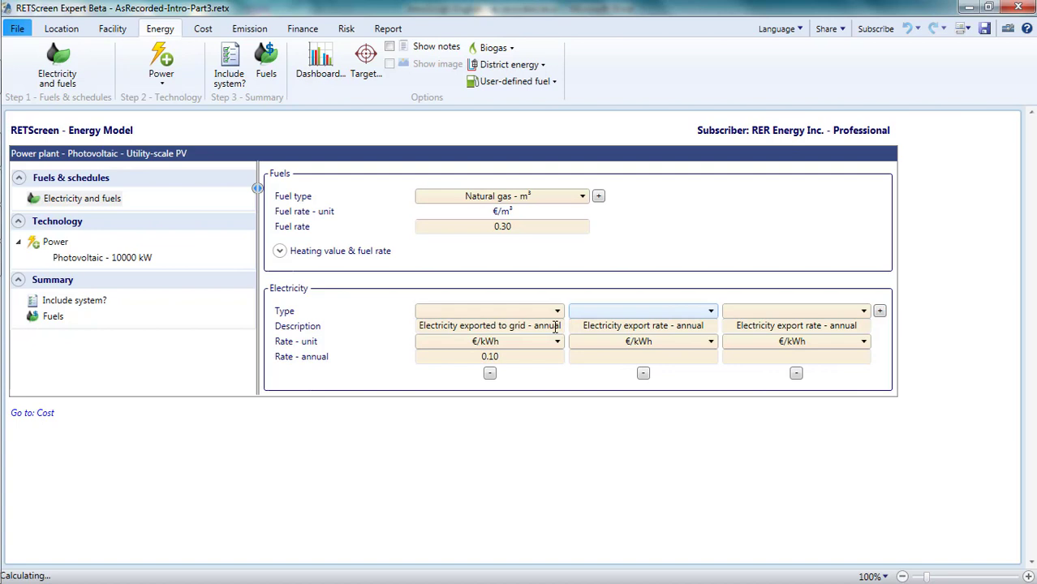
click(489, 310)
text(Low)
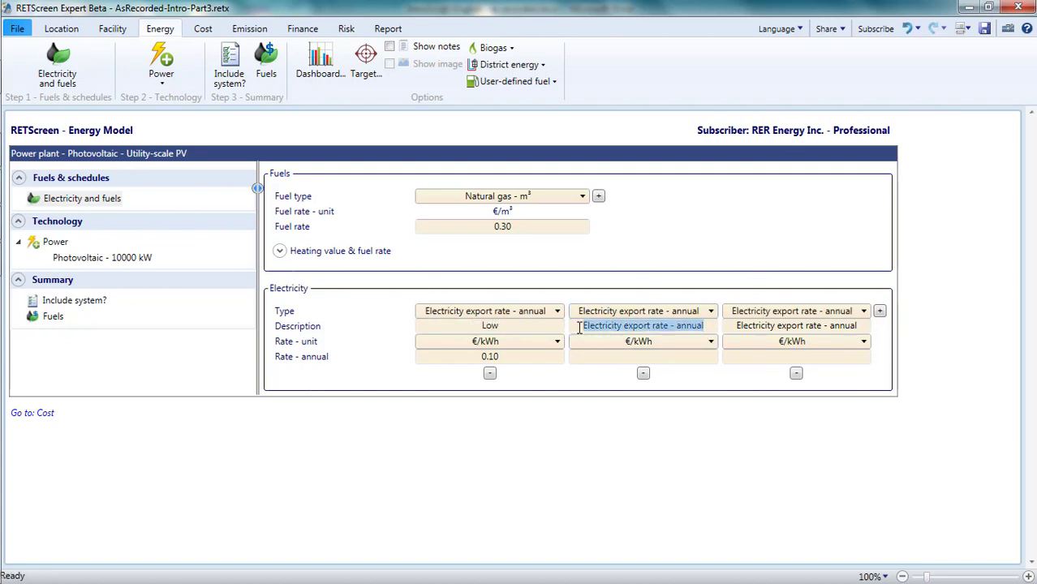
click(643, 311)
text(Mid)
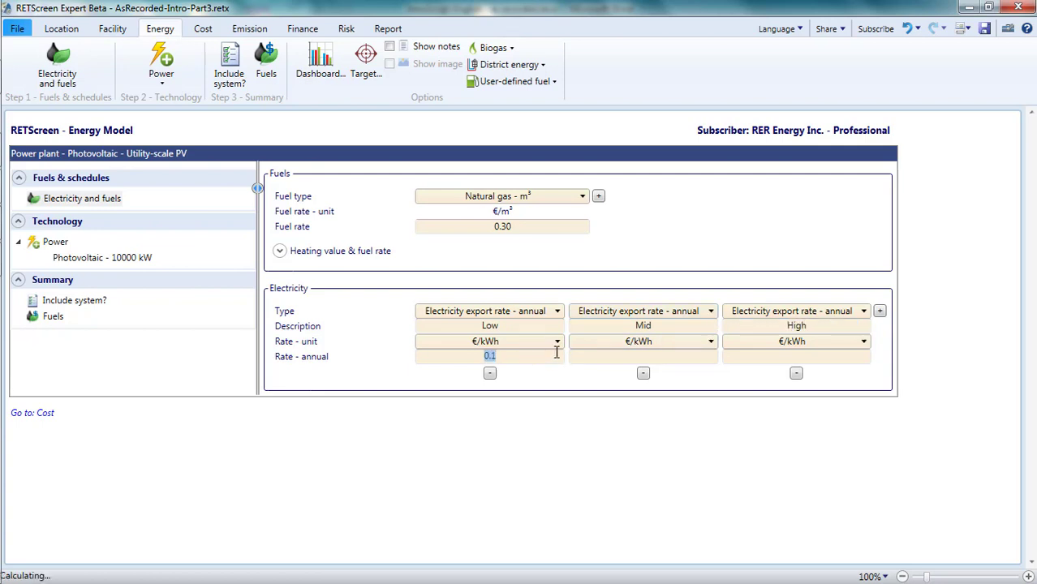
text(0.04)
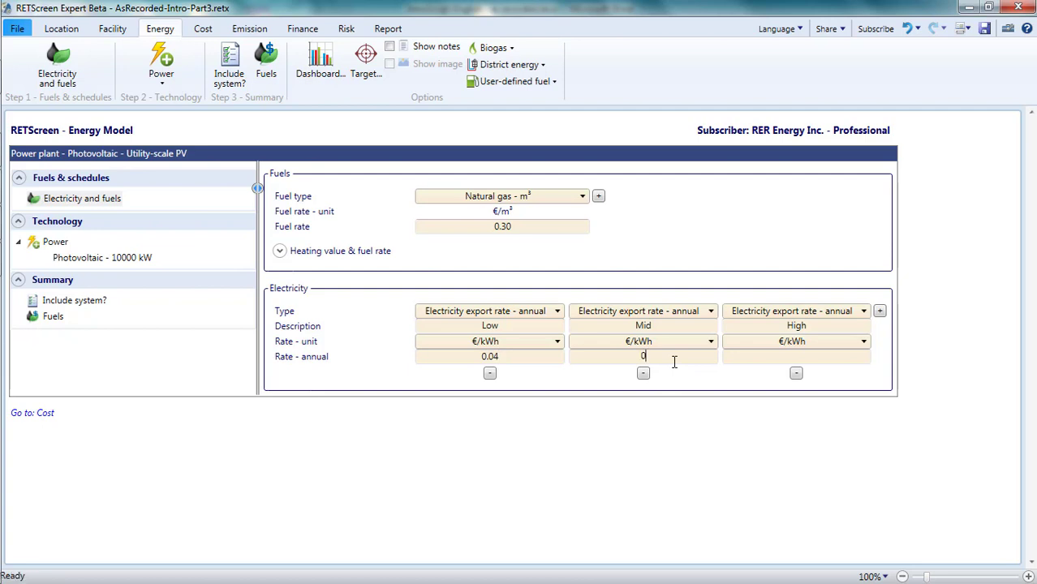
text(0.05)
click(796, 356)
text(0.06)
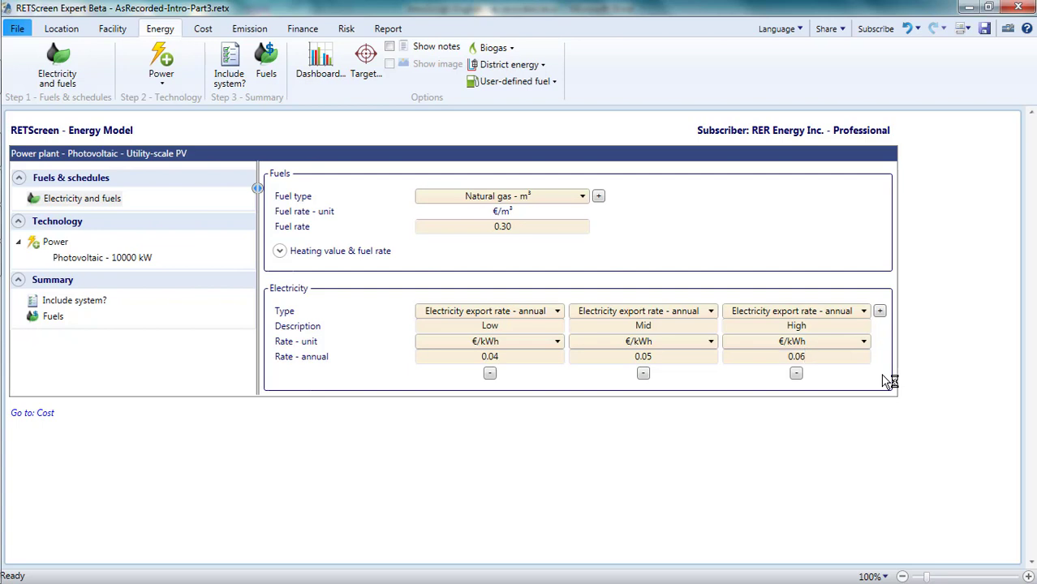
mouse_move(881, 311)
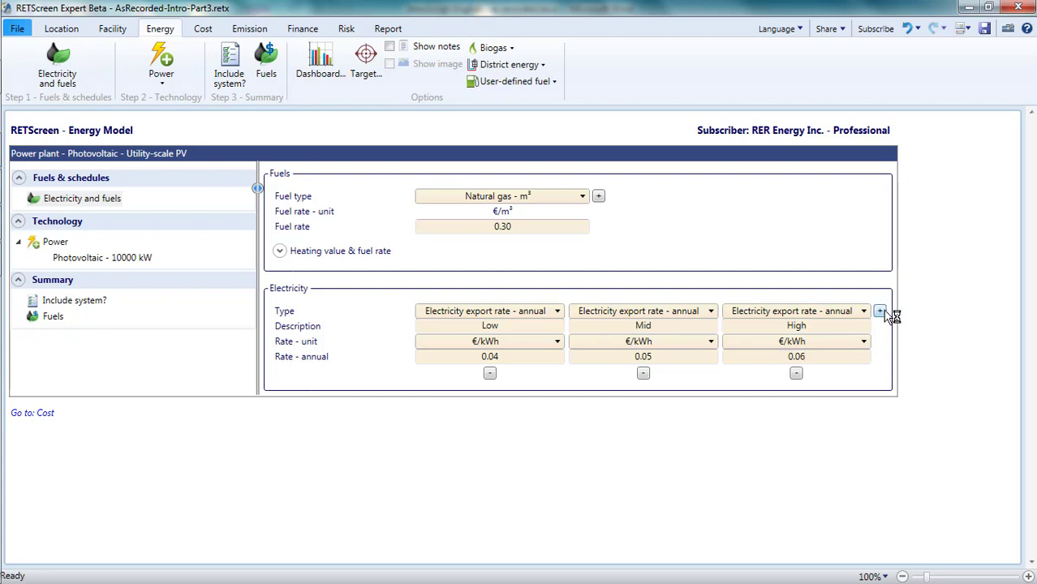
- Add a fourth export rate of type 'Electricity export rate - monthly'
click(880, 311)
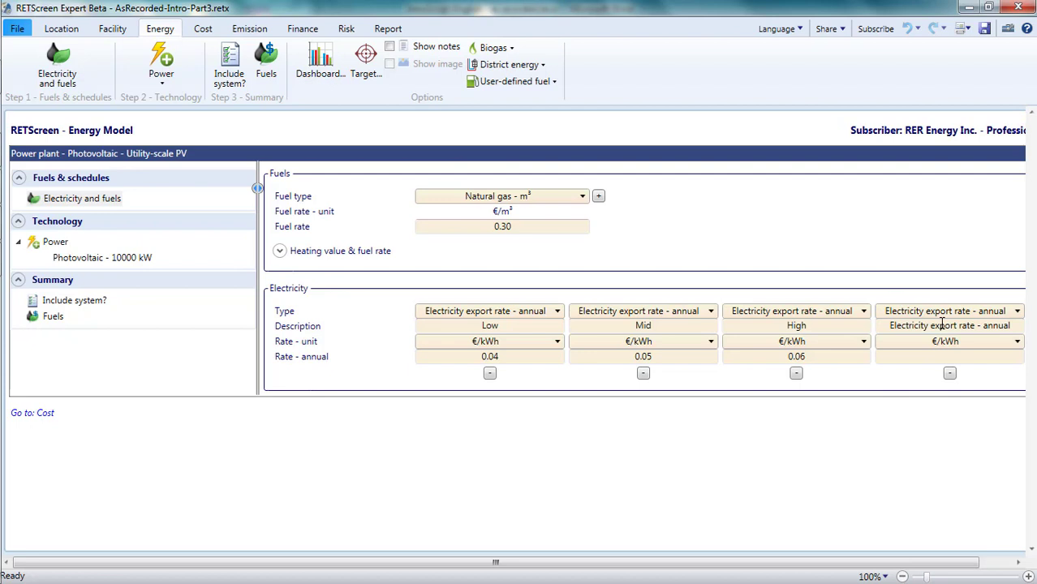
click(1016, 311)
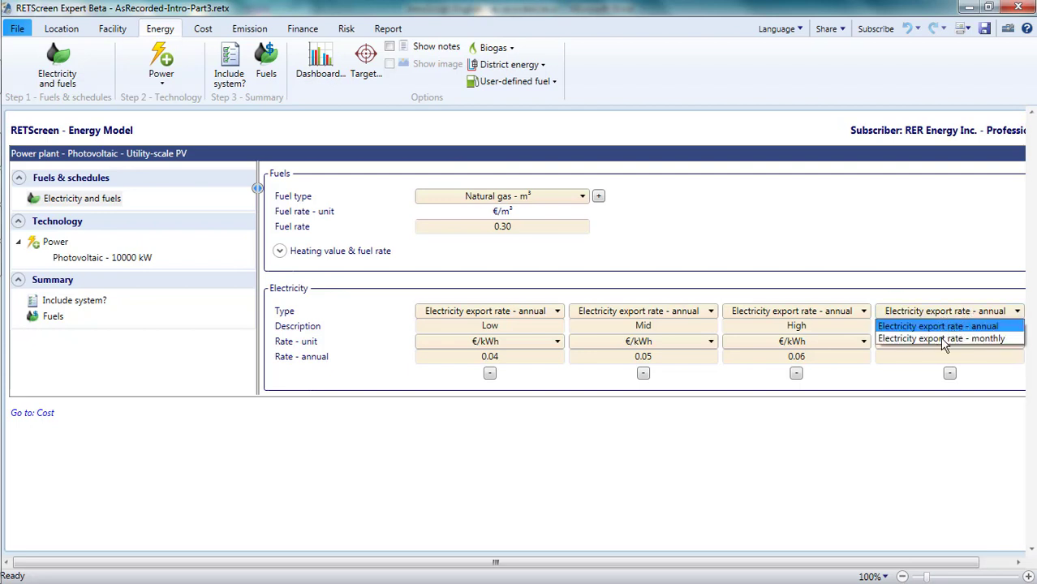
click(941, 339)
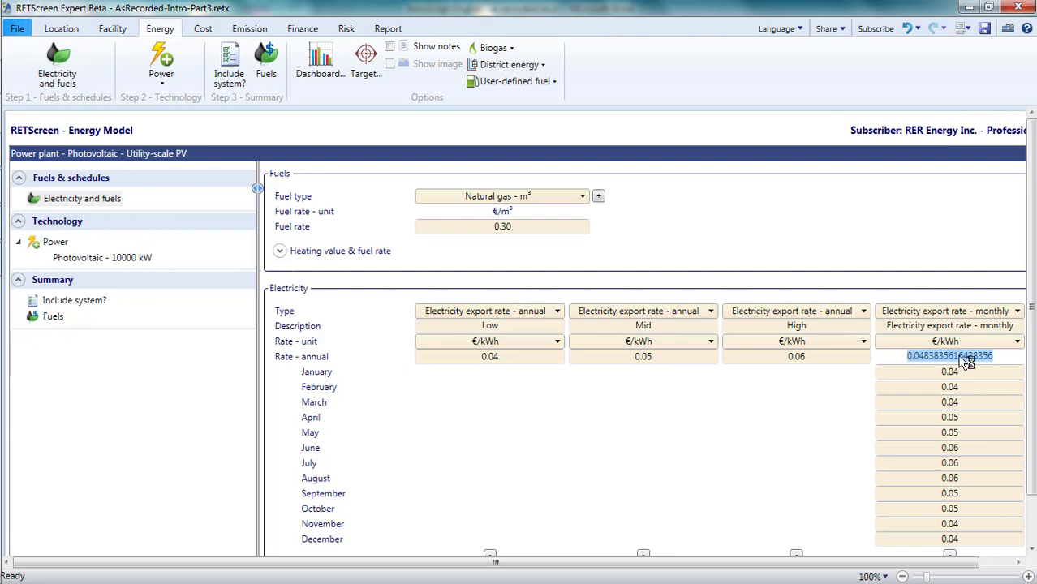
mouse_move(160, 65)
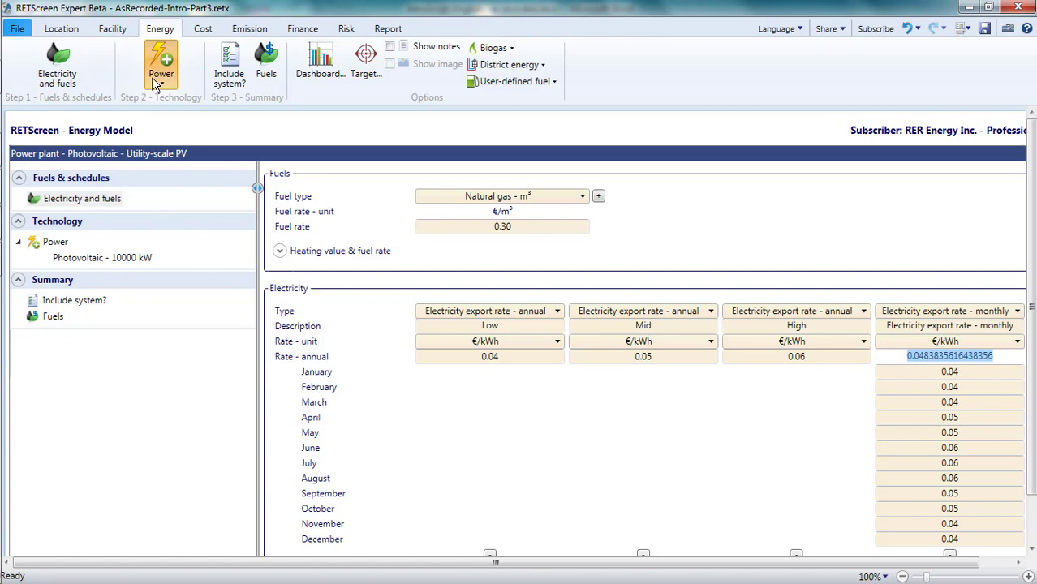
- Add a Level 3 wind turbine, then delete it to keep only the PV system
click(161, 65)
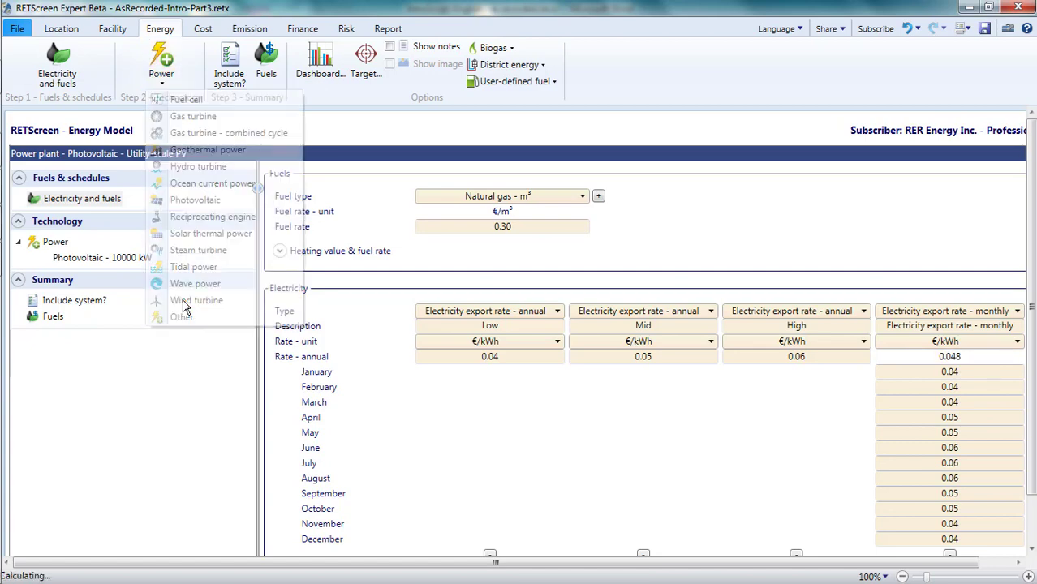
click(197, 300)
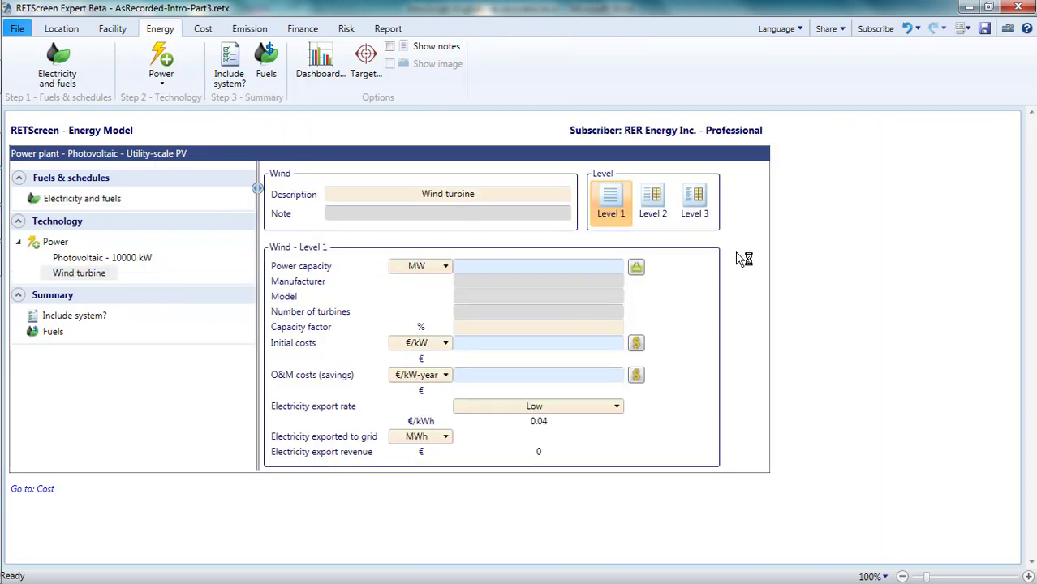
click(694, 200)
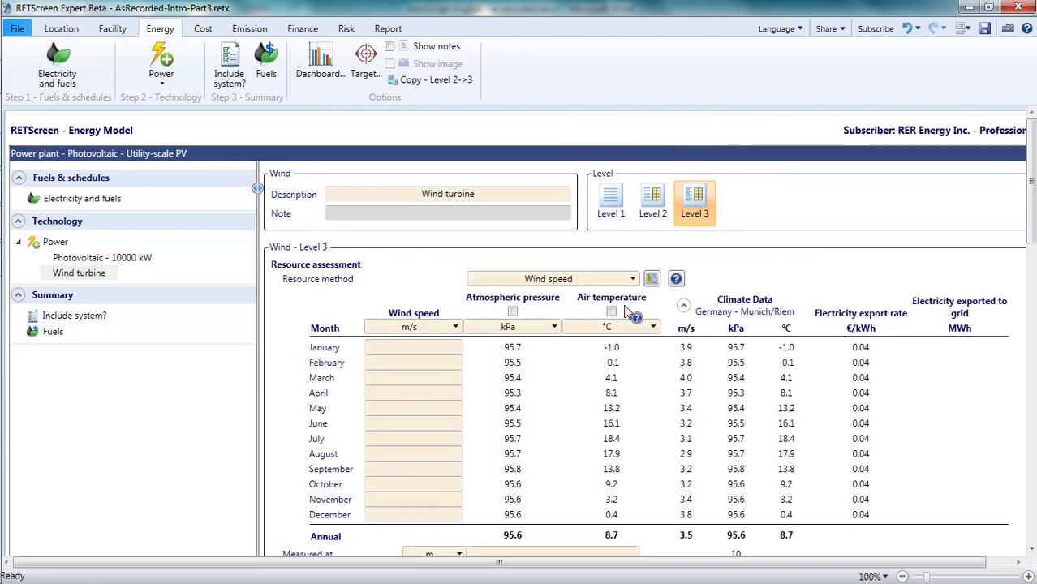
mouse_move(799, 339)
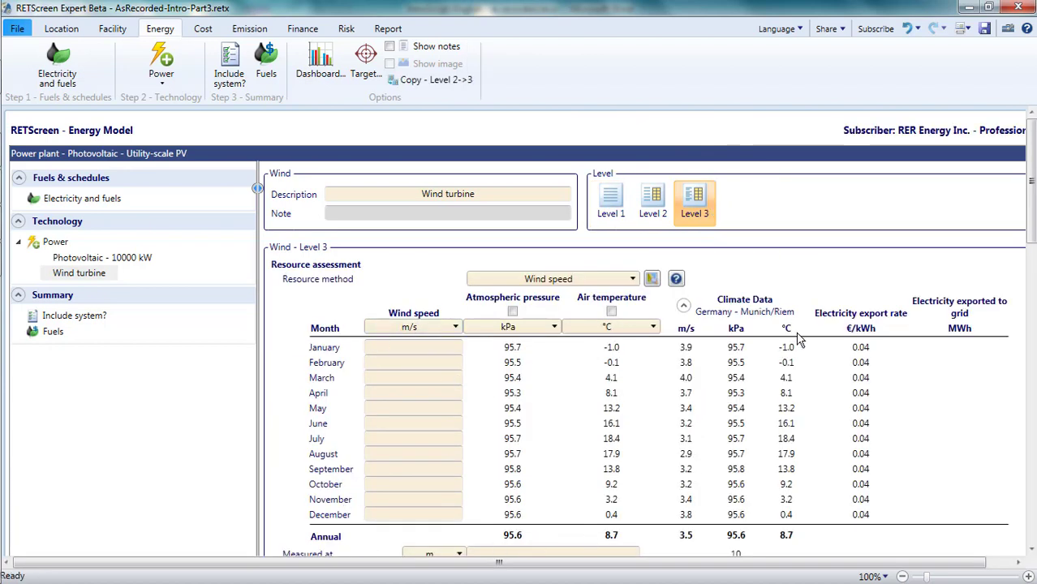
mouse_move(925, 452)
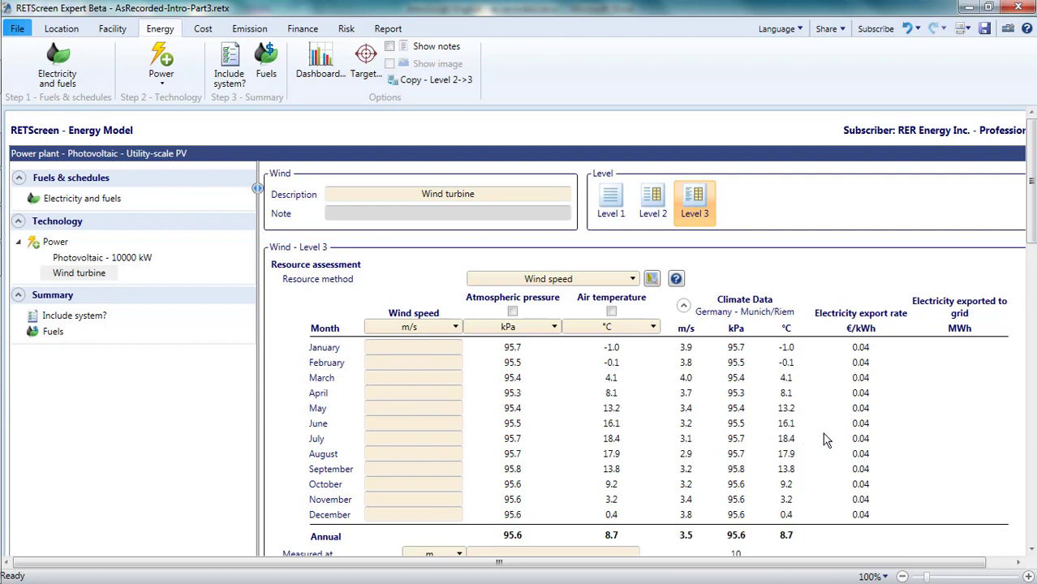
mouse_move(216, 128)
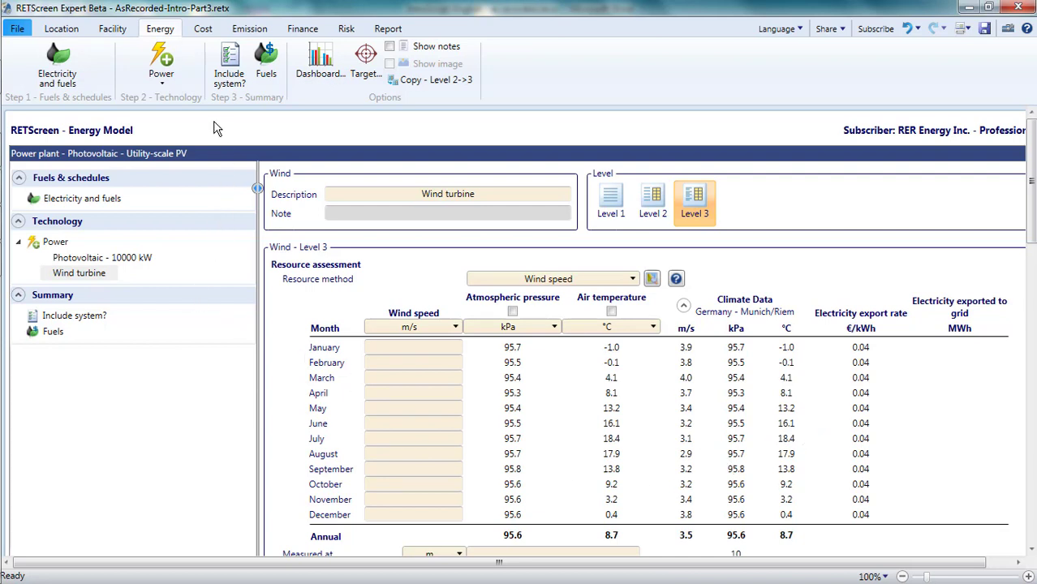
right_click(78, 273)
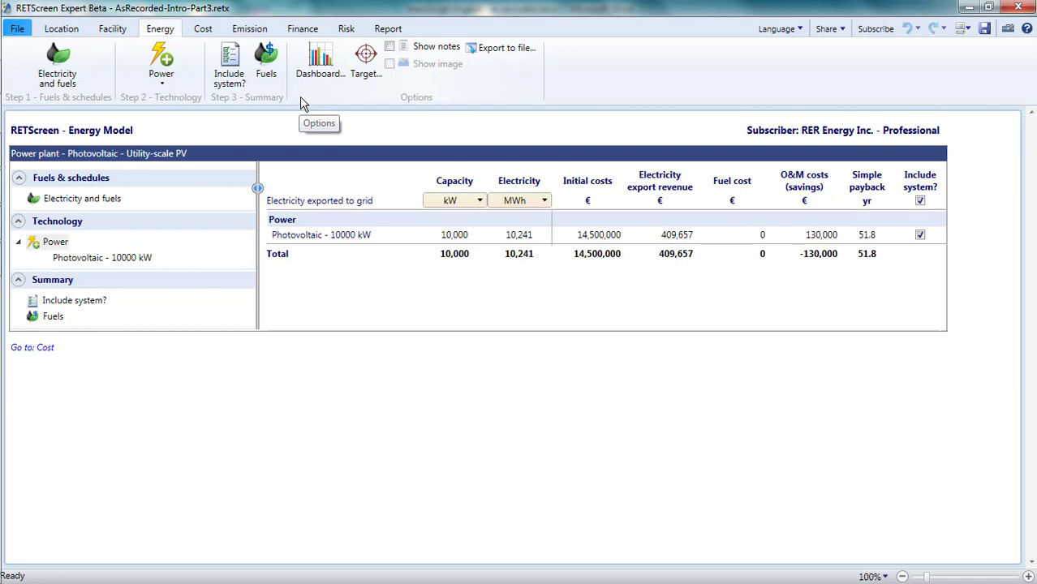
mouse_move(1008, 30)
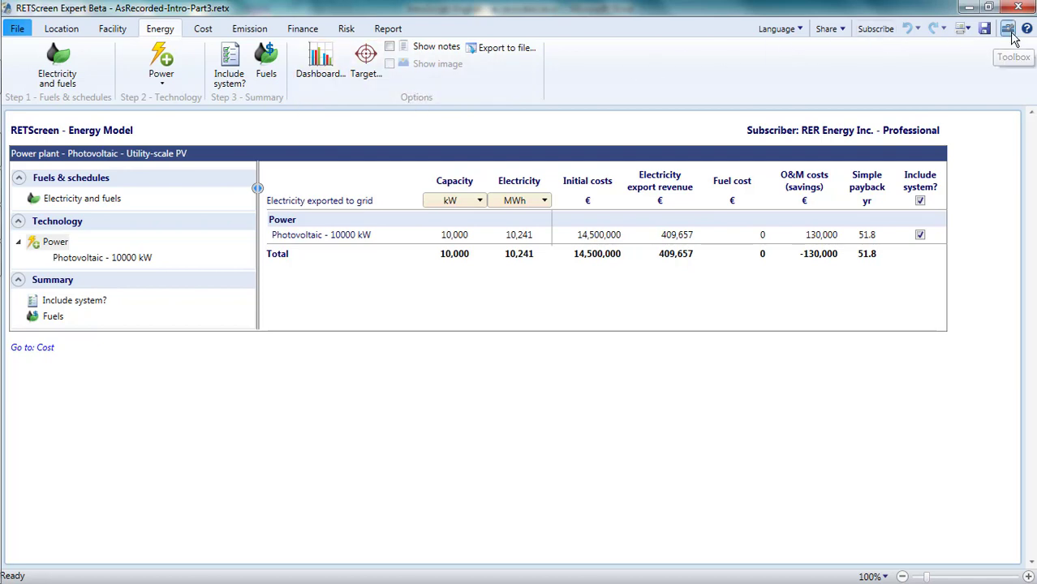
- View the Toolbox's hourly electricity rate calculator and its weekly hourly tables
click(1007, 28)
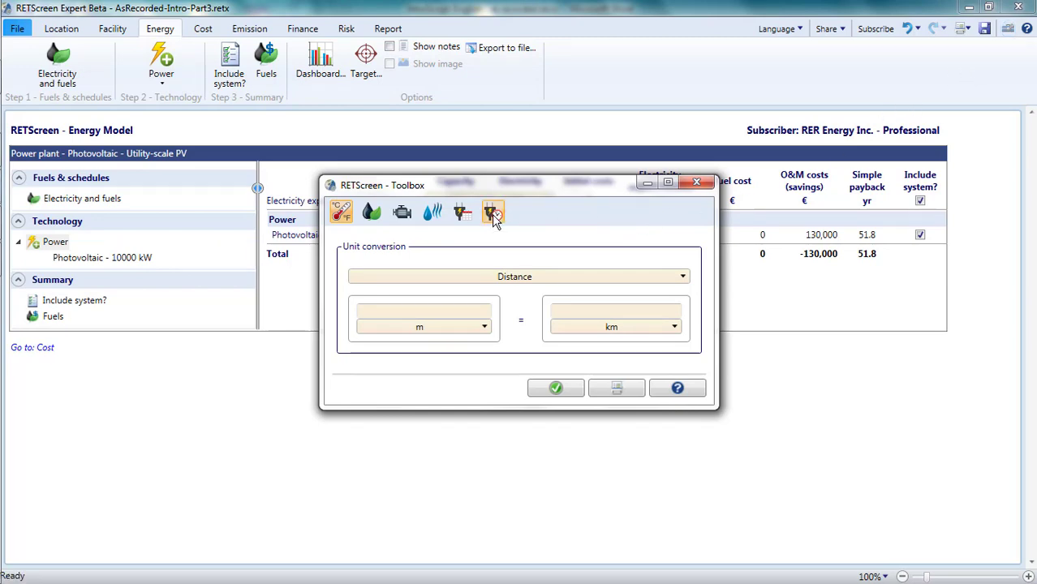
click(492, 212)
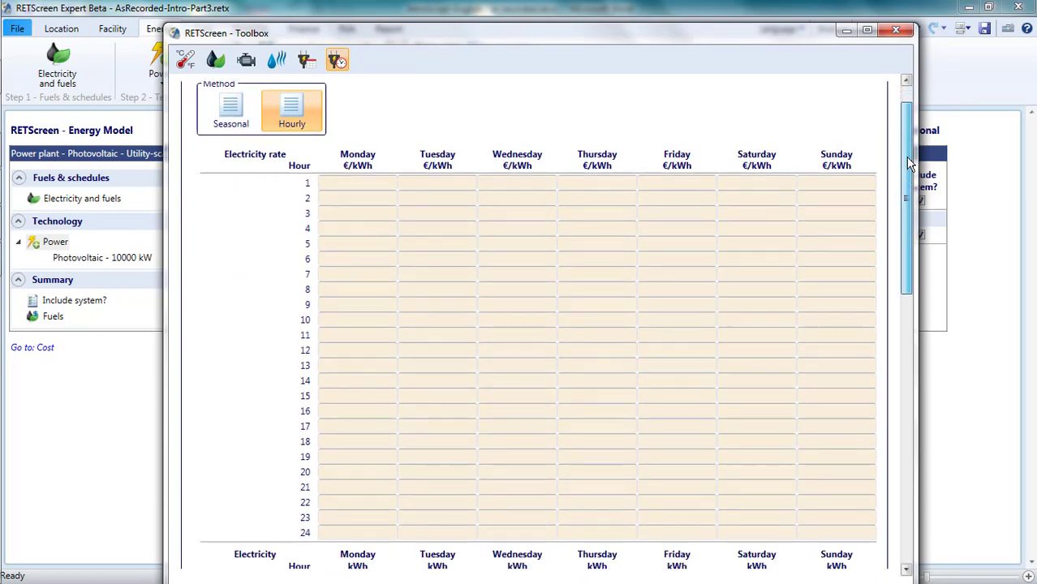
scroll(down, 3)
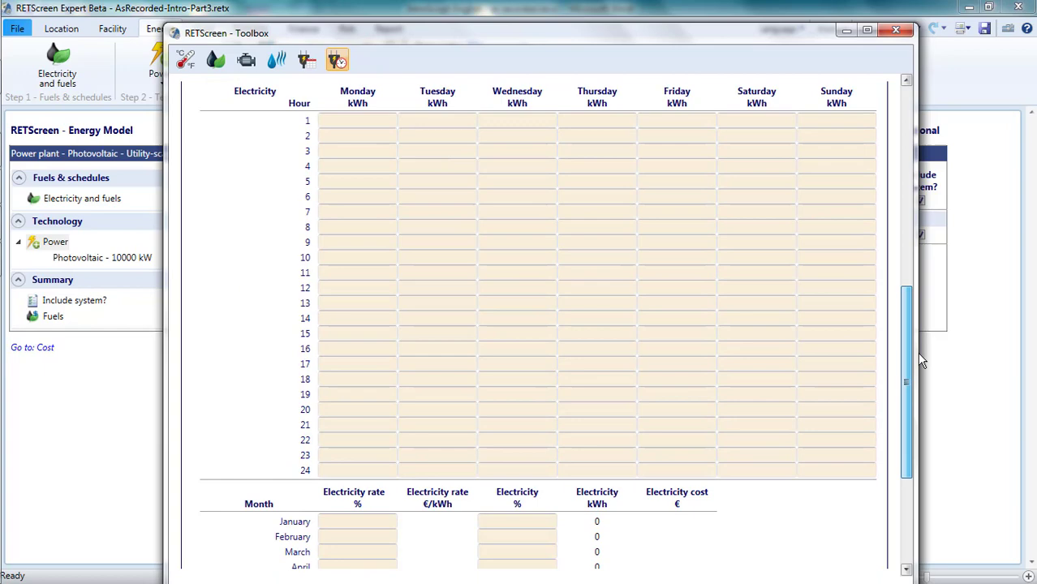
scroll(down, 3)
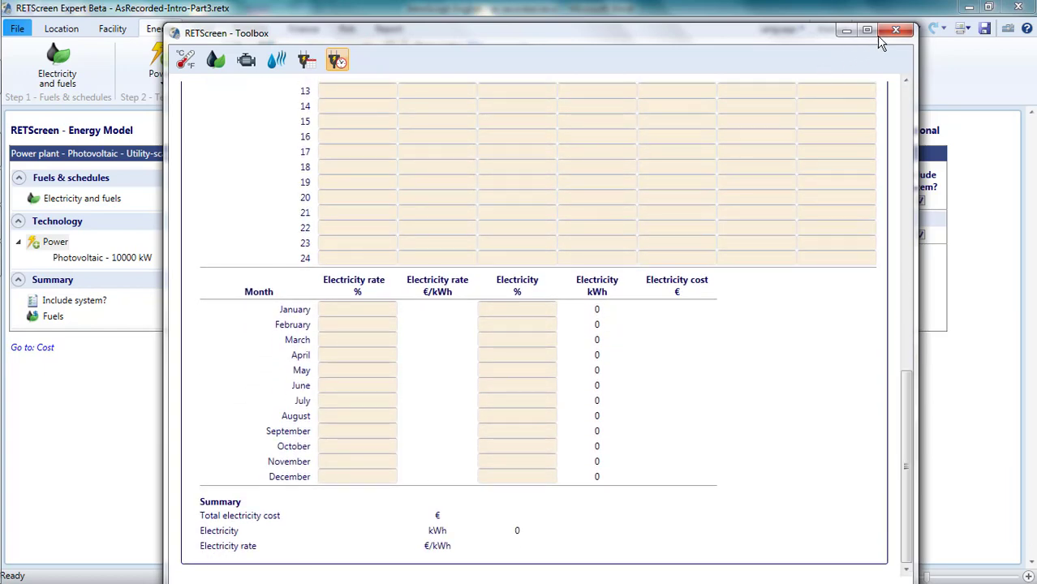
- Close the Toolbox to return to the four electricity export rates
click(896, 30)
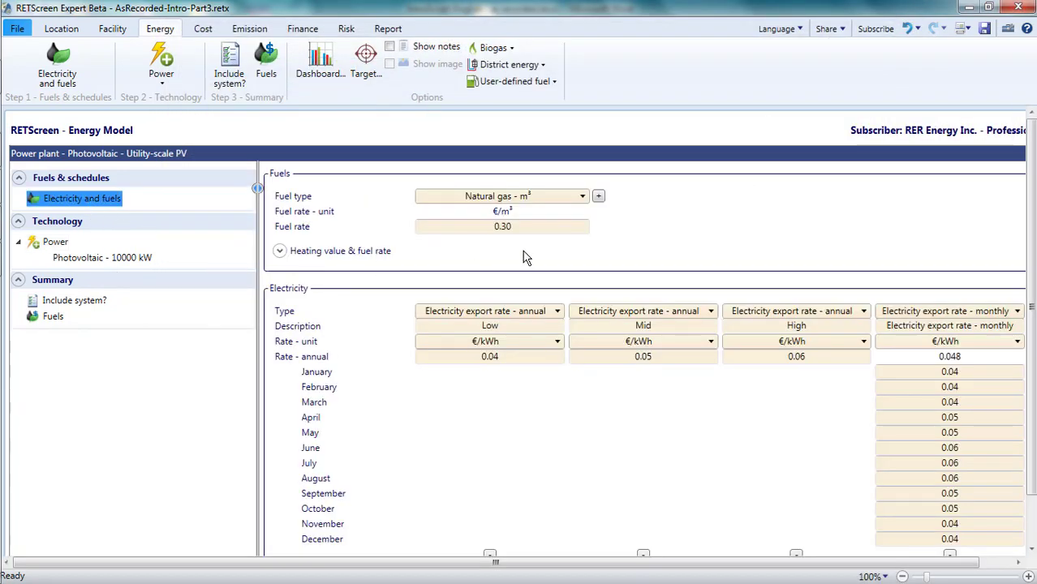
mouse_move(271, 205)
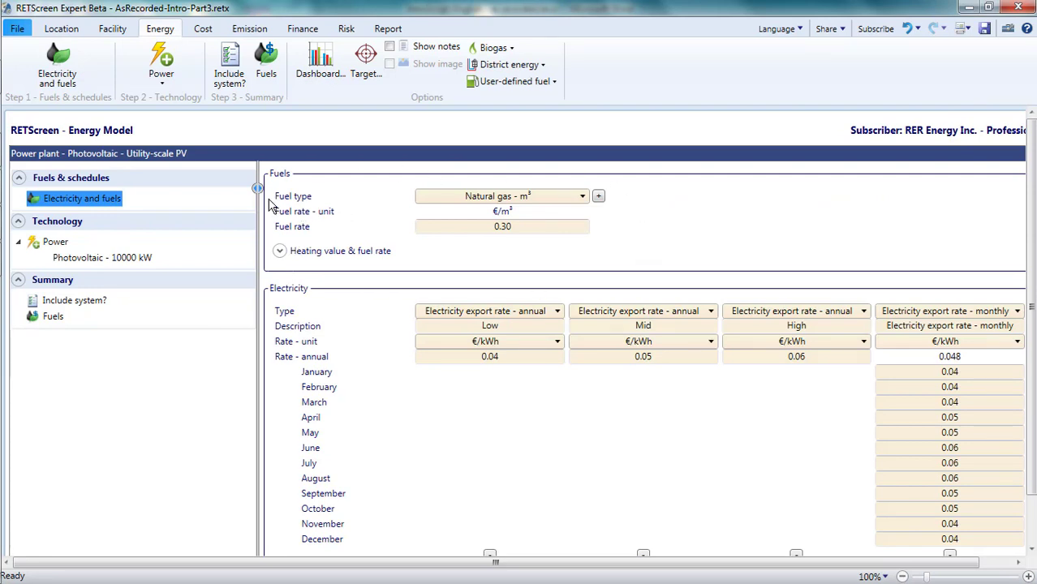
mouse_move(562, 257)
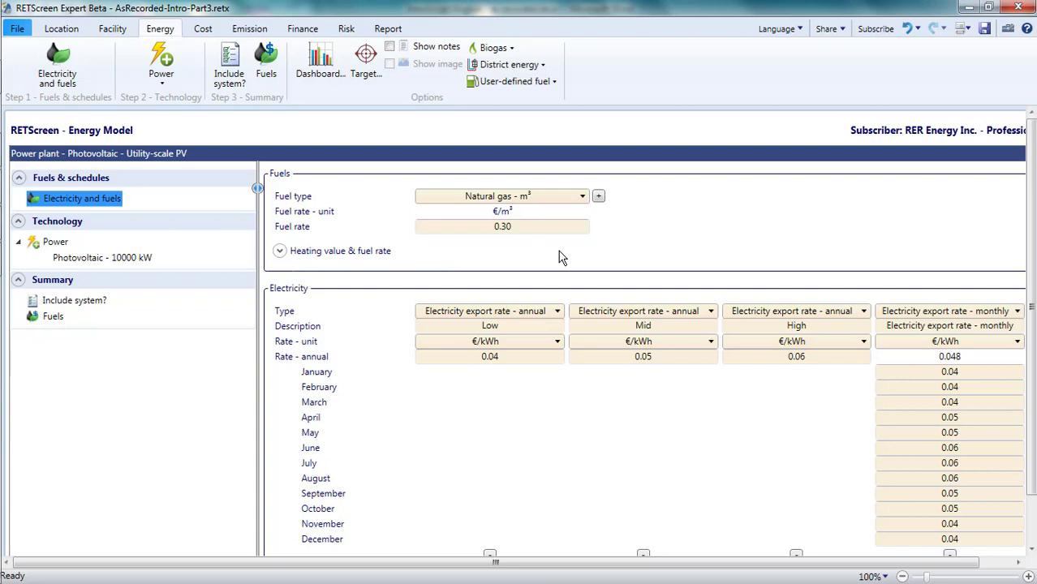
mouse_move(510, 177)
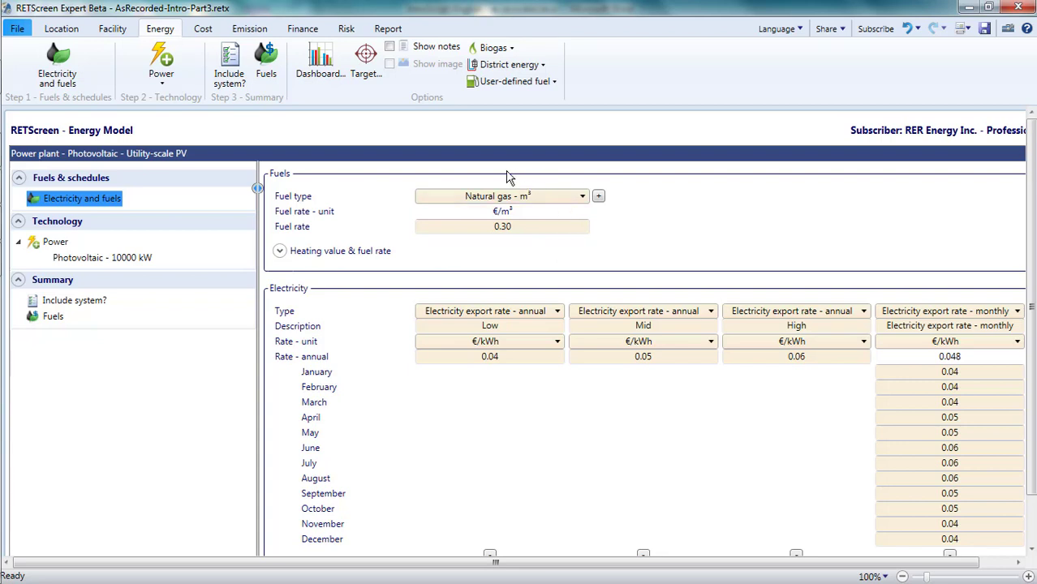
mouse_move(559, 255)
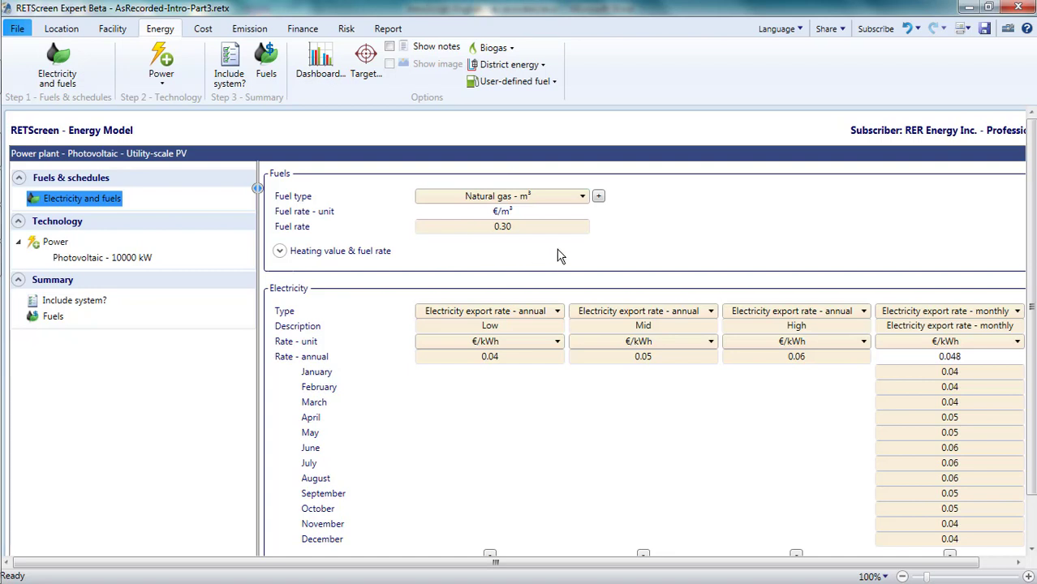
mouse_move(570, 264)
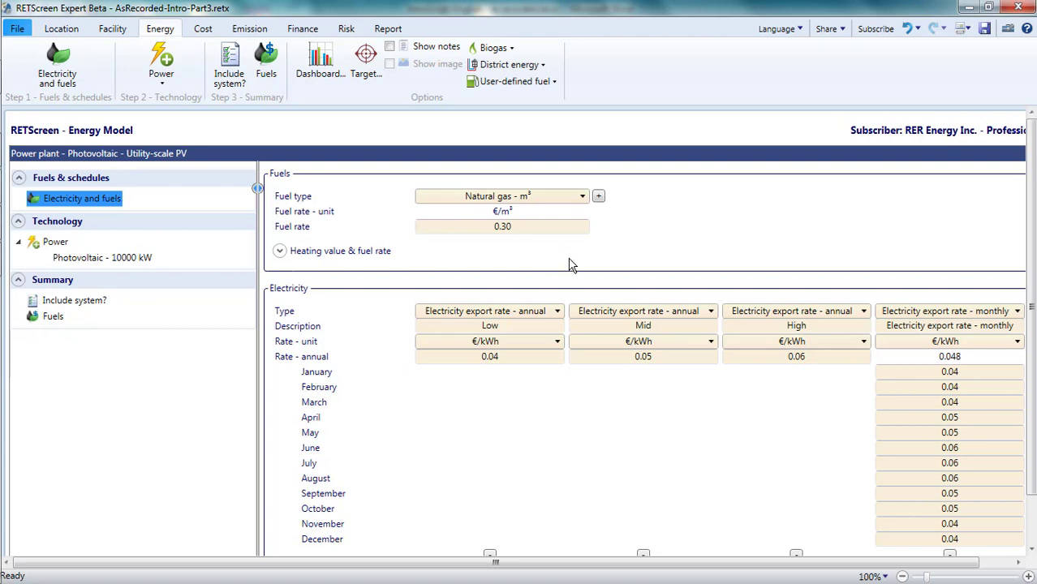
mouse_move(577, 266)
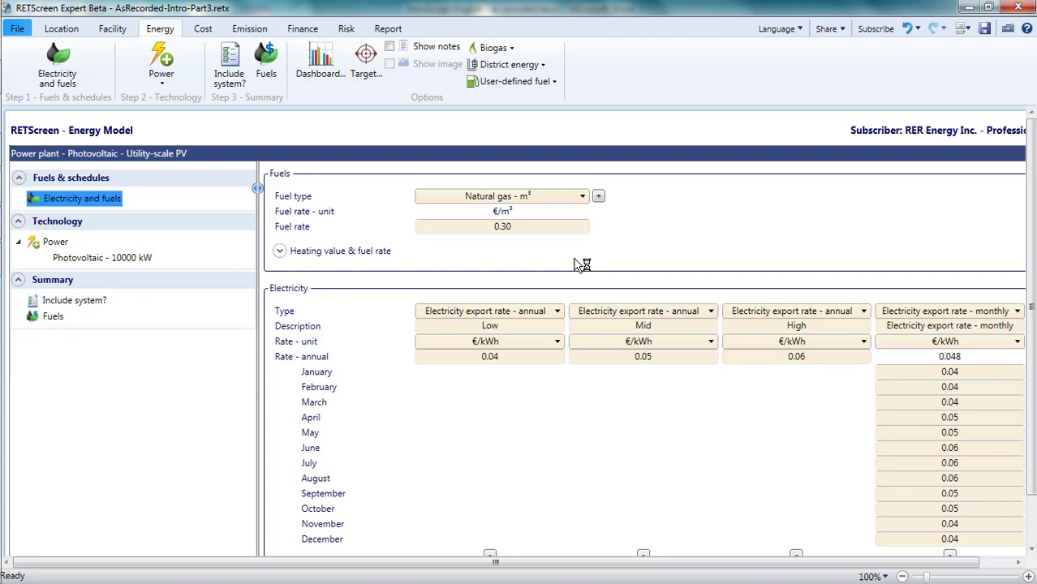
mouse_move(598, 238)
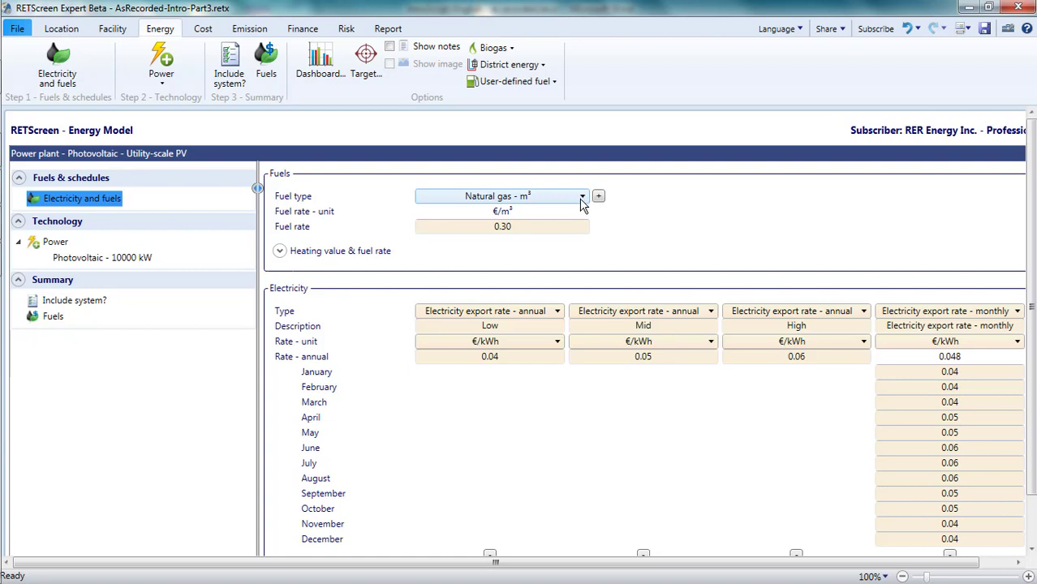
- Set the fuel type to 'Natural gas - kWh' with a fuel rate of 0.03
click(581, 195)
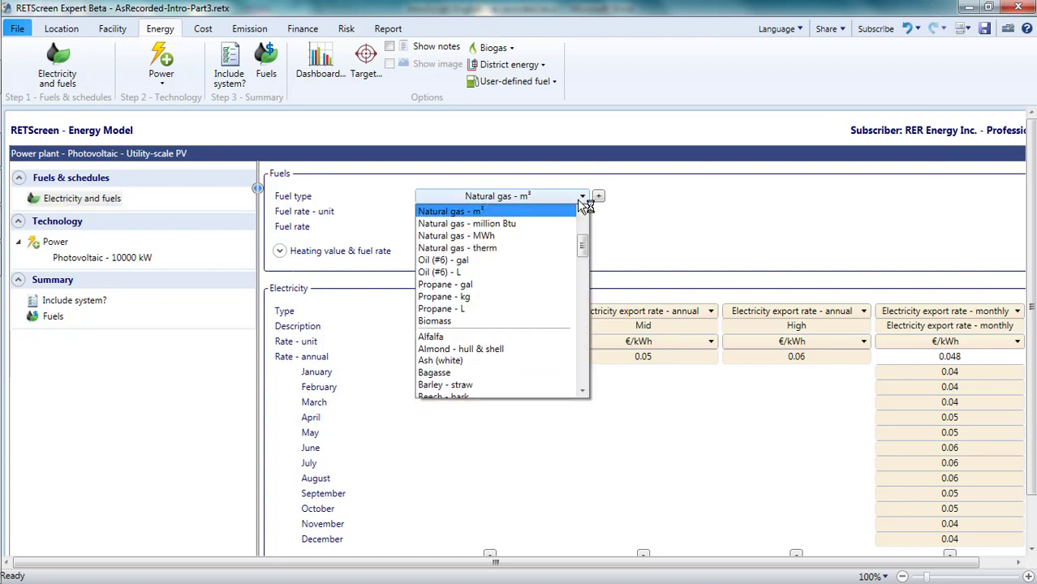
scroll(up, 3)
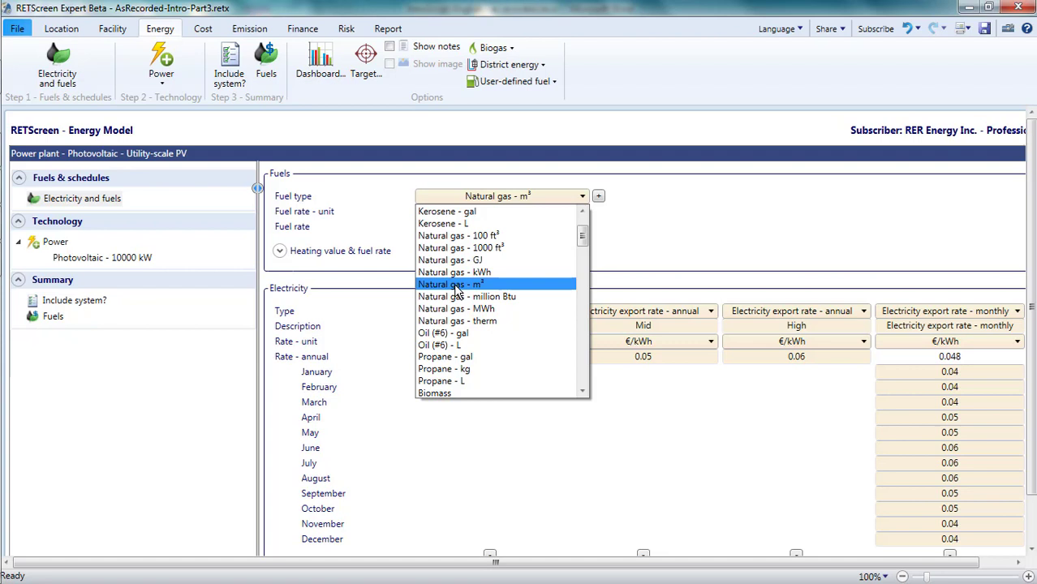
click(454, 271)
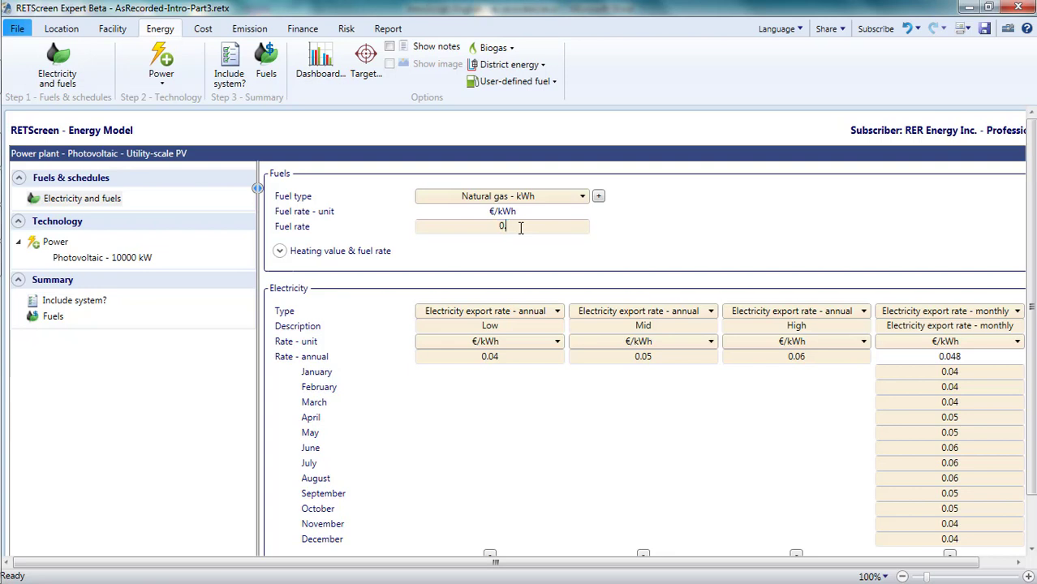
text(.03)
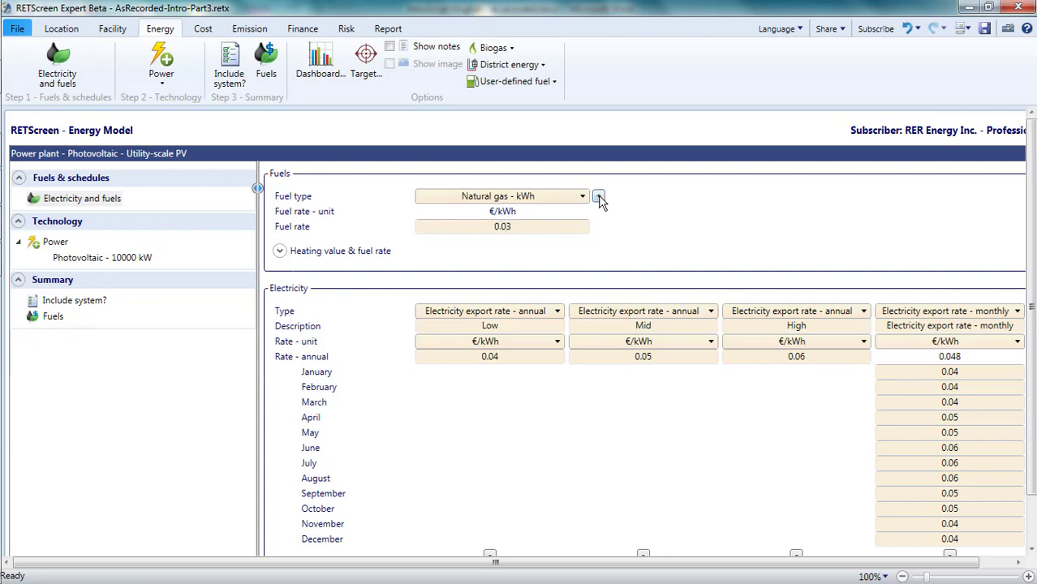
- Add a second fuel set to Packaging waste, priced at €30/t
click(599, 196)
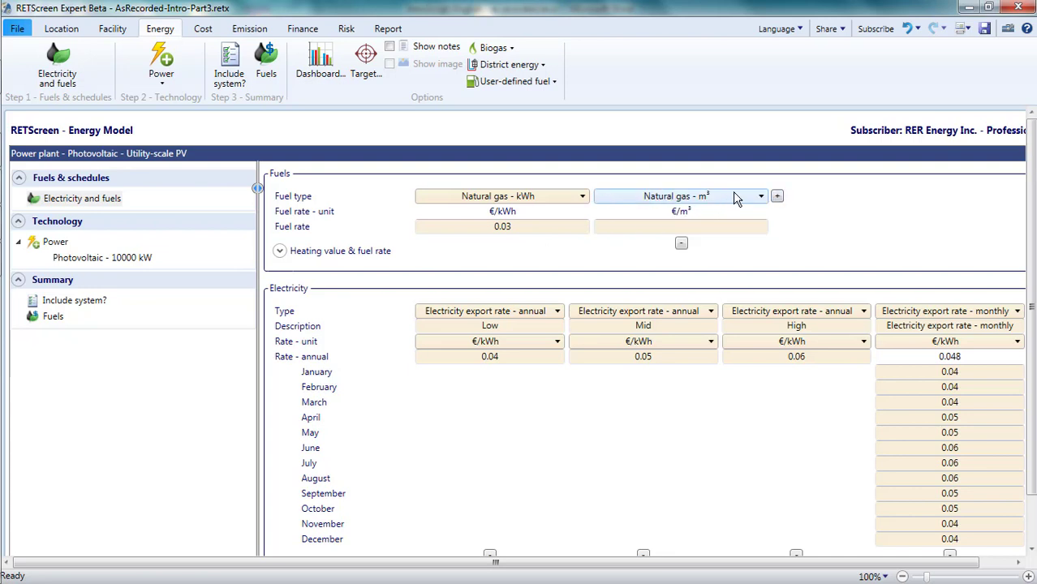
click(760, 196)
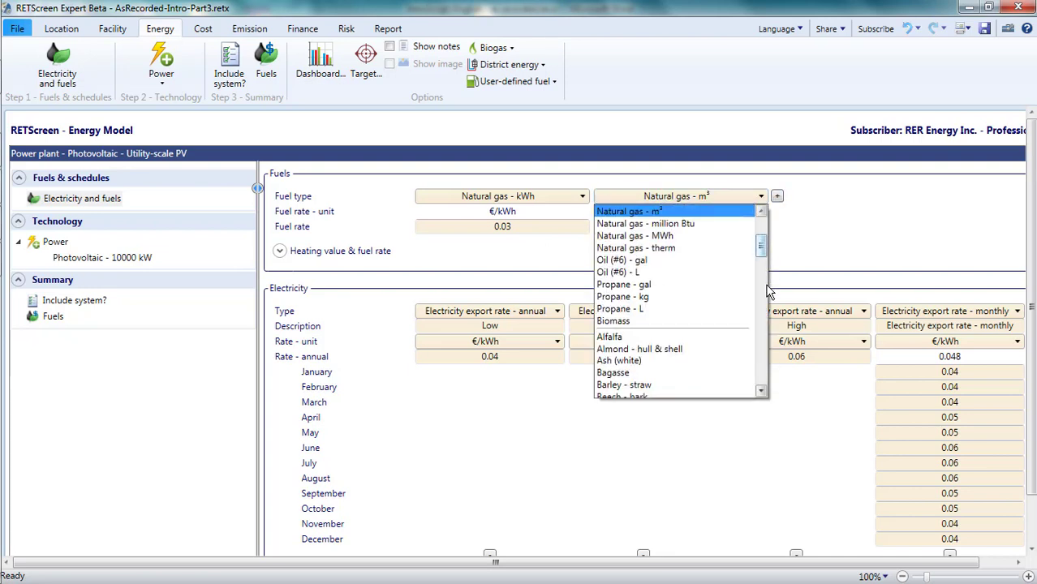
scroll(down, 3)
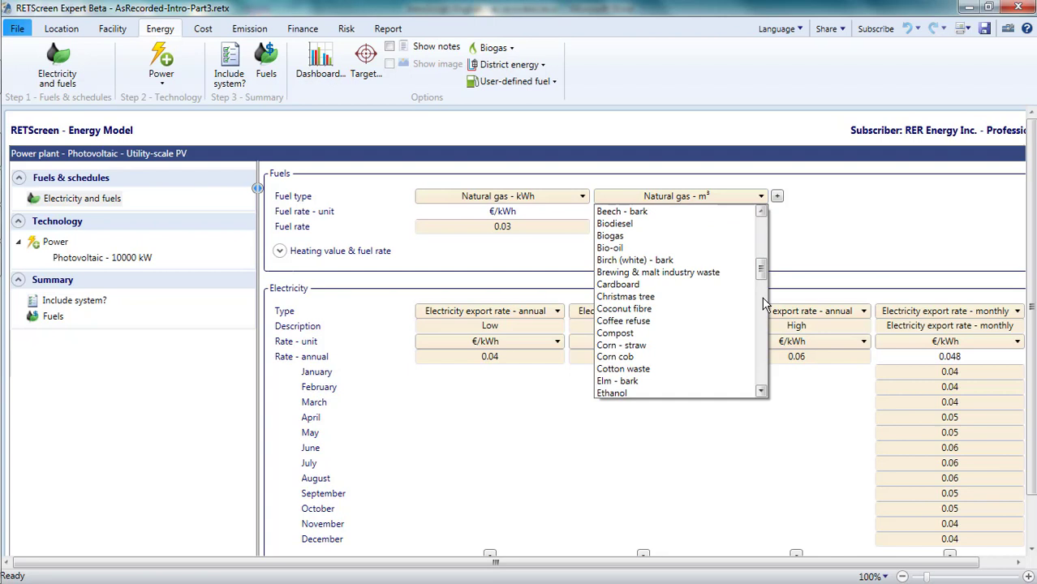
scroll(down, 3)
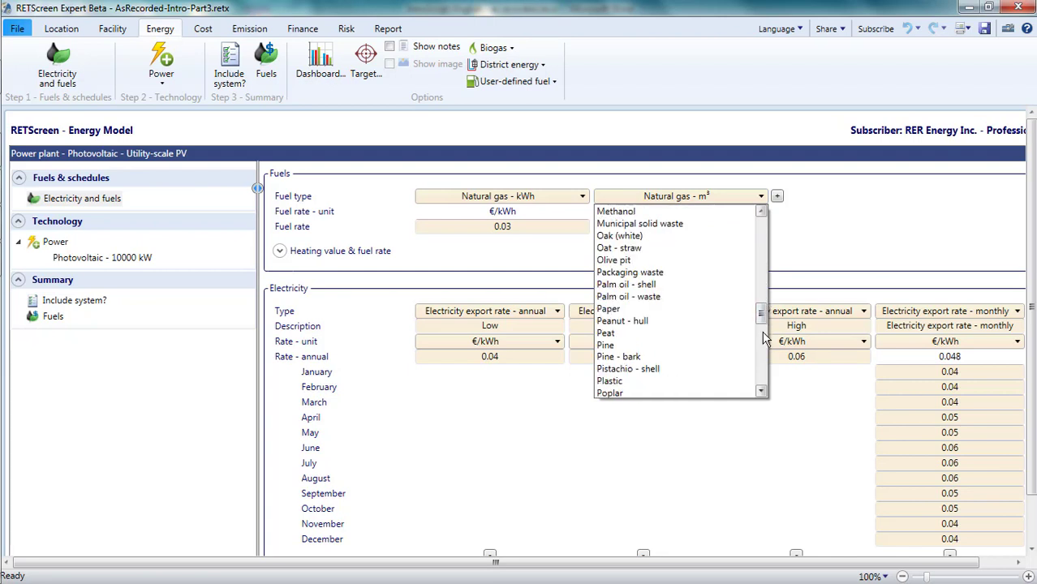
mouse_move(629, 271)
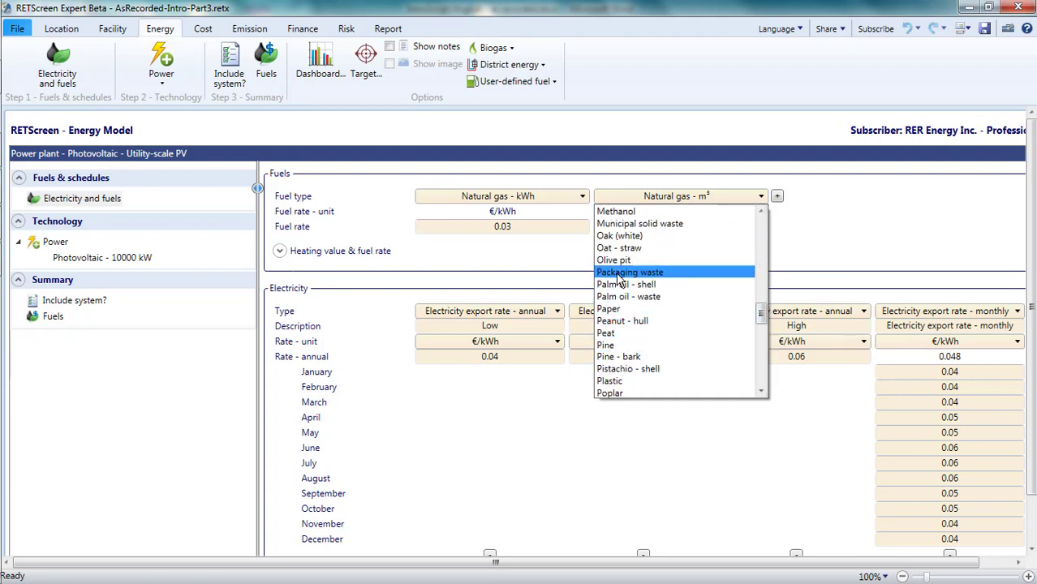
click(629, 272)
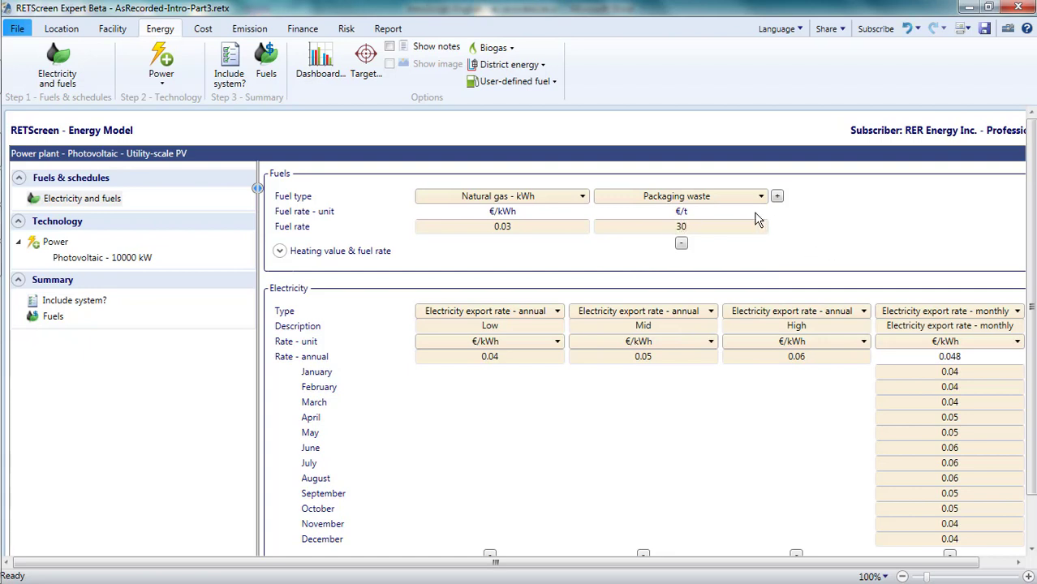
mouse_move(490, 77)
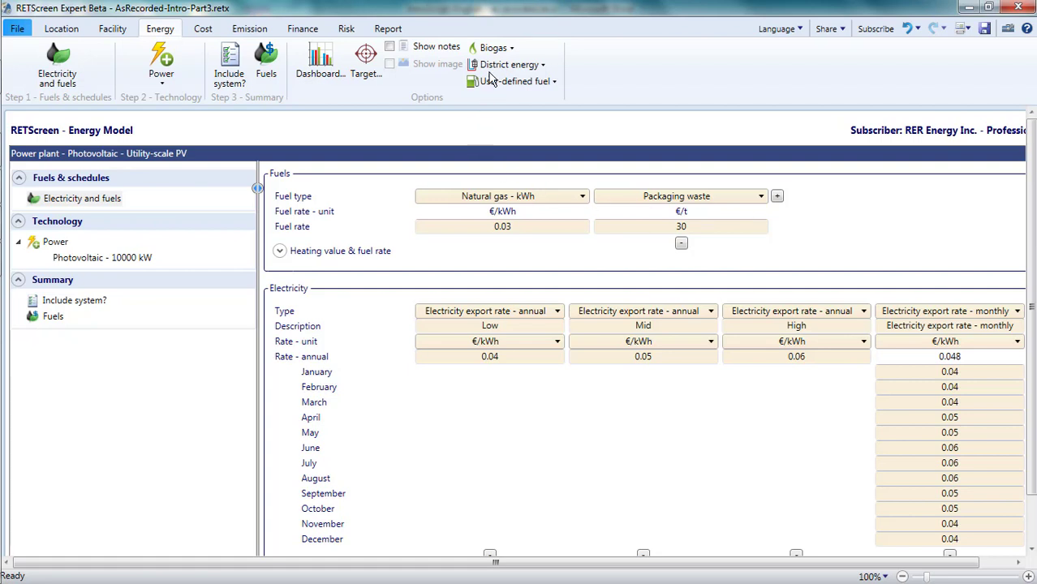
- Add a Biogas fuel with Pig feedstock at 300 kg average weight
click(494, 47)
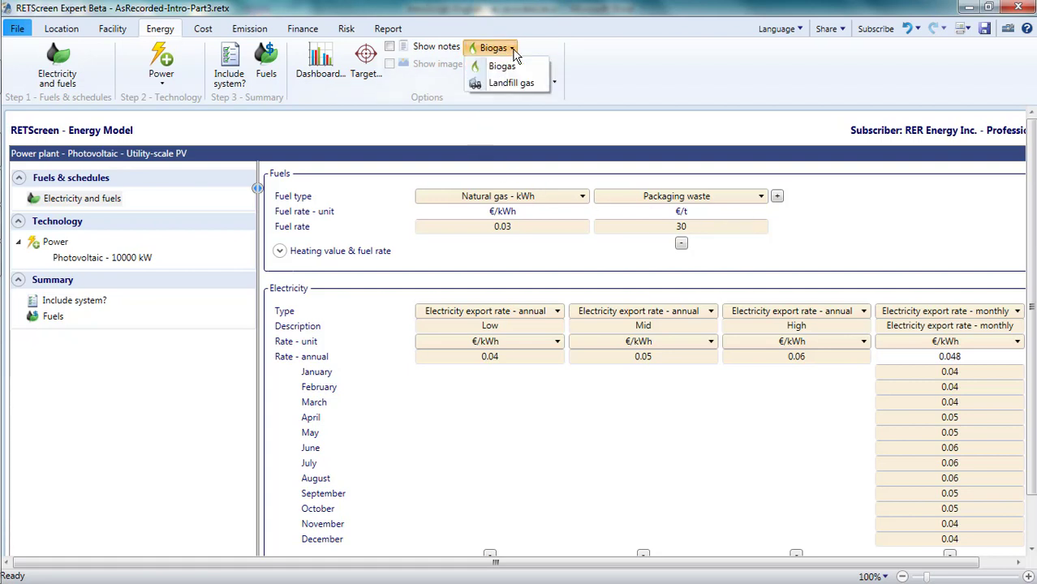
mouse_move(501, 66)
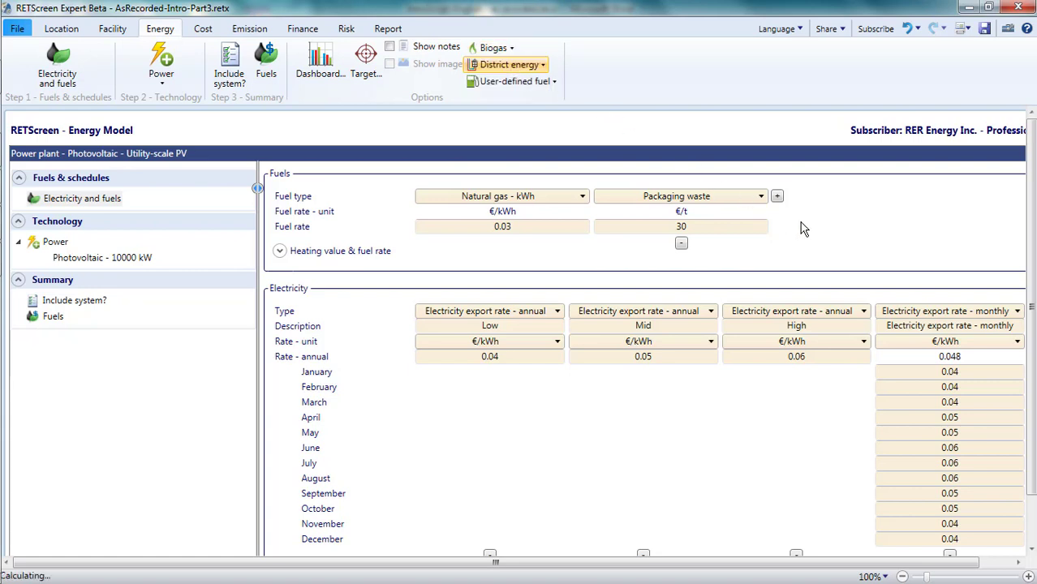
click(776, 195)
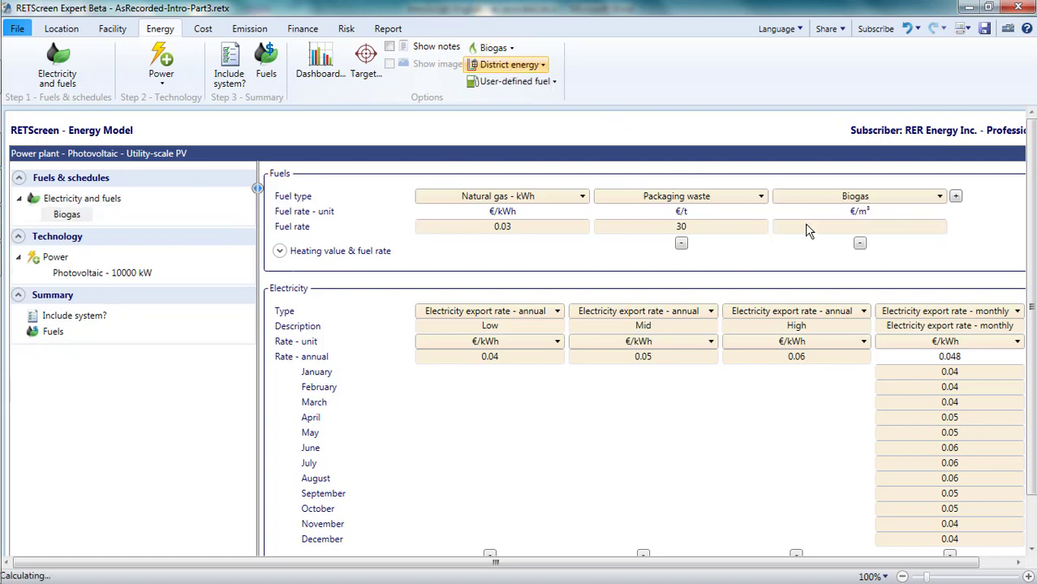
click(66, 213)
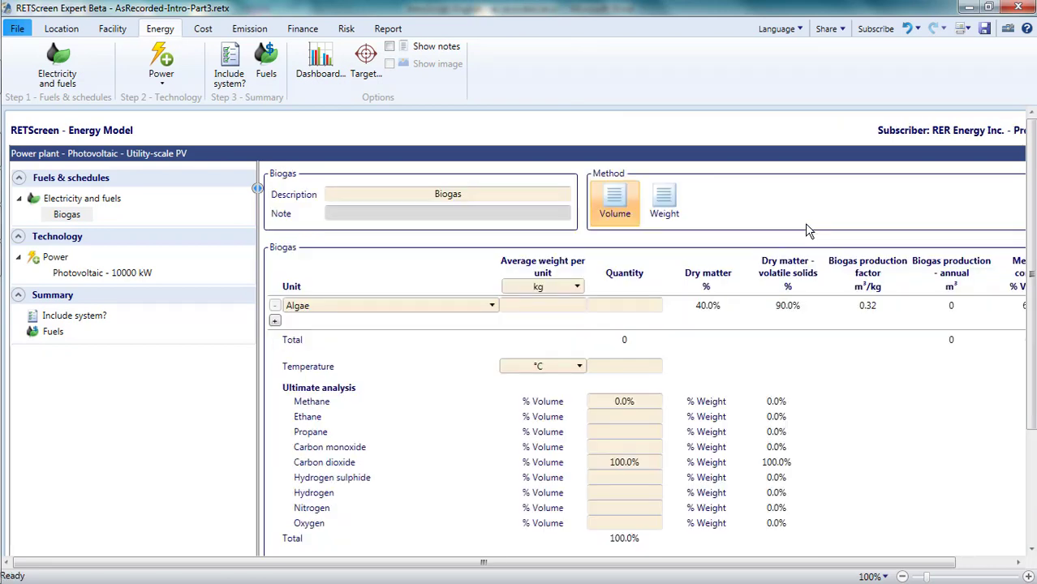
click(490, 305)
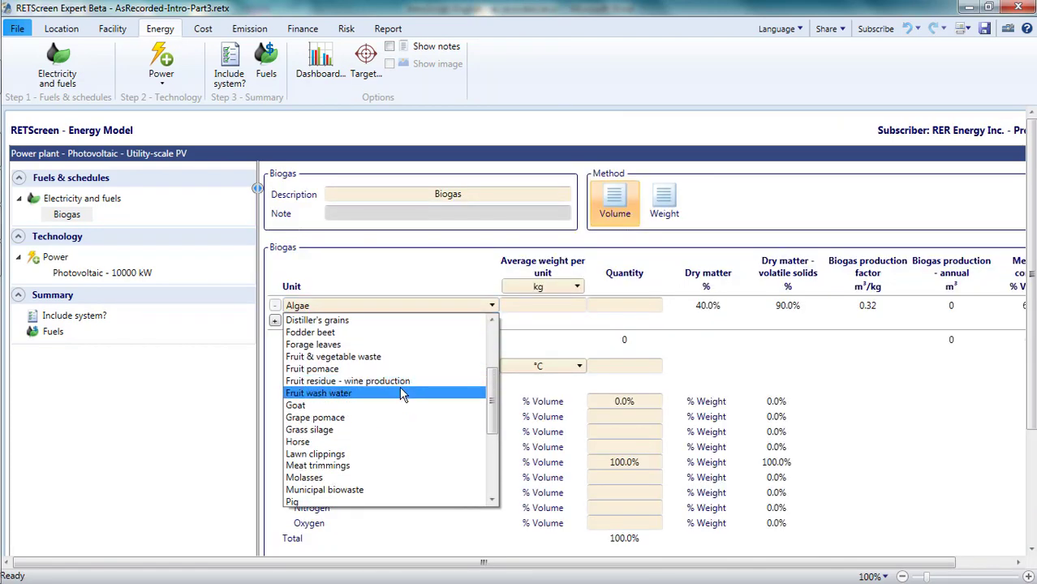
scroll(down, 3)
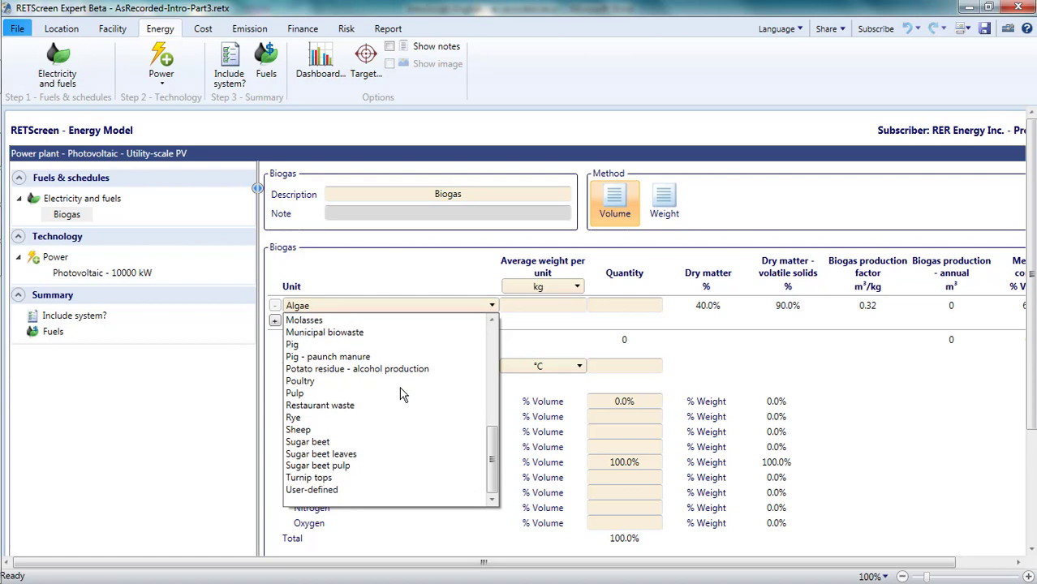
click(291, 344)
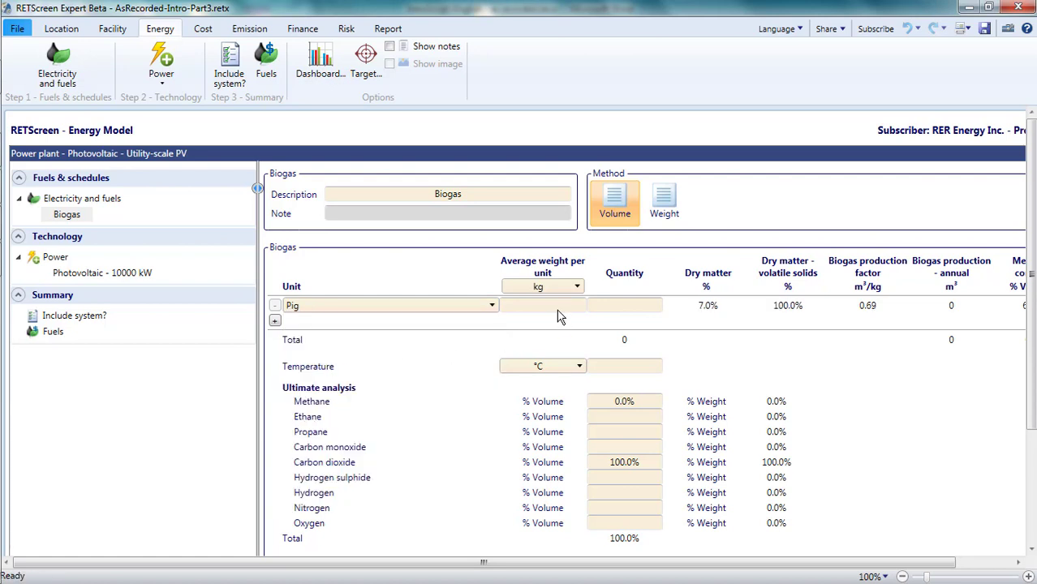
text(300)
text(8,000)
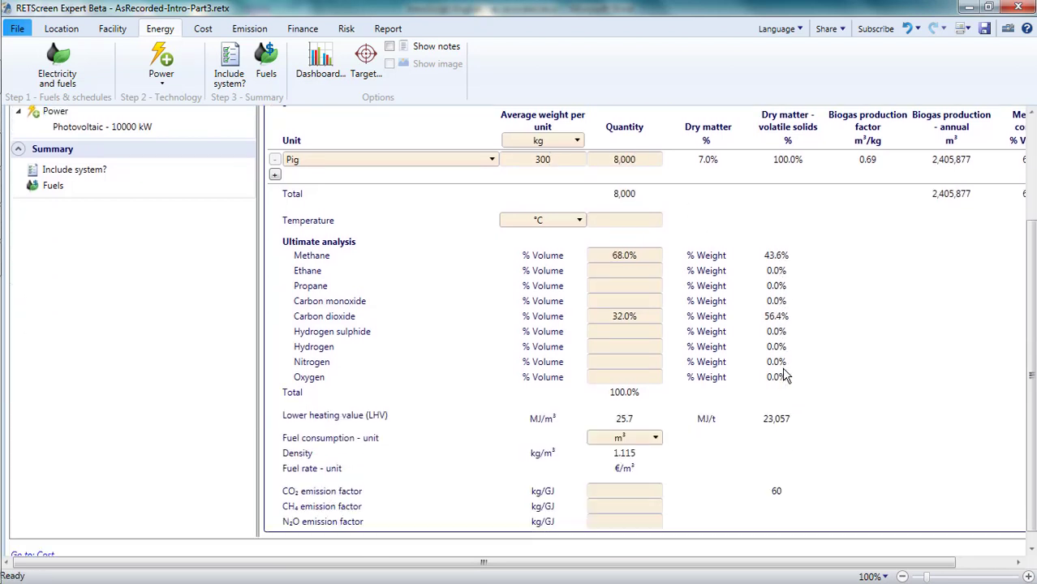
scroll(up, 3)
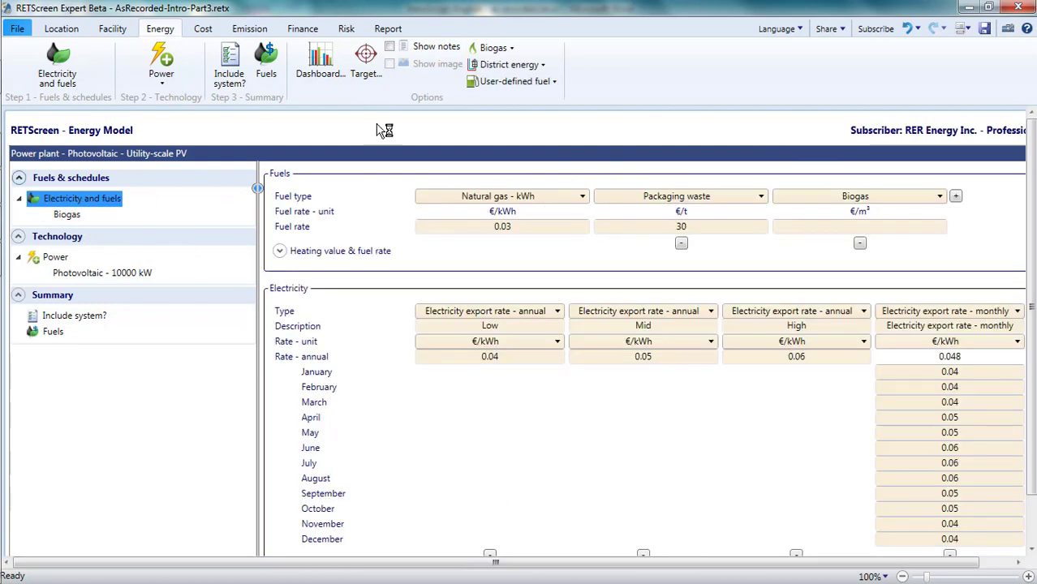
- Add Landfill gas with 200 m³/t methane generation and fuel consumption starting in 2018
click(516, 81)
text(2)
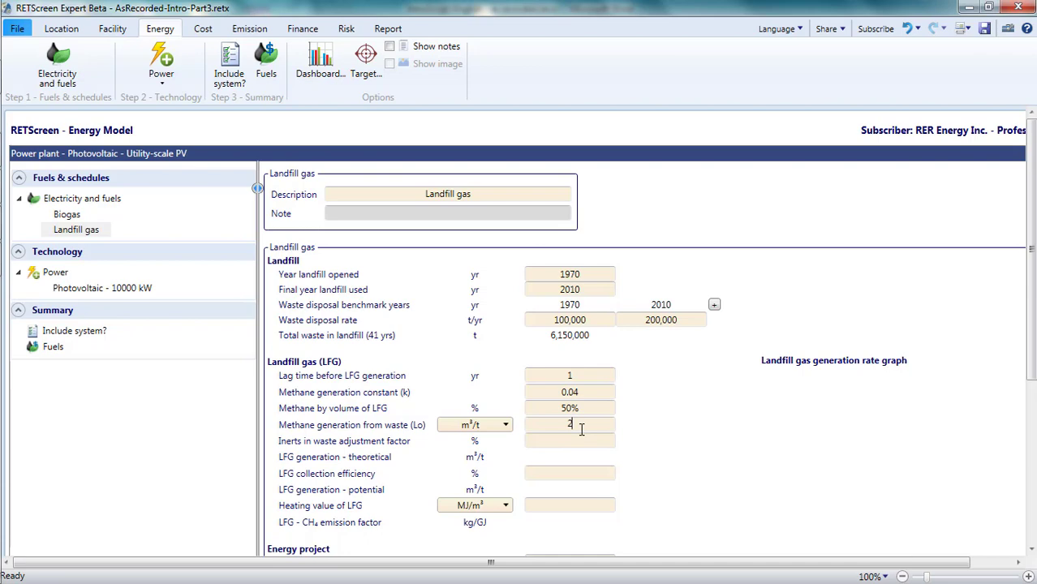
scroll(down, 3)
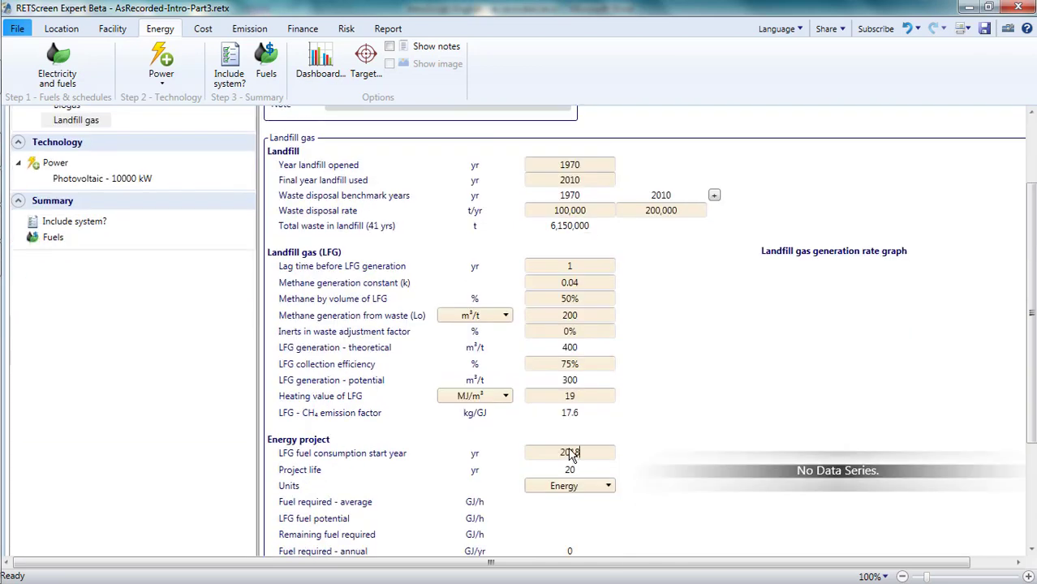
scroll(down, 3)
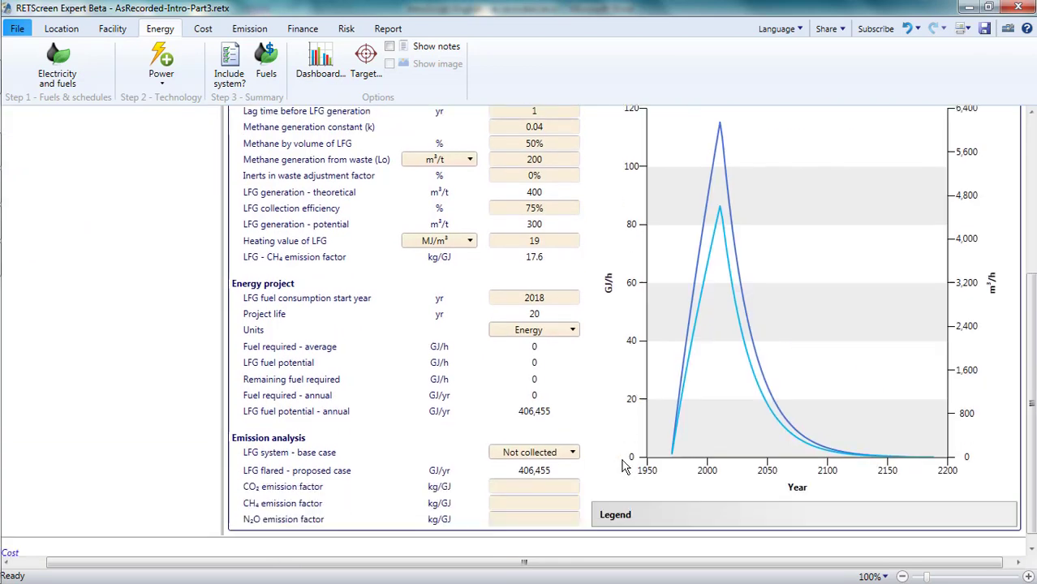
scroll(up, 3)
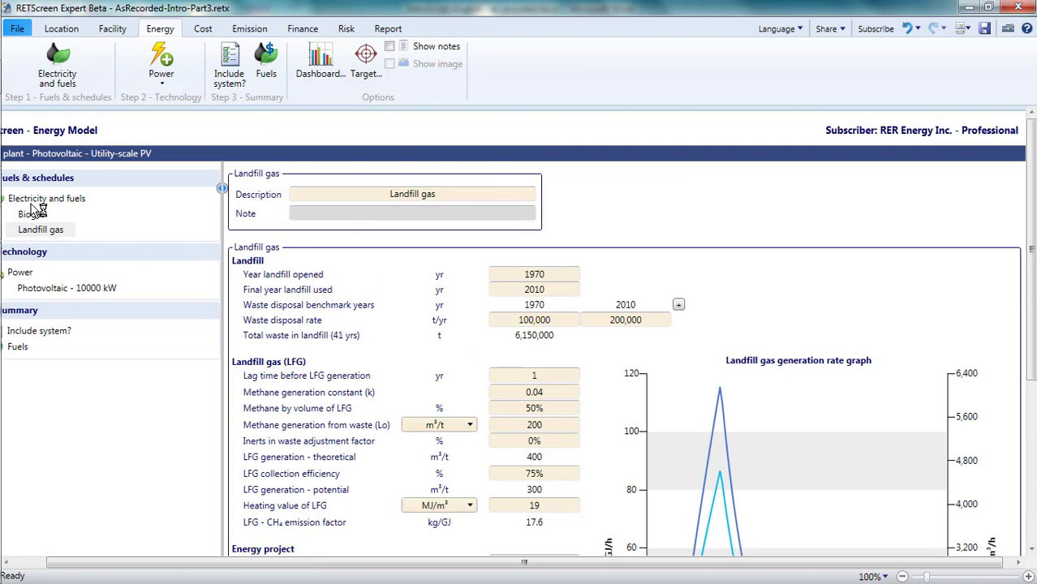
- Enter fuel rates of 0.15 €/m³ for biogas and 0.05 €/m³ for landfill gas, and add User-defined fuel - solid
click(46, 198)
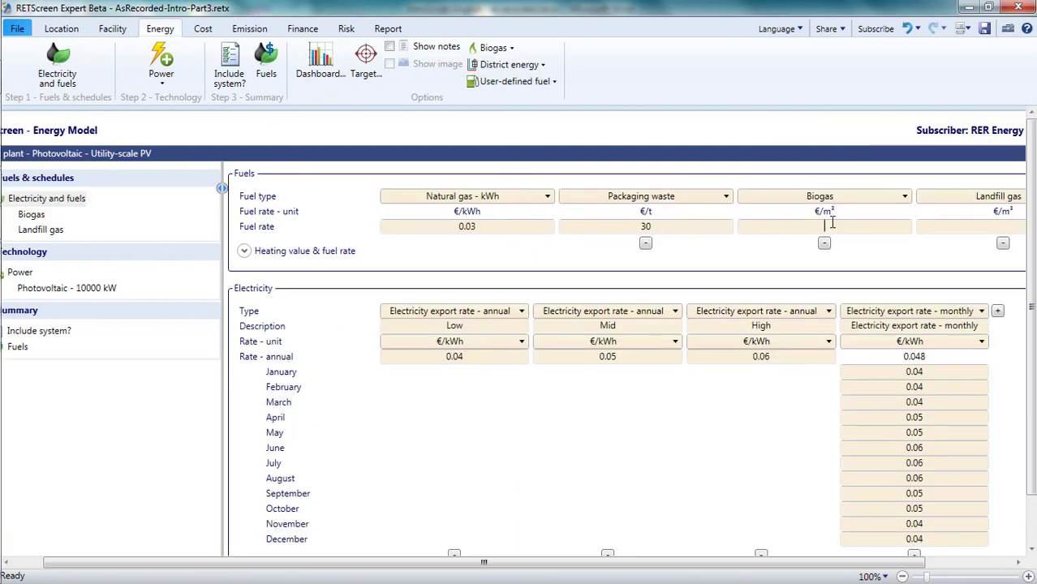
text(0.15)
click(970, 226)
text(0.05)
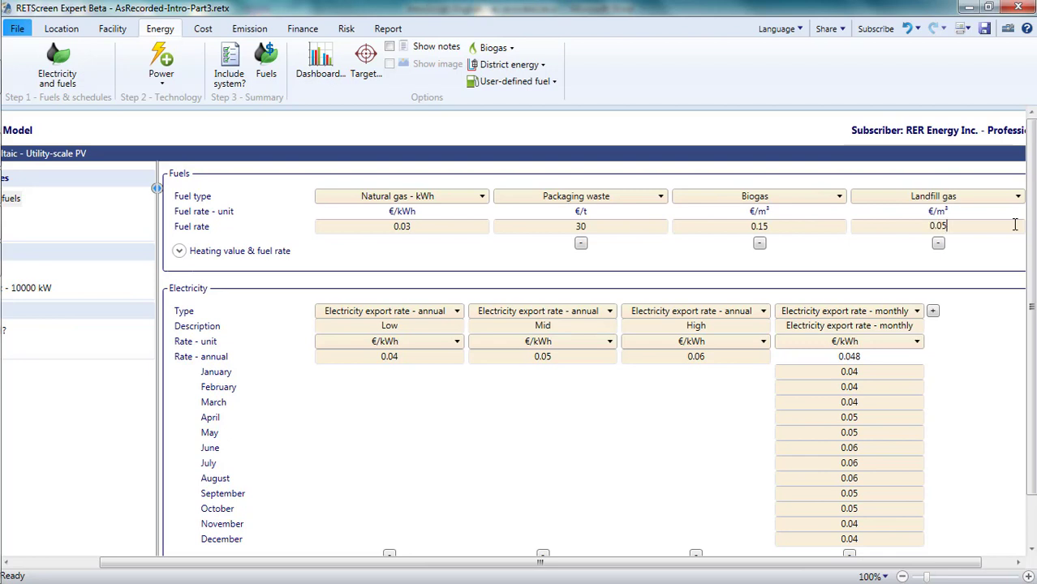
mouse_move(512, 81)
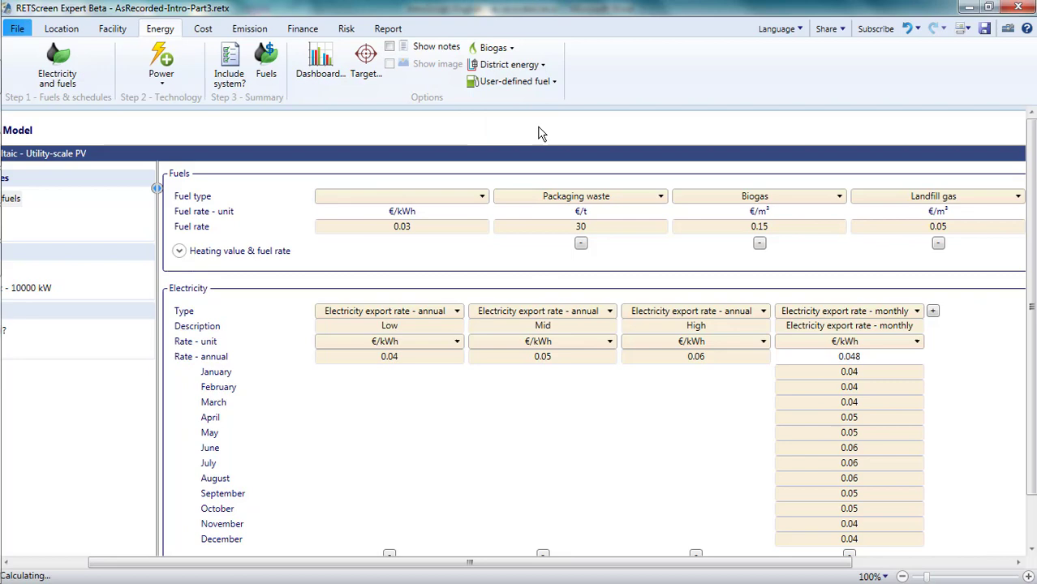
click(102, 244)
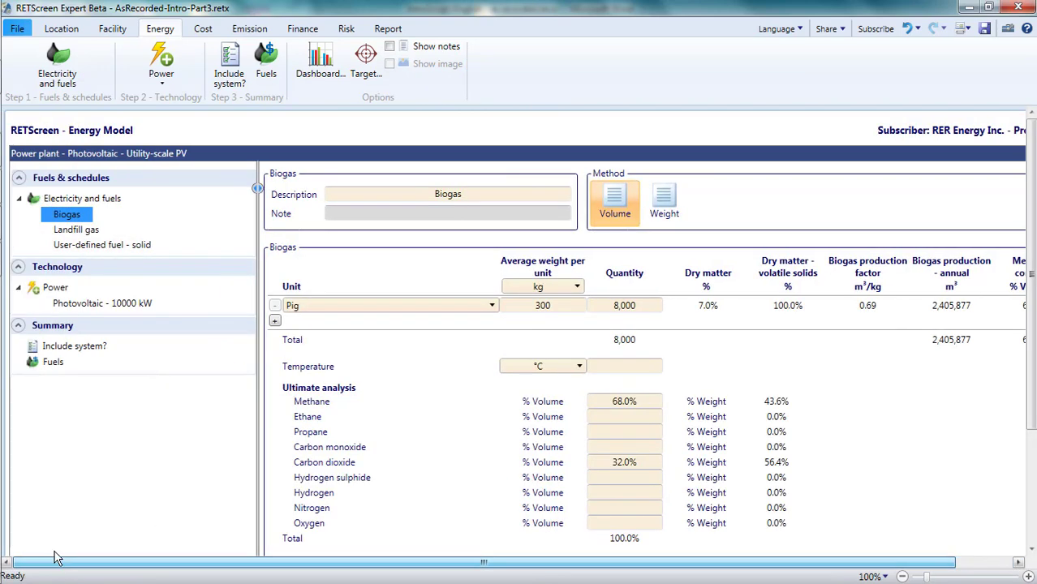
click(76, 229)
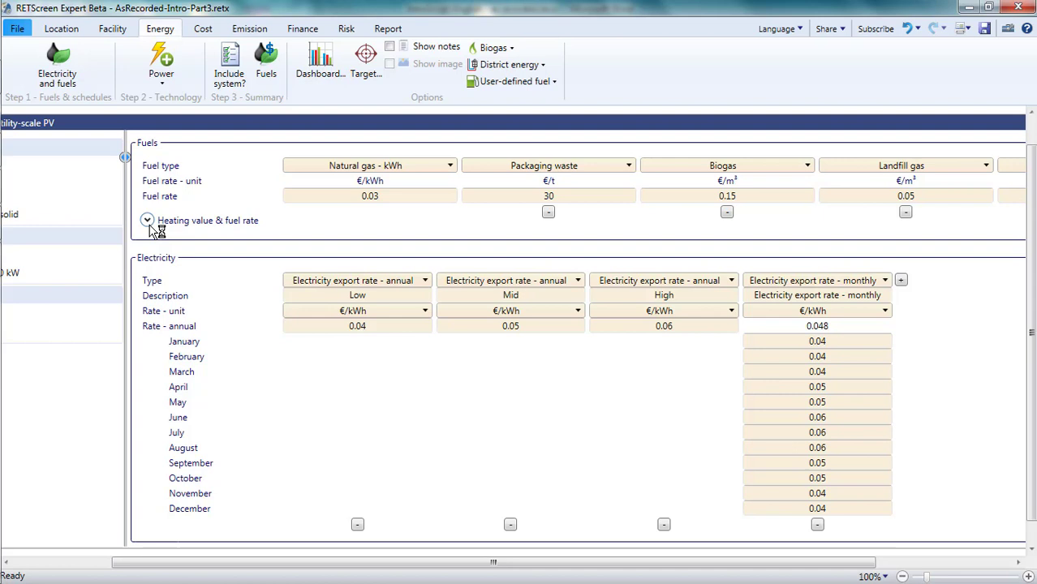
- Switch fuel rate units to €/GJ: natural gas 8.33, packaging waste 1.37, biogas 5.83, landfill gas 2.63
click(147, 220)
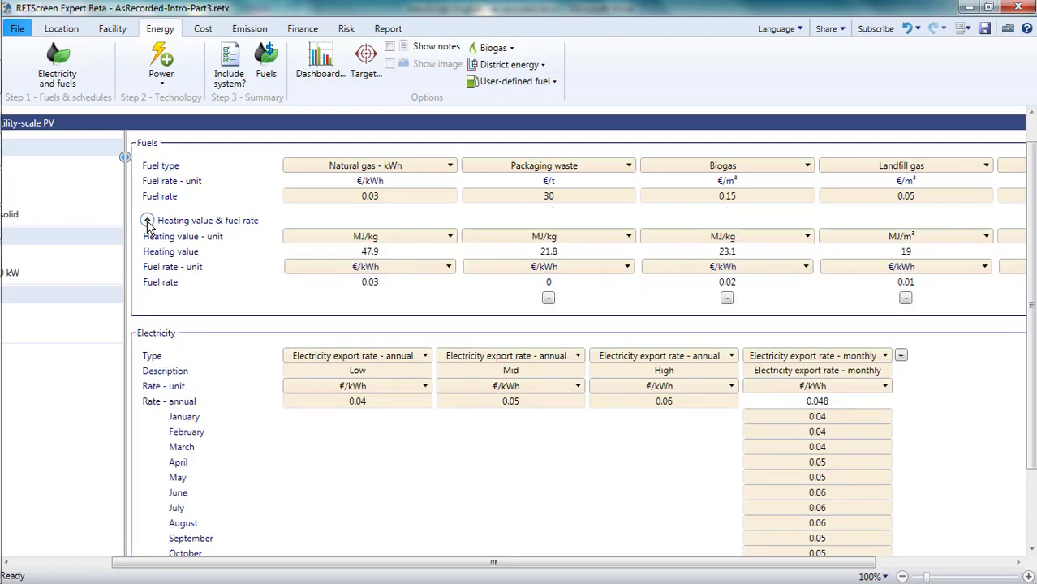
click(147, 220)
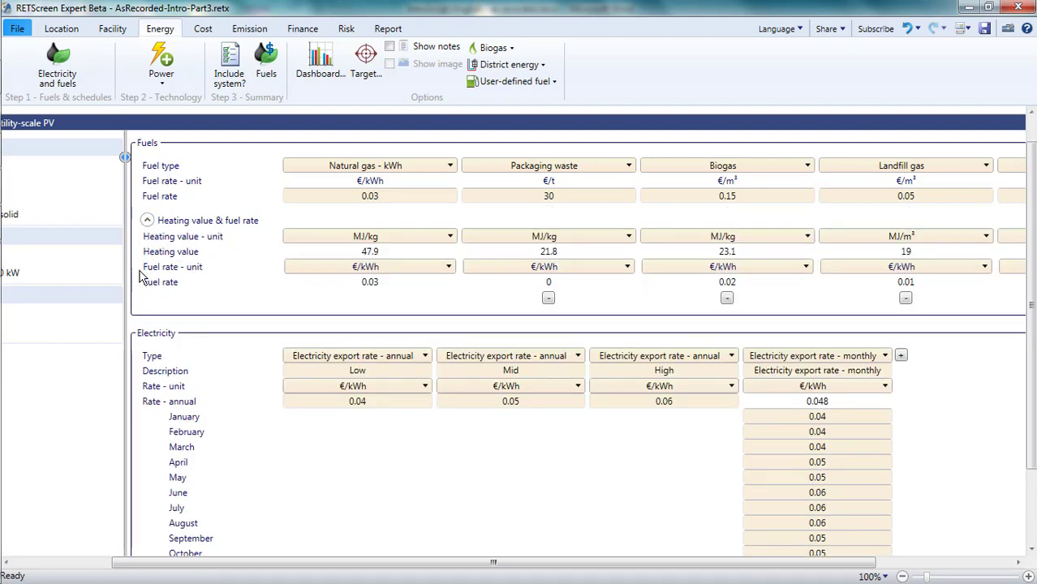
mouse_move(193, 288)
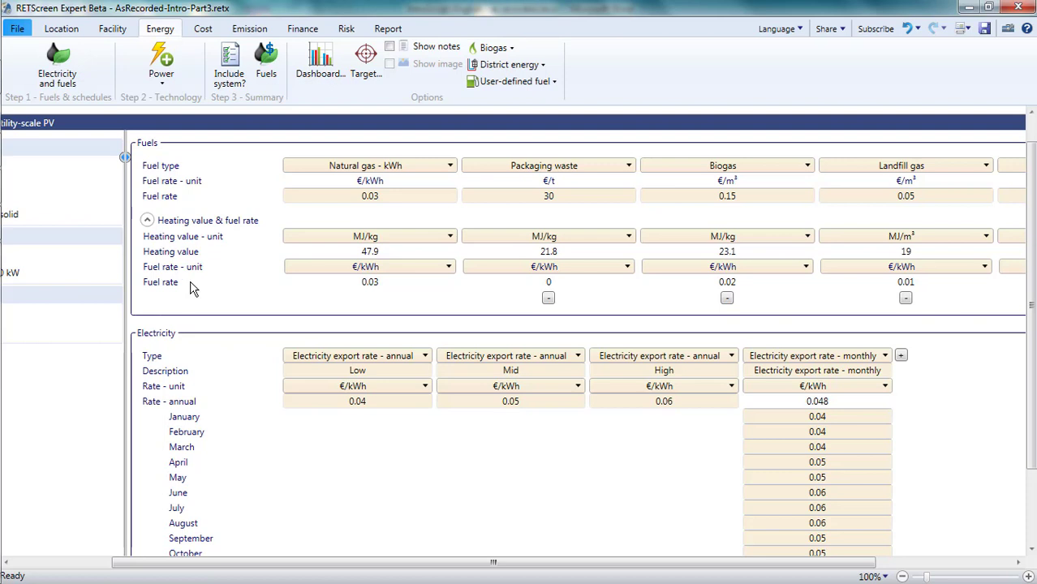
mouse_move(195, 288)
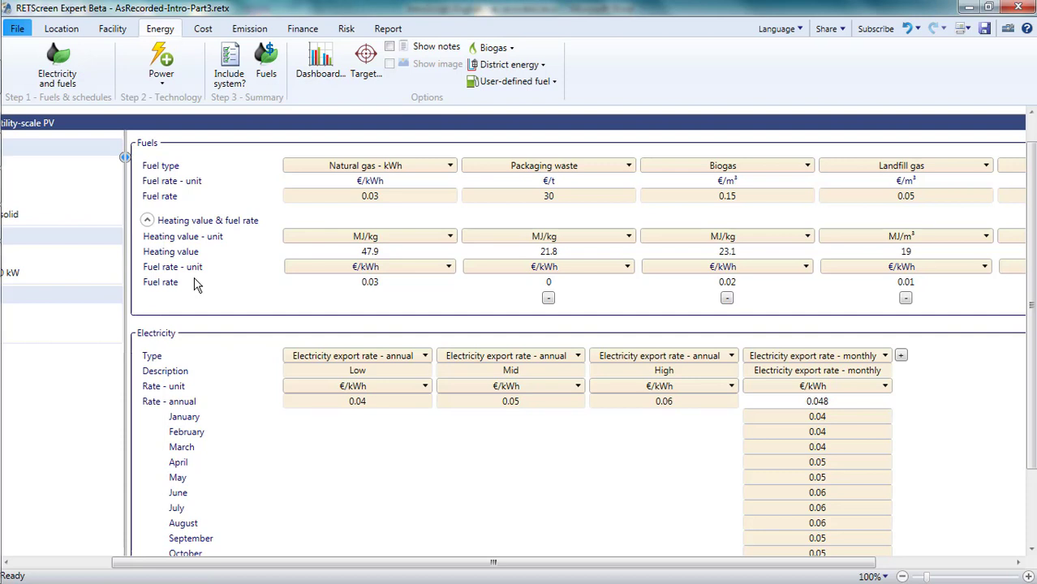
mouse_move(777, 177)
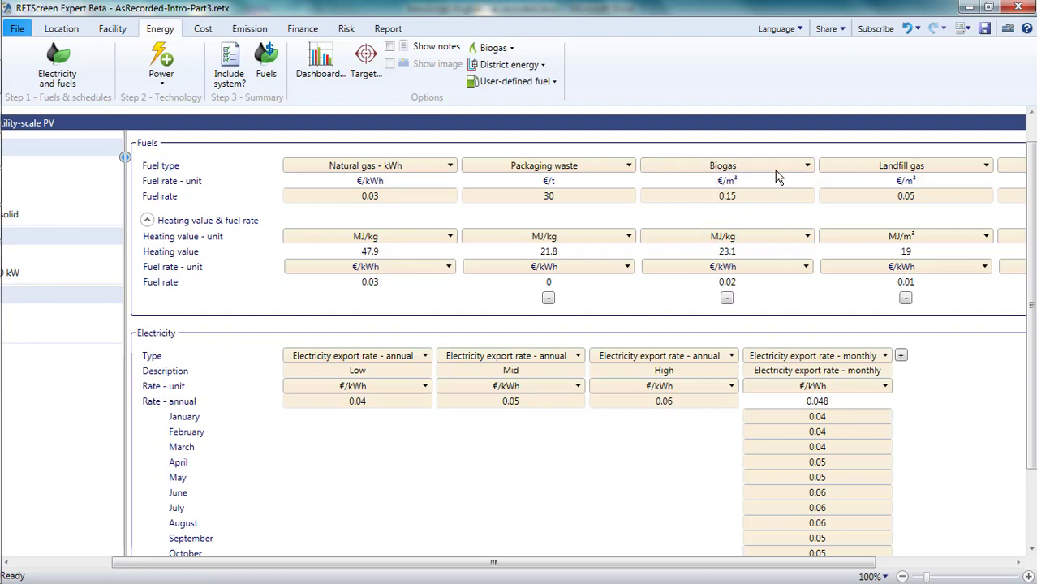
mouse_move(739, 175)
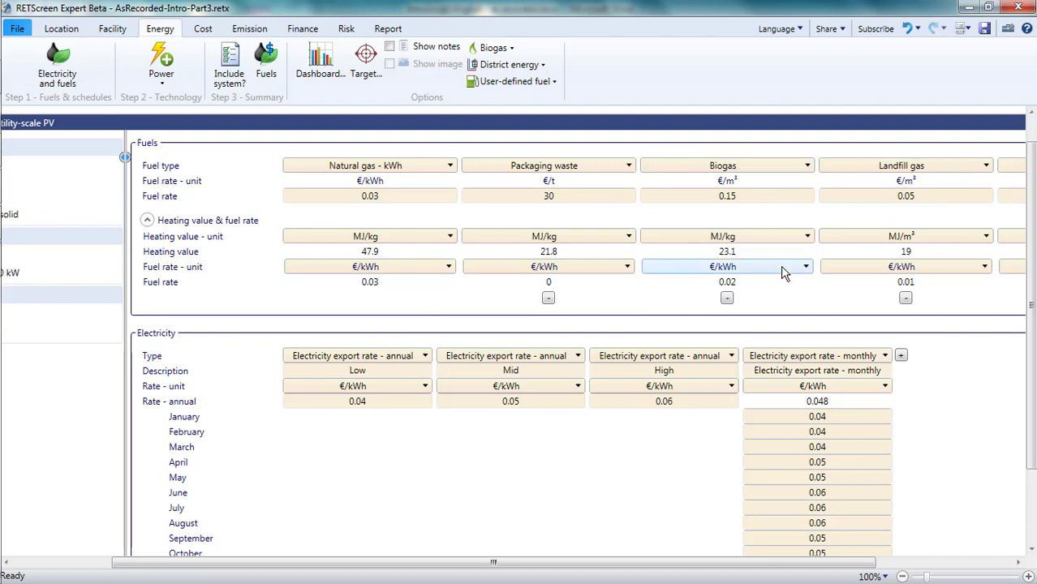
click(804, 266)
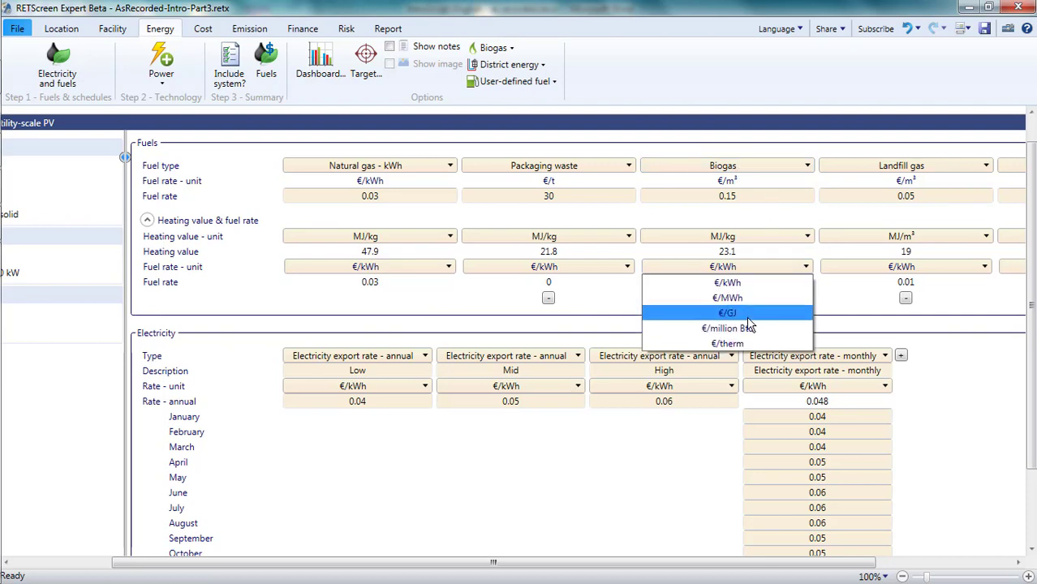
click(727, 313)
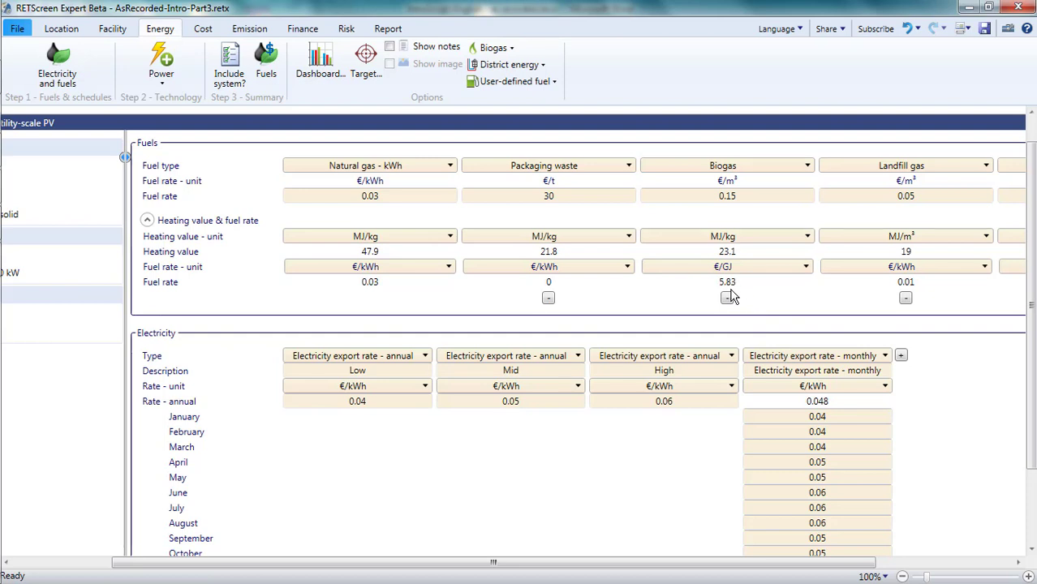
mouse_move(730, 295)
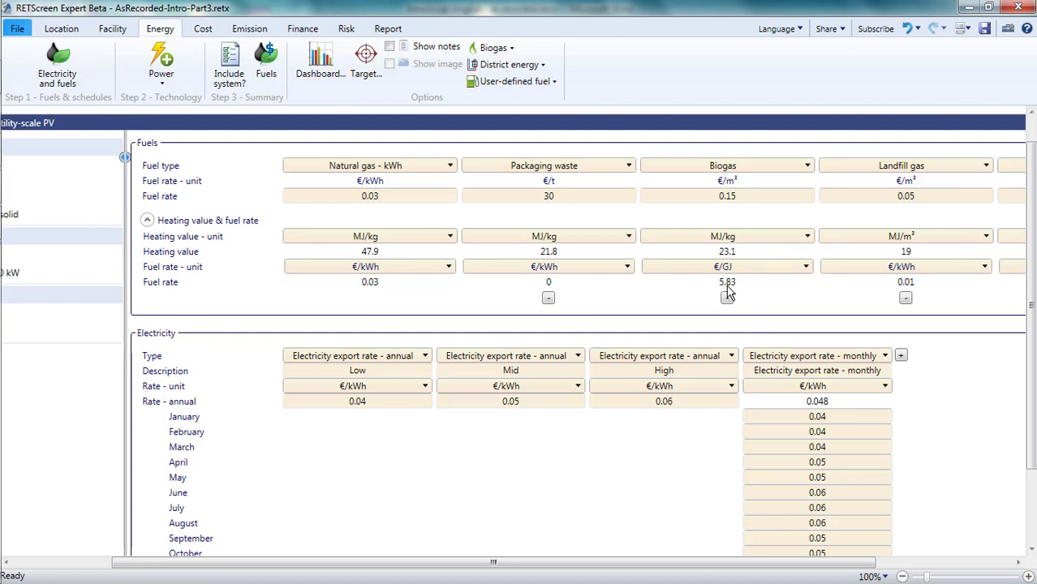
mouse_move(474, 266)
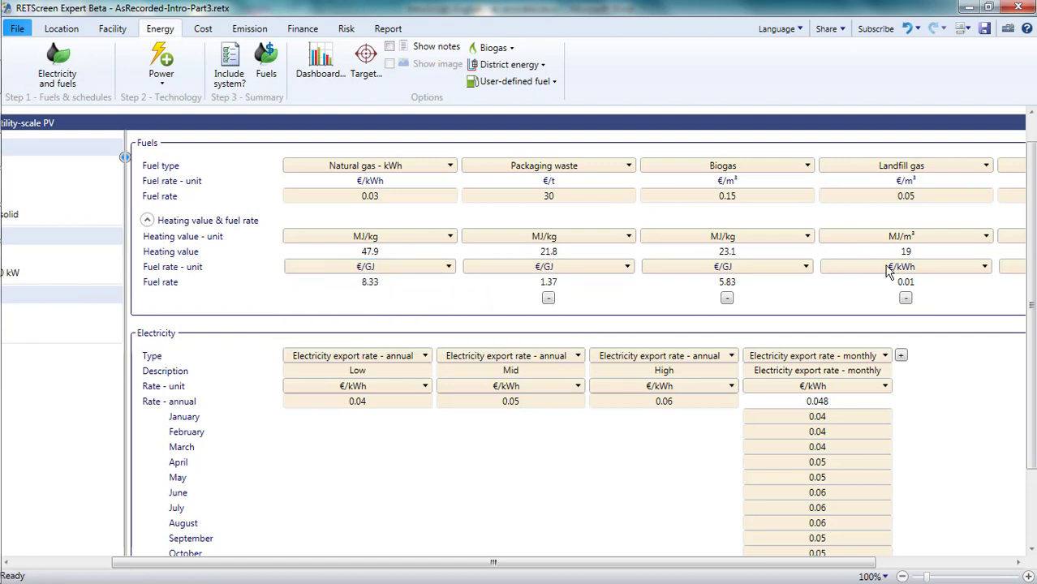
click(904, 266)
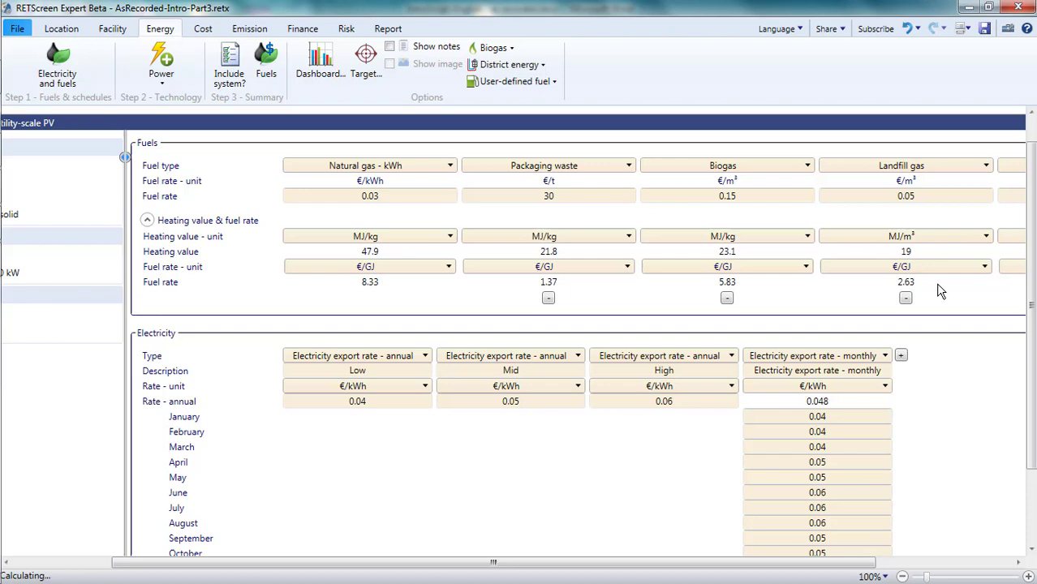
mouse_move(460, 282)
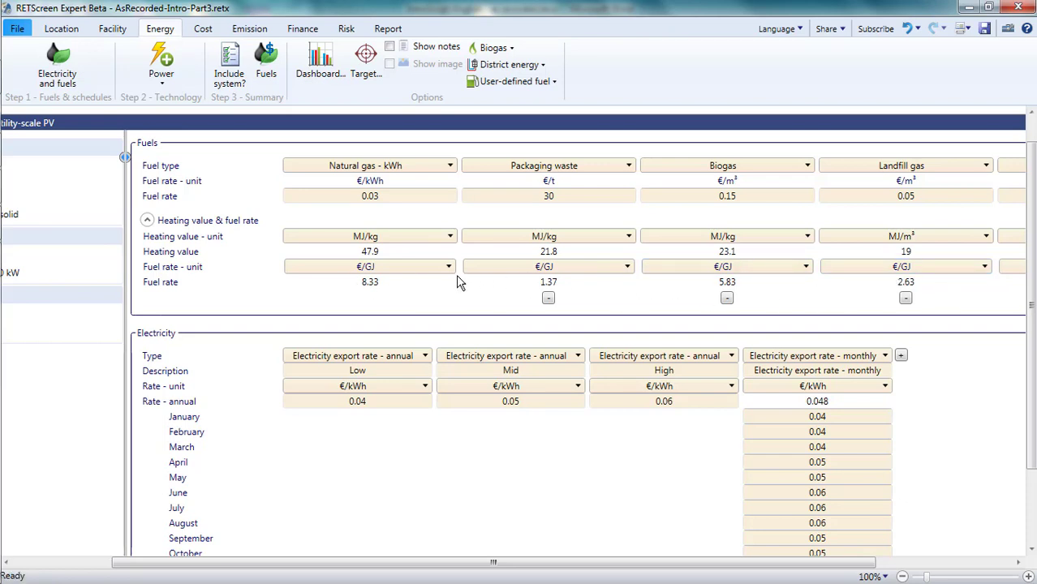
mouse_move(361, 287)
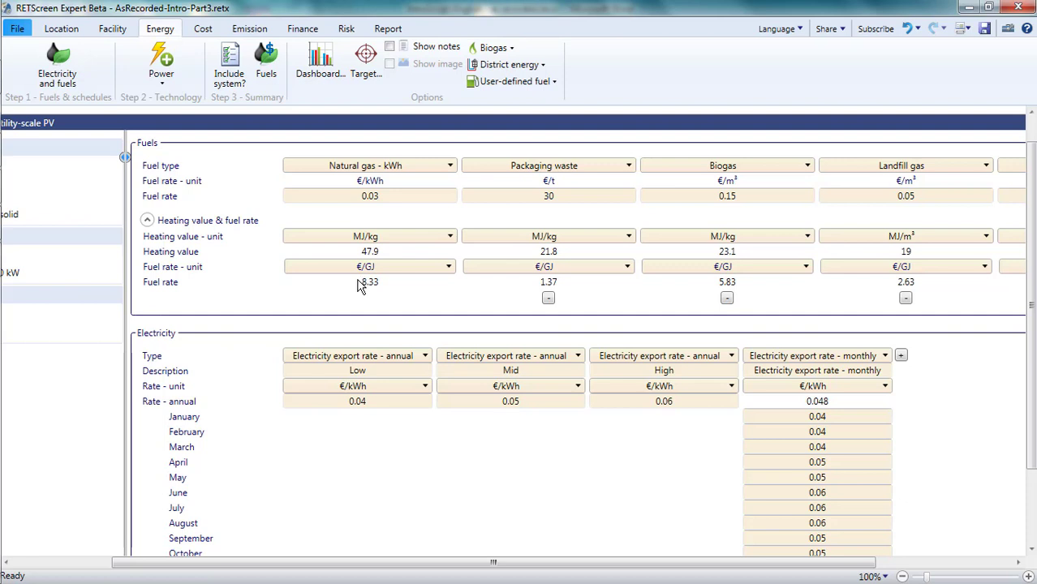
mouse_move(551, 563)
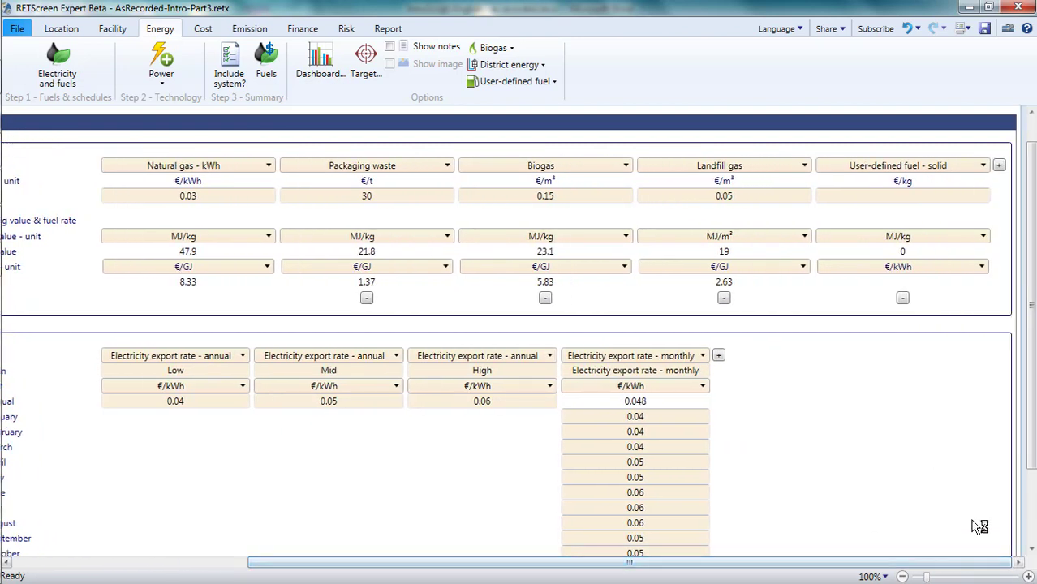
mouse_move(998, 311)
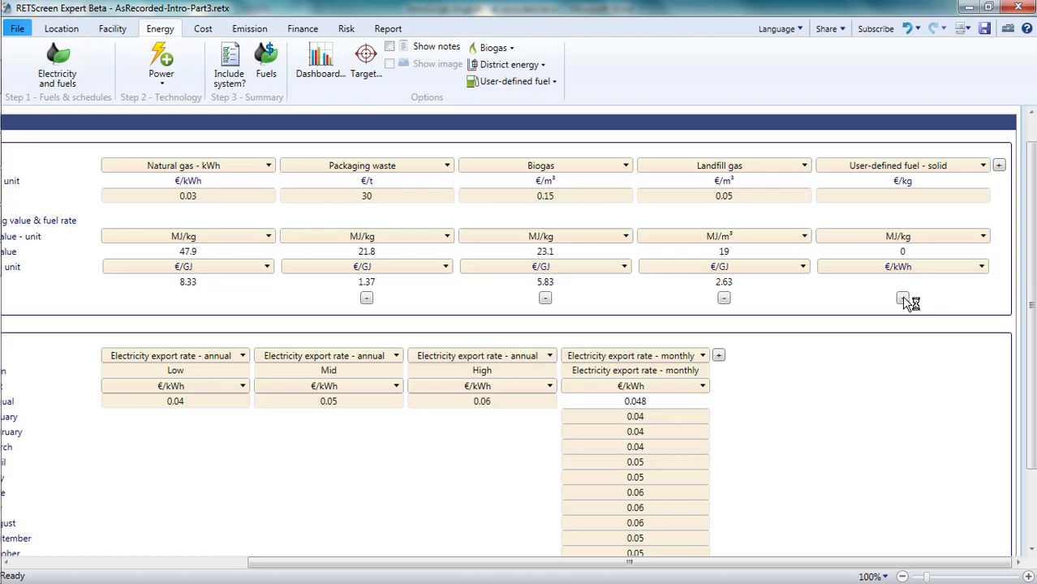
mouse_move(466, 335)
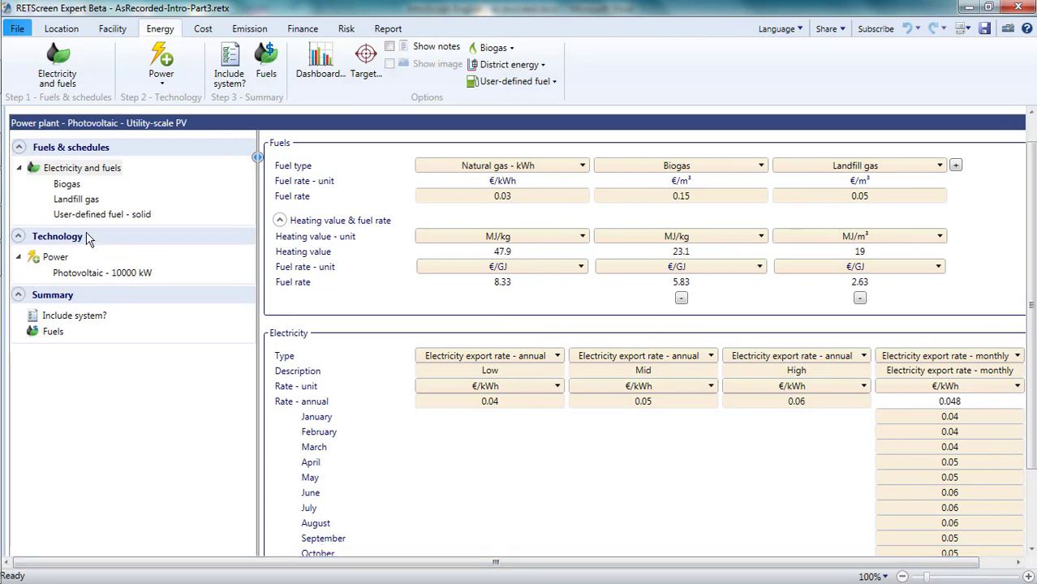
- Delete User-defined fuel - solid from the tree and confirm with Yes
right_click(102, 214)
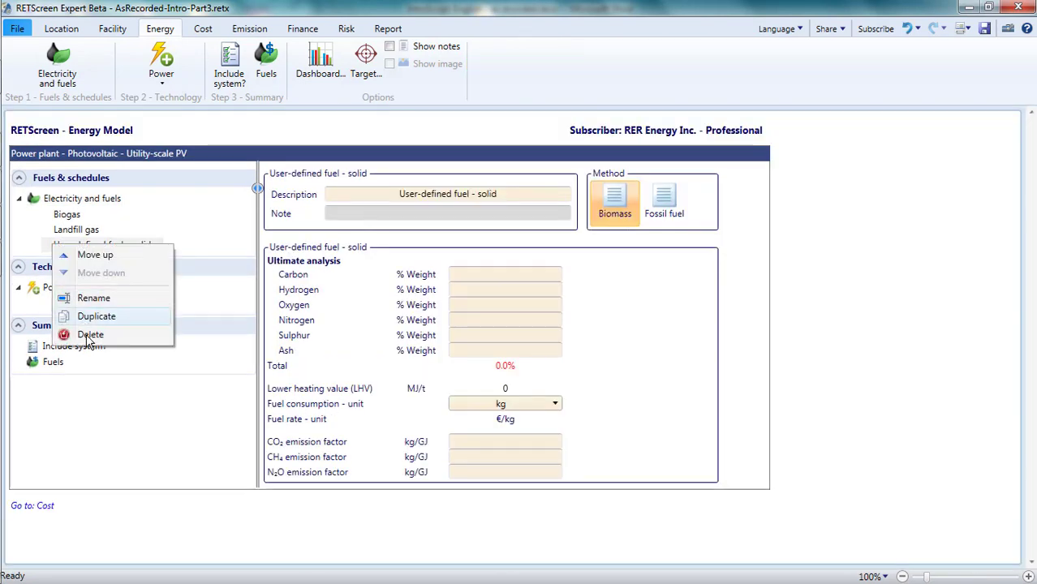
click(90, 334)
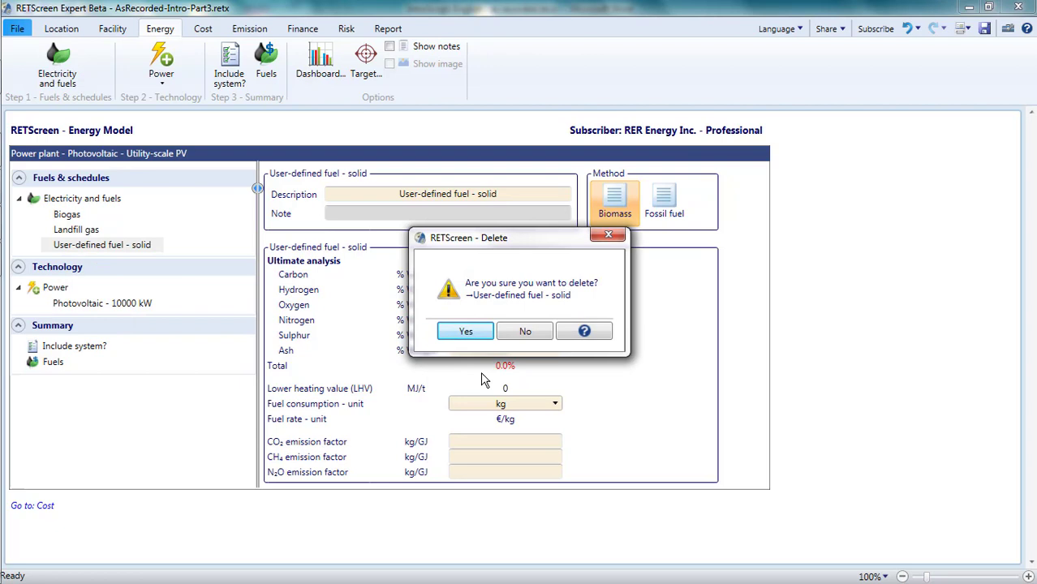
click(464, 331)
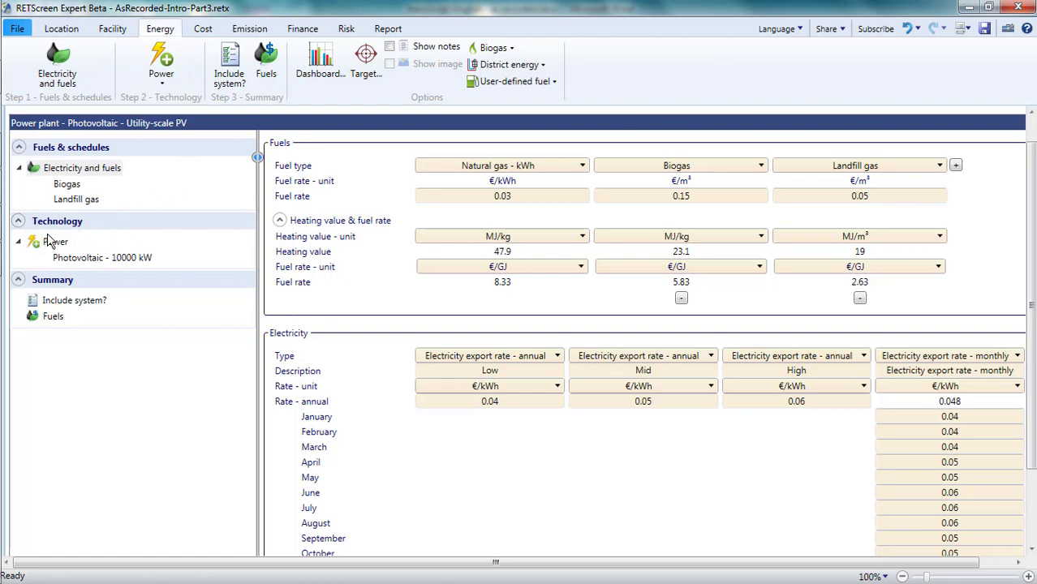
mouse_move(141, 233)
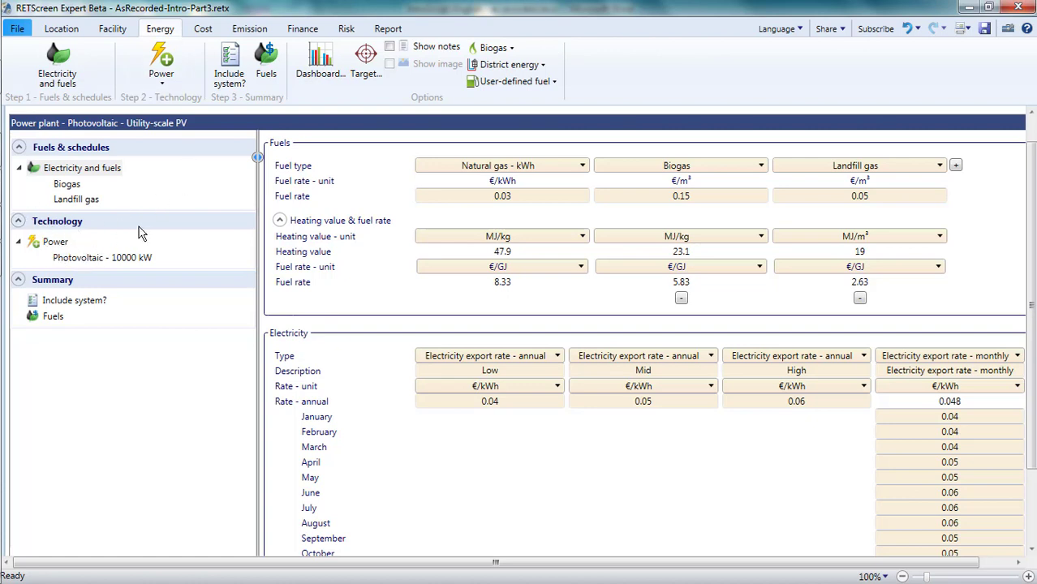
mouse_move(160, 63)
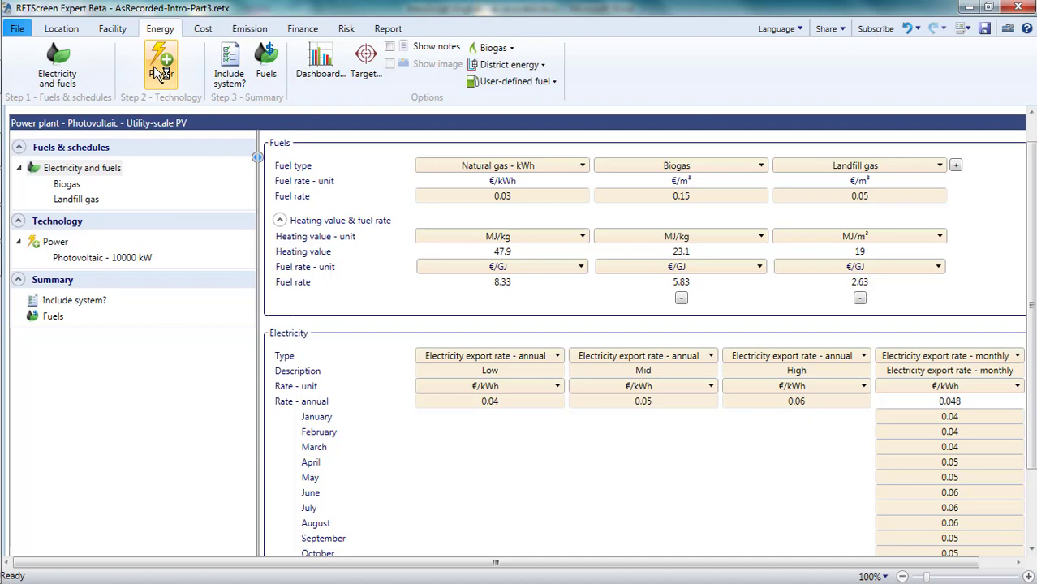
mouse_move(160, 65)
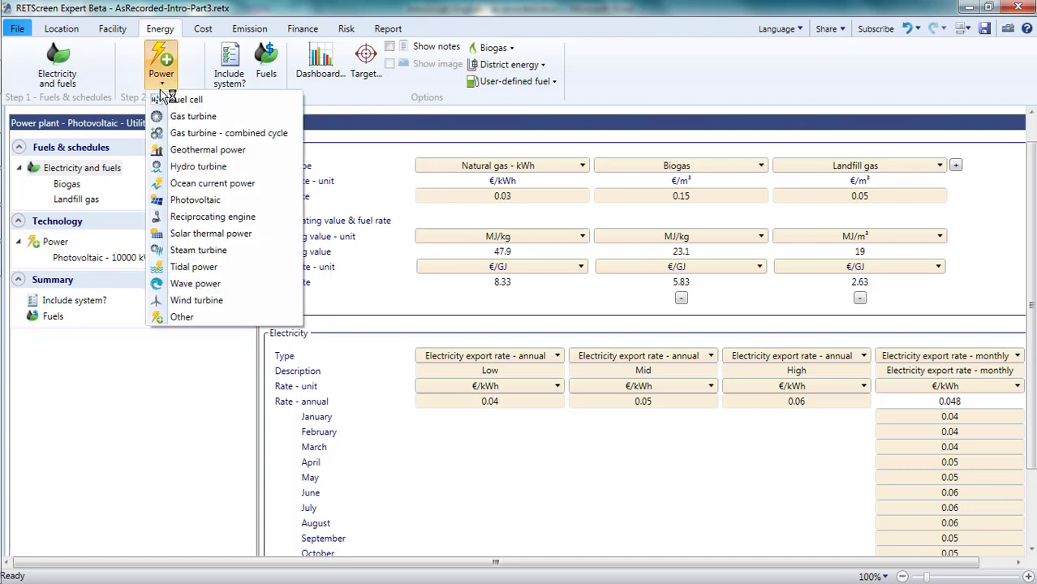
mouse_move(213, 216)
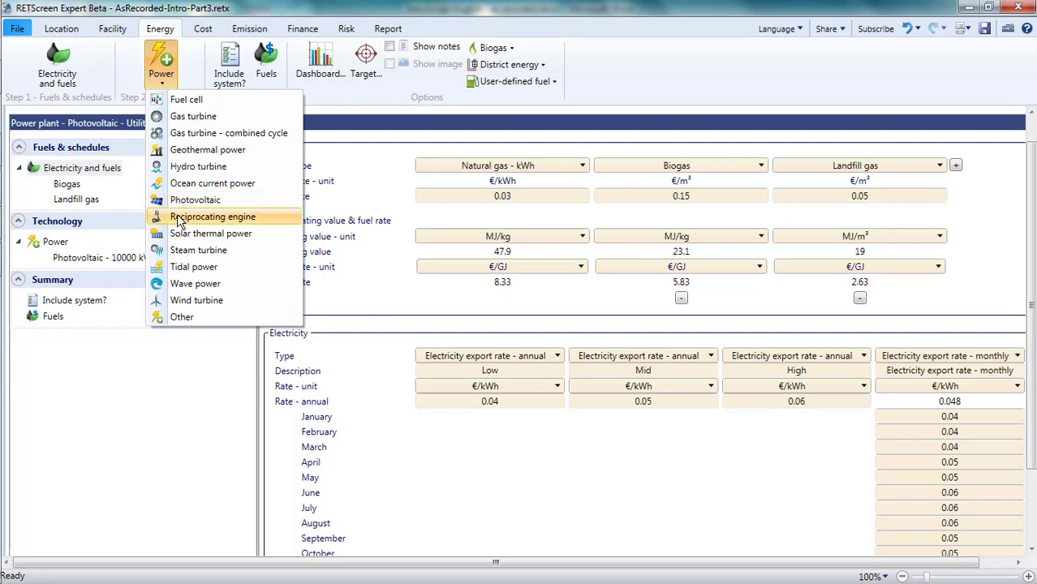
- Add a reciprocating engine to the power technologies and view its inputs
click(212, 216)
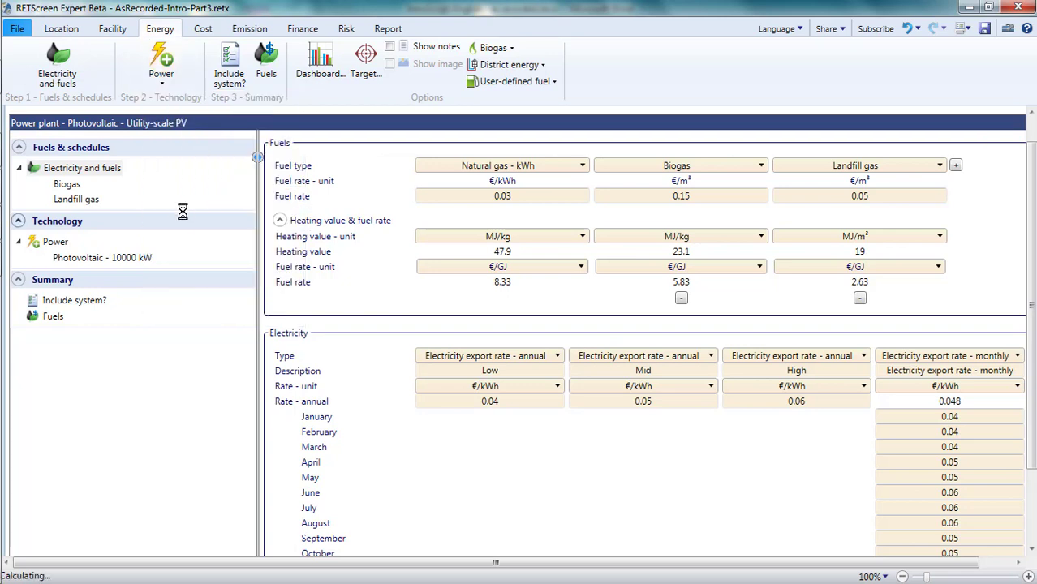
click(161, 63)
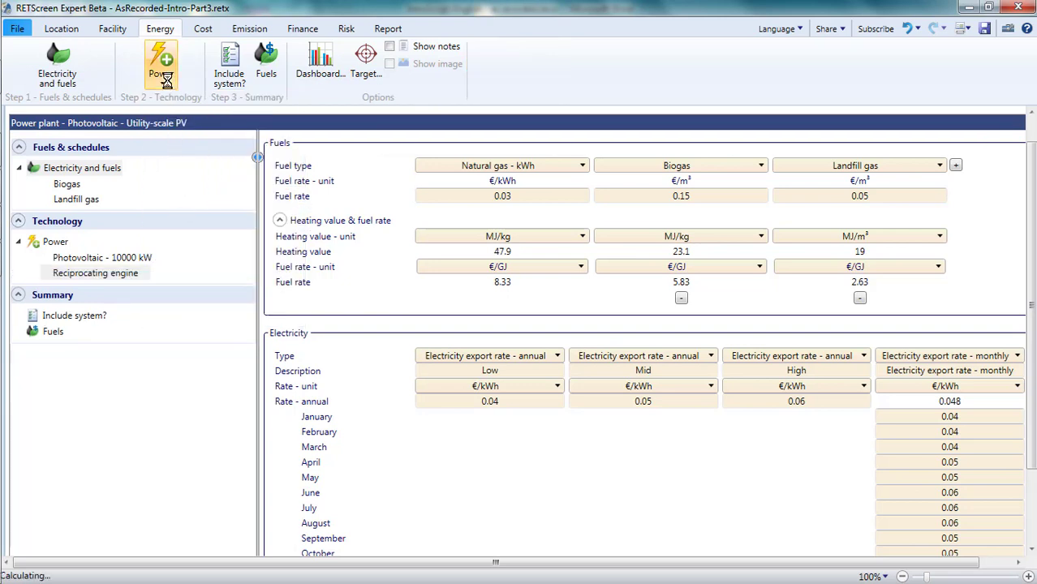
click(95, 272)
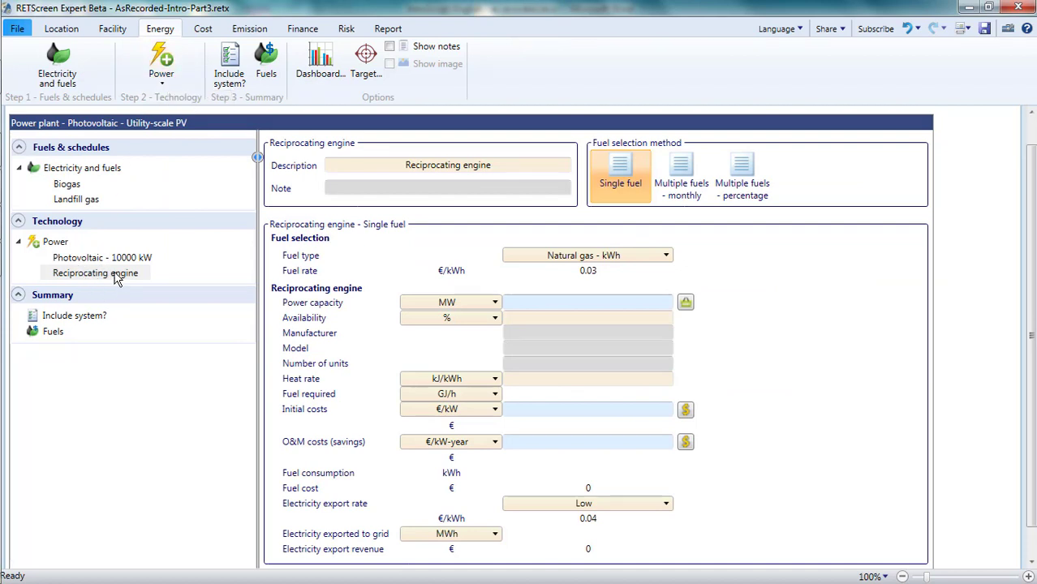
- Add a wind turbine and review the wind turbine and photovoltaic system inputs
click(161, 64)
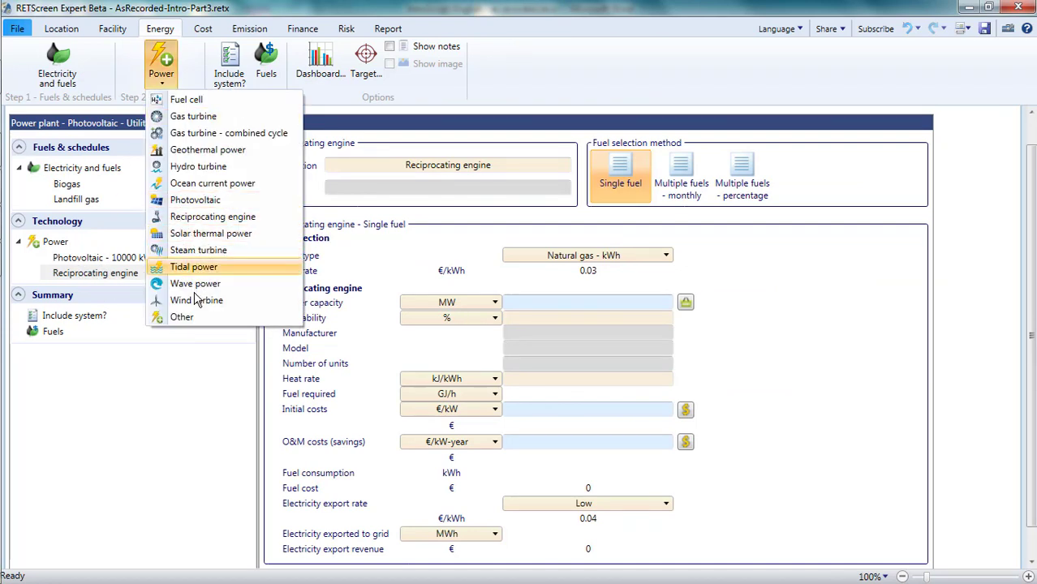
click(196, 300)
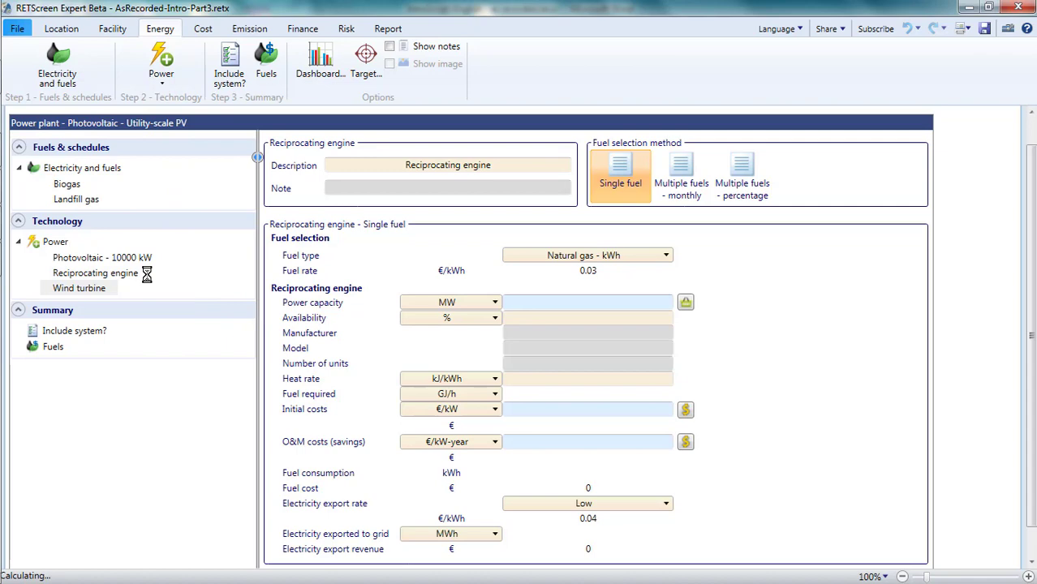
click(79, 318)
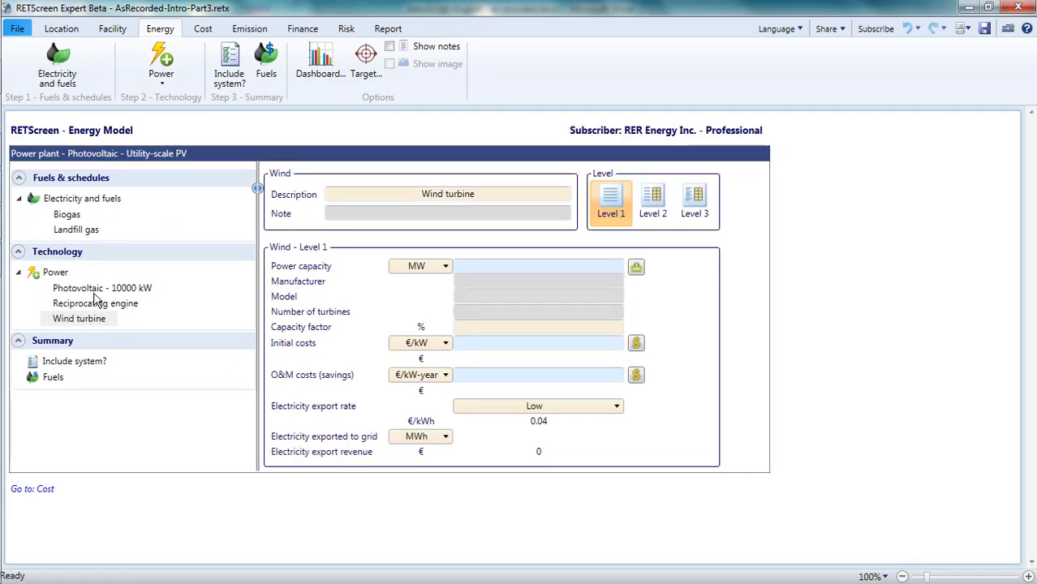
click(102, 288)
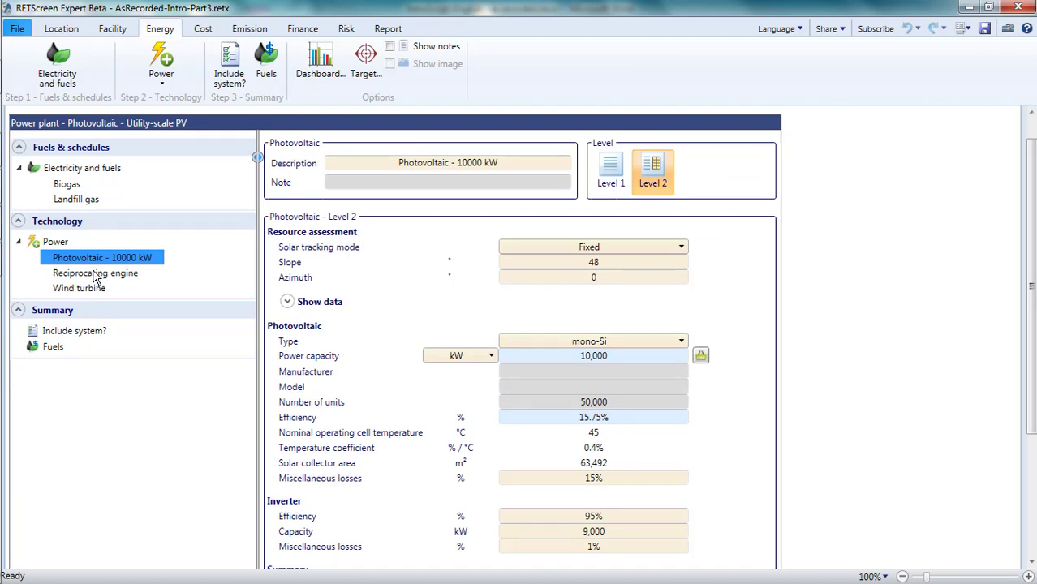
click(95, 272)
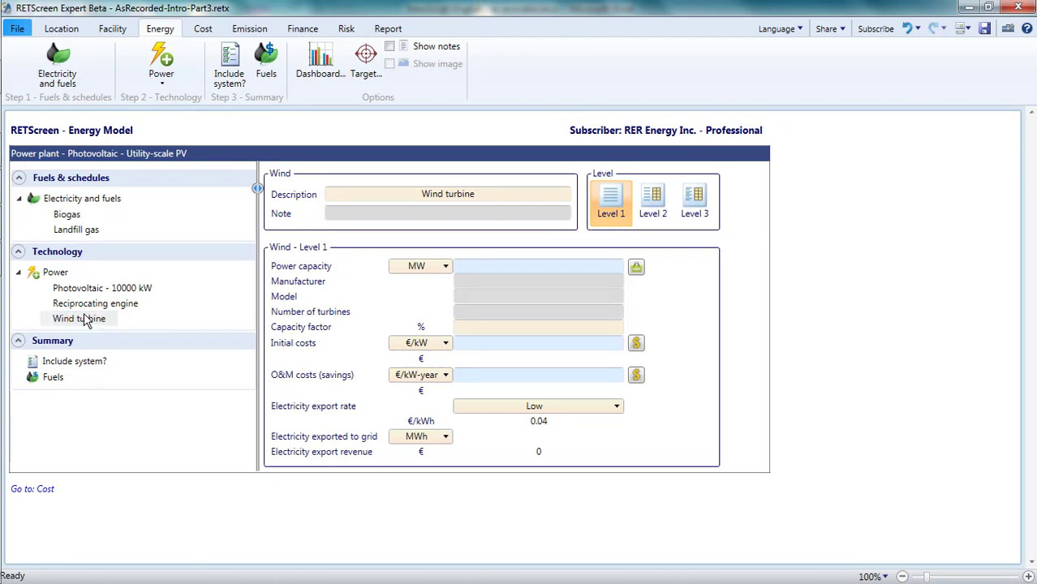
mouse_move(187, 67)
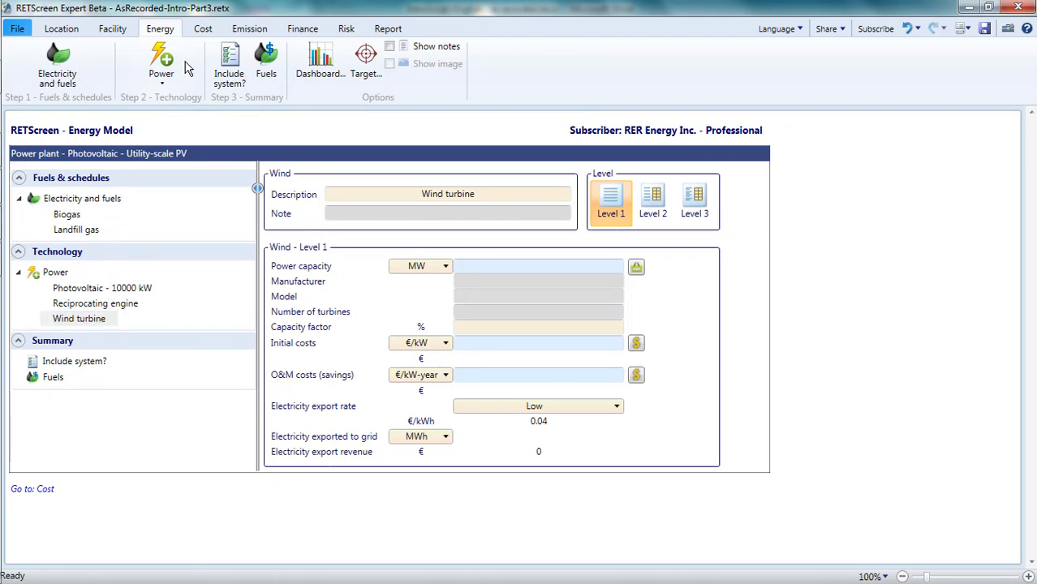
click(160, 63)
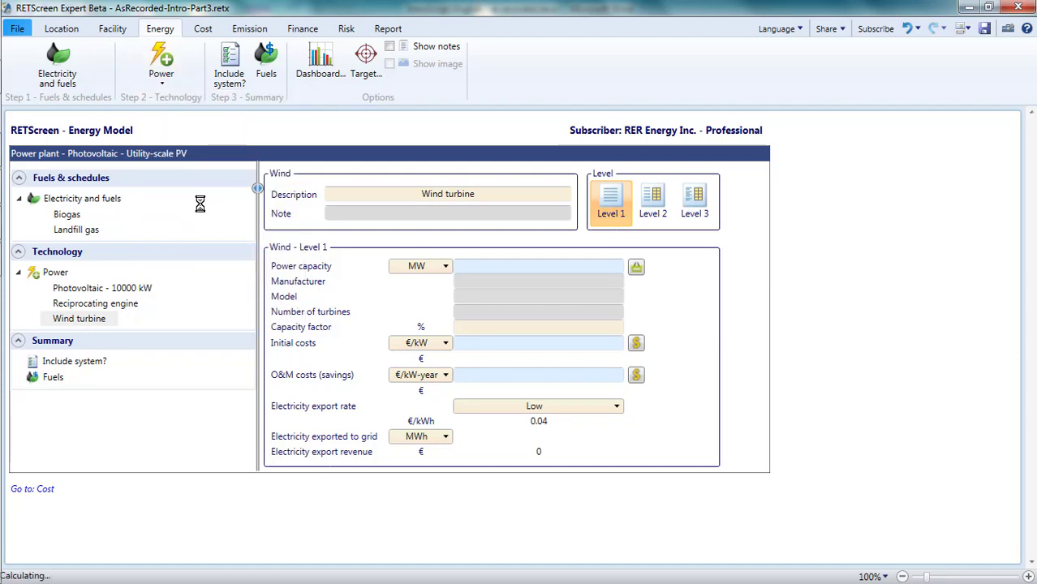
click(77, 333)
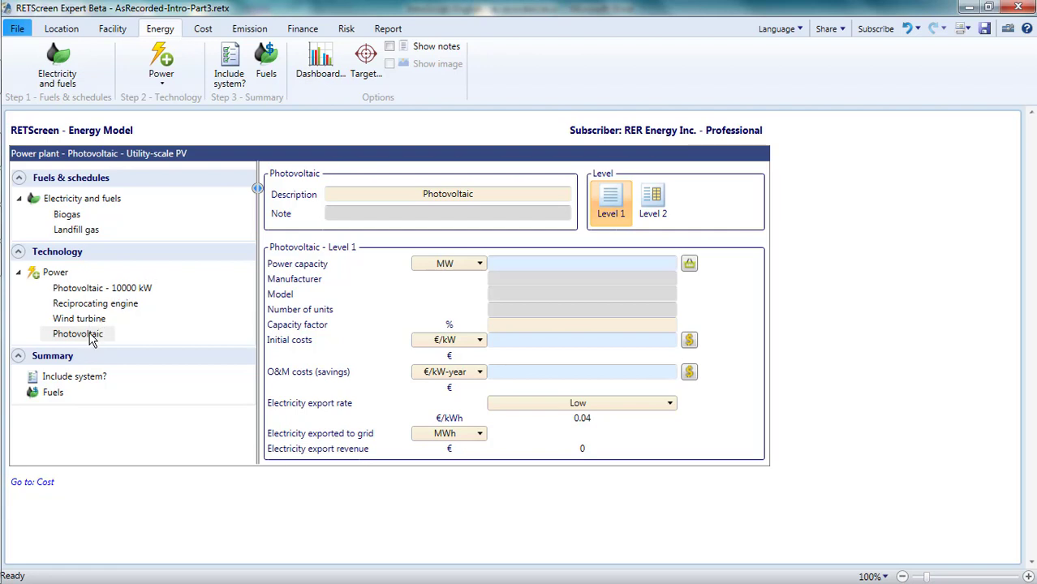
click(78, 318)
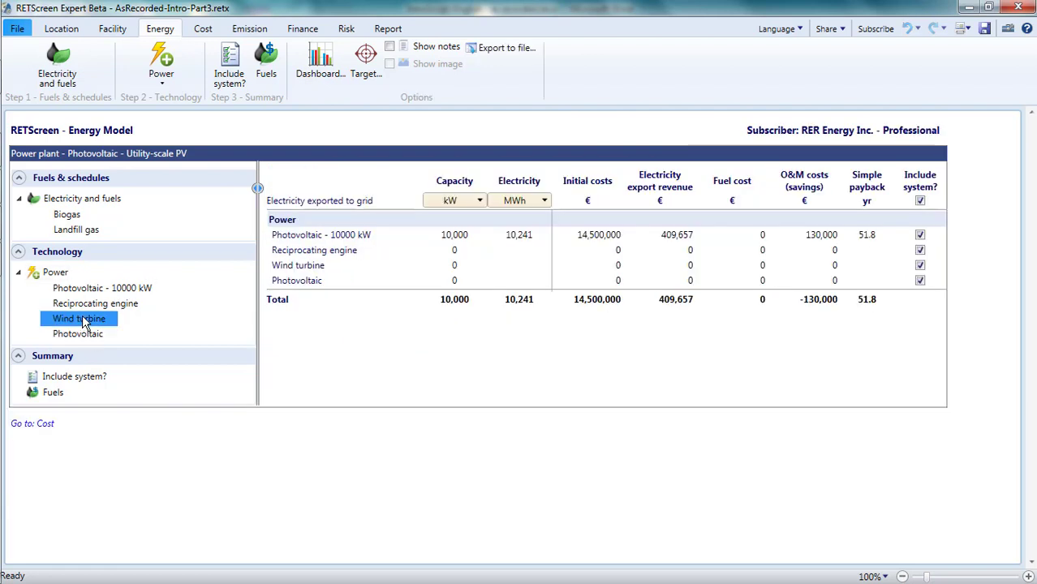
click(79, 318)
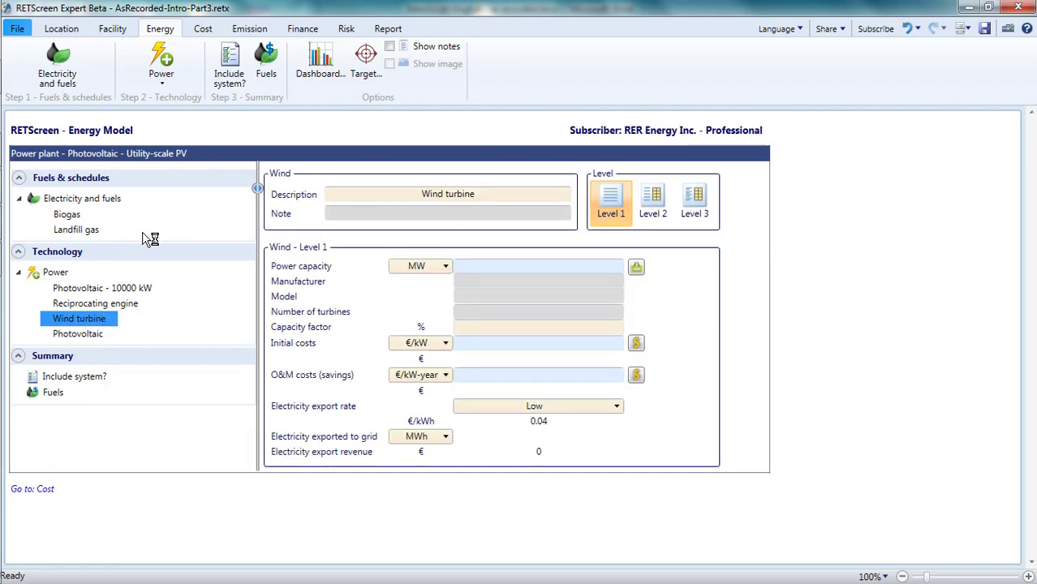
click(160, 63)
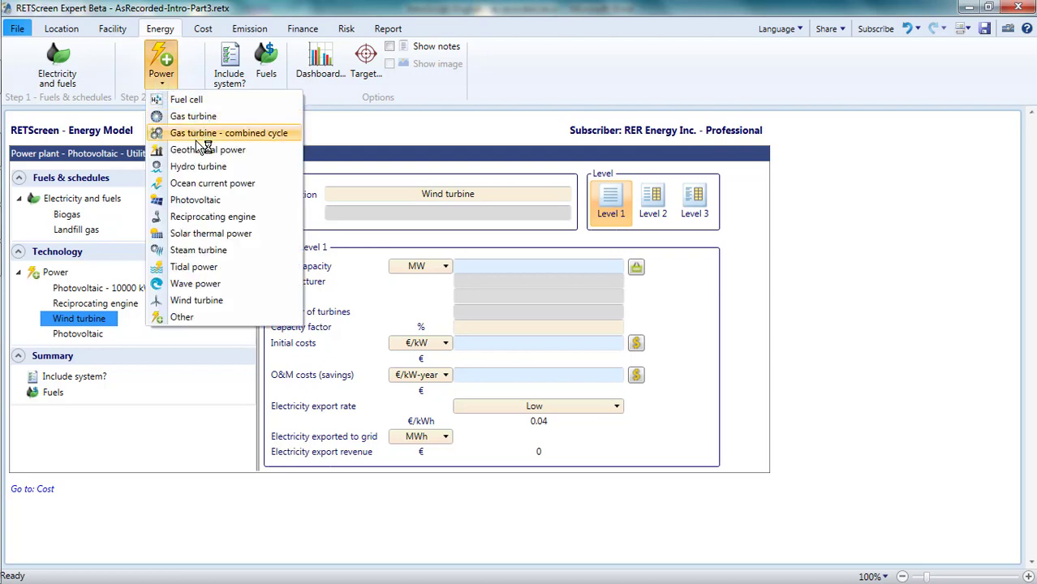
click(194, 199)
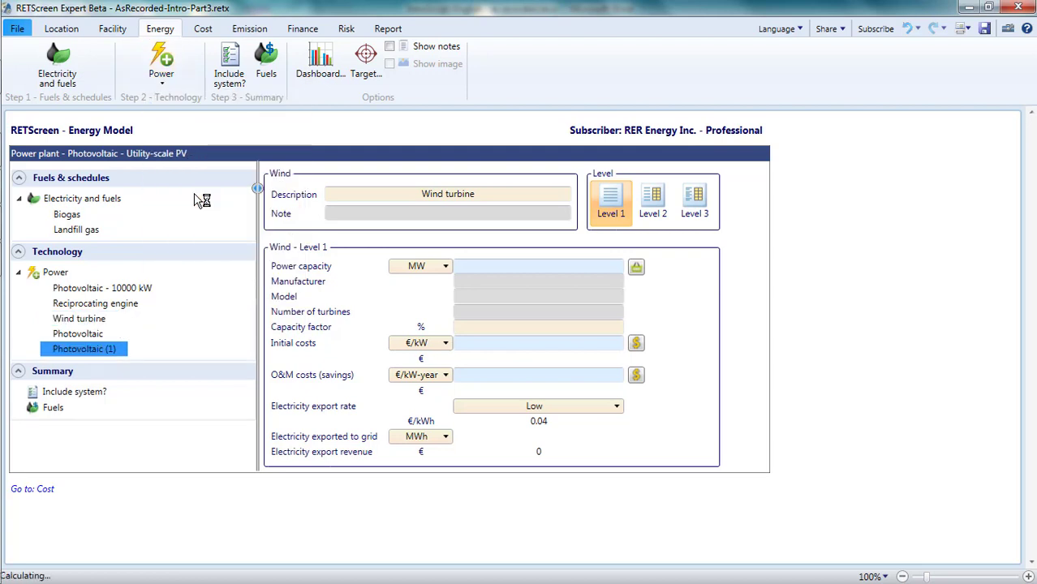
click(85, 348)
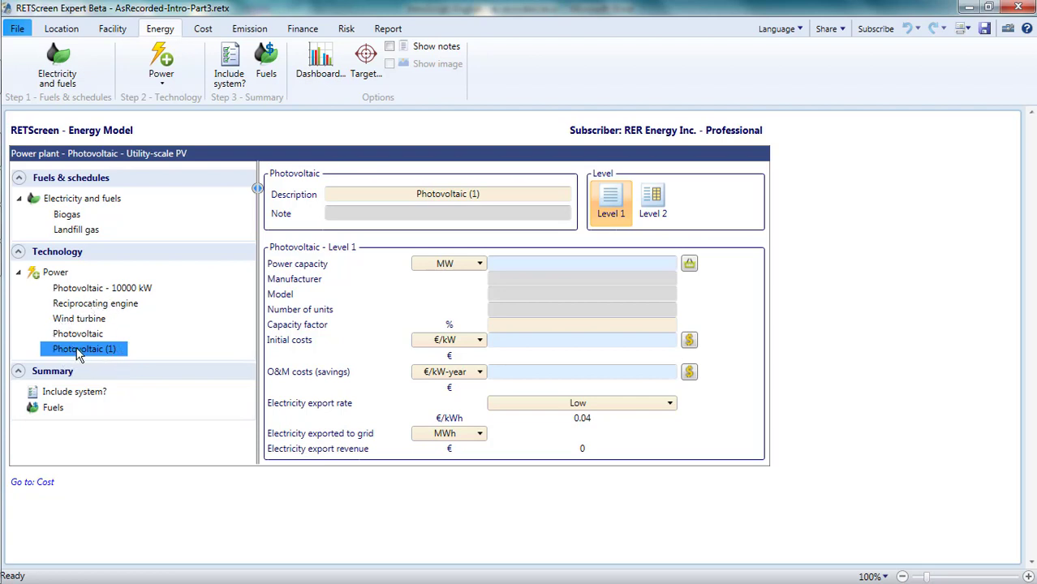
mouse_move(84, 306)
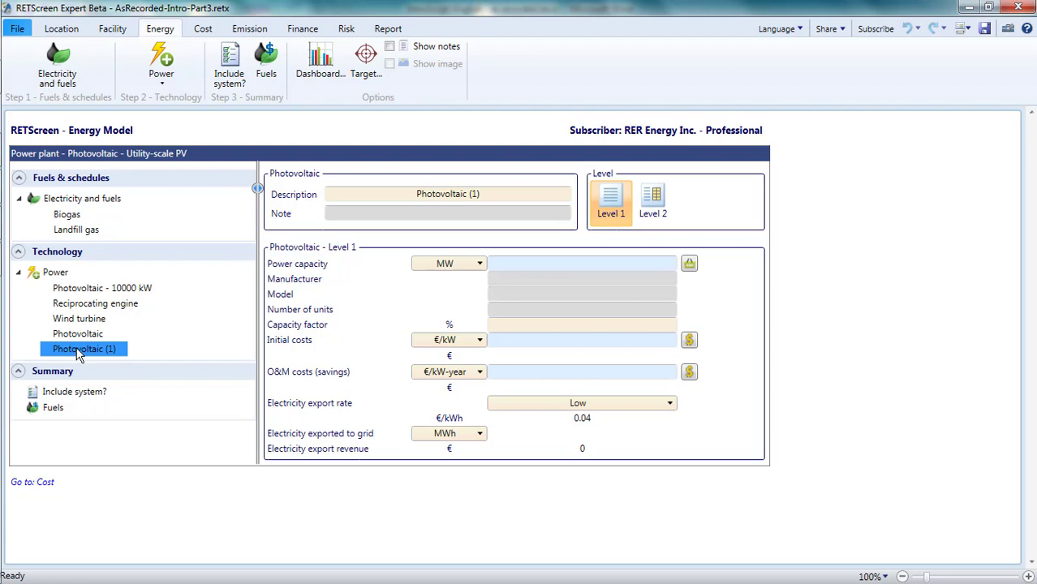
mouse_move(85, 361)
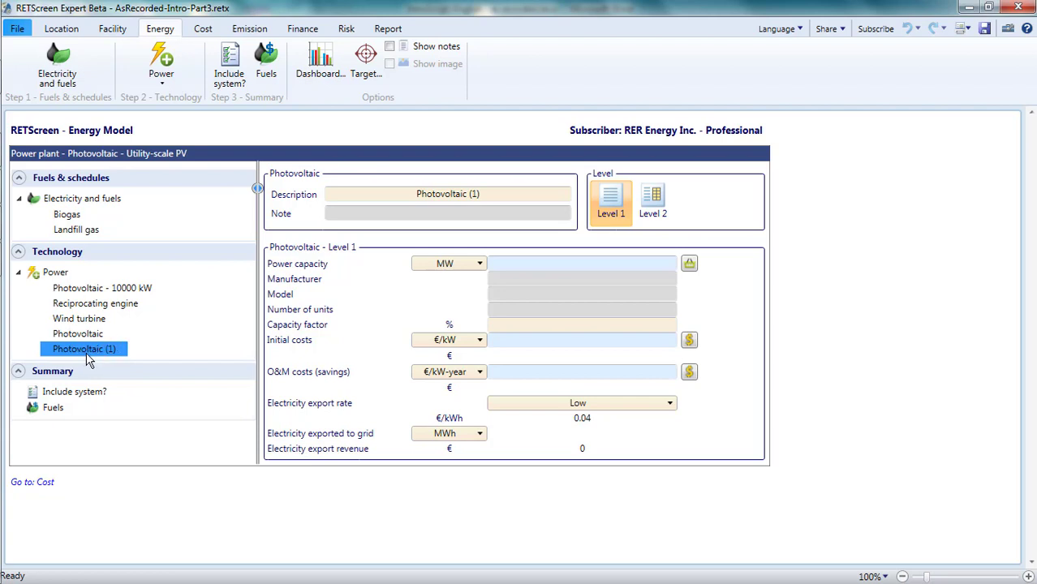
- Delete Photovoltaic (1), the duplicate Photovoltaic and the Wind turbine, confirming each deletion
right_click(85, 349)
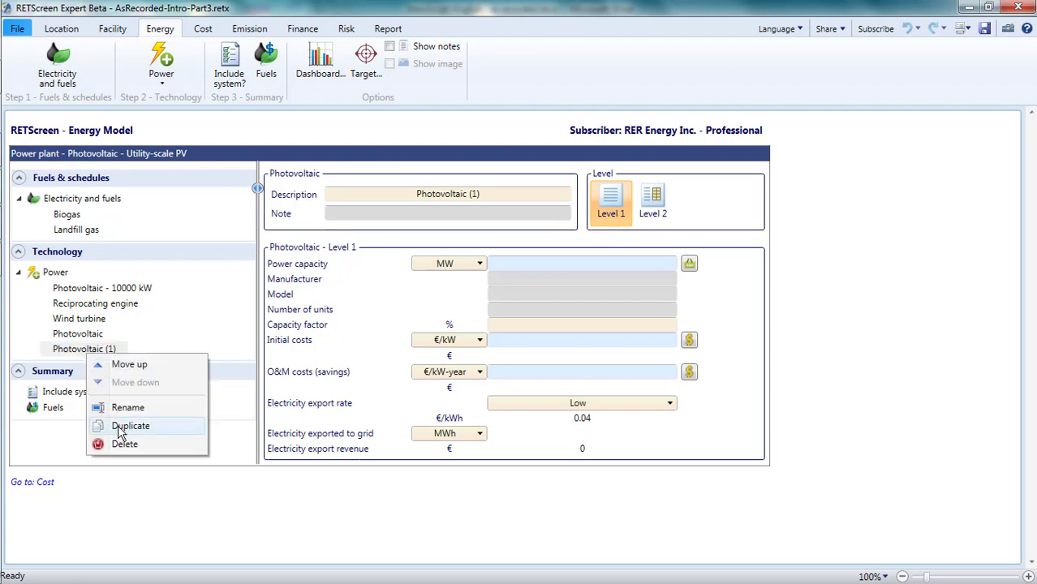
click(124, 444)
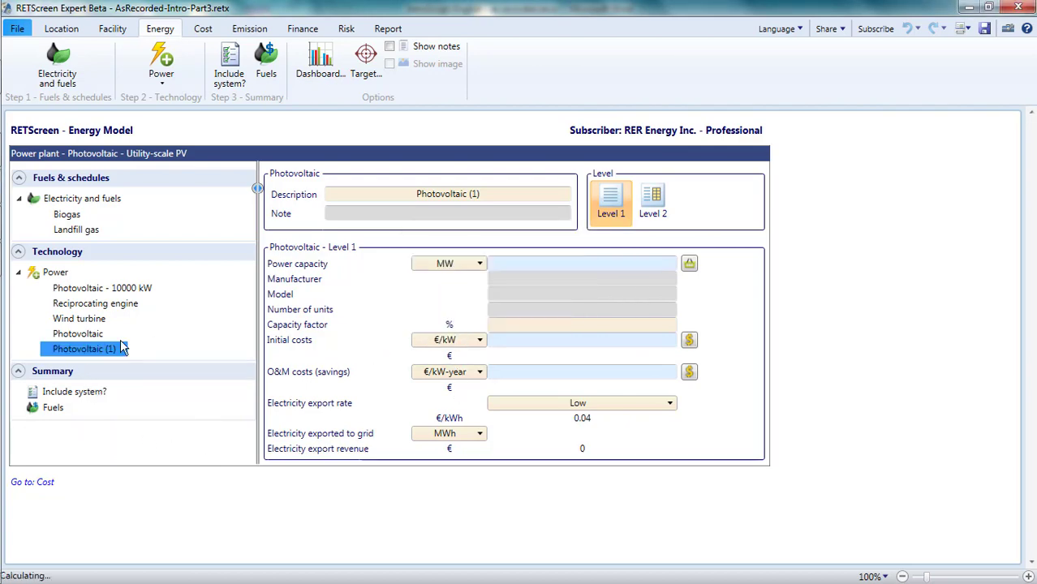
right_click(85, 349)
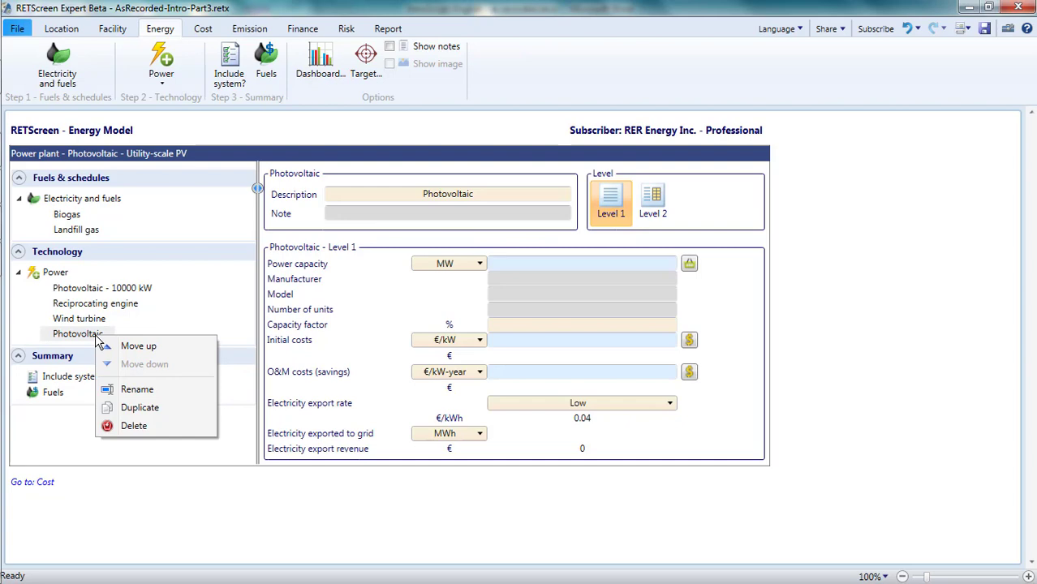
click(134, 425)
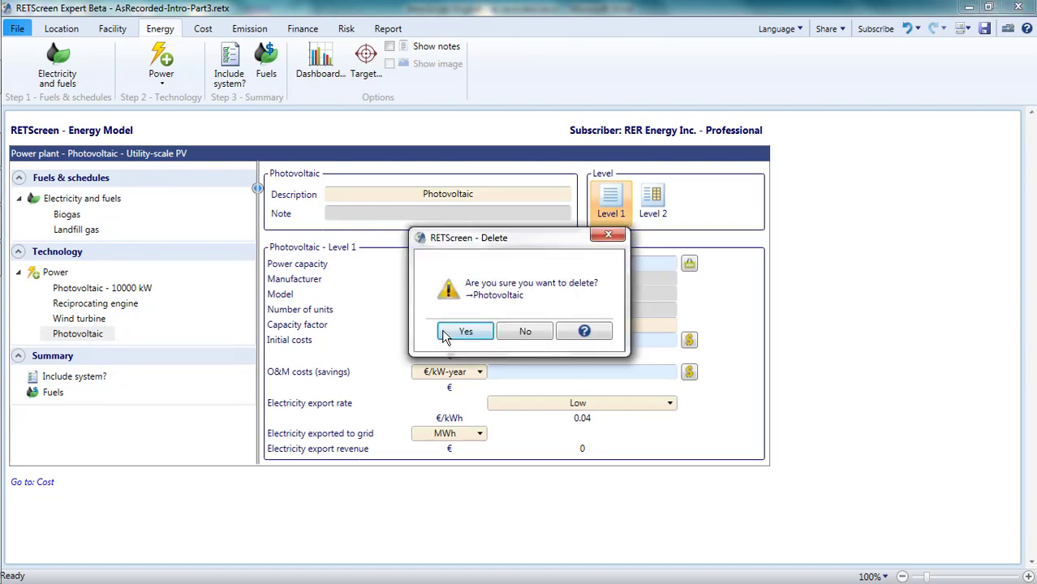
click(465, 331)
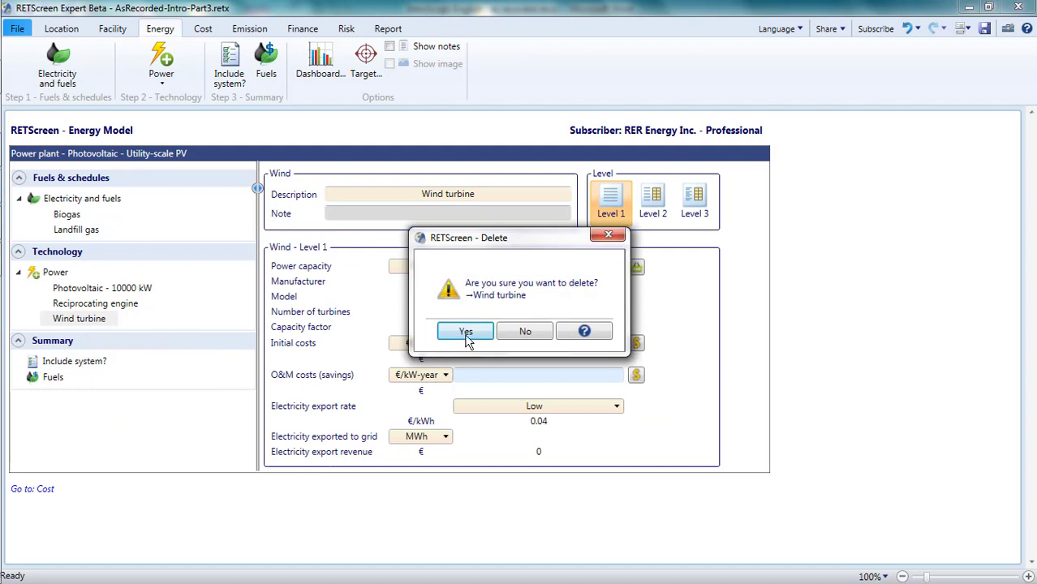
click(465, 331)
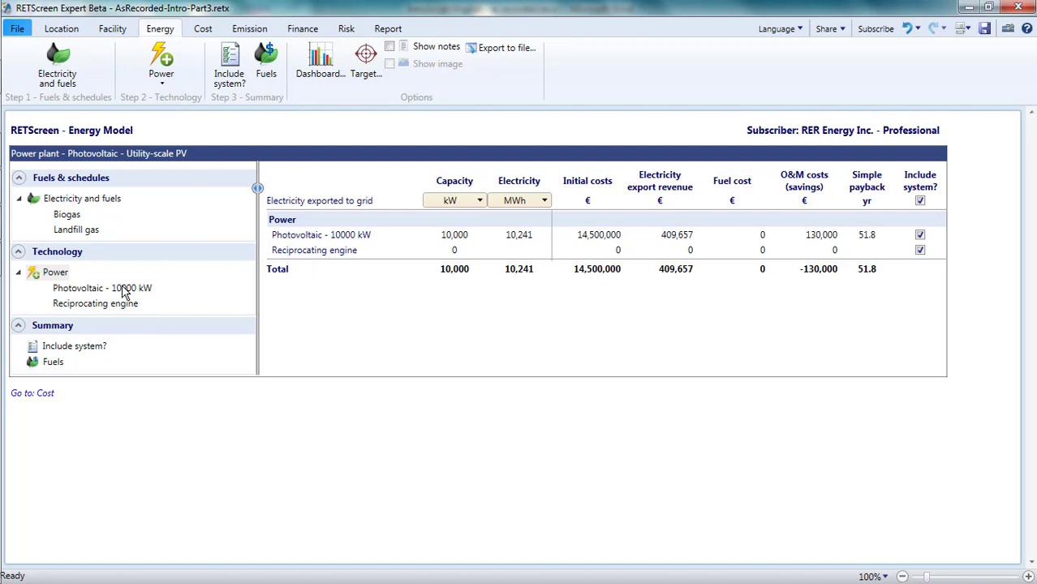
- Open Photovoltaic - 10000 kW's Level 2 form: fixed mounting, 48° slope, mono-Si, 15.75% efficiency
click(101, 288)
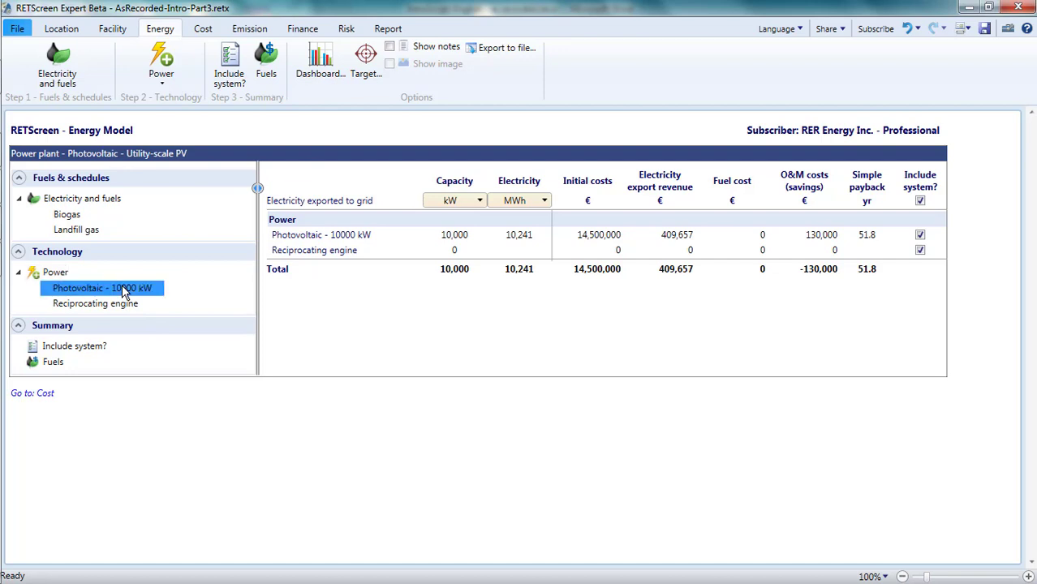
double_click(100, 288)
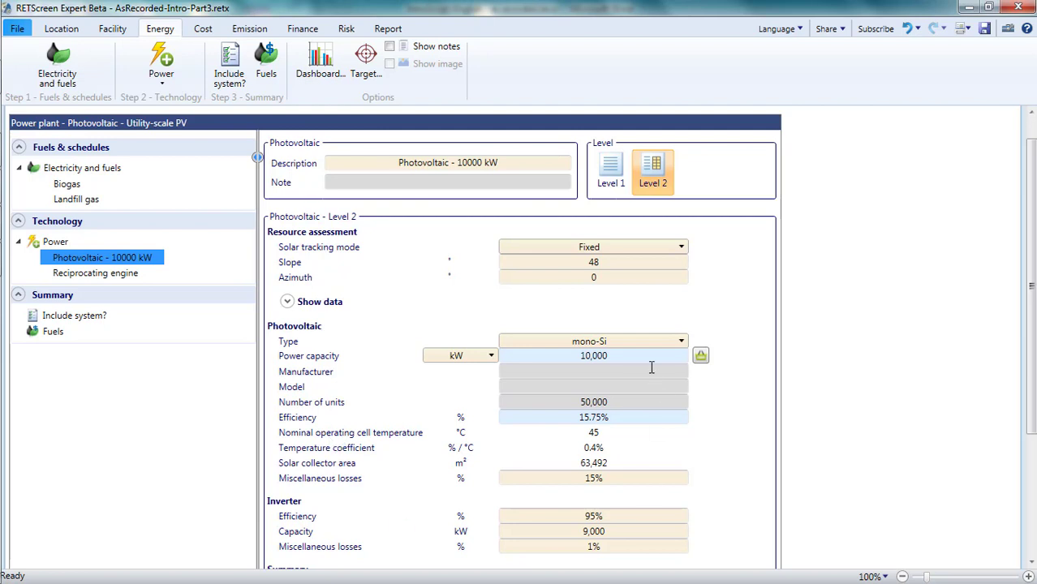
mouse_move(474, 434)
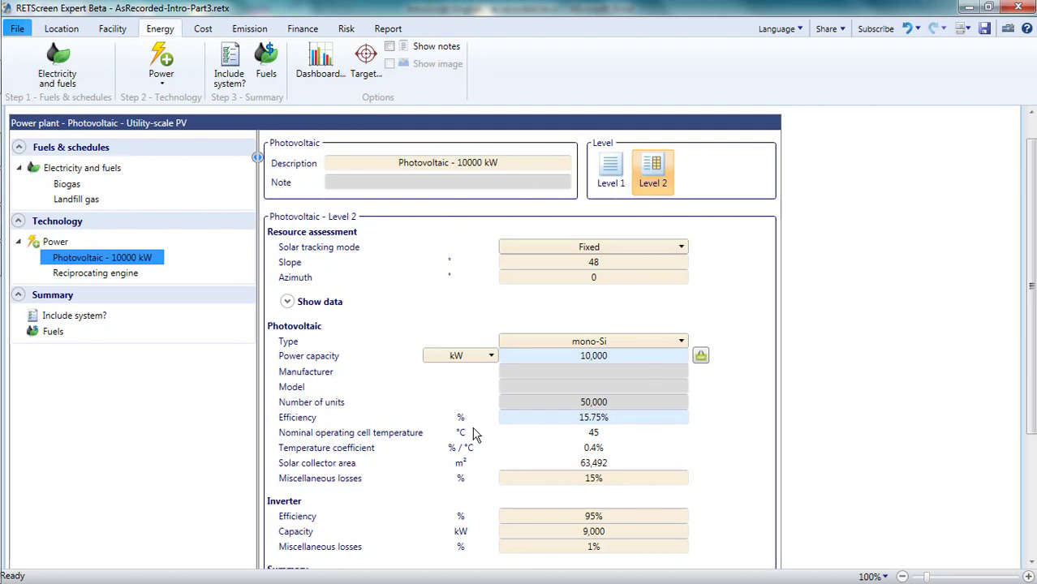
scroll(down, 3)
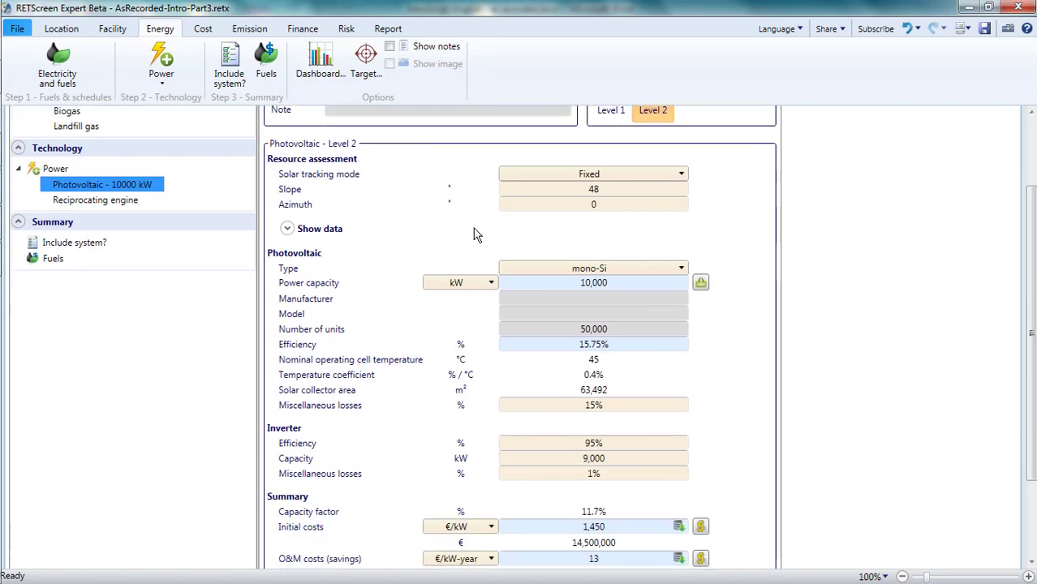
scroll(up, 3)
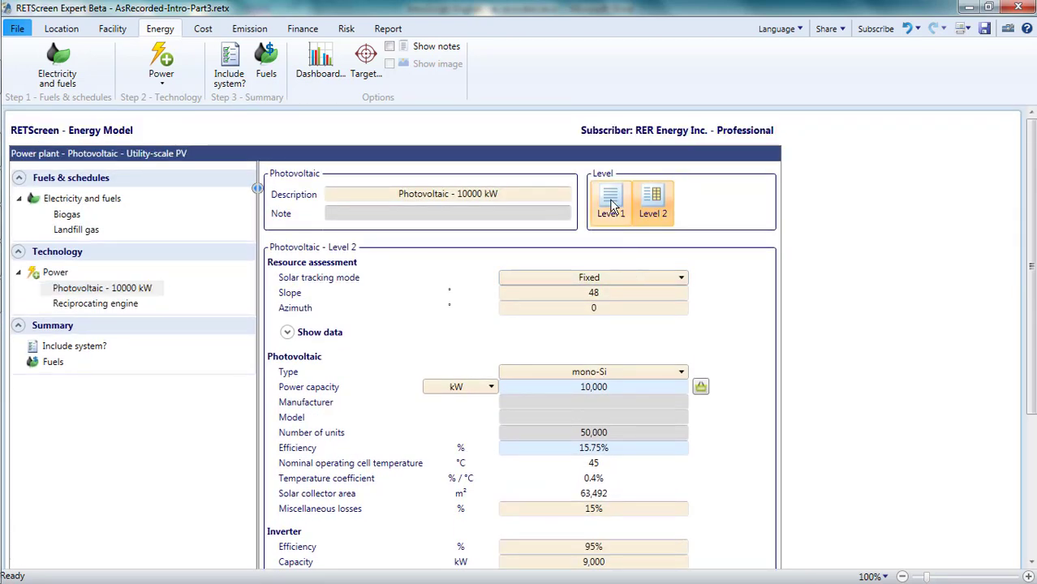
- Switch the 10000 kW PV system to Level 1 and set its description to 'Modified PV Archetype'
click(610, 201)
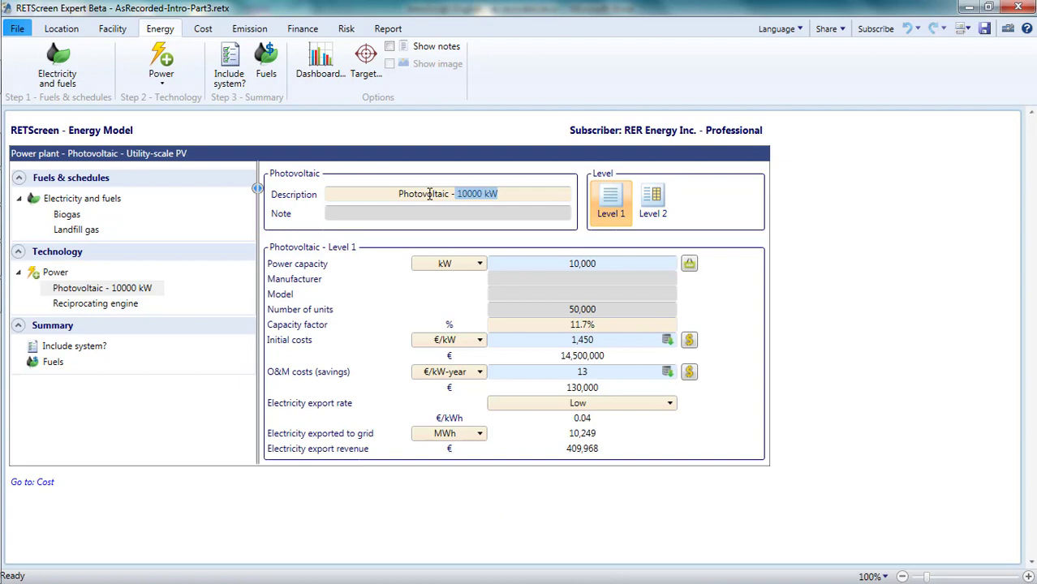
text(Modified PV)
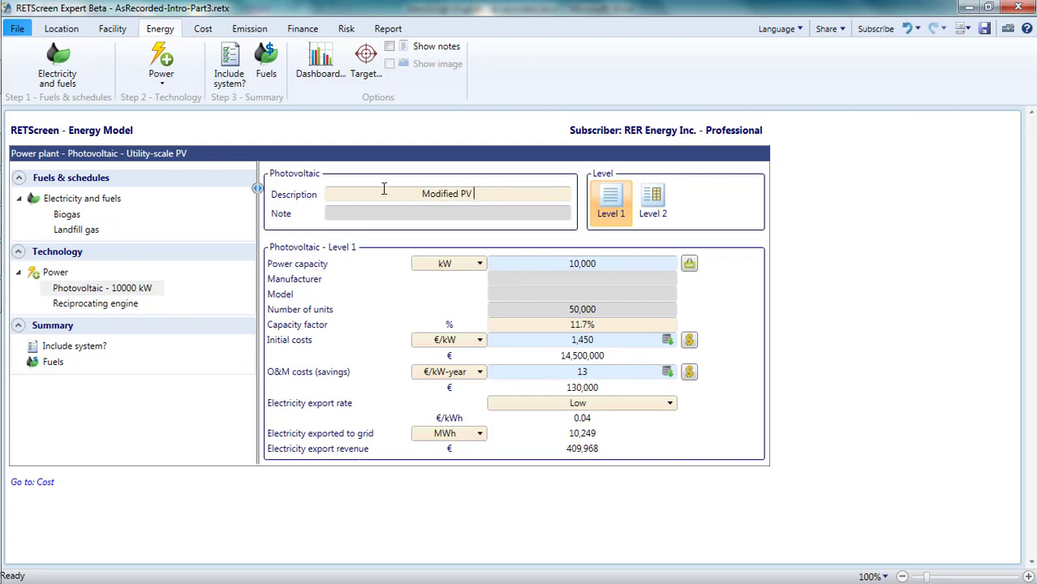
text(Archetype)
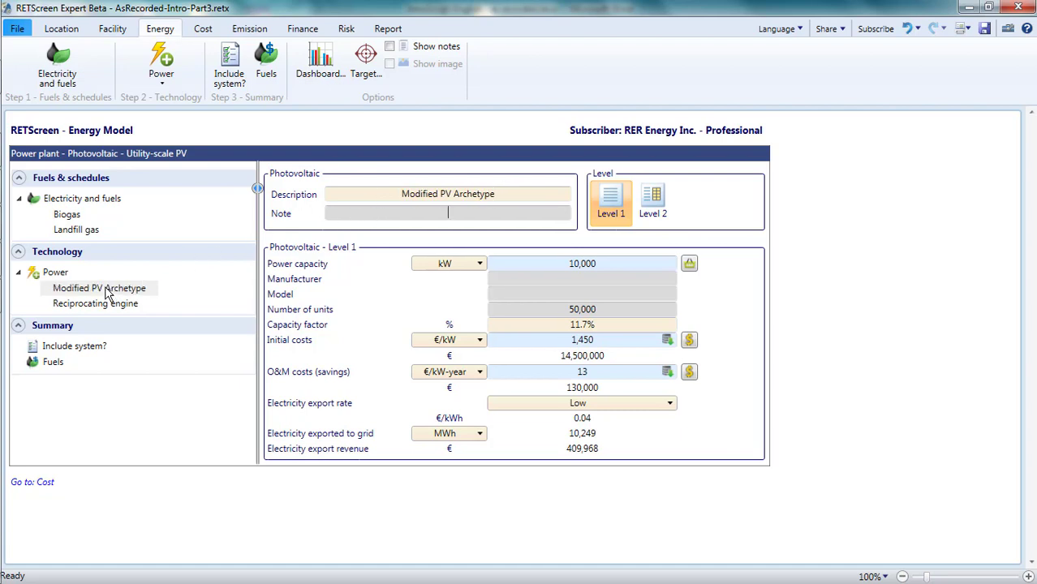
mouse_move(126, 299)
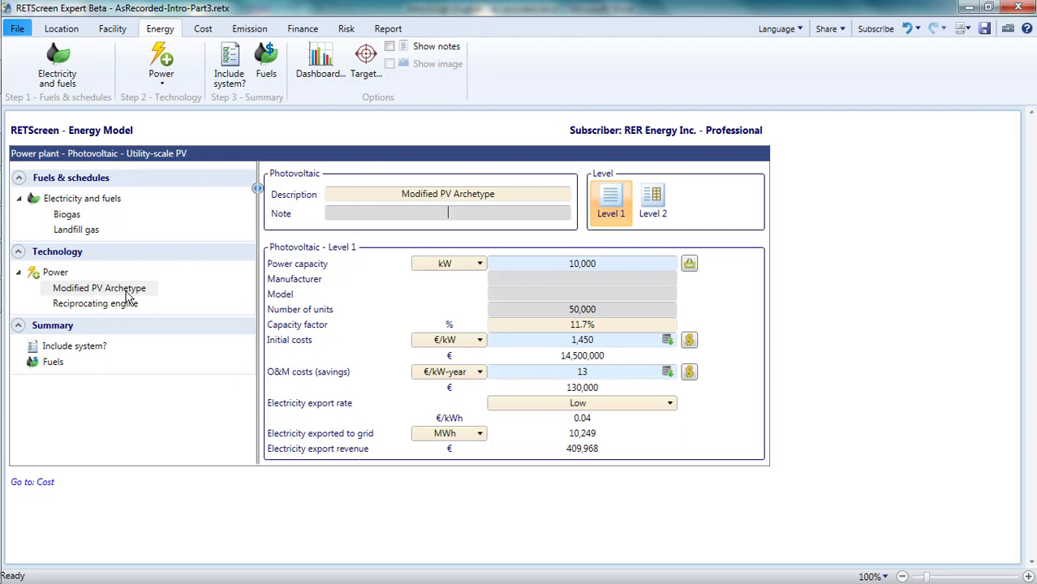
mouse_move(316, 427)
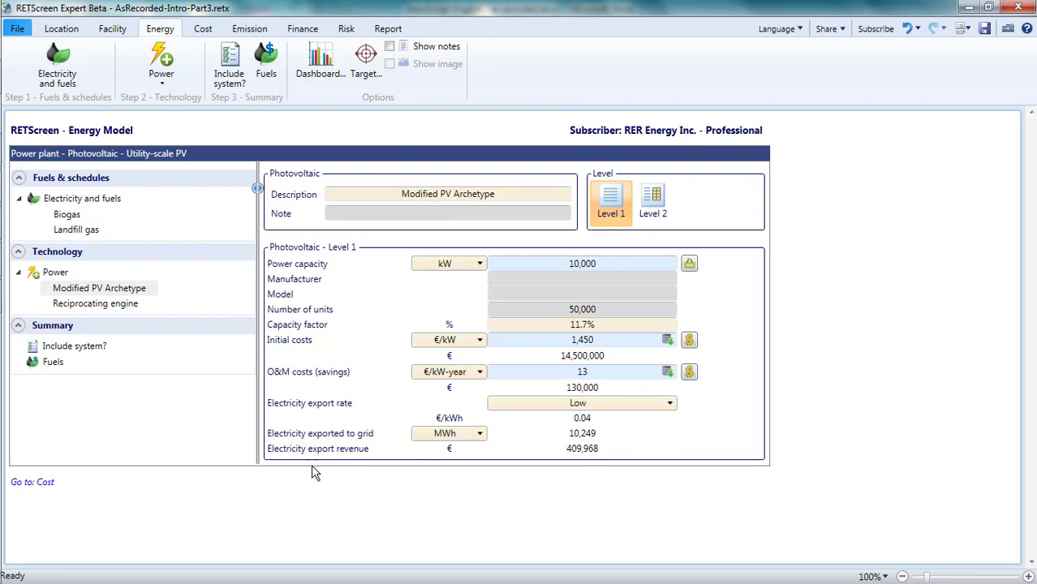
mouse_move(489, 441)
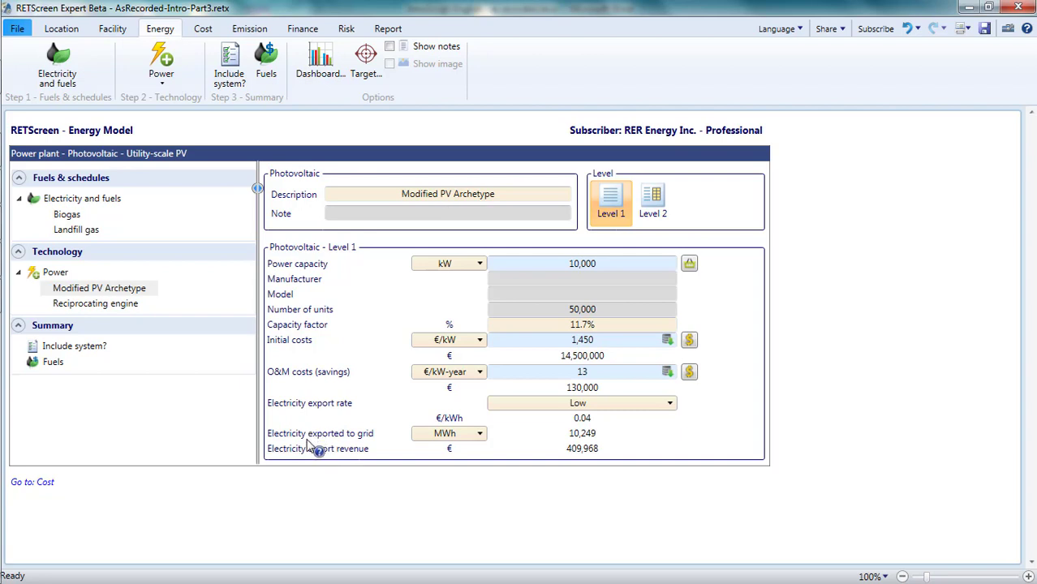
mouse_move(282, 440)
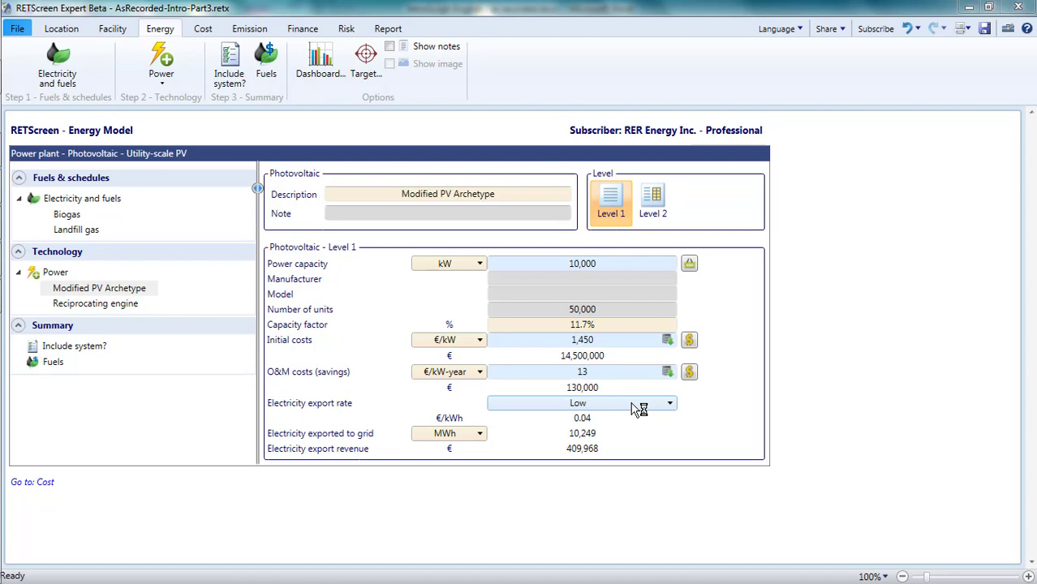
click(582, 418)
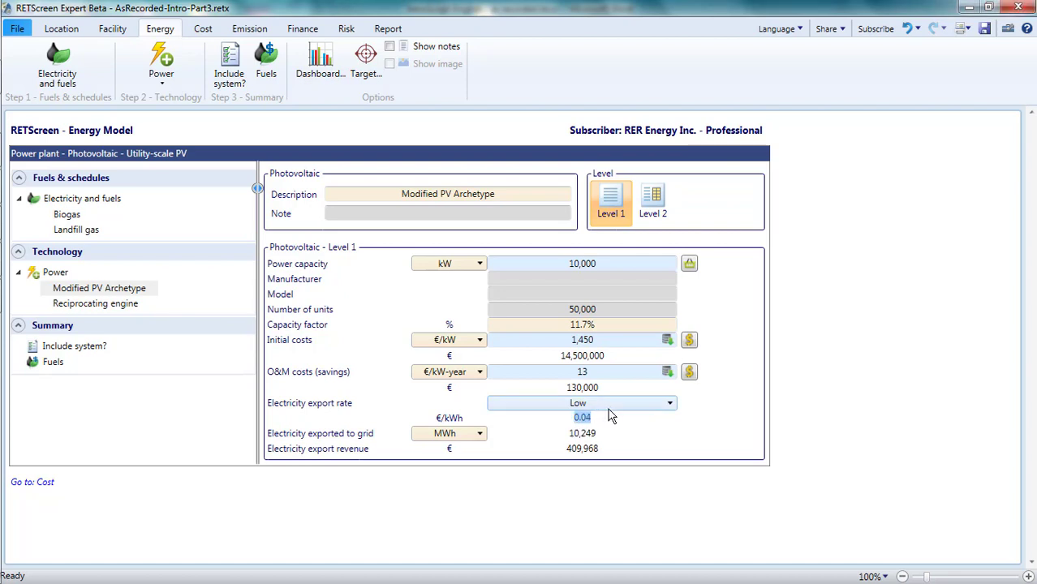
mouse_move(624, 414)
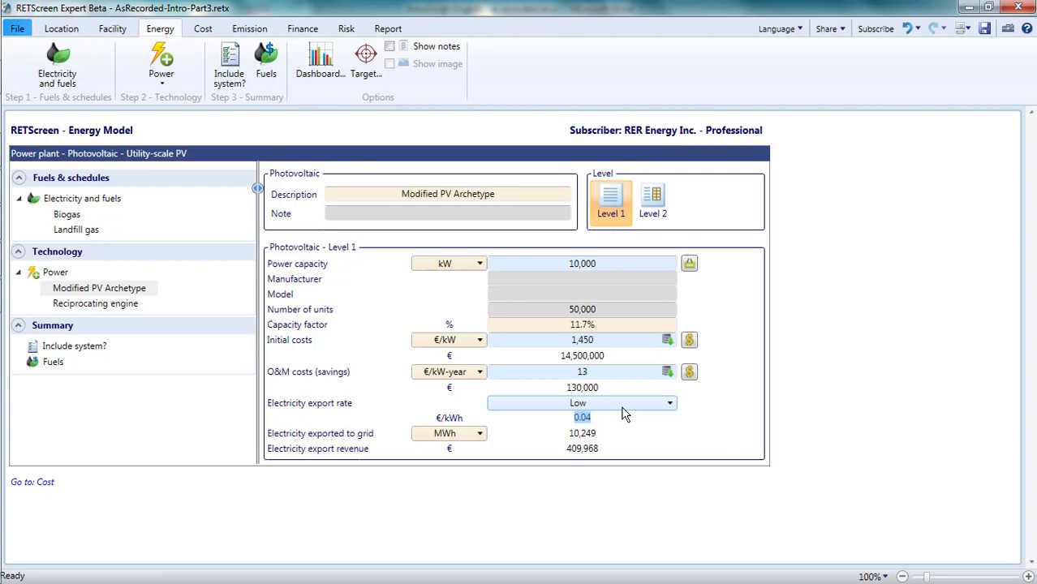
click(667, 403)
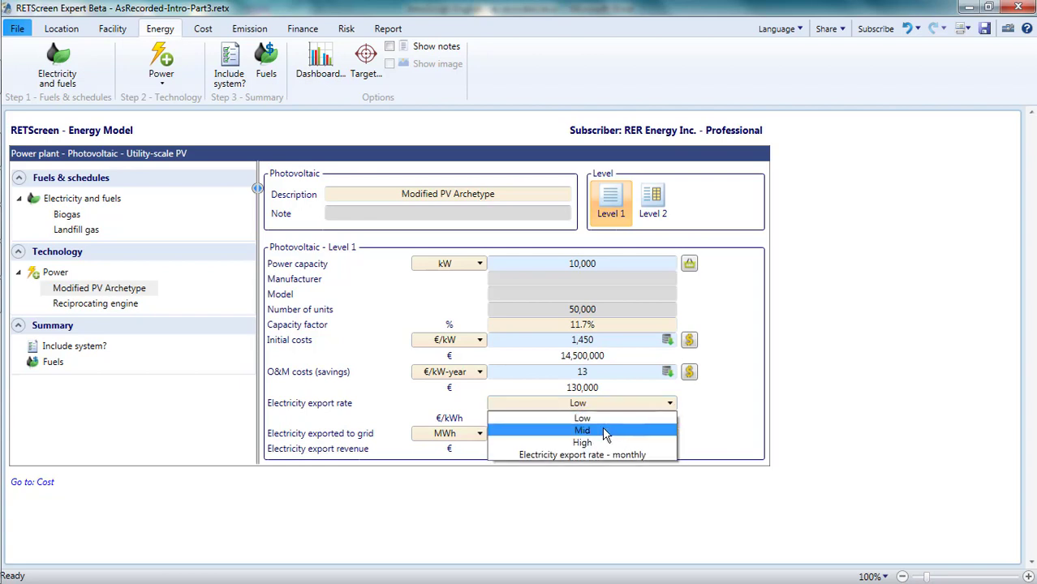
mouse_move(603, 454)
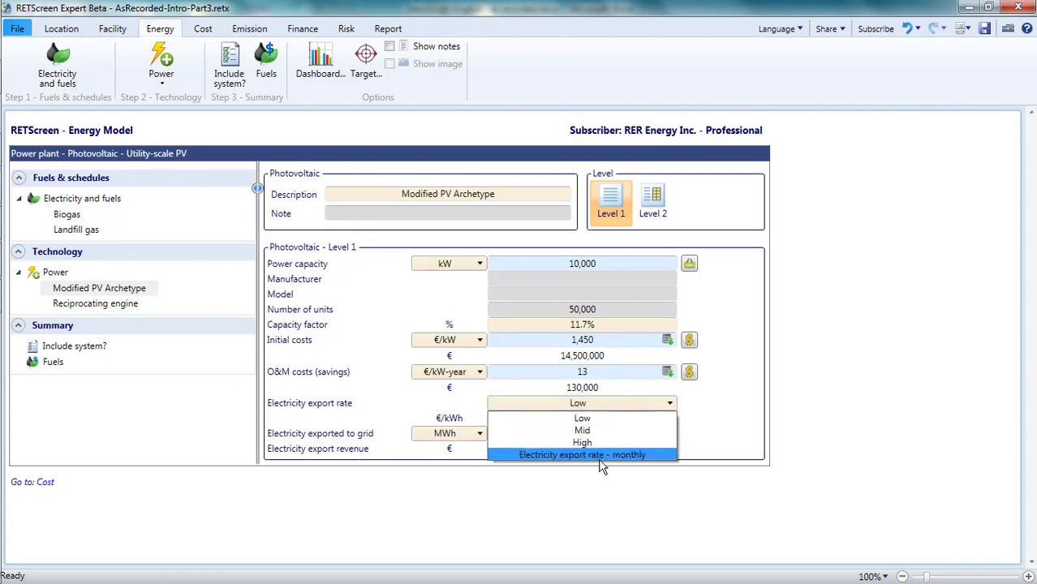
mouse_move(581, 430)
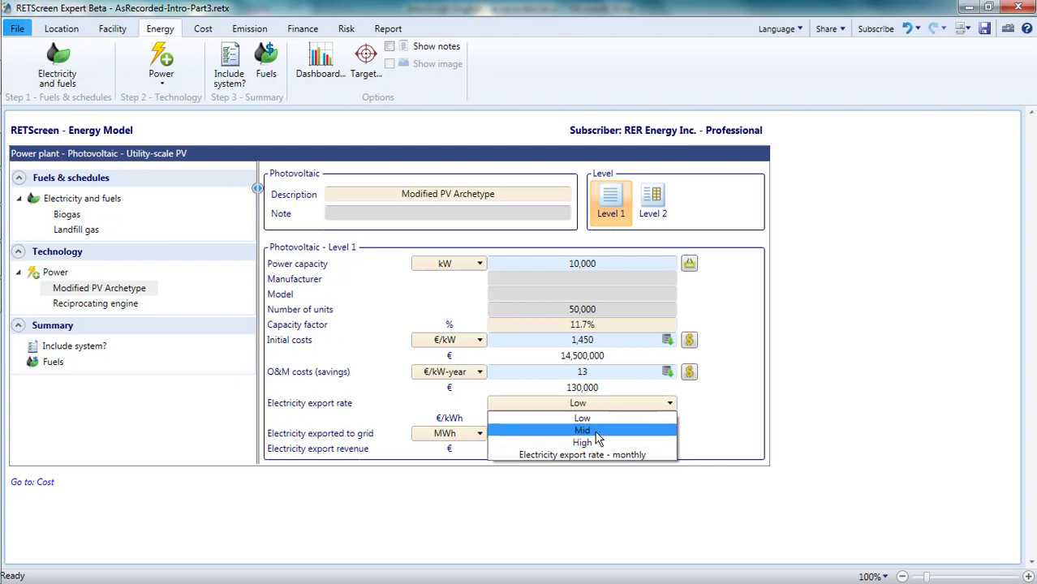
click(581, 430)
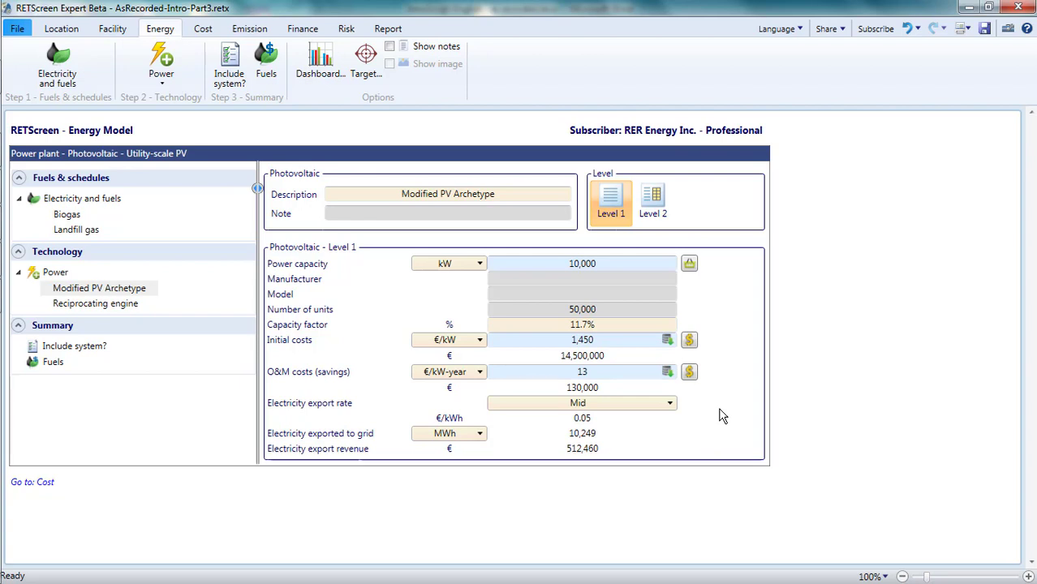
mouse_move(733, 409)
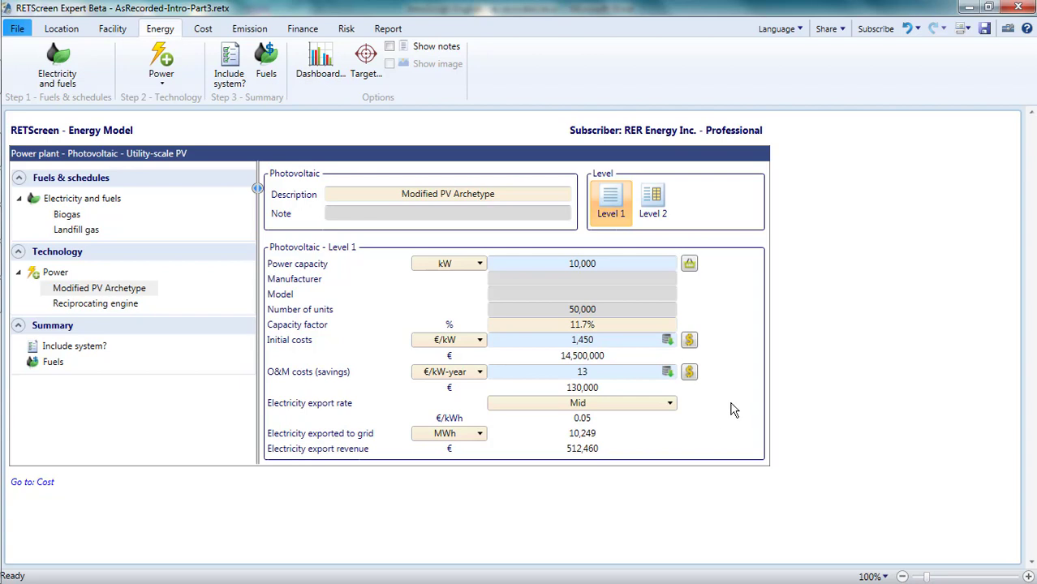
mouse_move(690, 339)
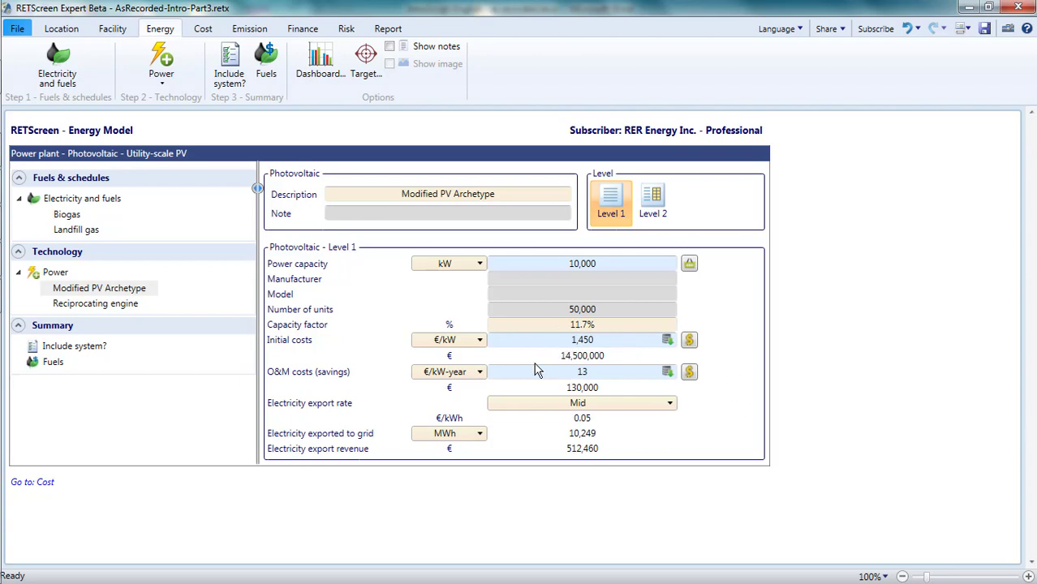
mouse_move(637, 389)
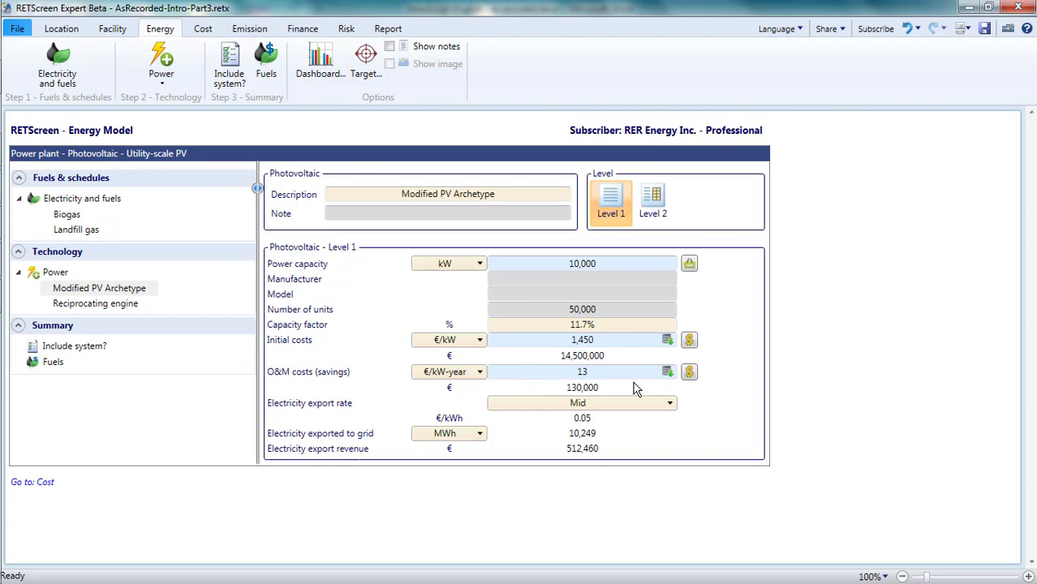
mouse_move(638, 361)
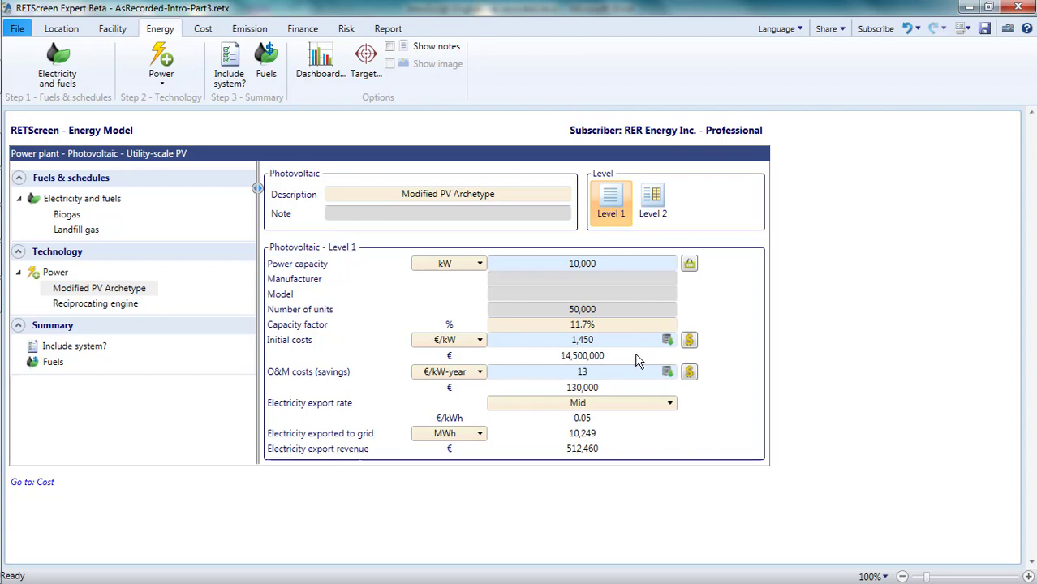
mouse_move(688, 340)
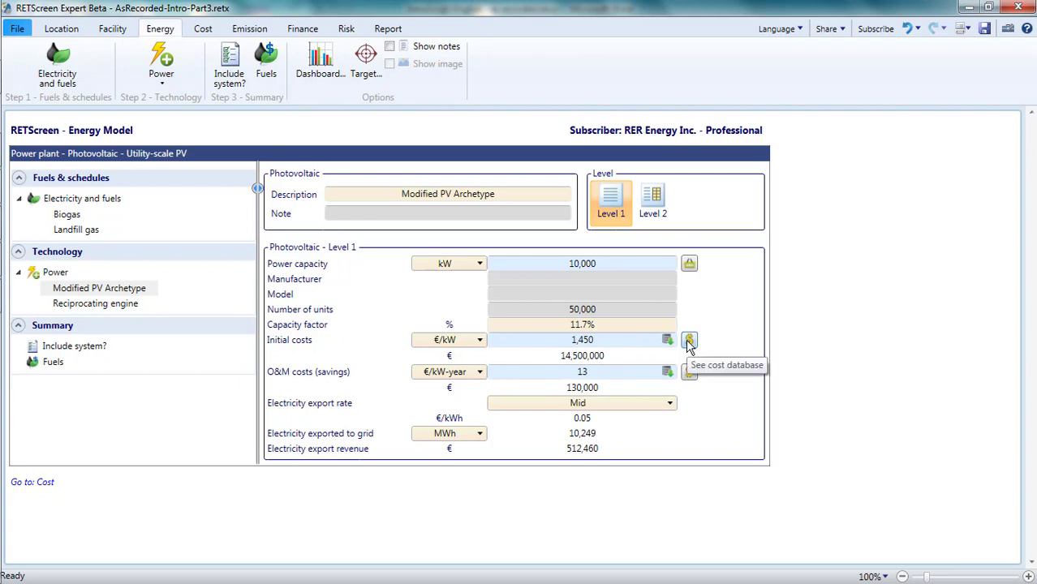
click(689, 339)
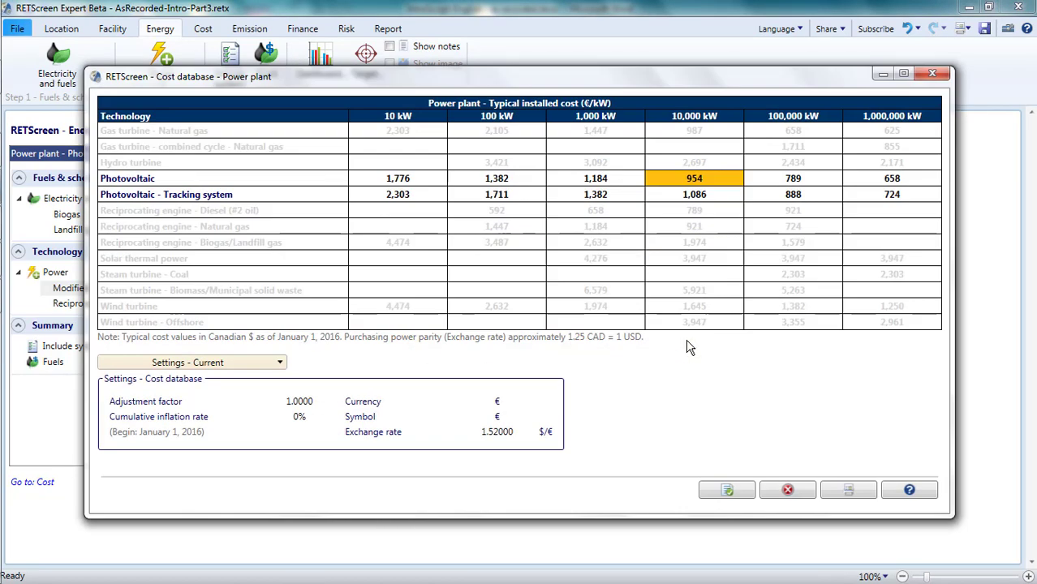
click(496, 194)
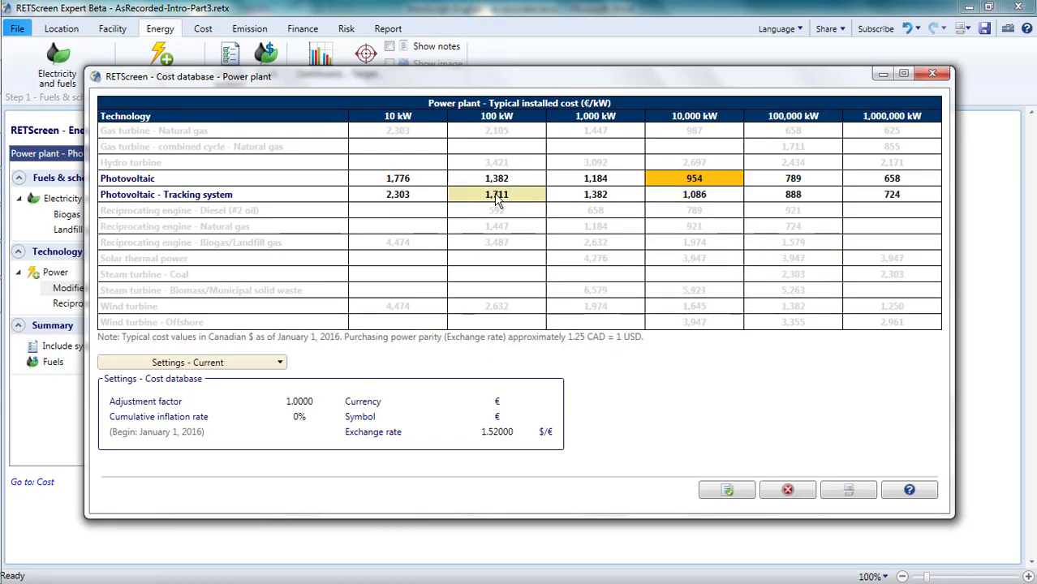
click(496, 210)
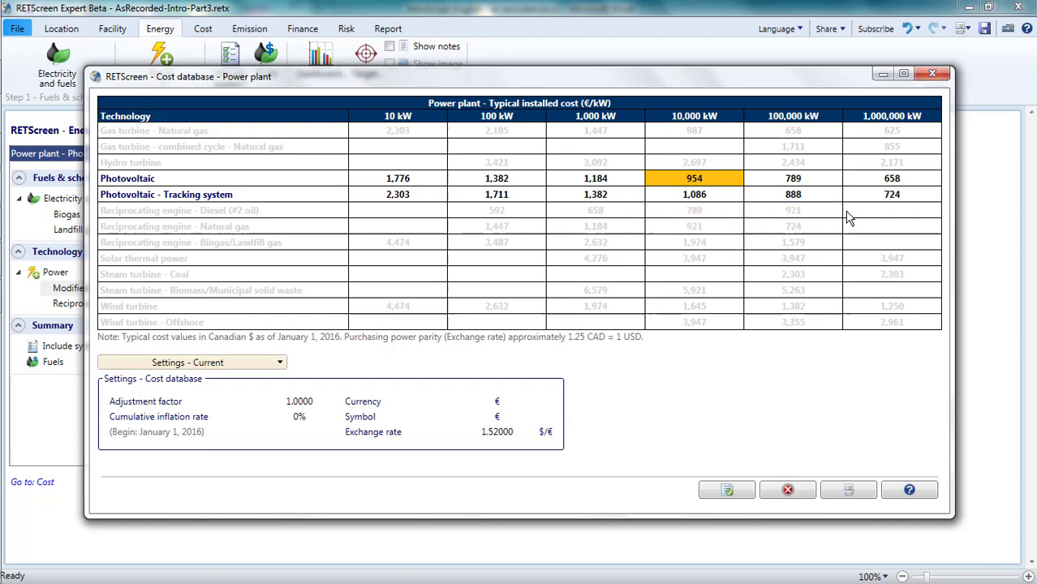
mouse_move(826, 452)
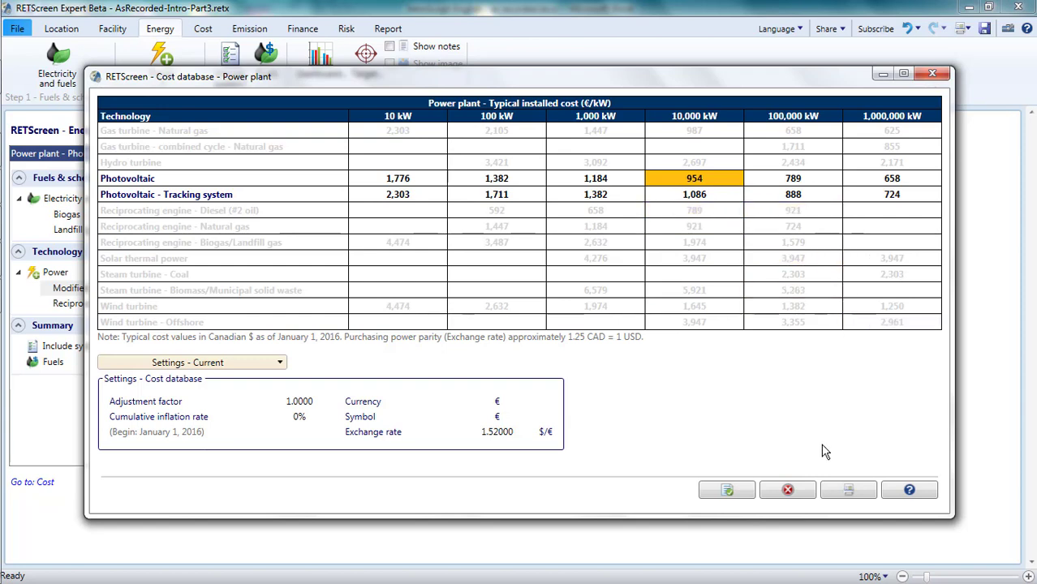
mouse_move(787, 489)
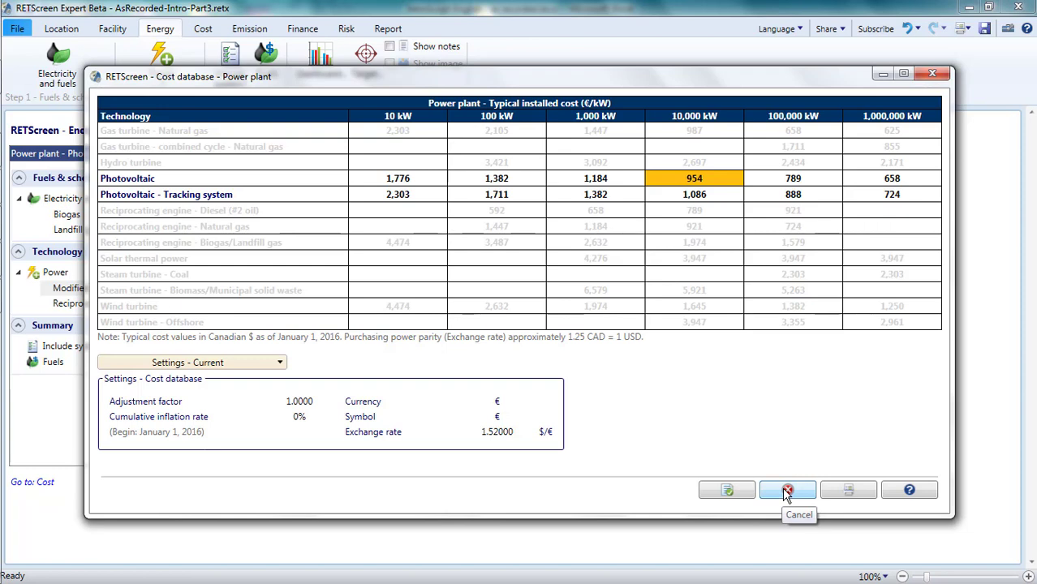
click(787, 489)
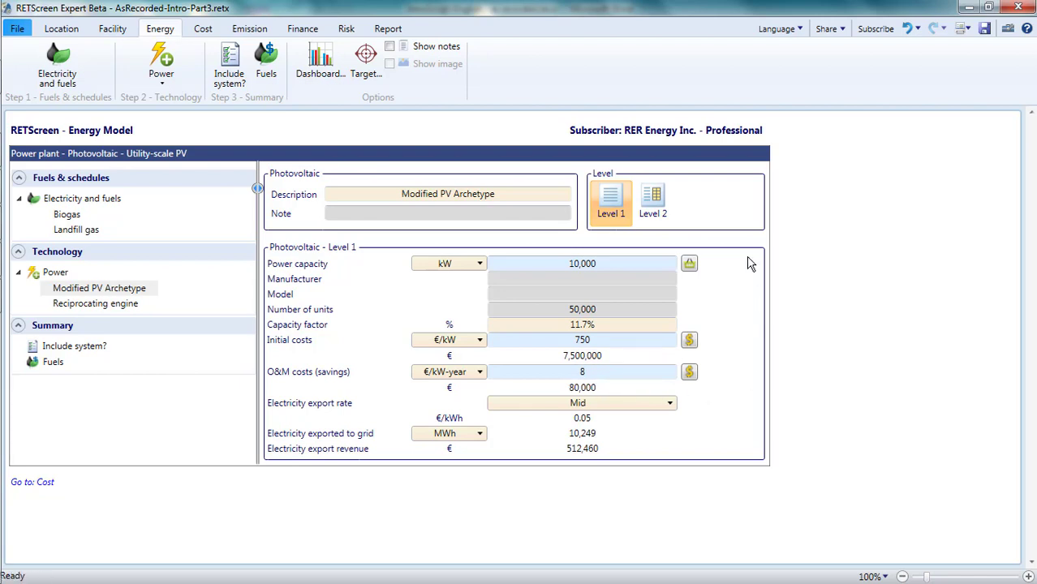
mouse_move(618, 235)
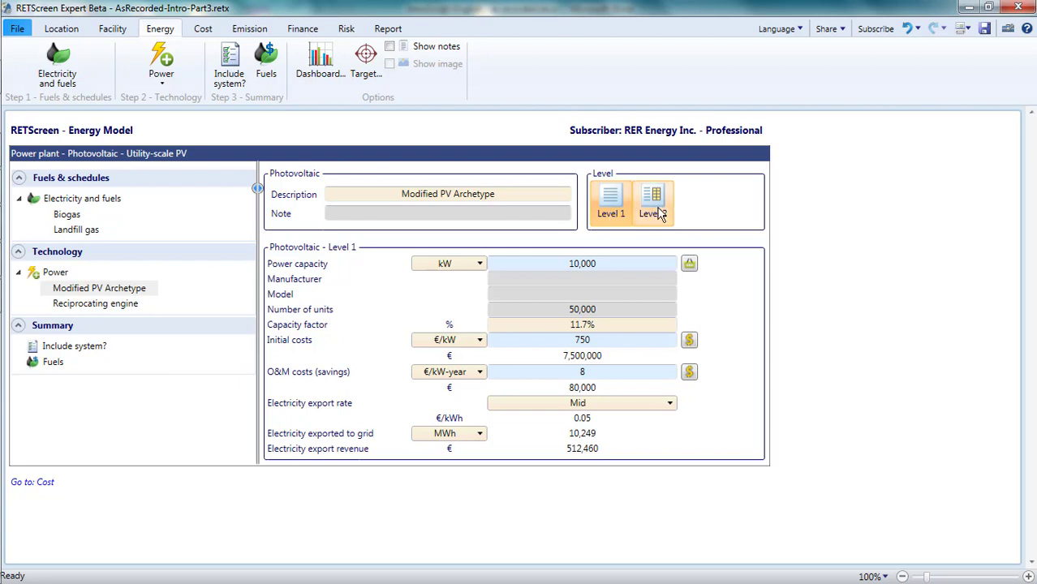
- Show the Modified PV Archetype's Level 2 inputs, check the Cost and Emission analyses, and return to Energy
click(653, 201)
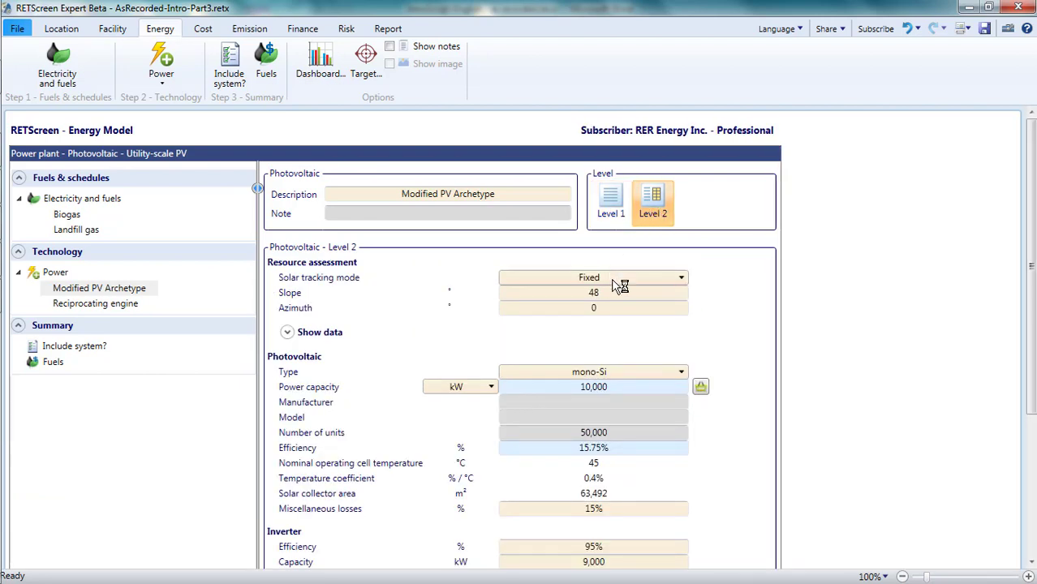
scroll(down, 3)
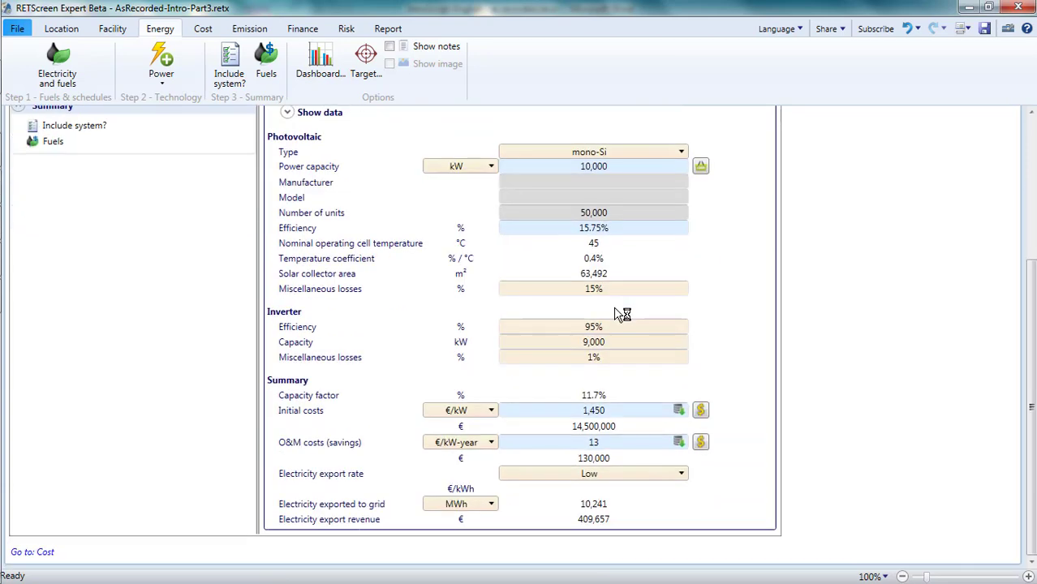
scroll(up, 3)
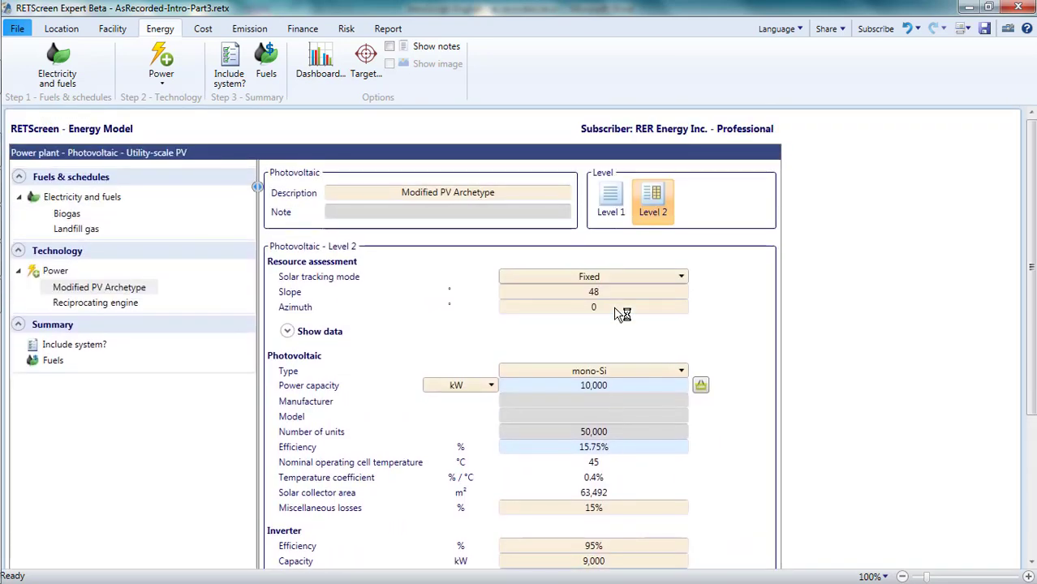
mouse_move(568, 264)
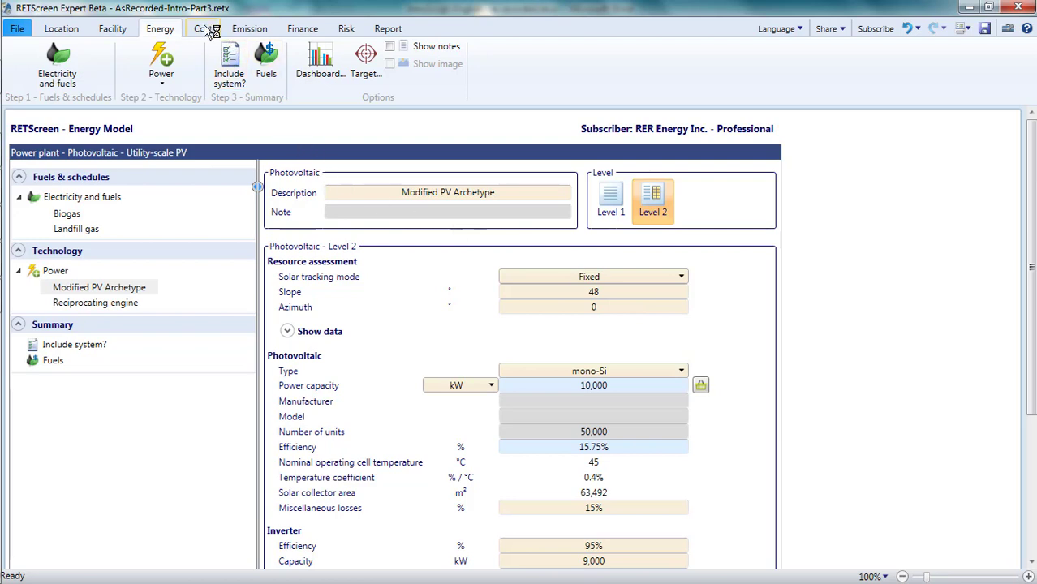
click(203, 28)
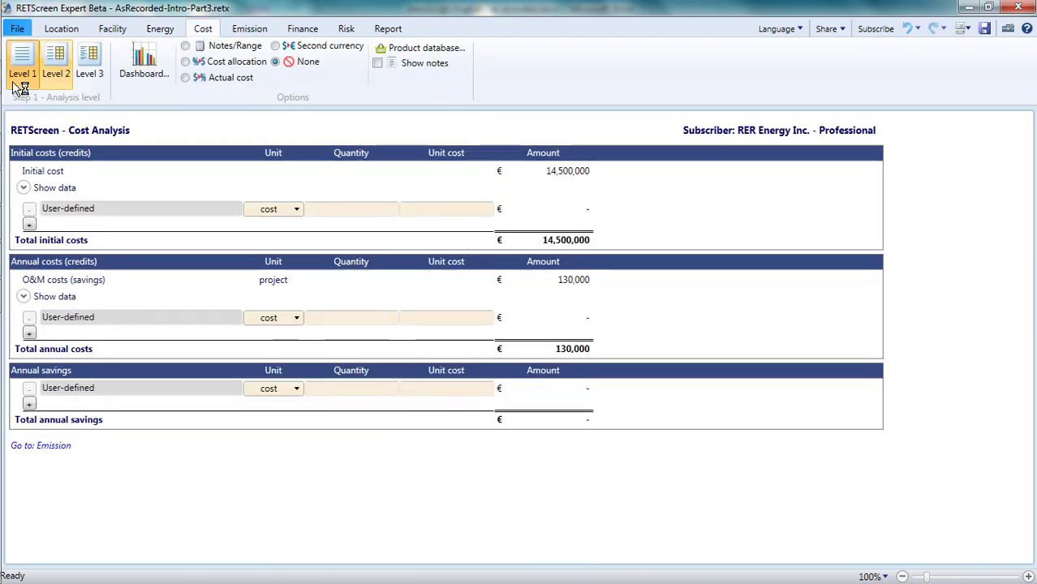
click(249, 28)
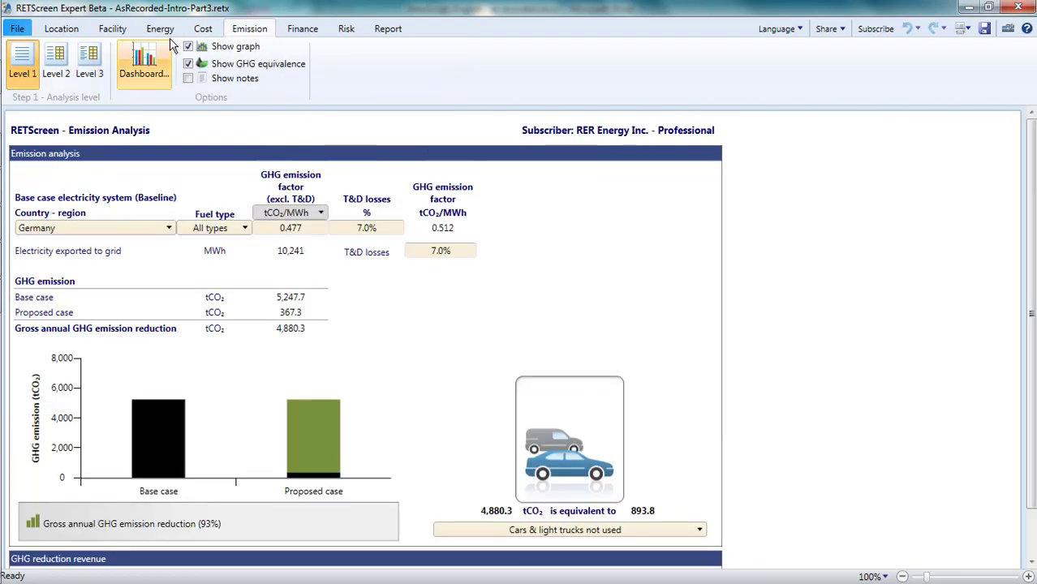
click(160, 29)
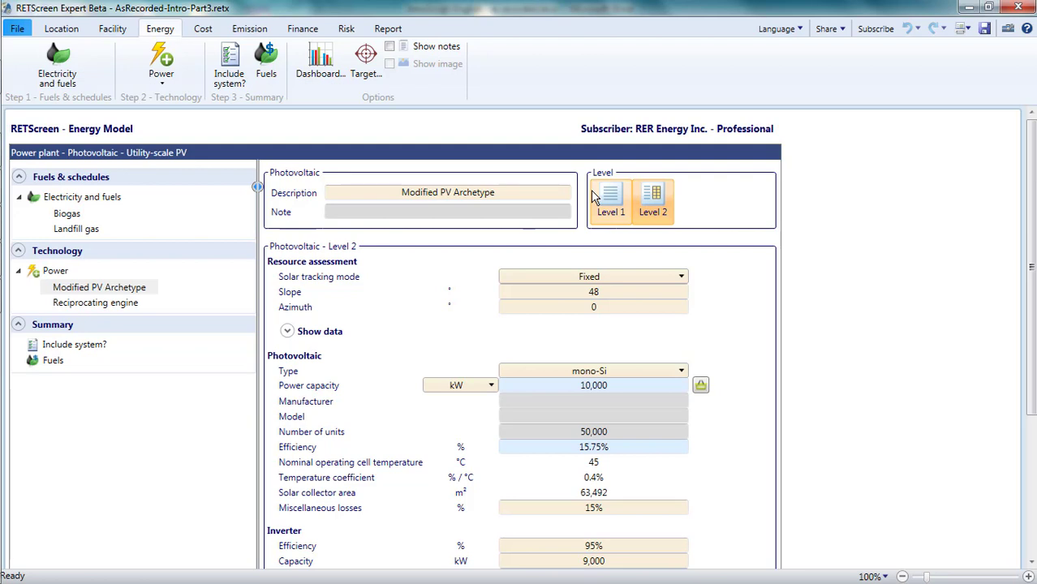
mouse_move(631, 230)
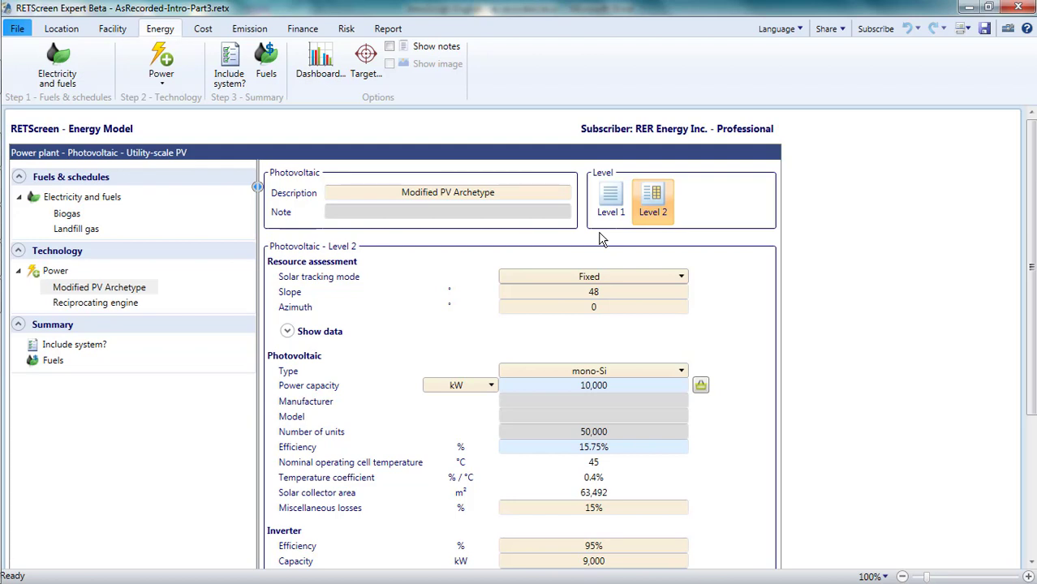
click(610, 200)
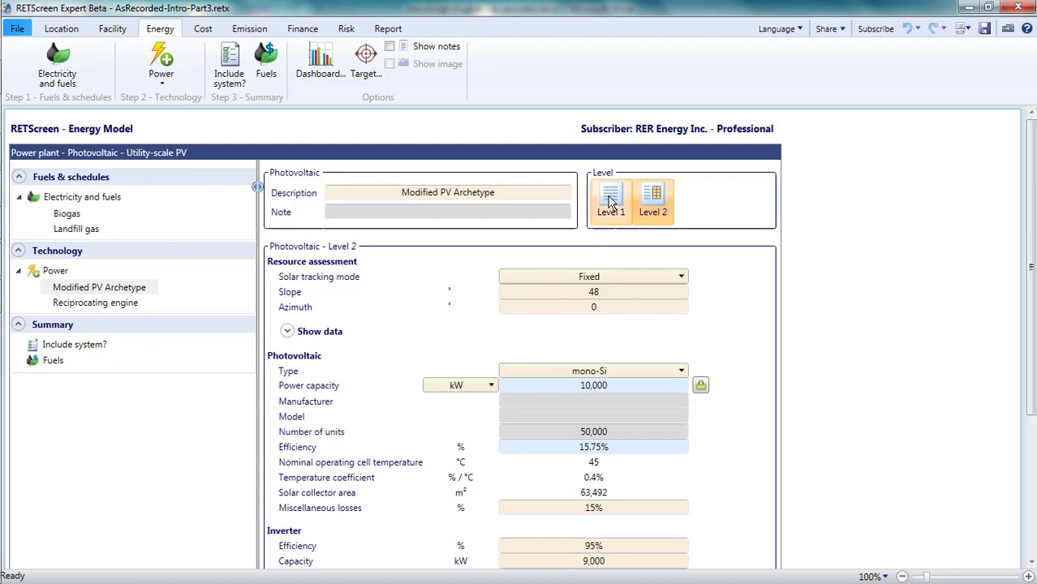
click(610, 200)
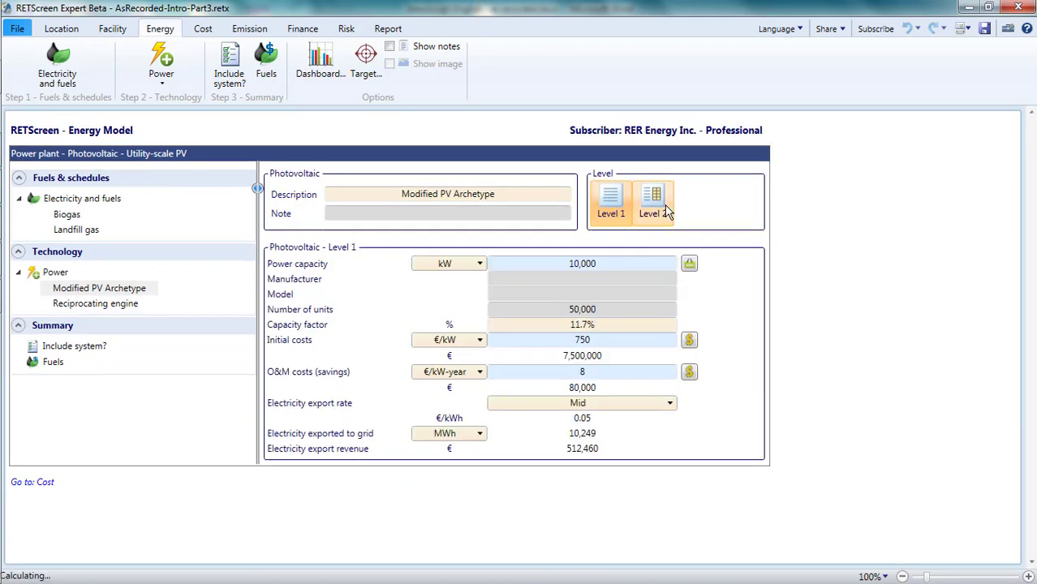
click(654, 200)
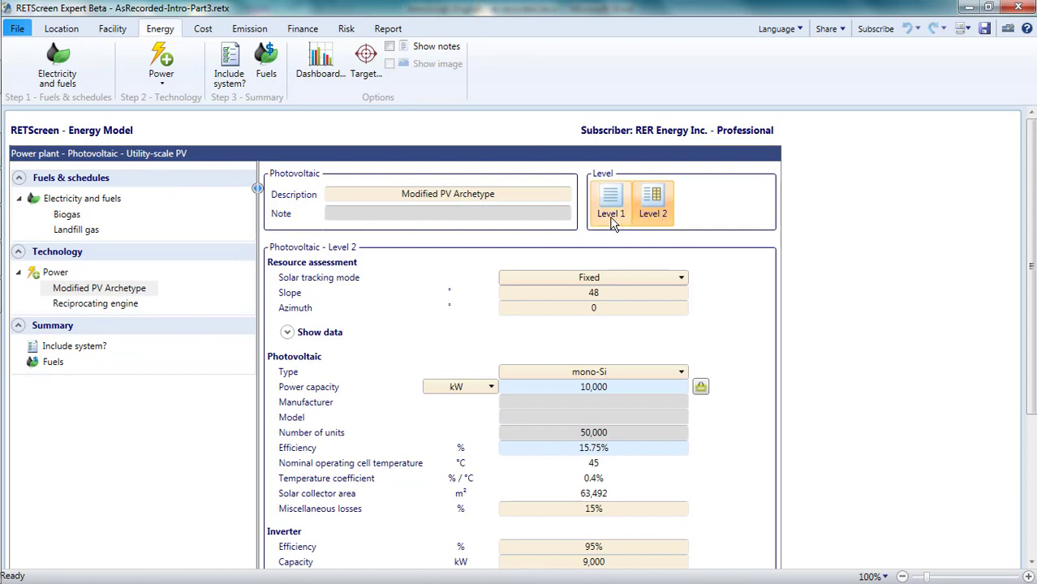
click(610, 201)
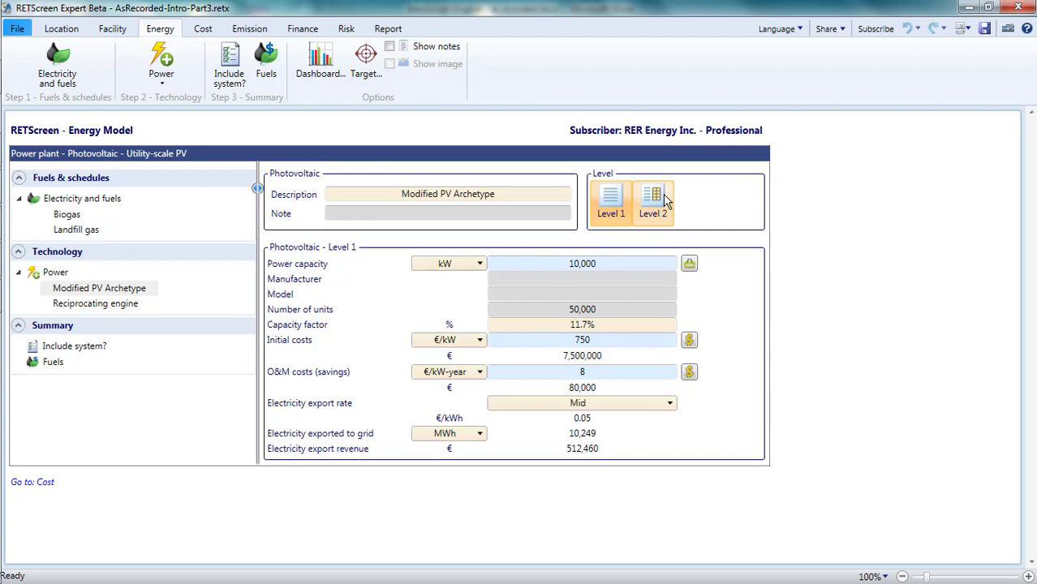
click(652, 201)
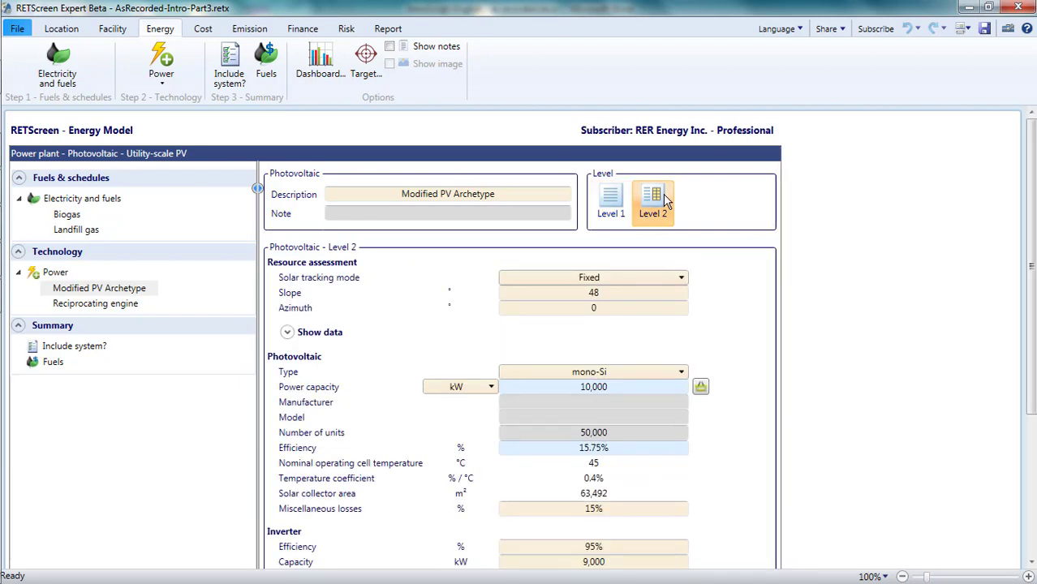
scroll(down, 3)
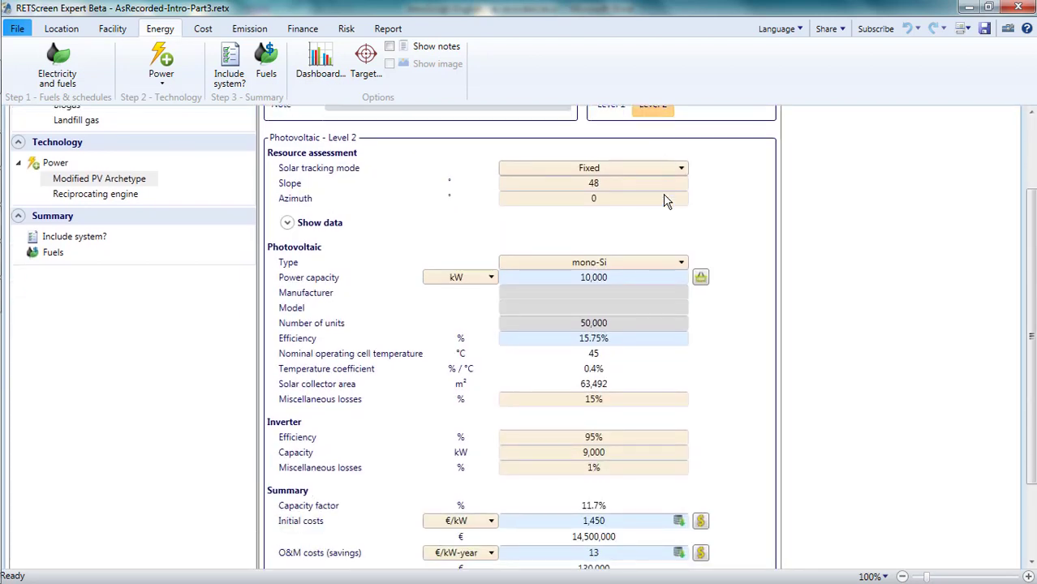
scroll(down, 3)
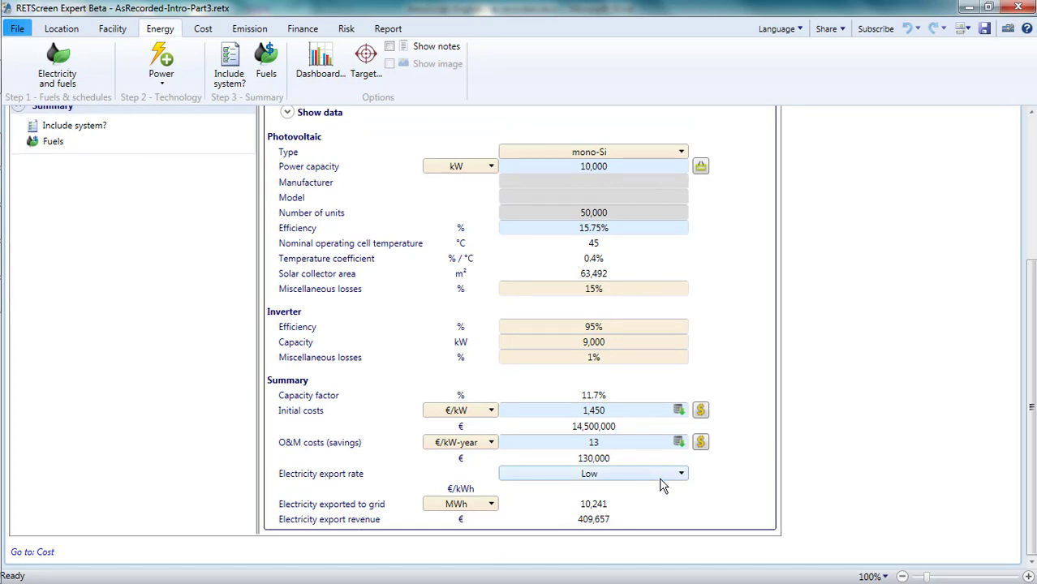
mouse_move(635, 514)
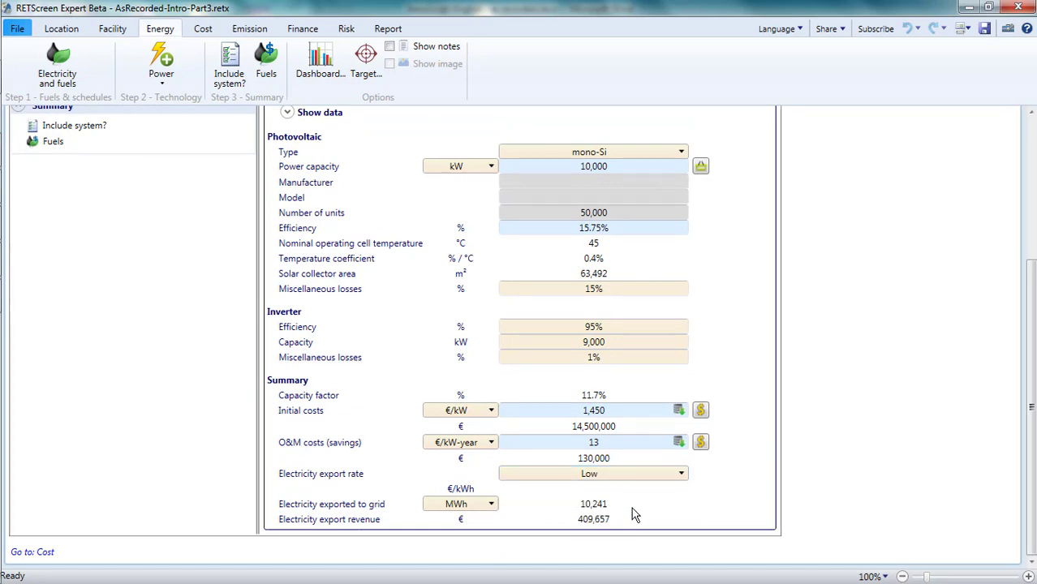
click(592, 473)
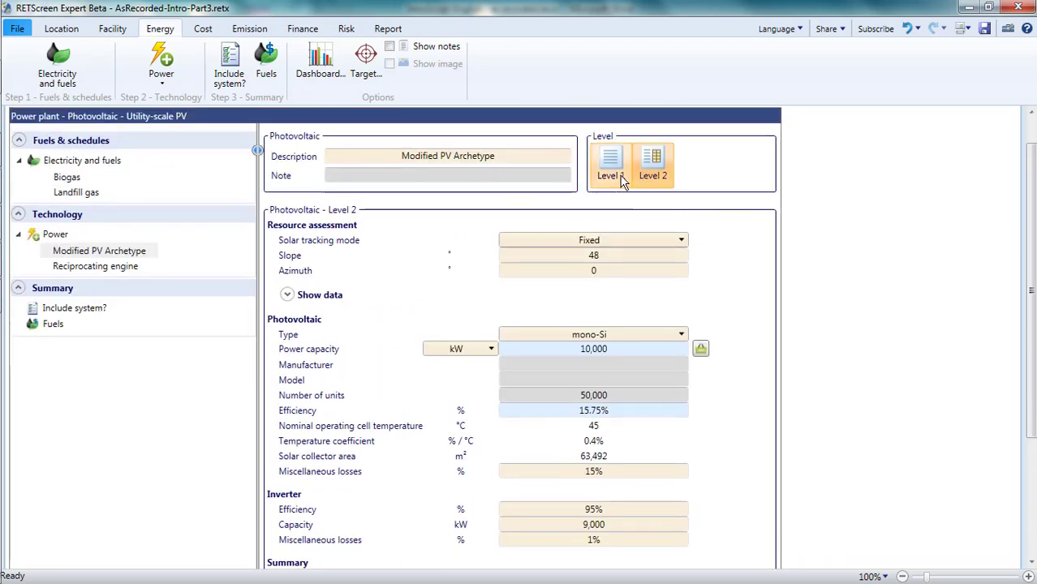
click(610, 163)
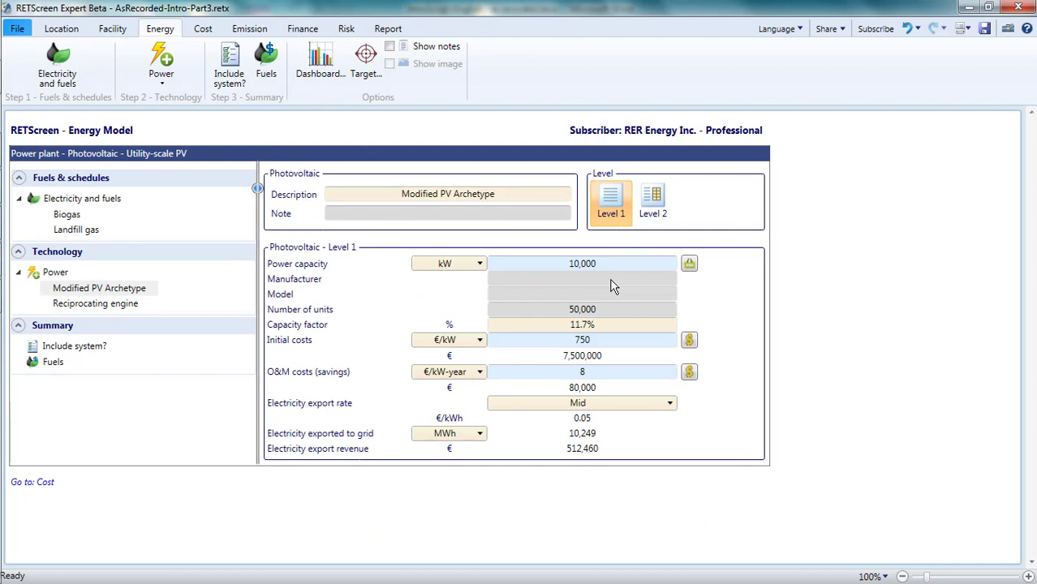
mouse_move(619, 386)
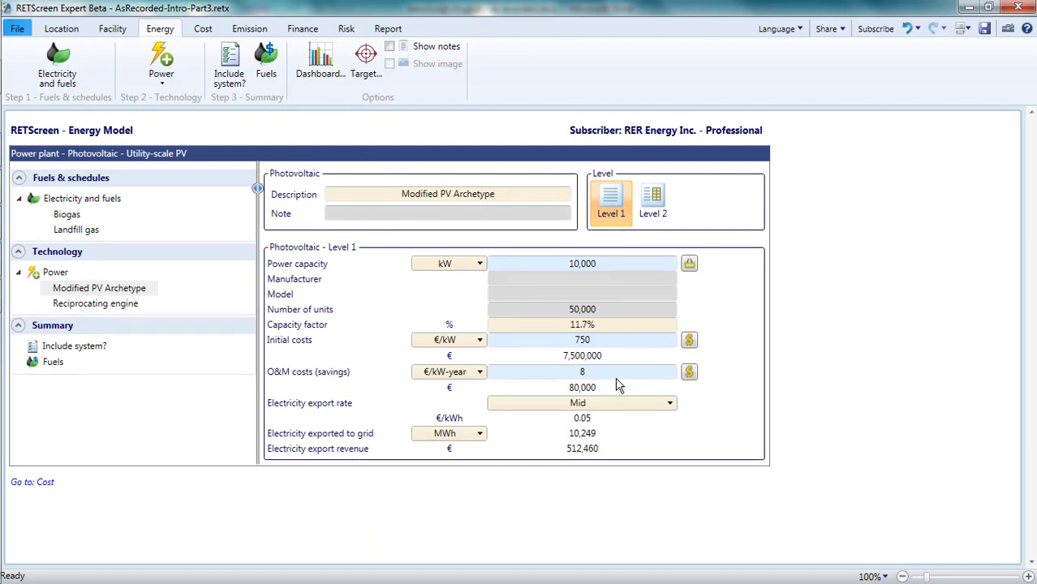
click(652, 201)
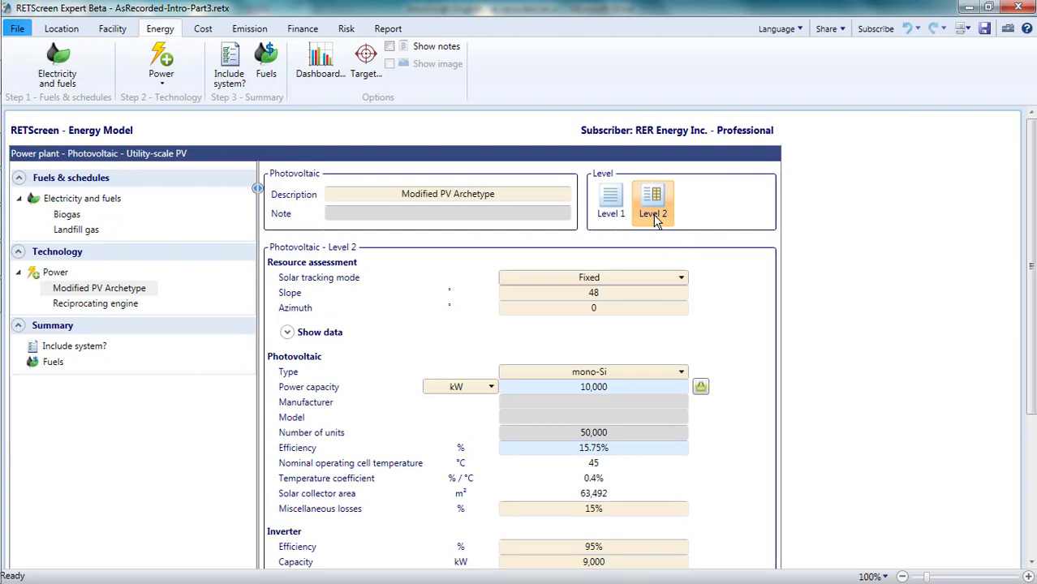
scroll(down, 3)
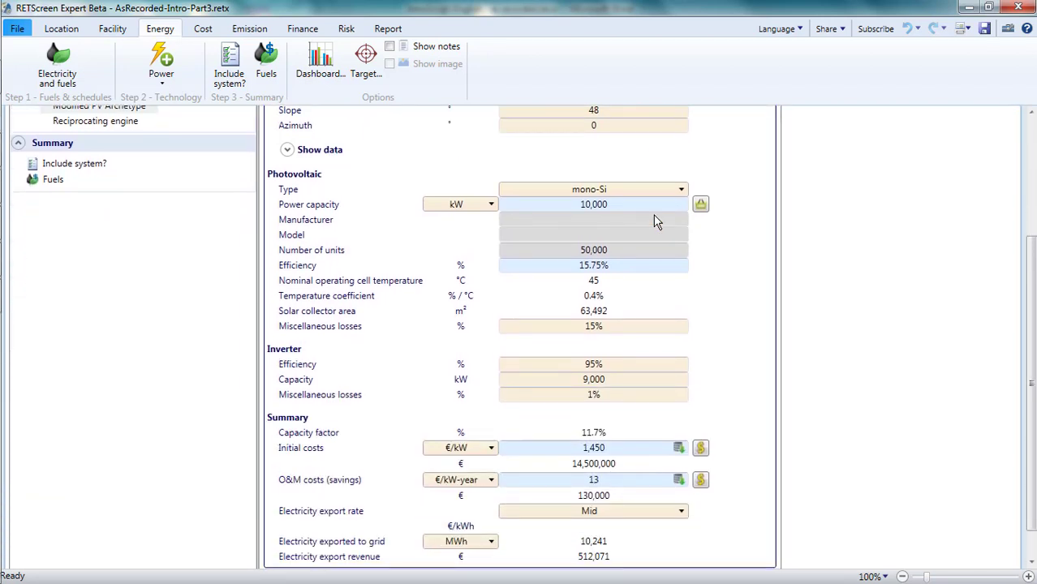
scroll(down, 3)
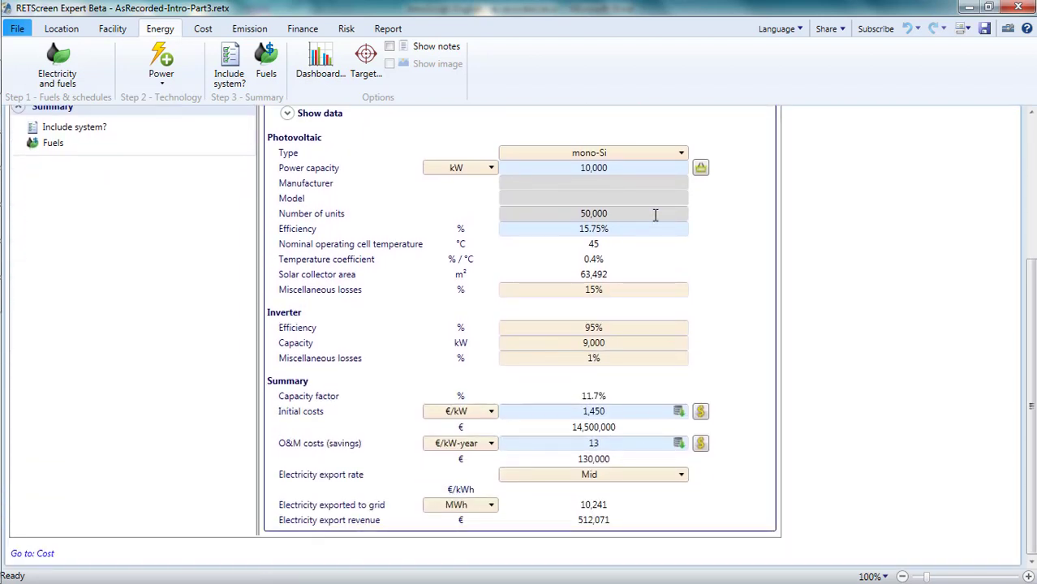
mouse_move(596, 213)
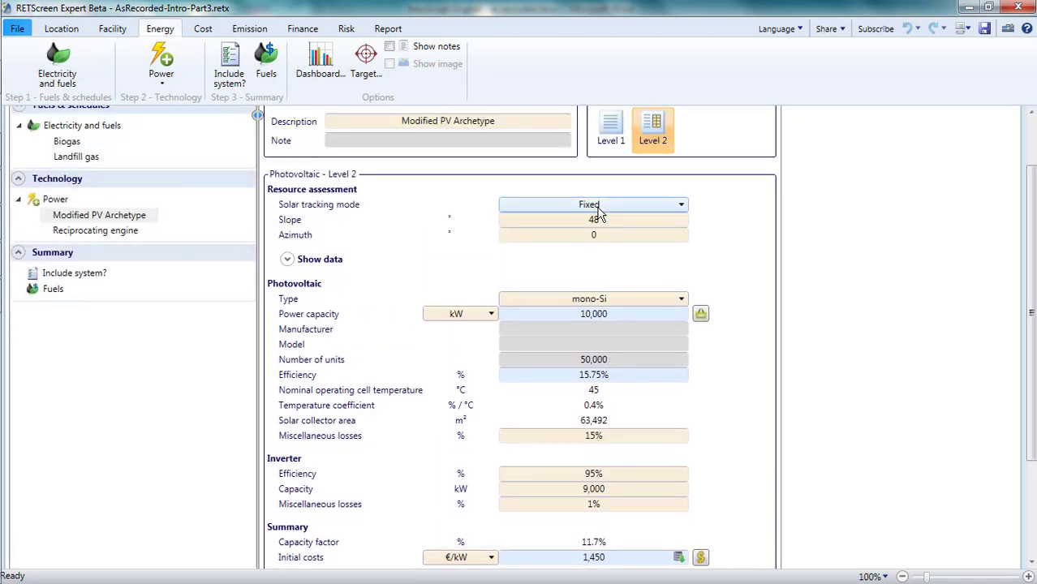
scroll(down, 3)
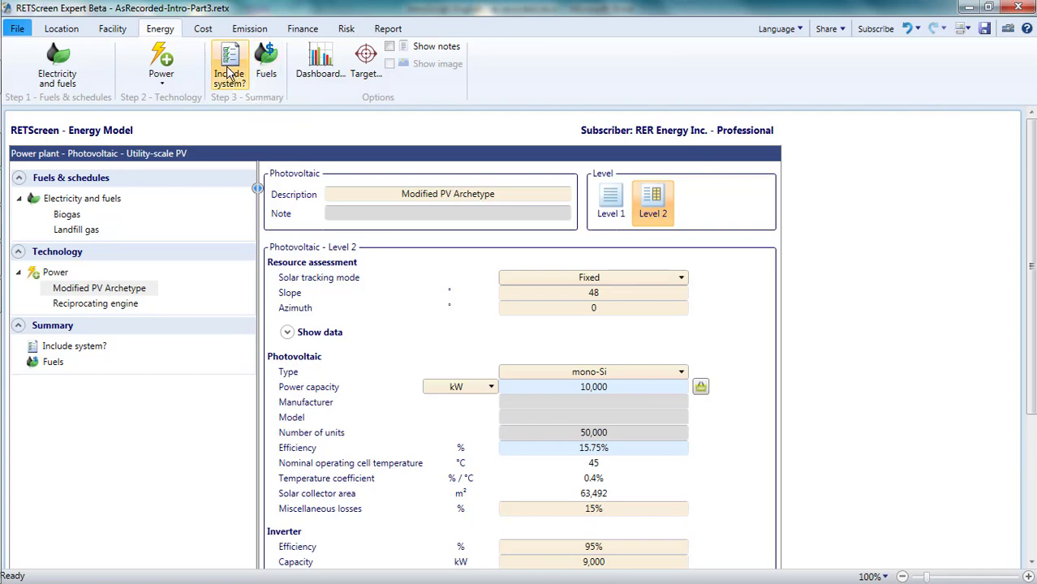
mouse_move(230, 65)
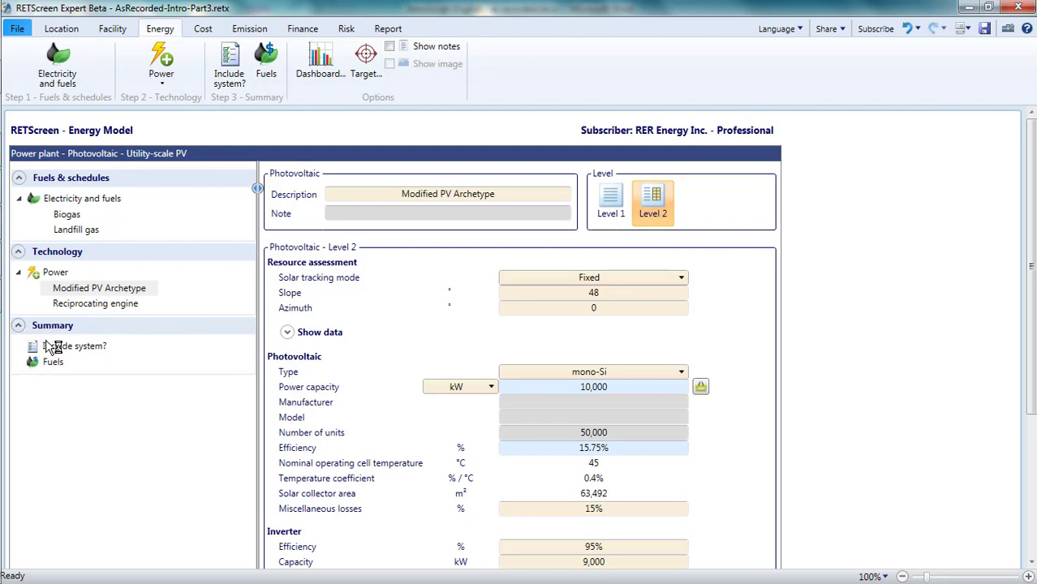
- Open 'Include system?' under Summary in the navigation tree
click(73, 346)
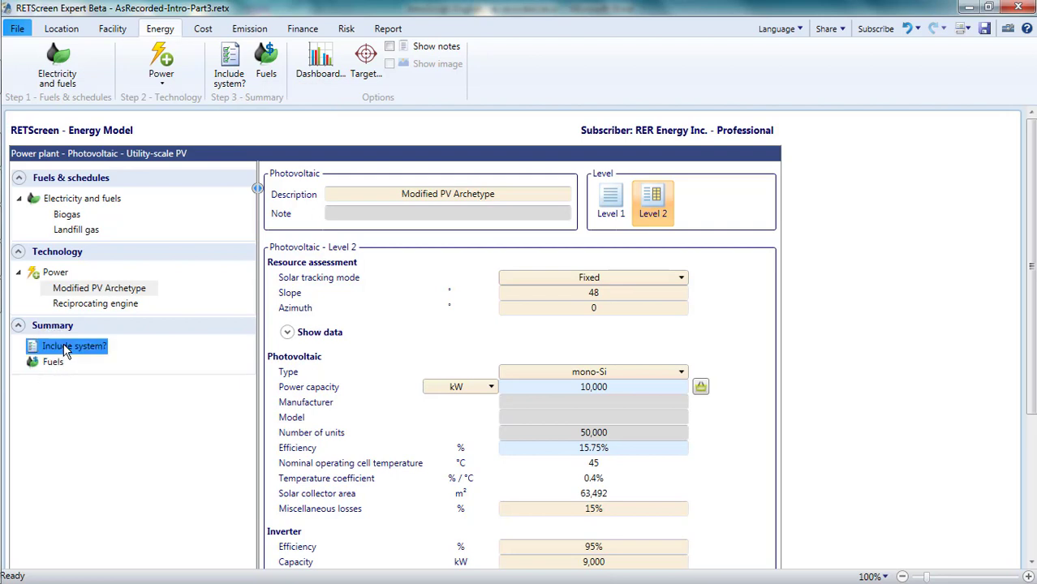
click(73, 346)
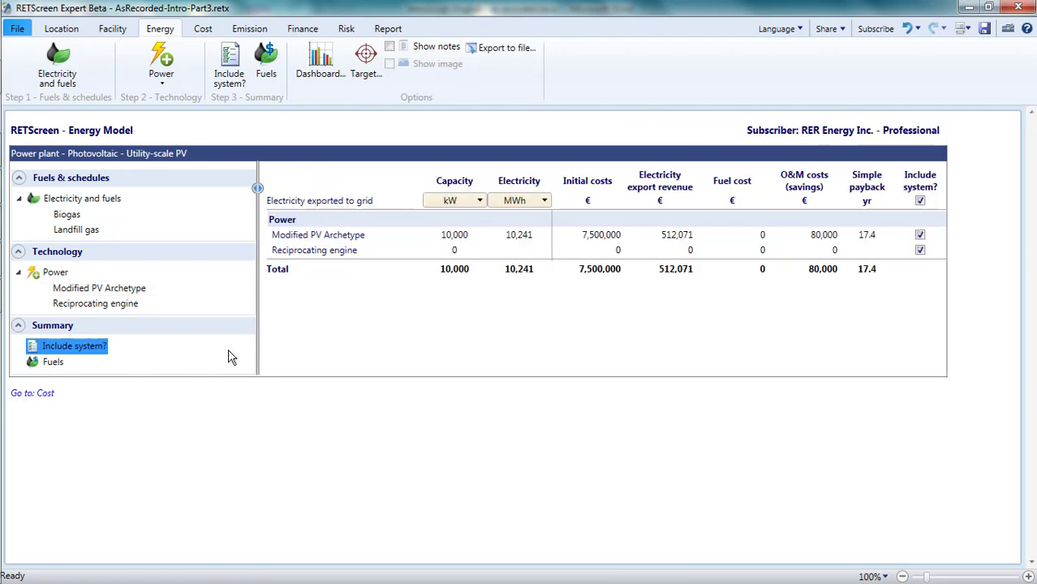
mouse_move(481, 256)
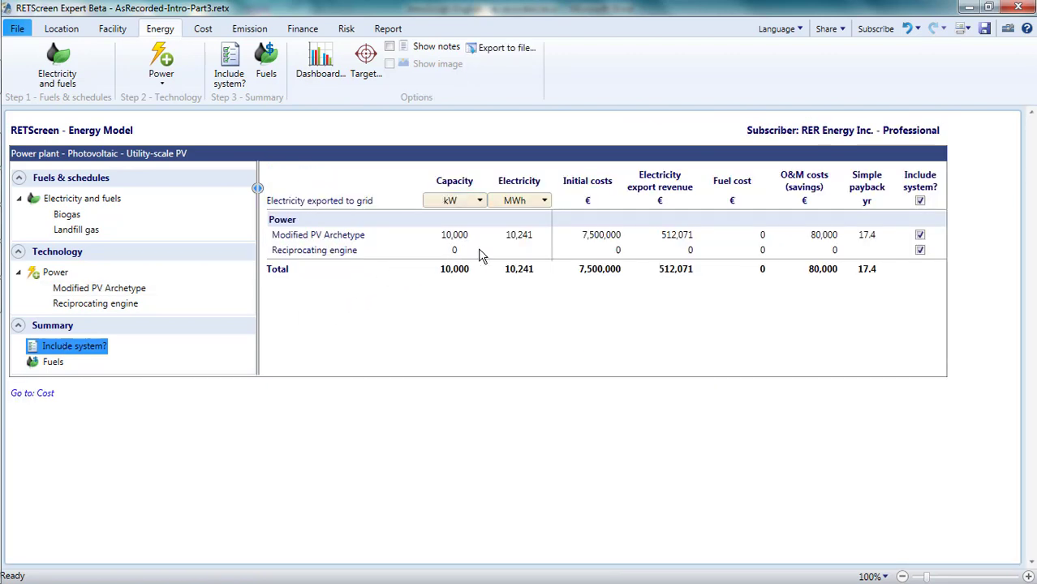
mouse_move(678, 199)
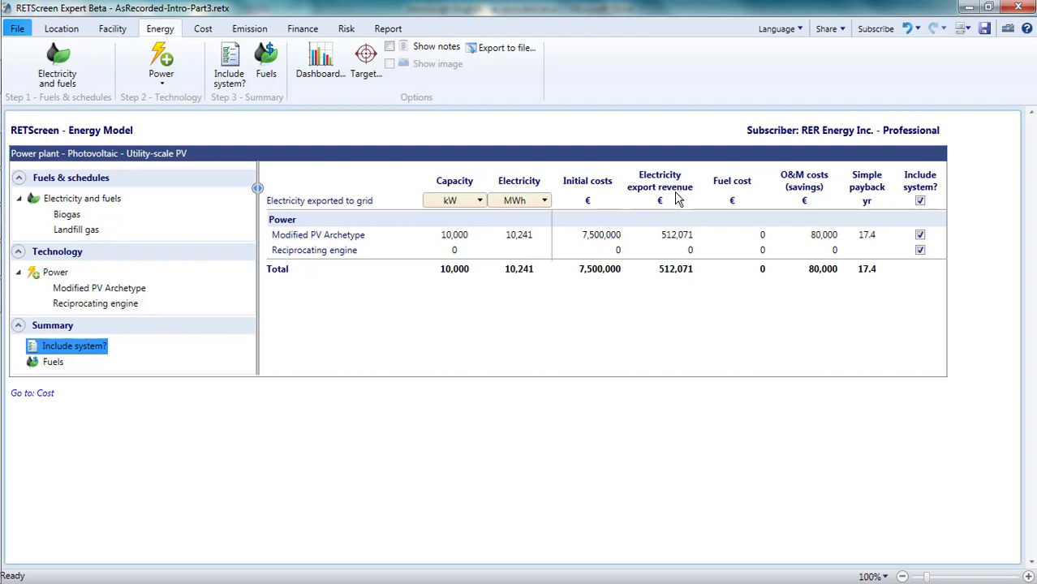
mouse_move(826, 255)
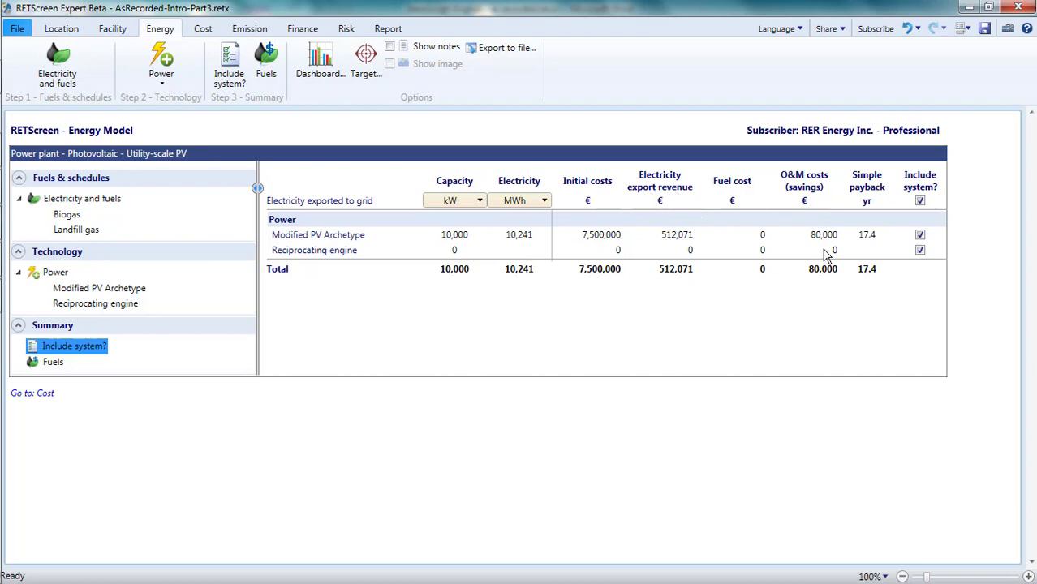
mouse_move(886, 209)
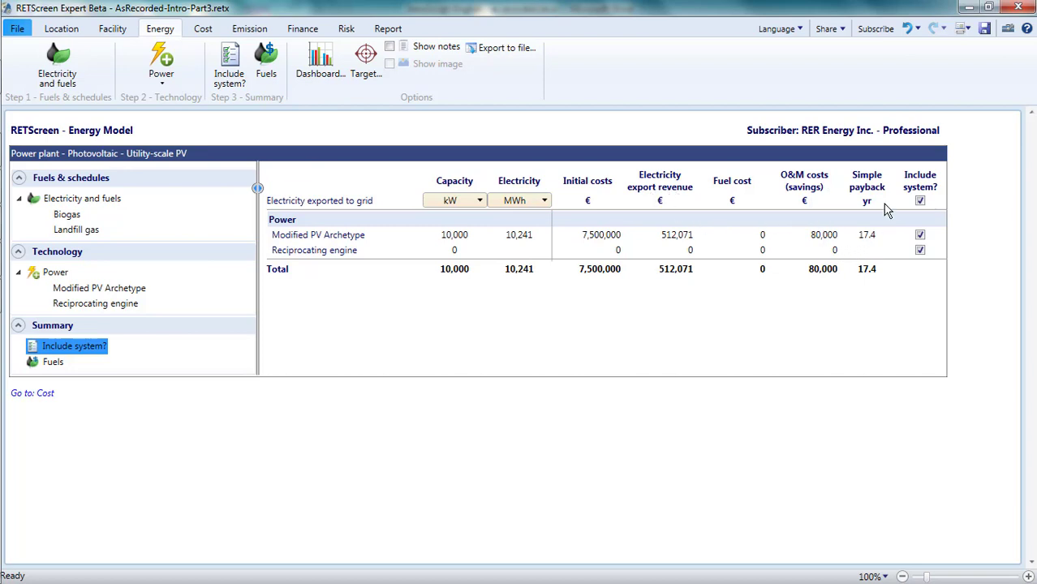
mouse_move(874, 273)
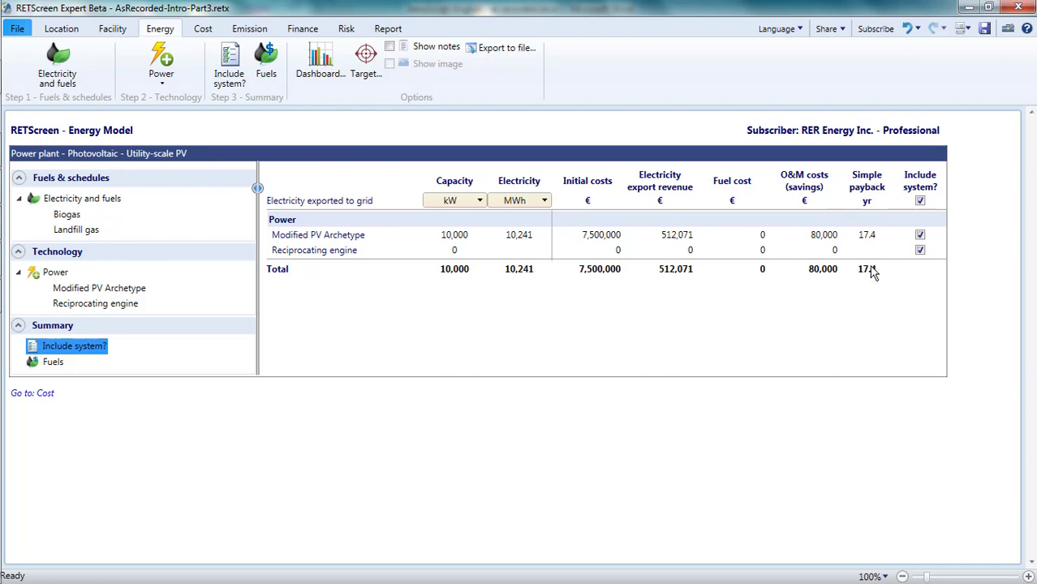
mouse_move(881, 280)
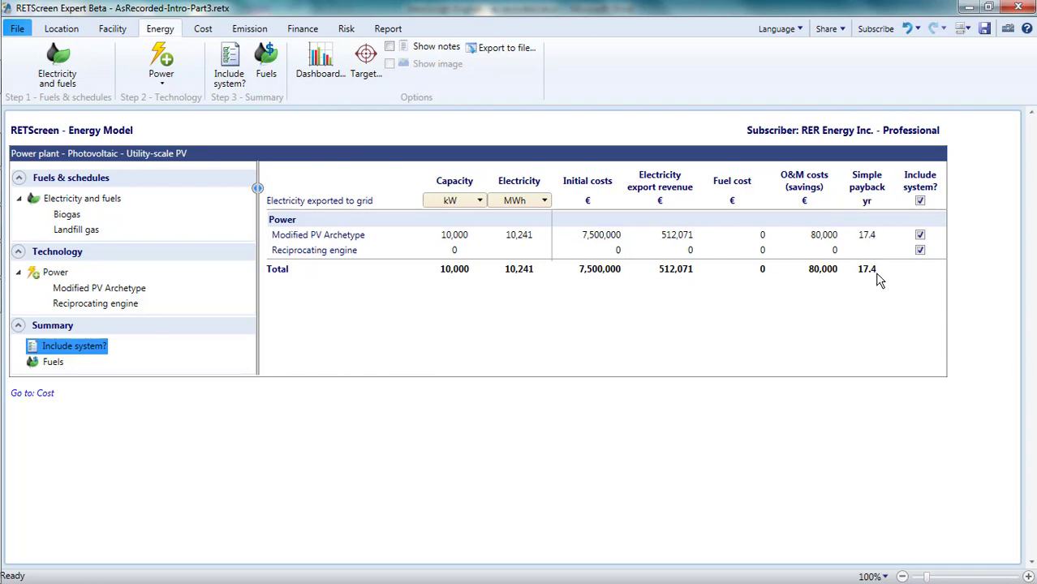
click(920, 250)
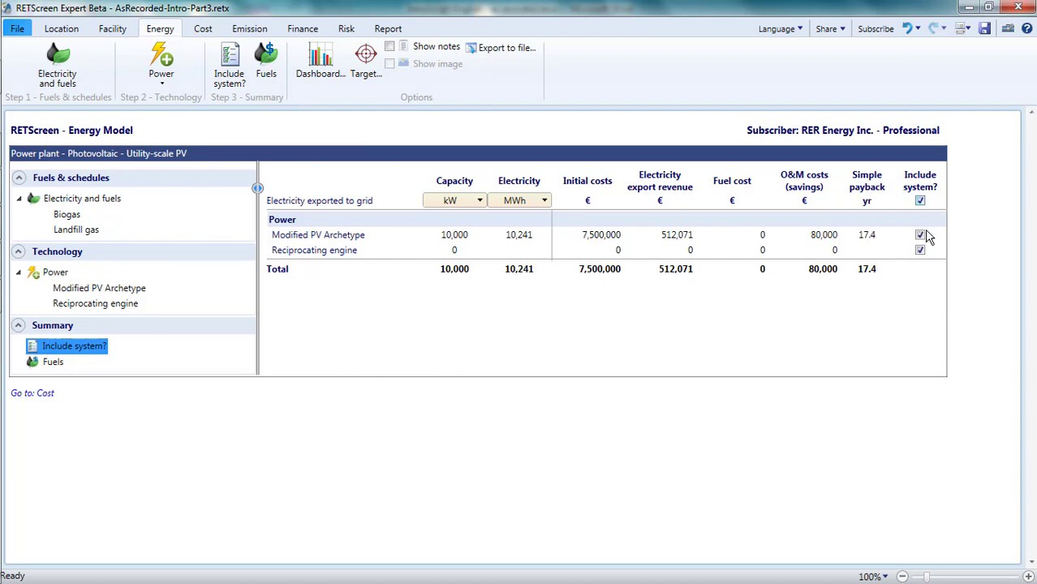
click(920, 235)
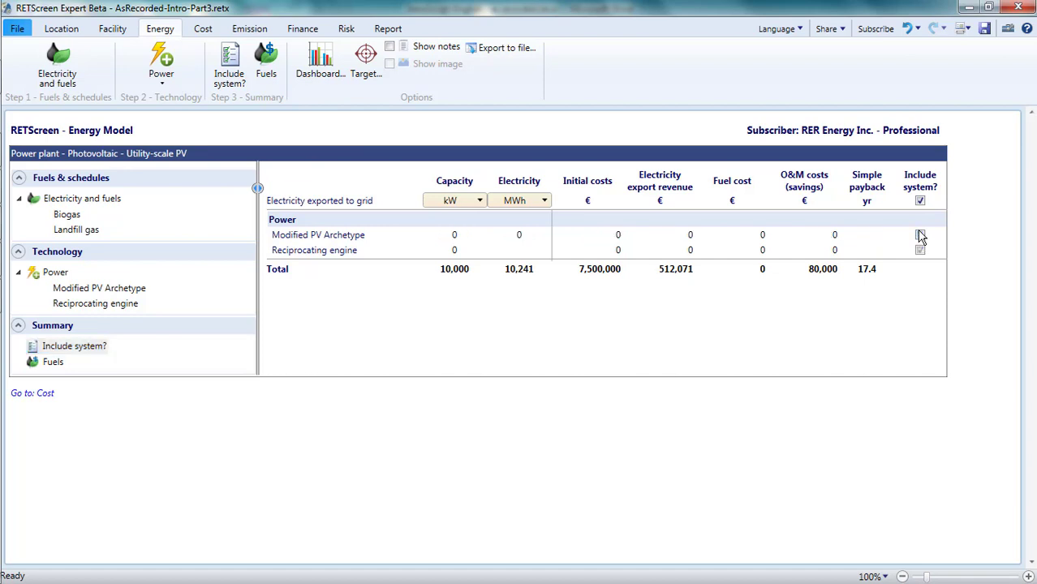
click(920, 201)
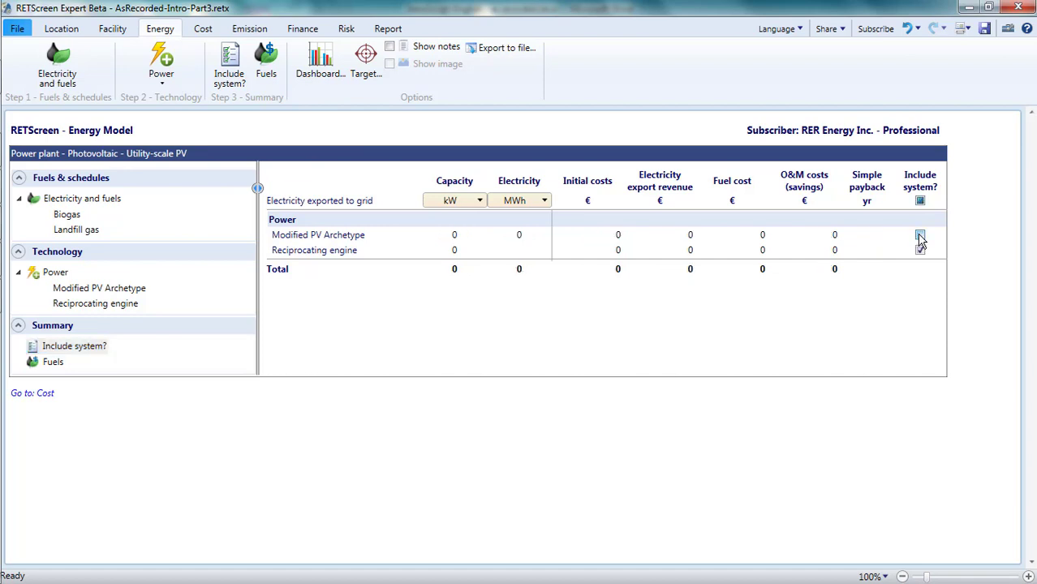
click(920, 234)
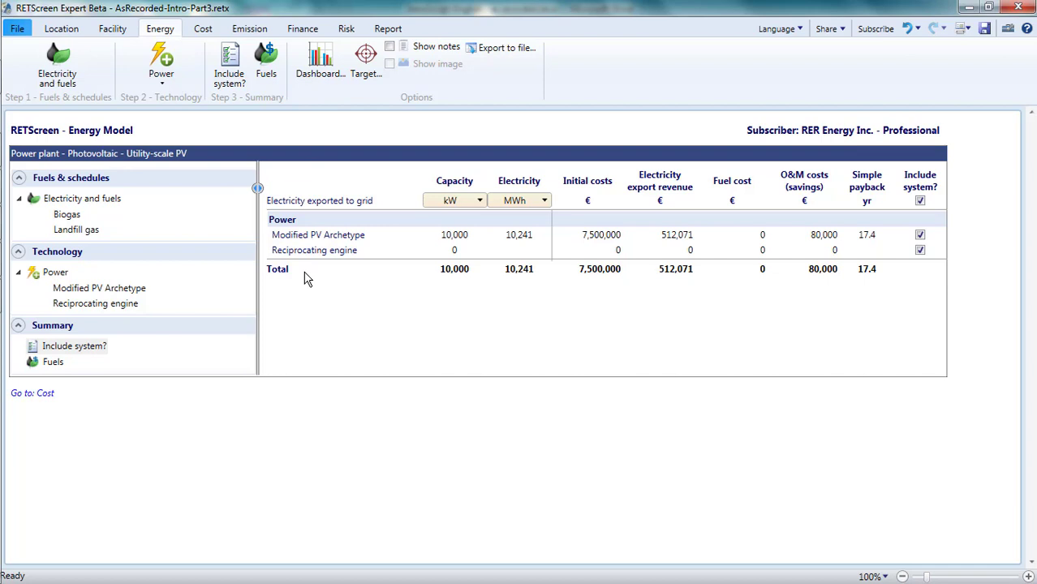
- Duplicate Modified PV Archetype into Modified PV Archetype (1), keeping mono-Si and 10,000 kW inputs
right_click(99, 288)
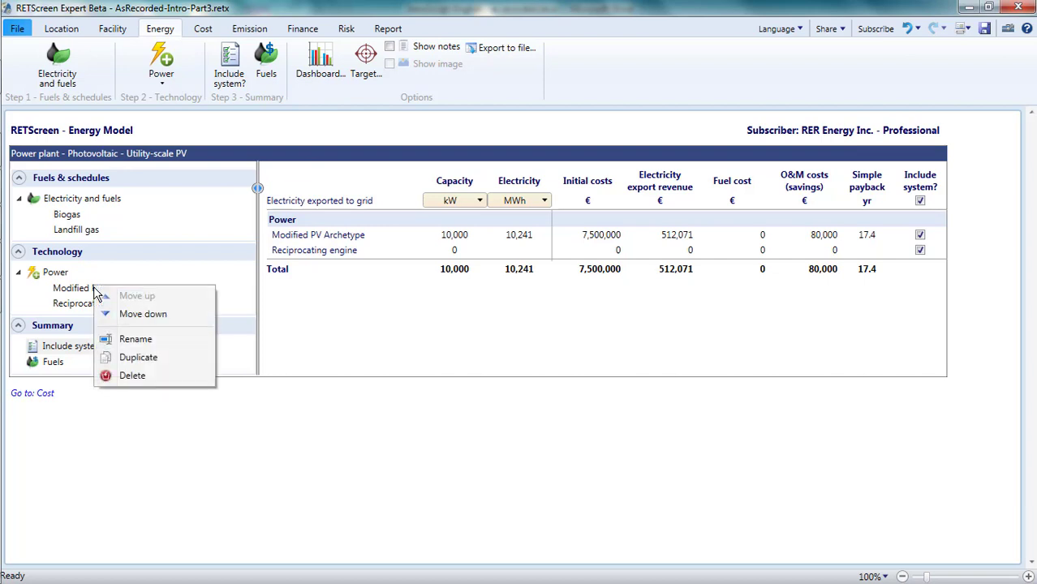
mouse_move(140, 364)
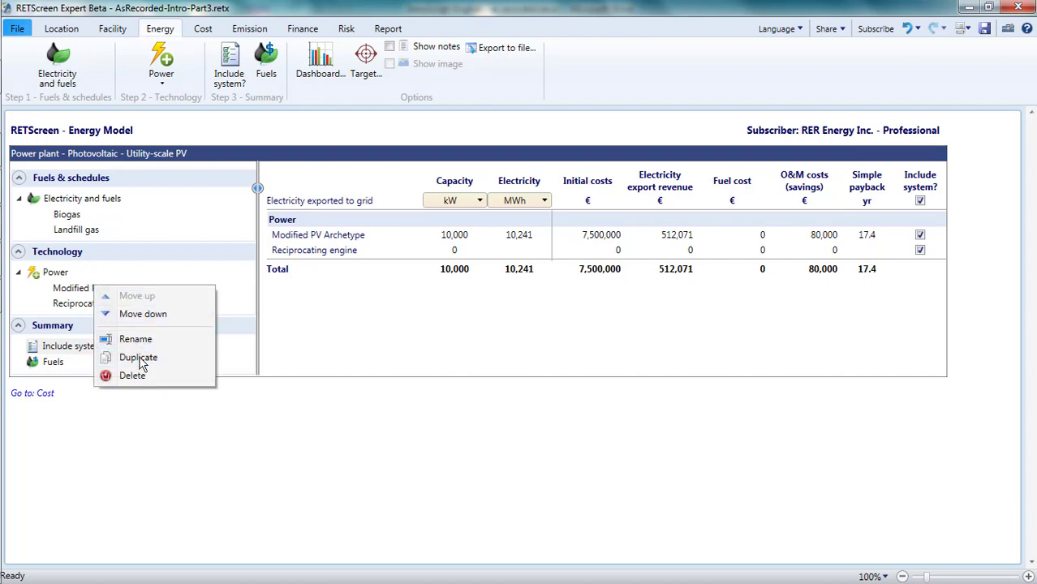
click(138, 357)
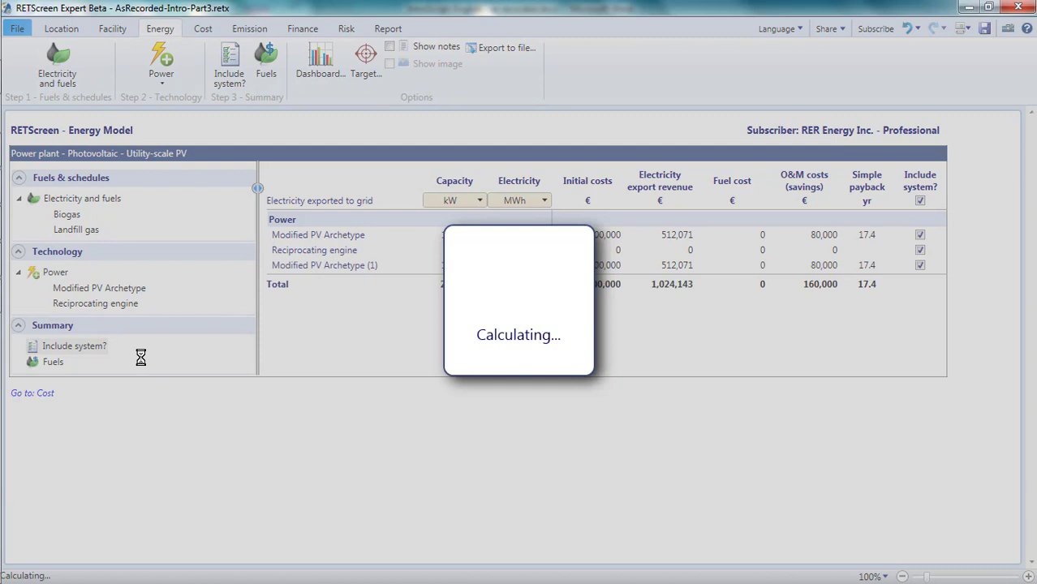
click(104, 318)
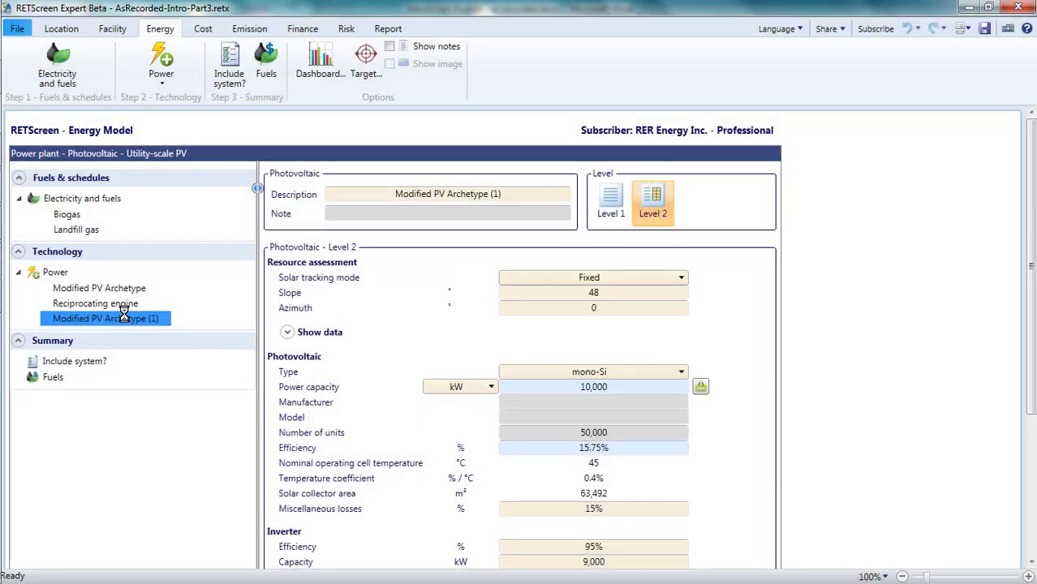
click(95, 302)
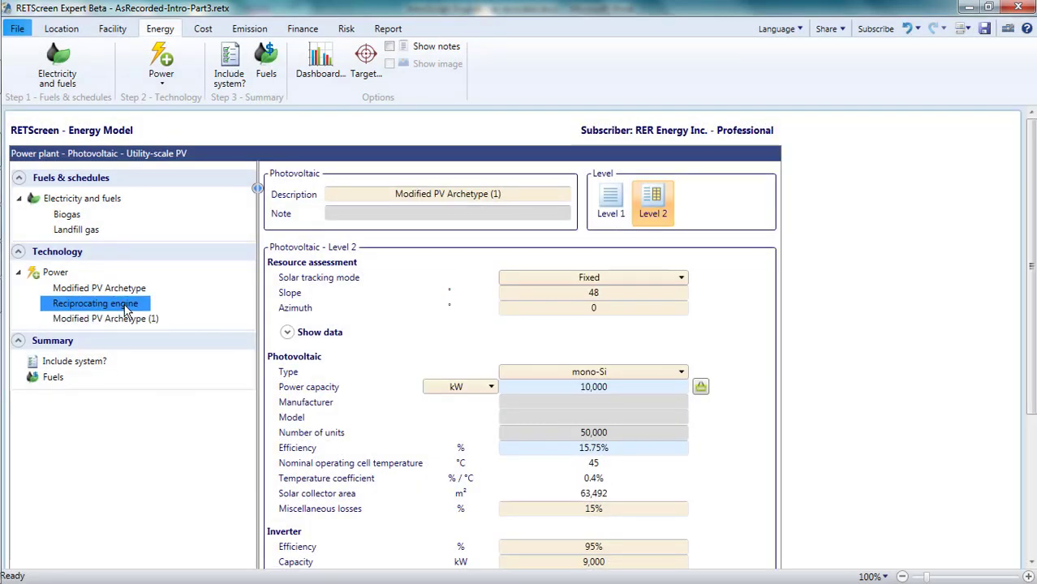
- Show the reciprocating engine's inputs and switch it to percentage-based multiple fuels
click(95, 303)
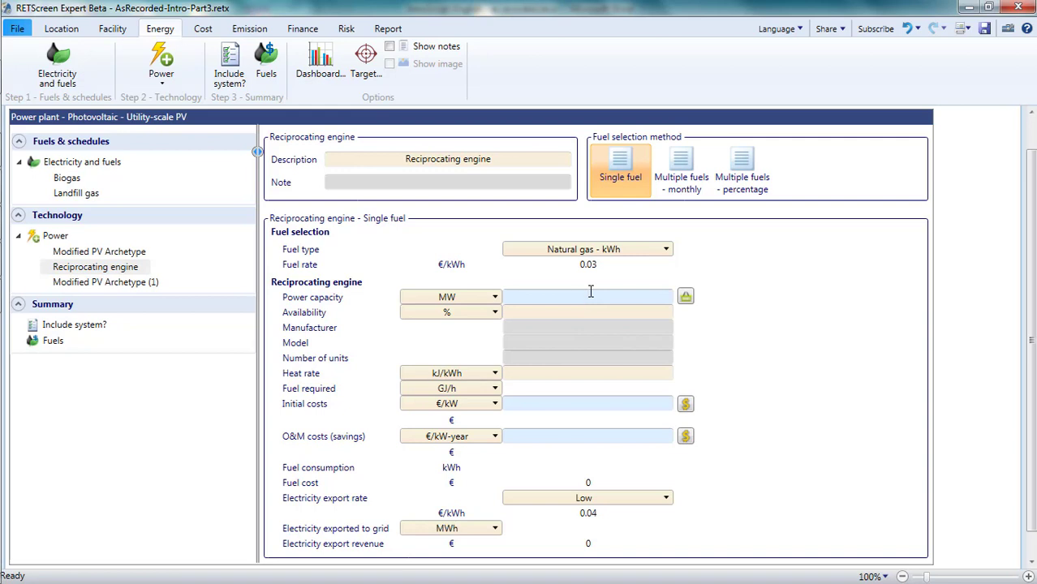
mouse_move(120, 278)
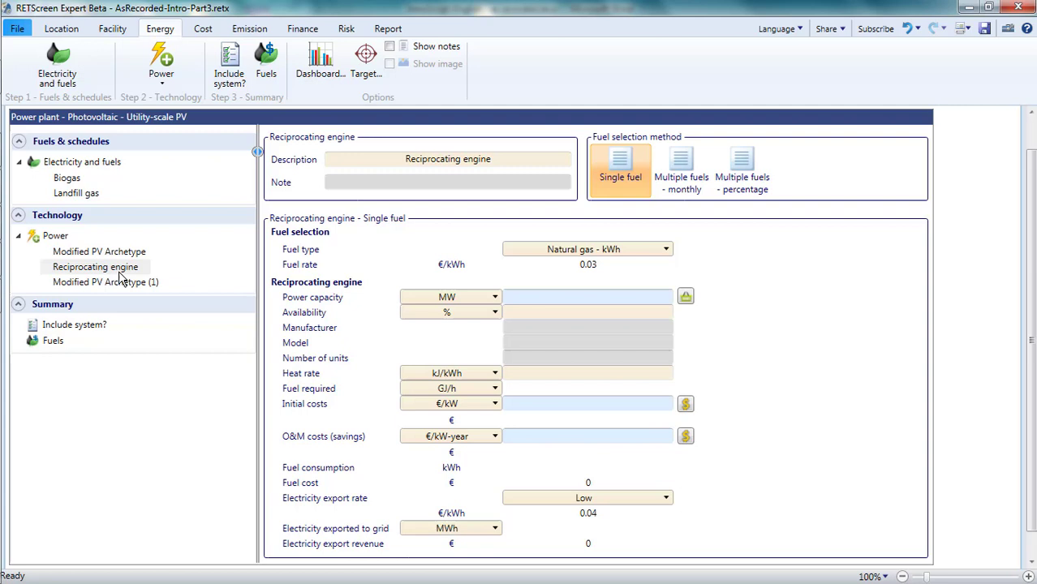
mouse_move(576, 308)
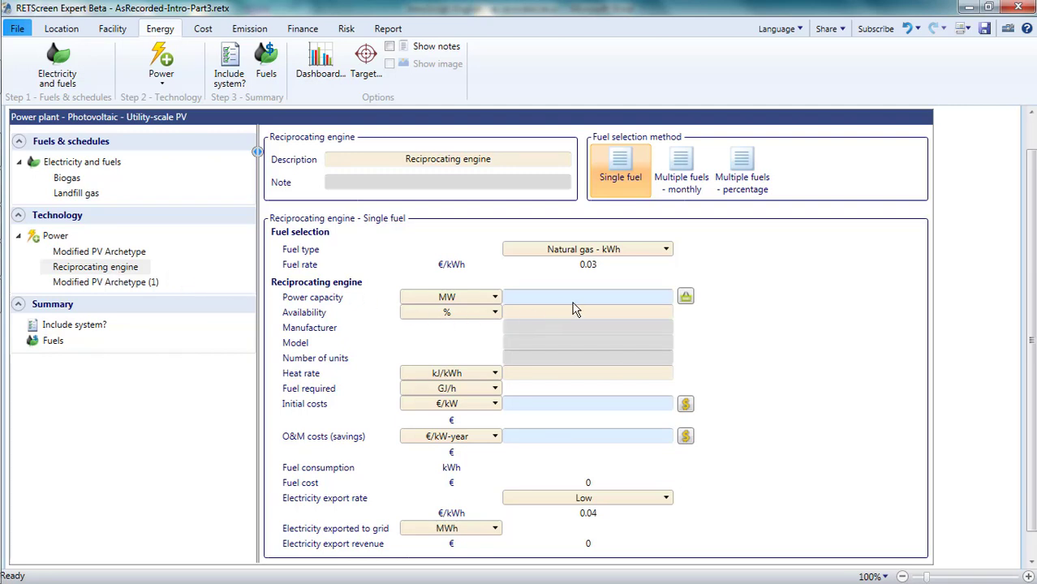
mouse_move(588, 307)
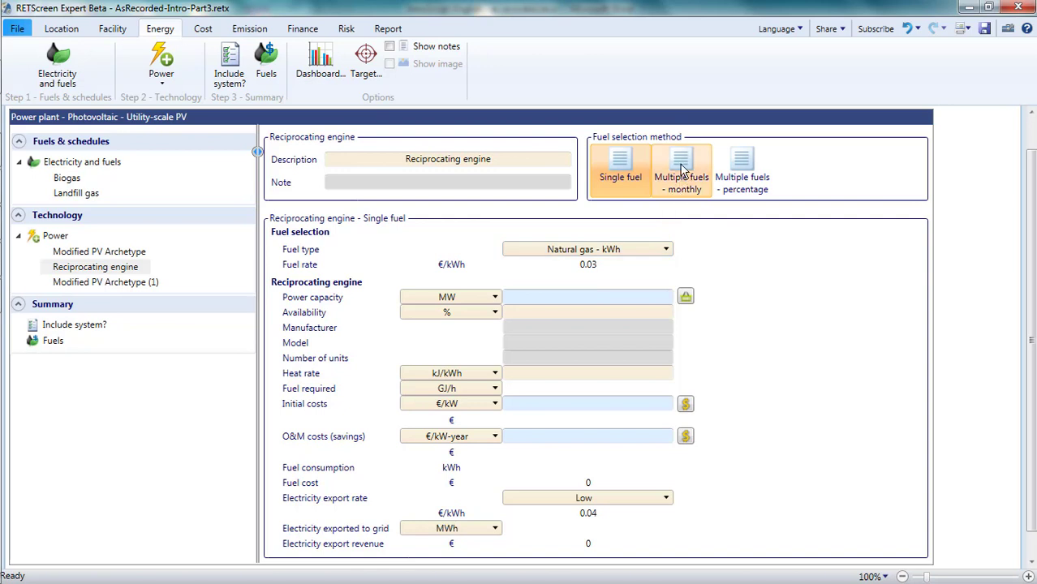
click(741, 168)
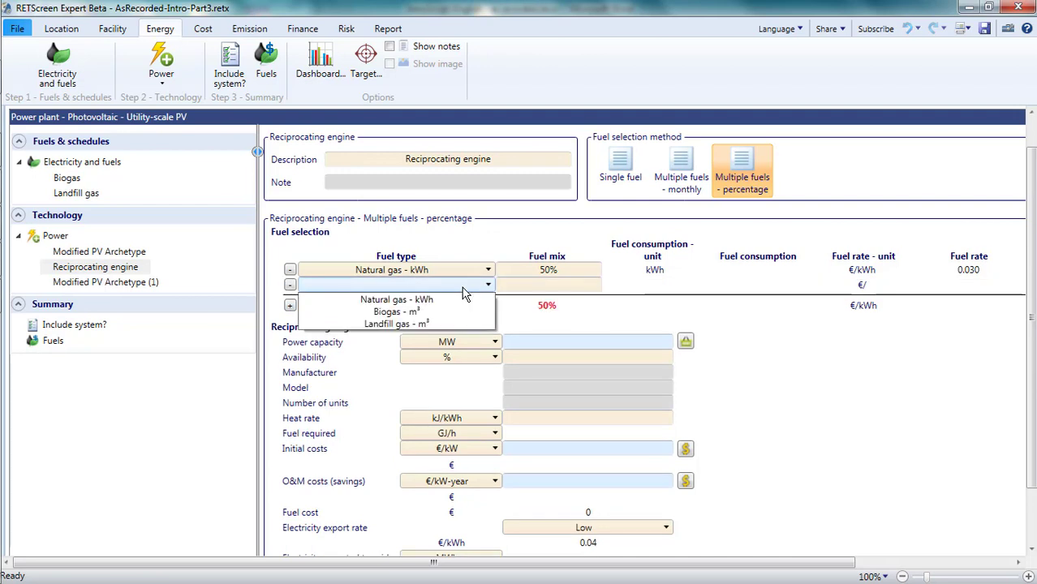
- Give the engine 50% natural gas, 10% biogas, 40% landfill gas and €1,974/kW initial costs
click(387, 312)
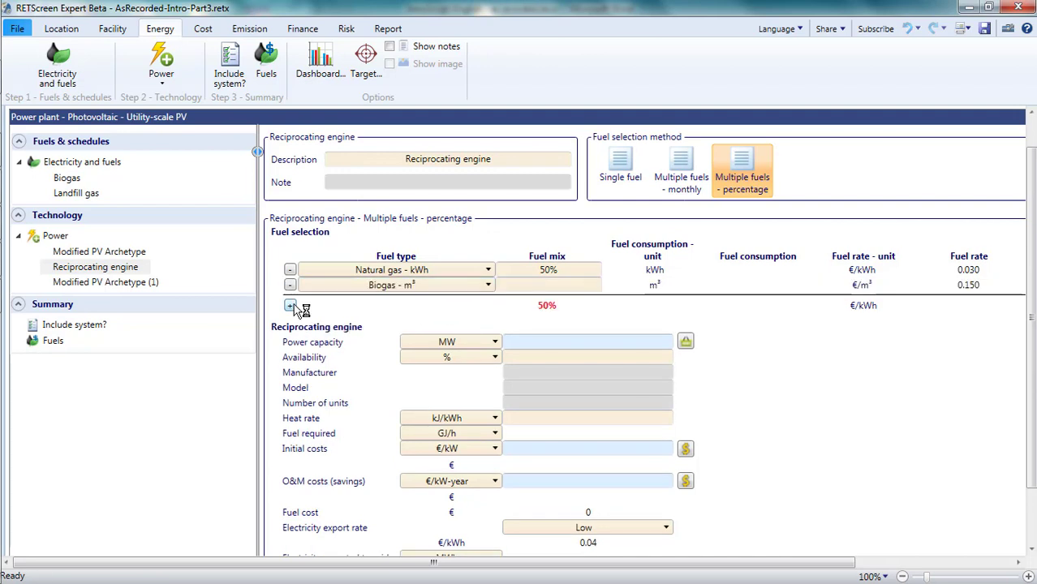
click(290, 304)
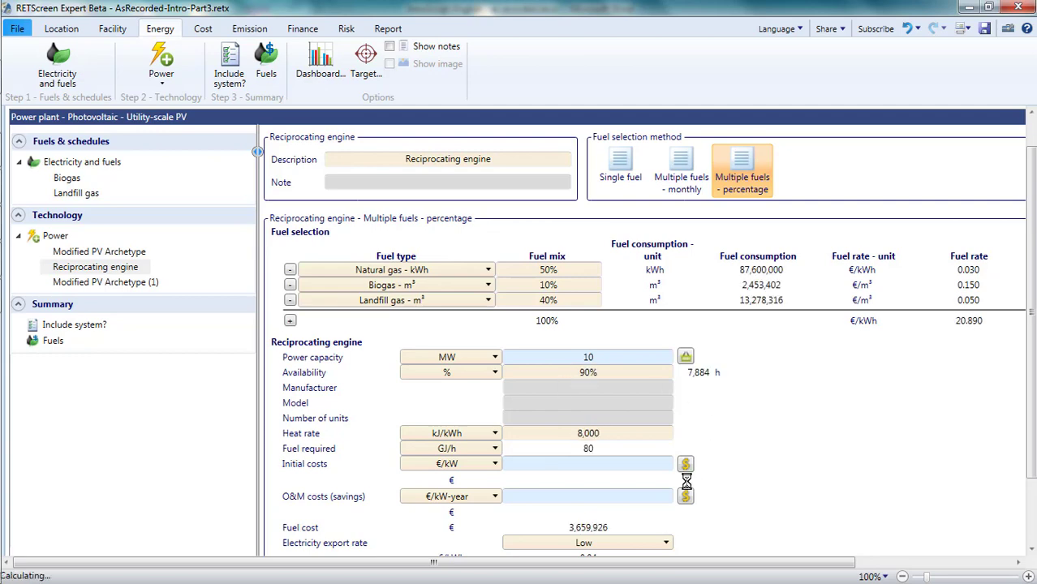
click(685, 463)
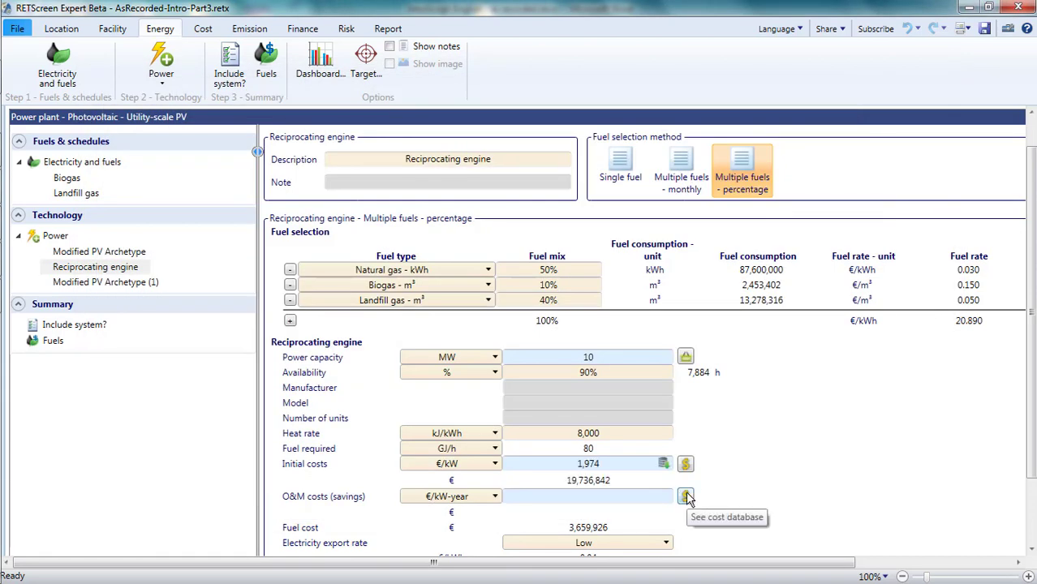
click(686, 495)
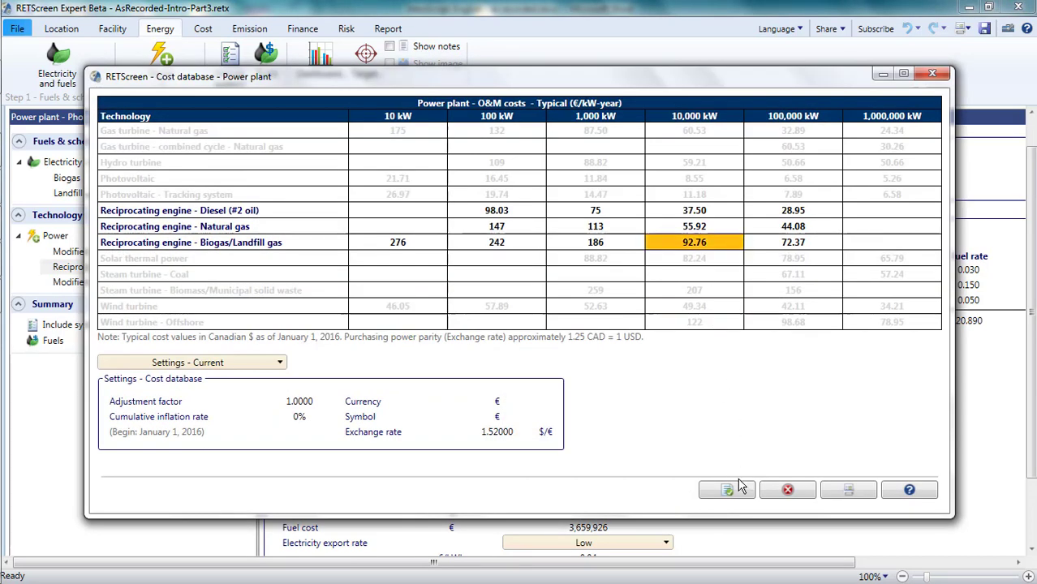
- Apply €92.76/kW-year typical O&M cost and set the engine's export rate to High
click(725, 489)
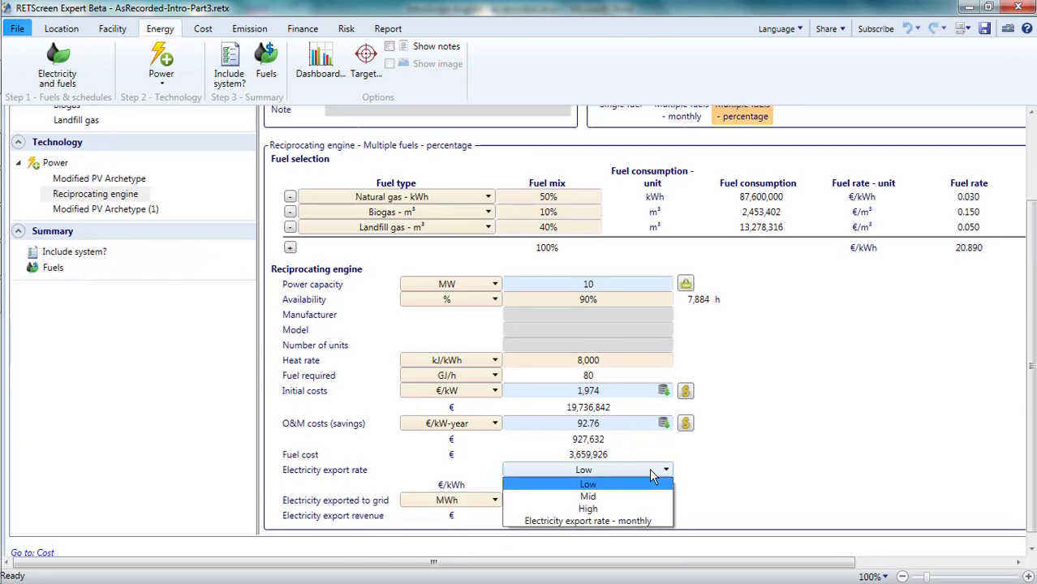
click(588, 508)
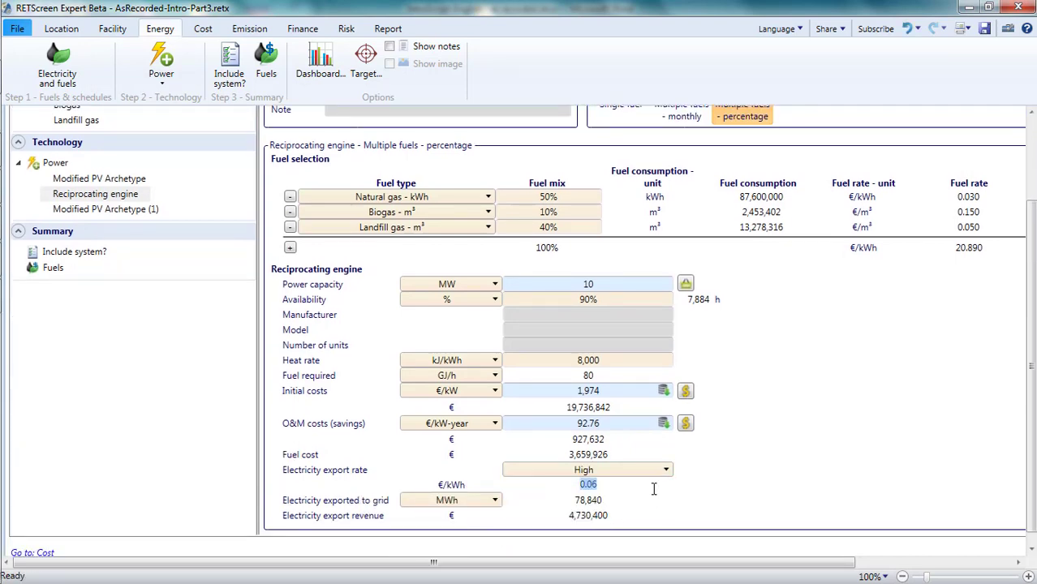
scroll(up, 3)
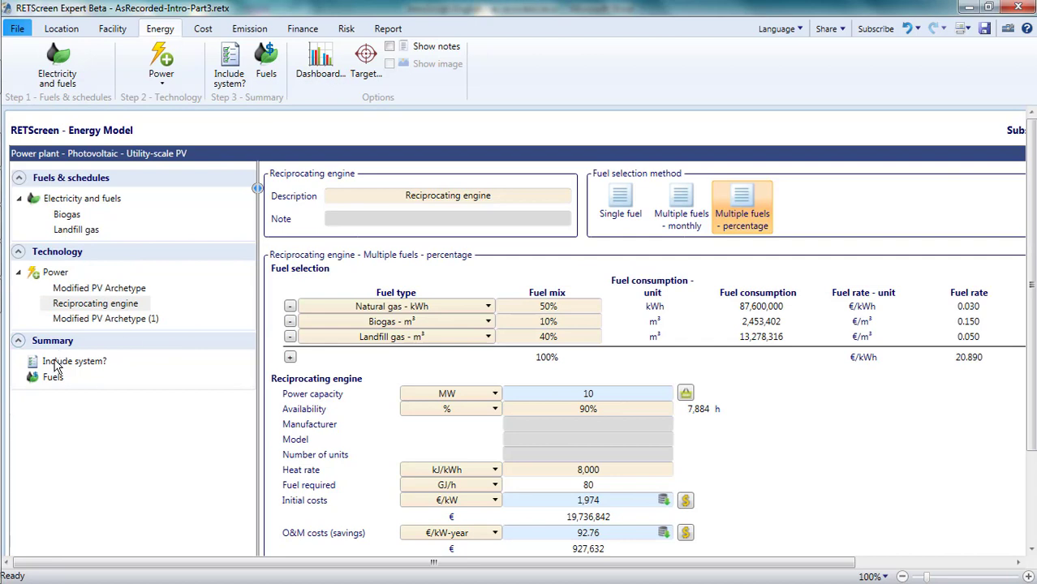
- Review the three-system summary: 30,000 kW, €34,736,842 initial costs, 34.5-year payback
click(73, 361)
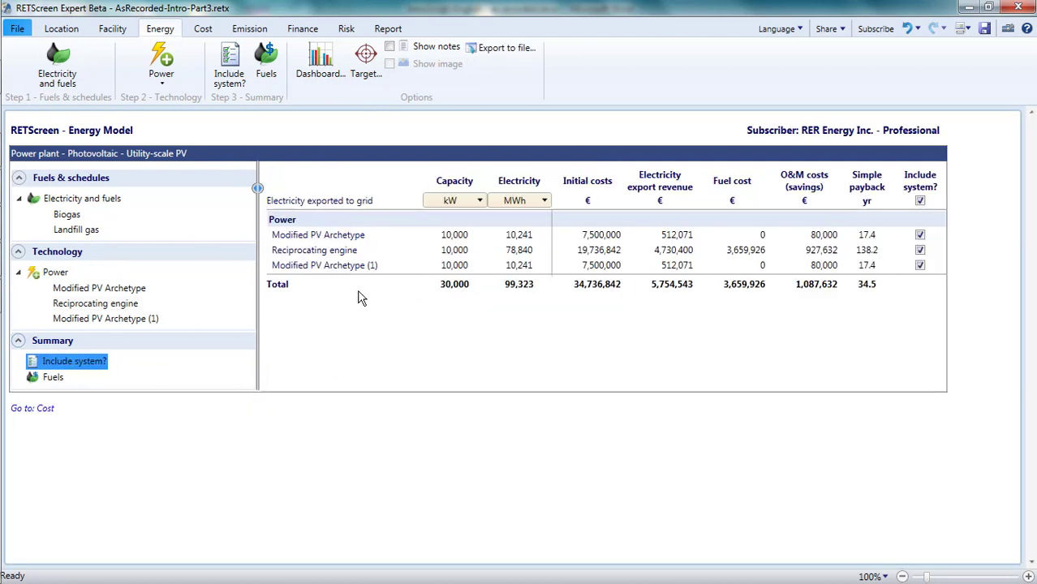
mouse_move(609, 279)
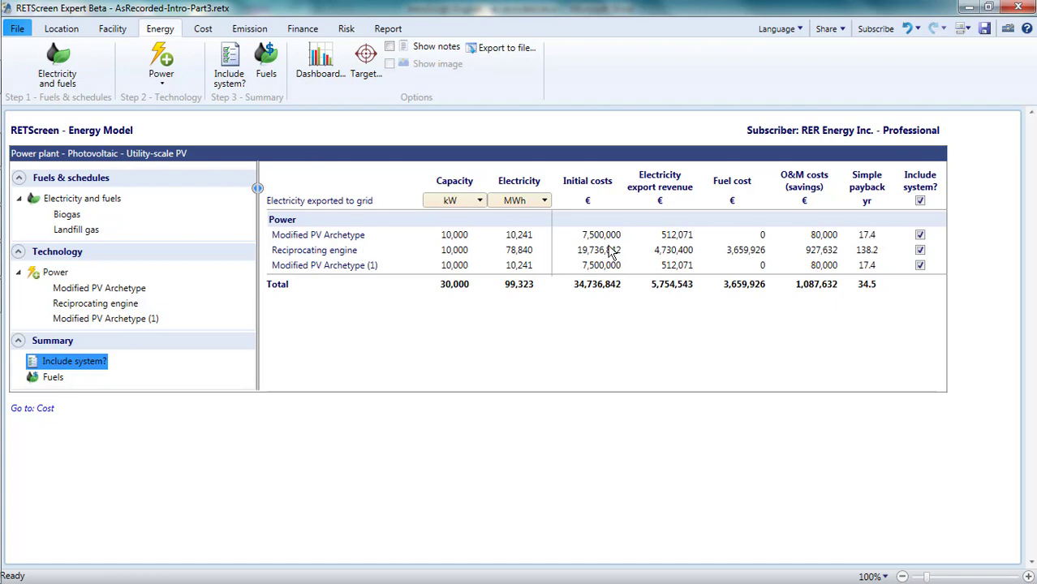
mouse_move(686, 258)
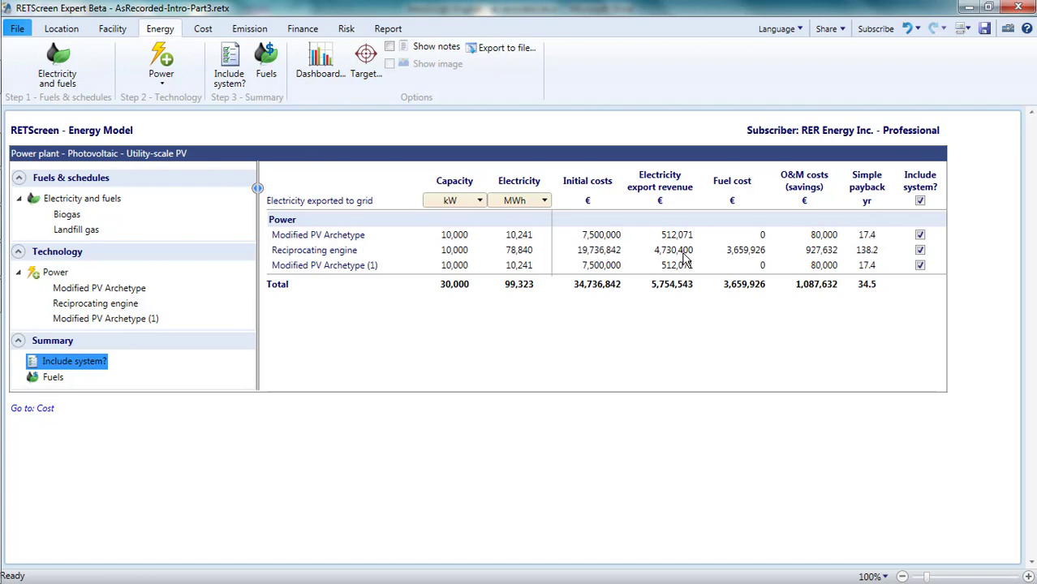
mouse_move(609, 258)
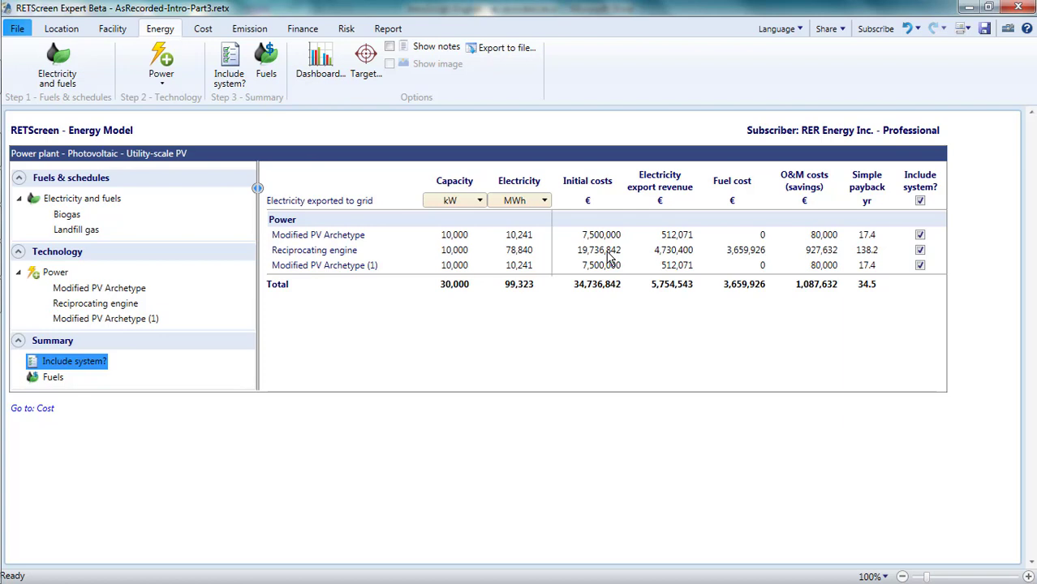
mouse_move(868, 262)
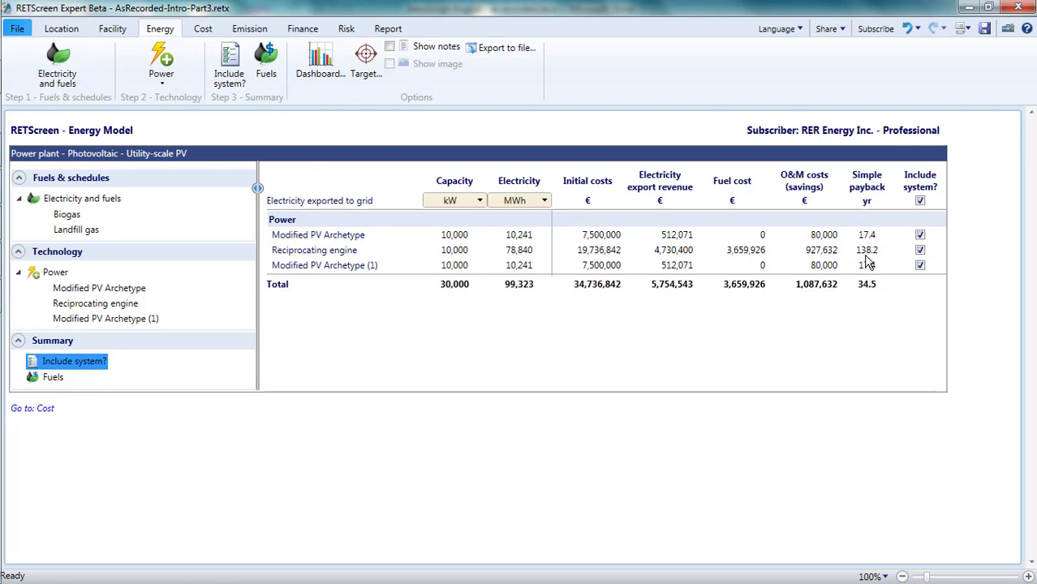
click(867, 250)
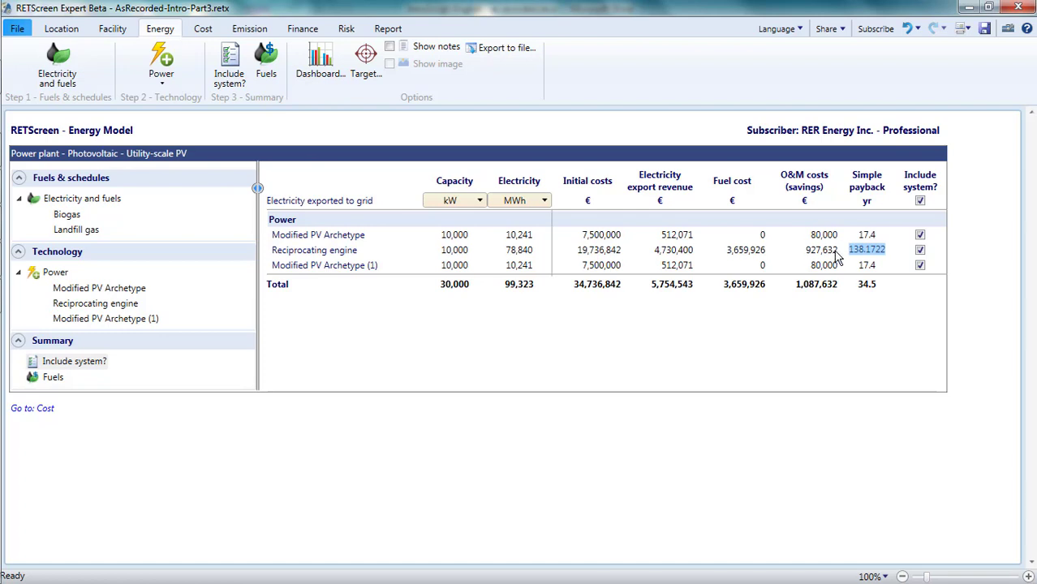
mouse_move(891, 280)
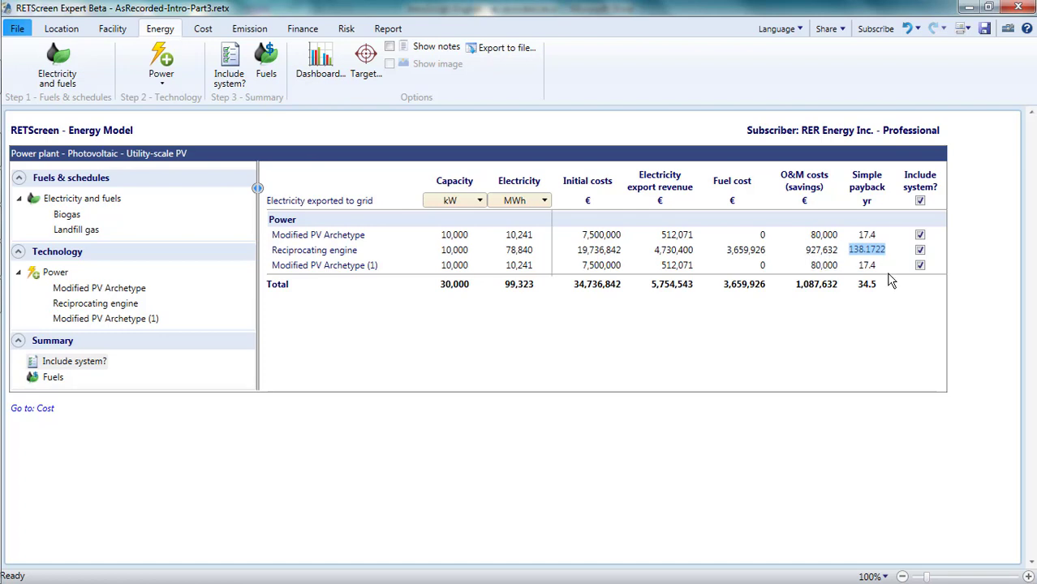
click(867, 283)
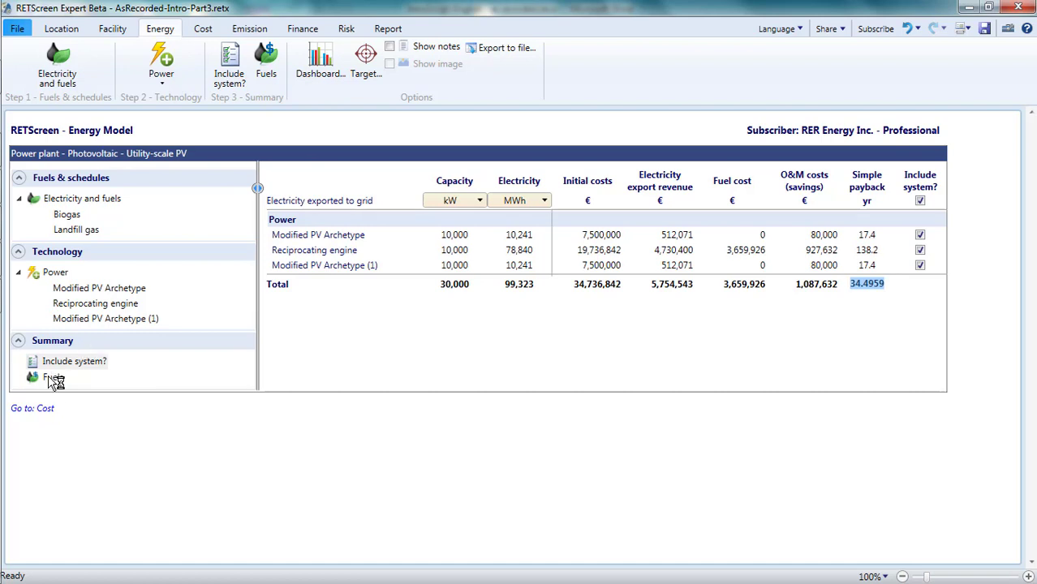
click(54, 377)
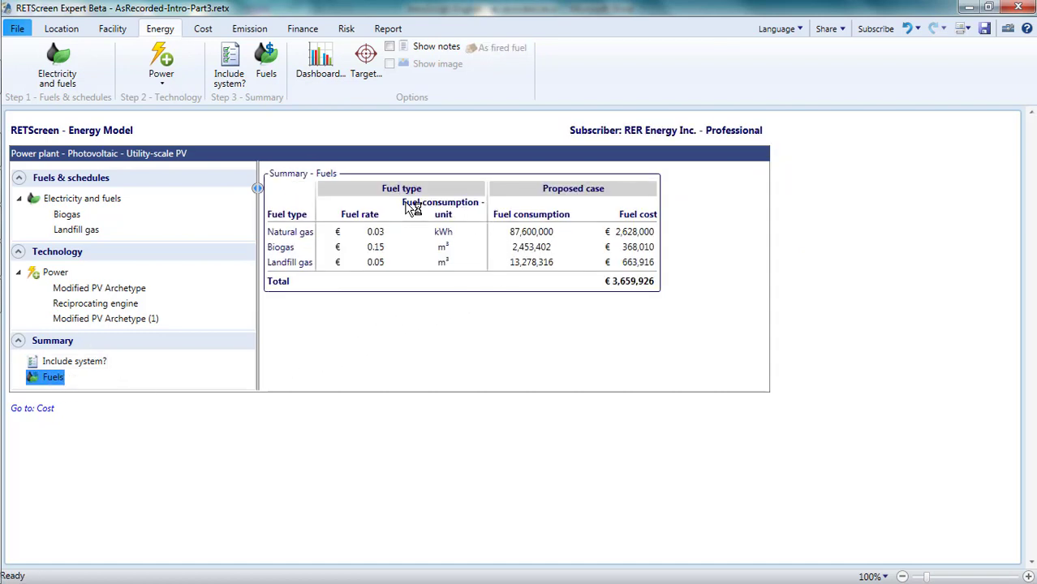
mouse_move(284, 247)
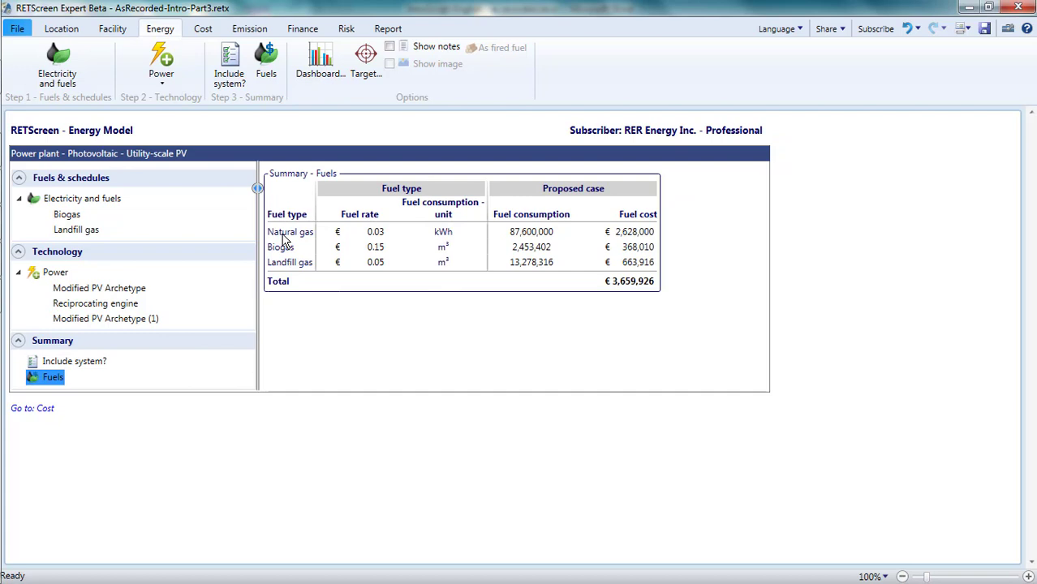
mouse_move(497, 308)
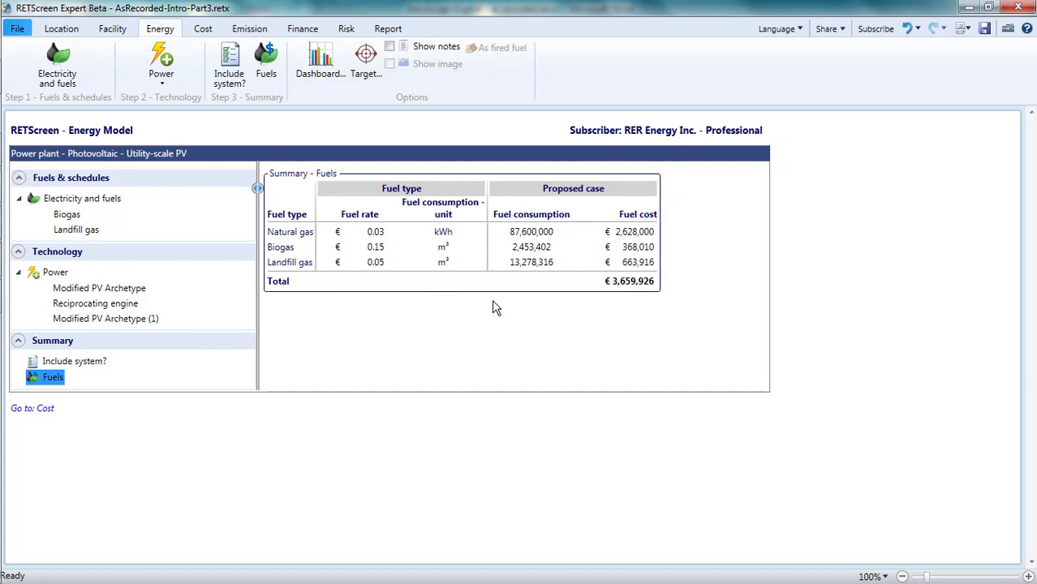
mouse_move(512, 310)
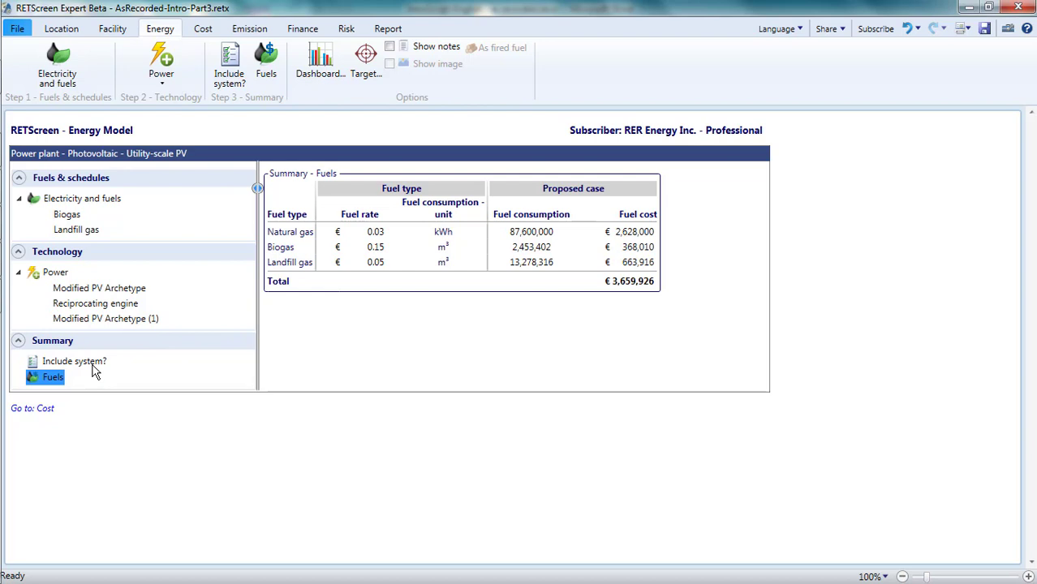
click(74, 361)
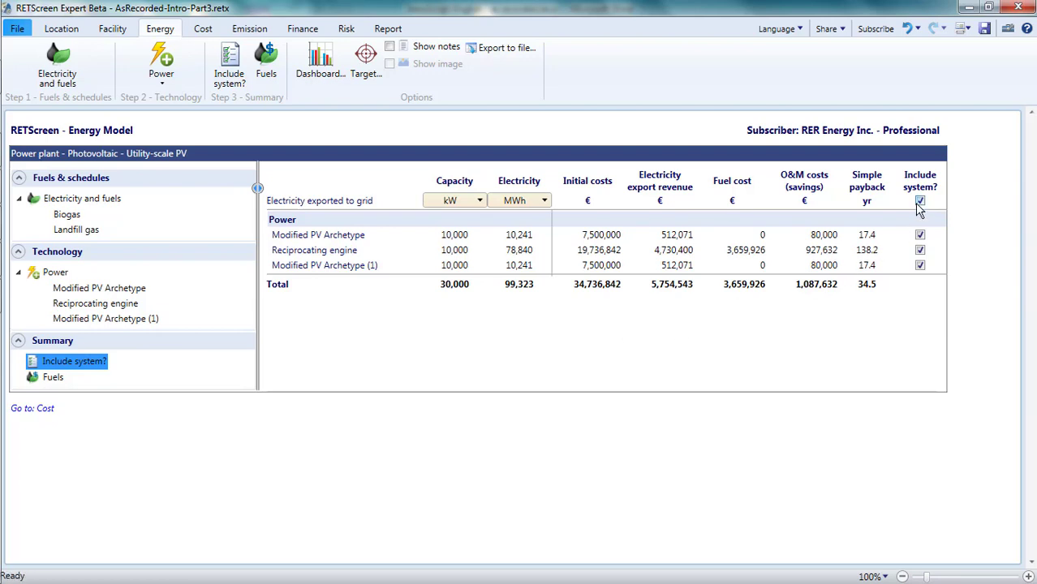
- Include only Modified PV Archetype, confirm €0 fuel cost, and open the start screen
click(920, 200)
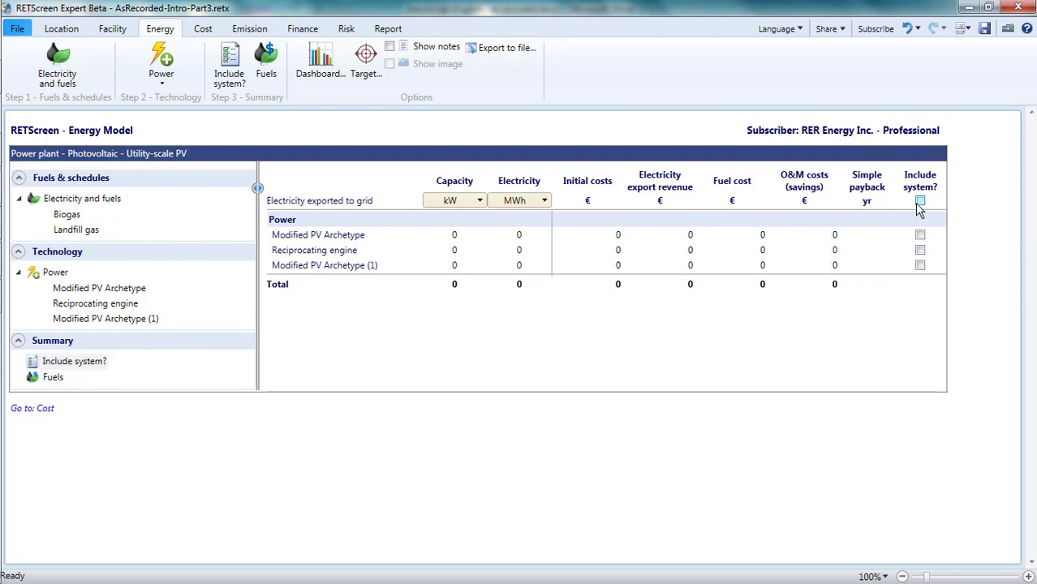
click(920, 249)
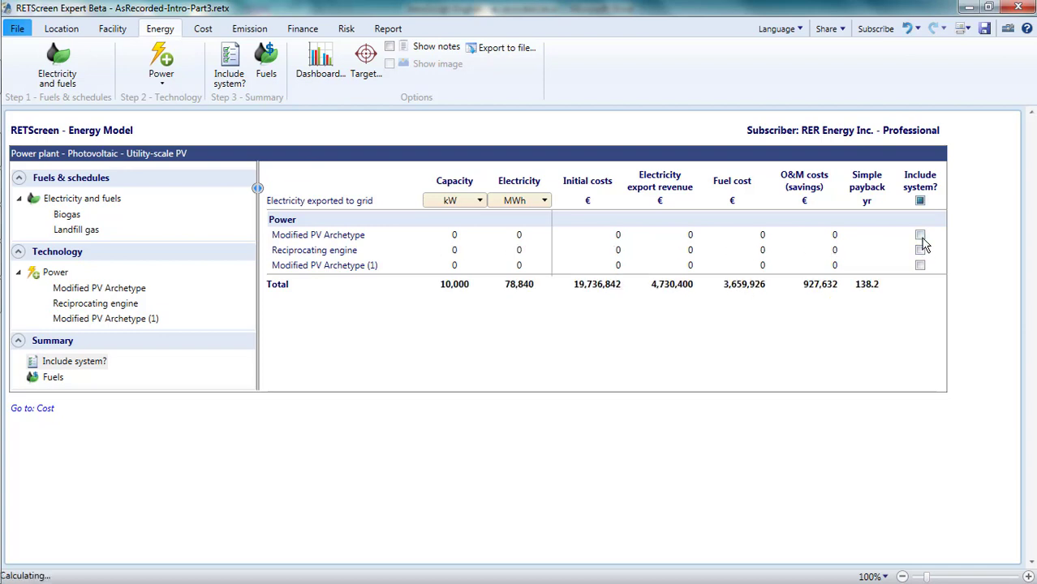
click(920, 234)
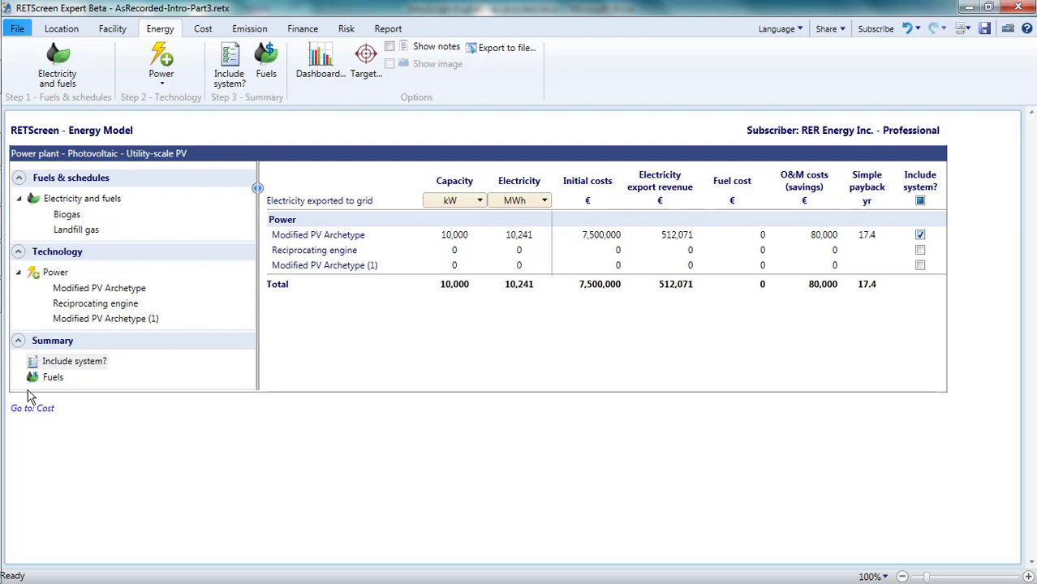
click(52, 377)
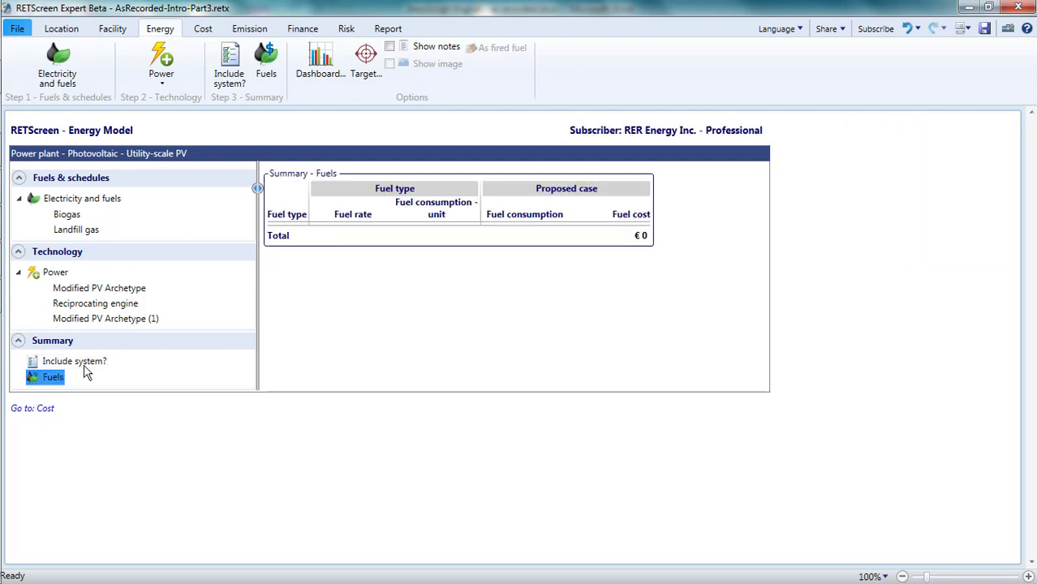
mouse_move(387, 256)
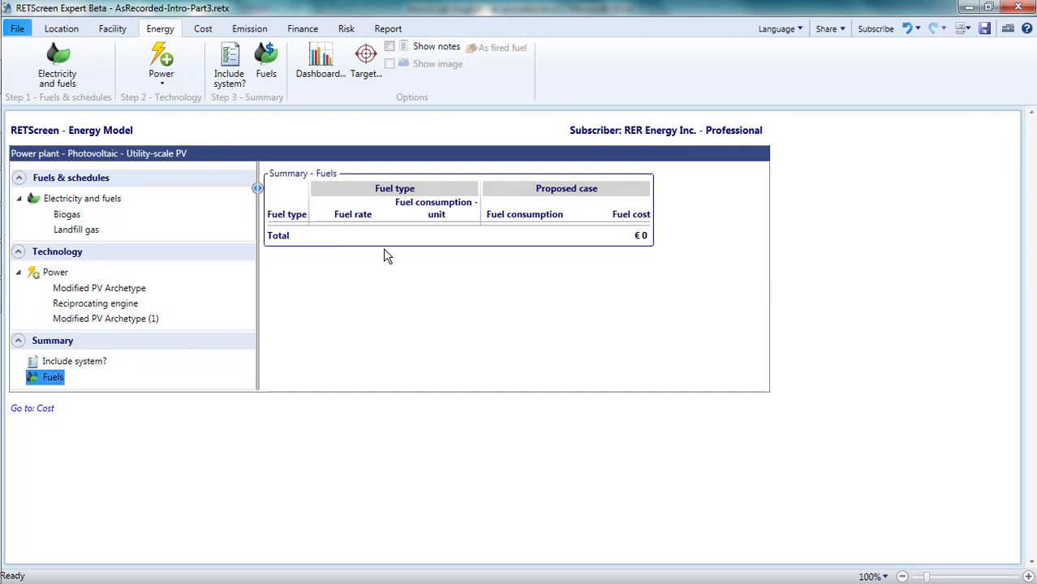
mouse_move(475, 303)
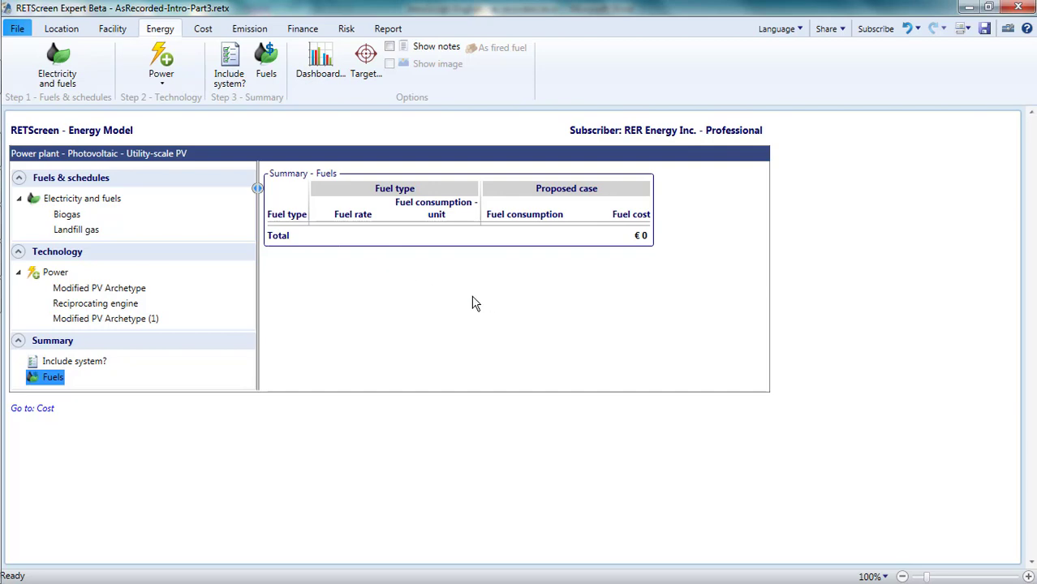
click(16, 28)
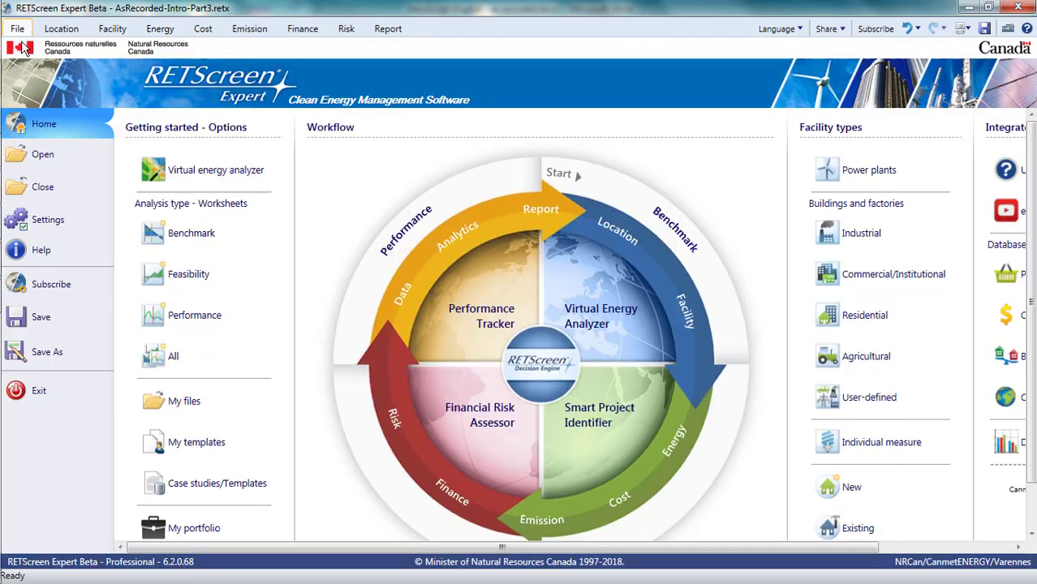